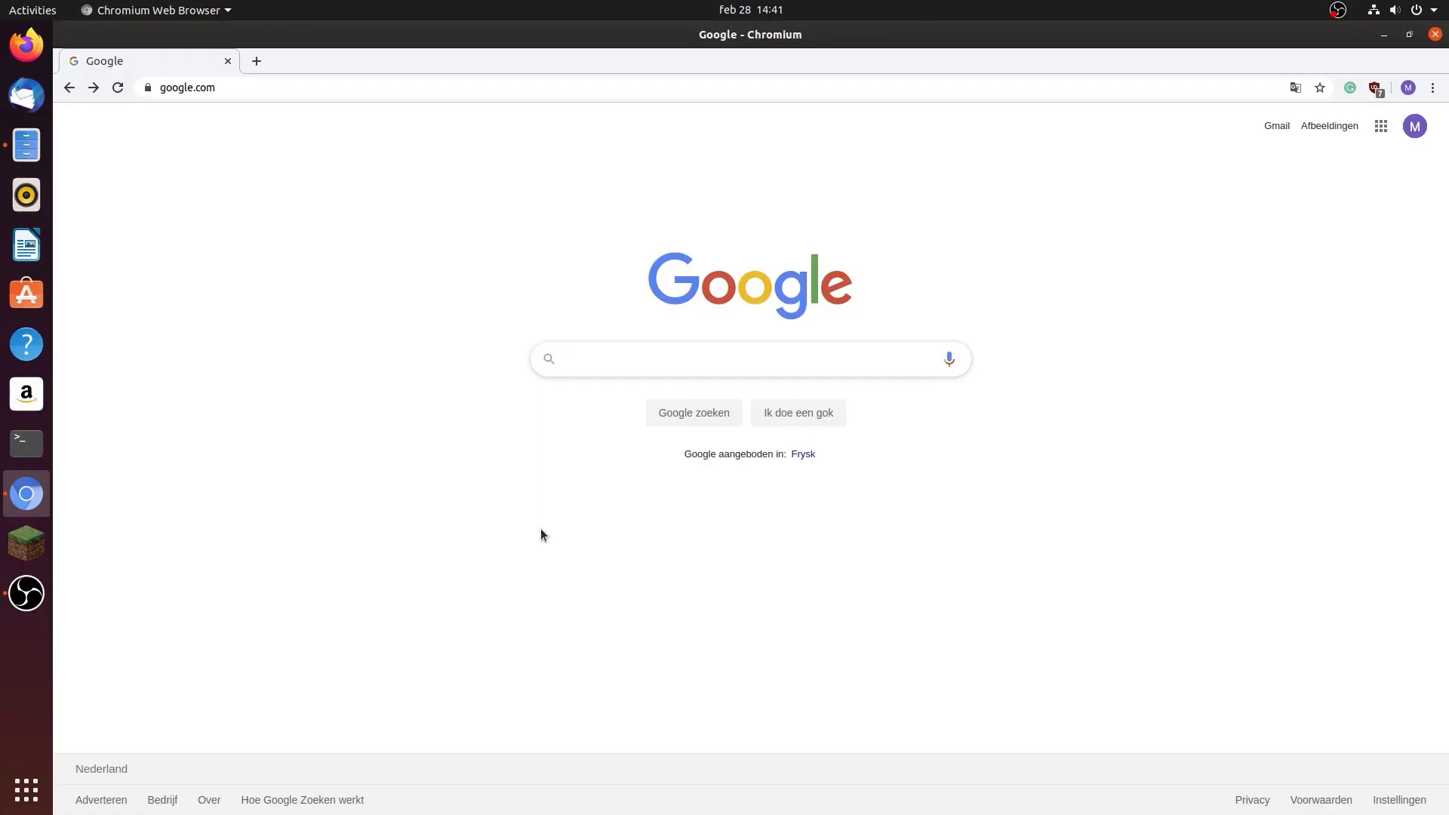
Search 'optifine', go to optifine.net and open its Downloads page of HD Ultra builds
{"action": "left_click", "coordinate": [748, 358]}
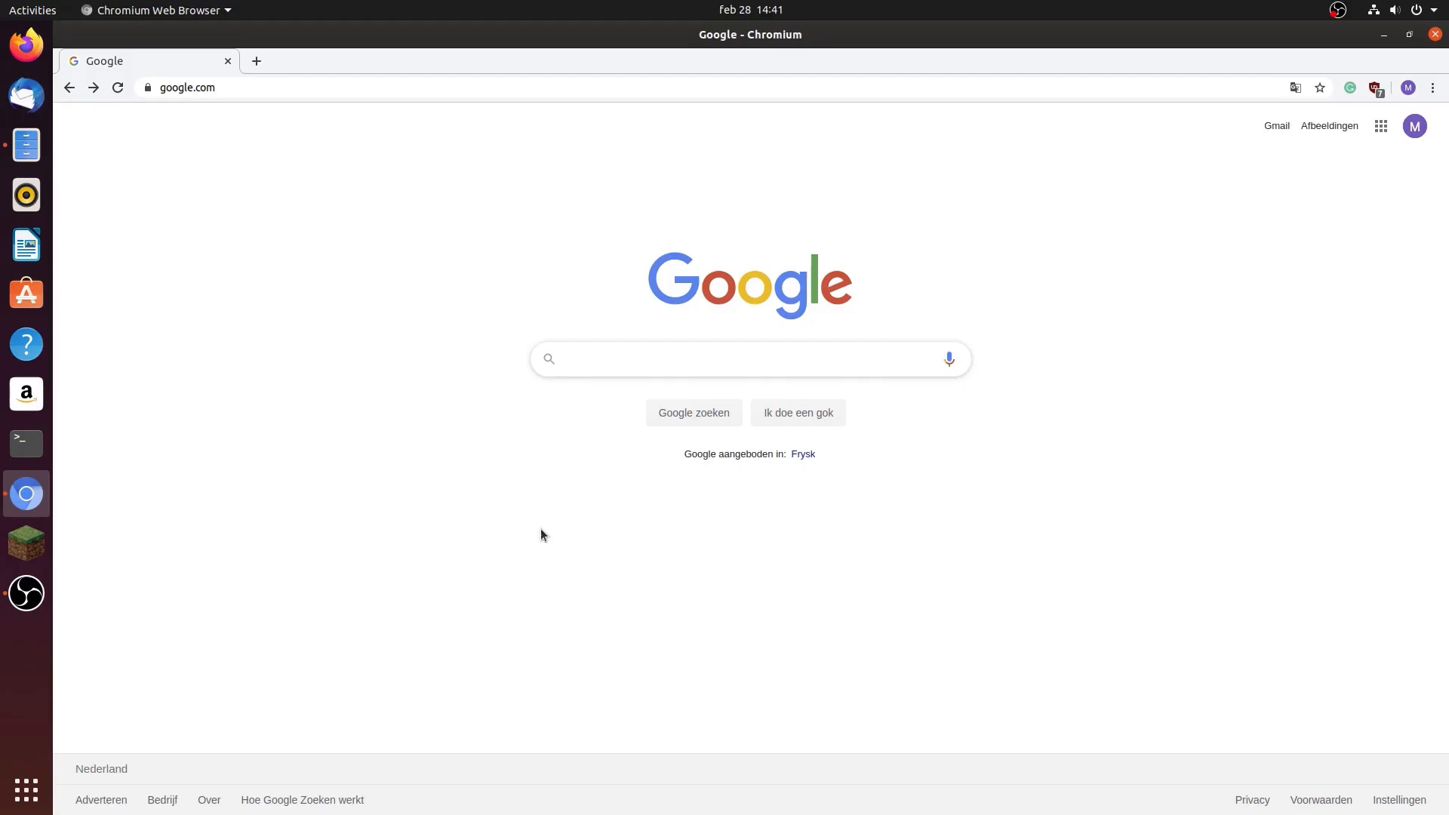
{"action": "left_click", "coordinate": [748, 358]}
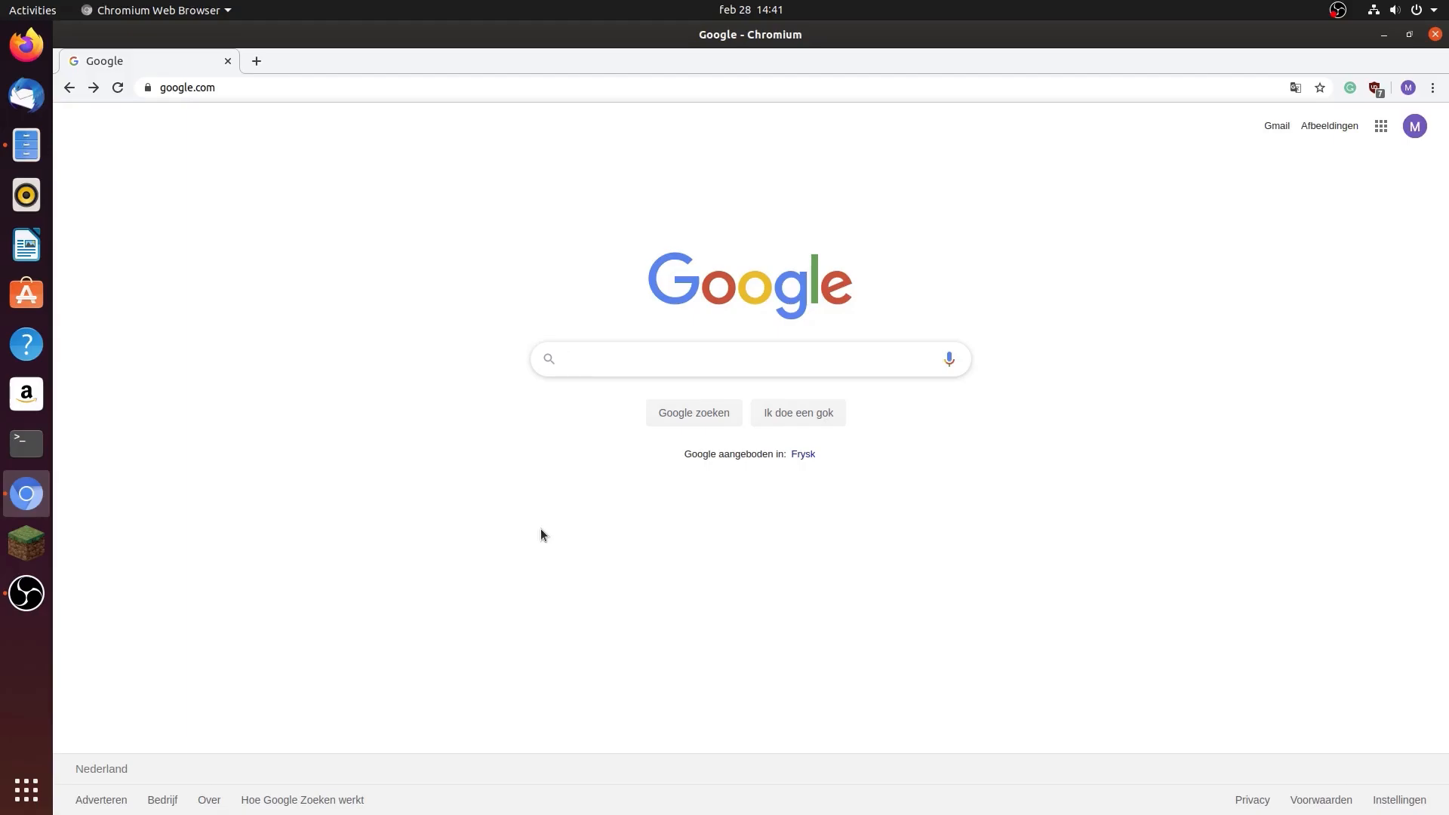
{"action": "left_click", "coordinate": [748, 358]}
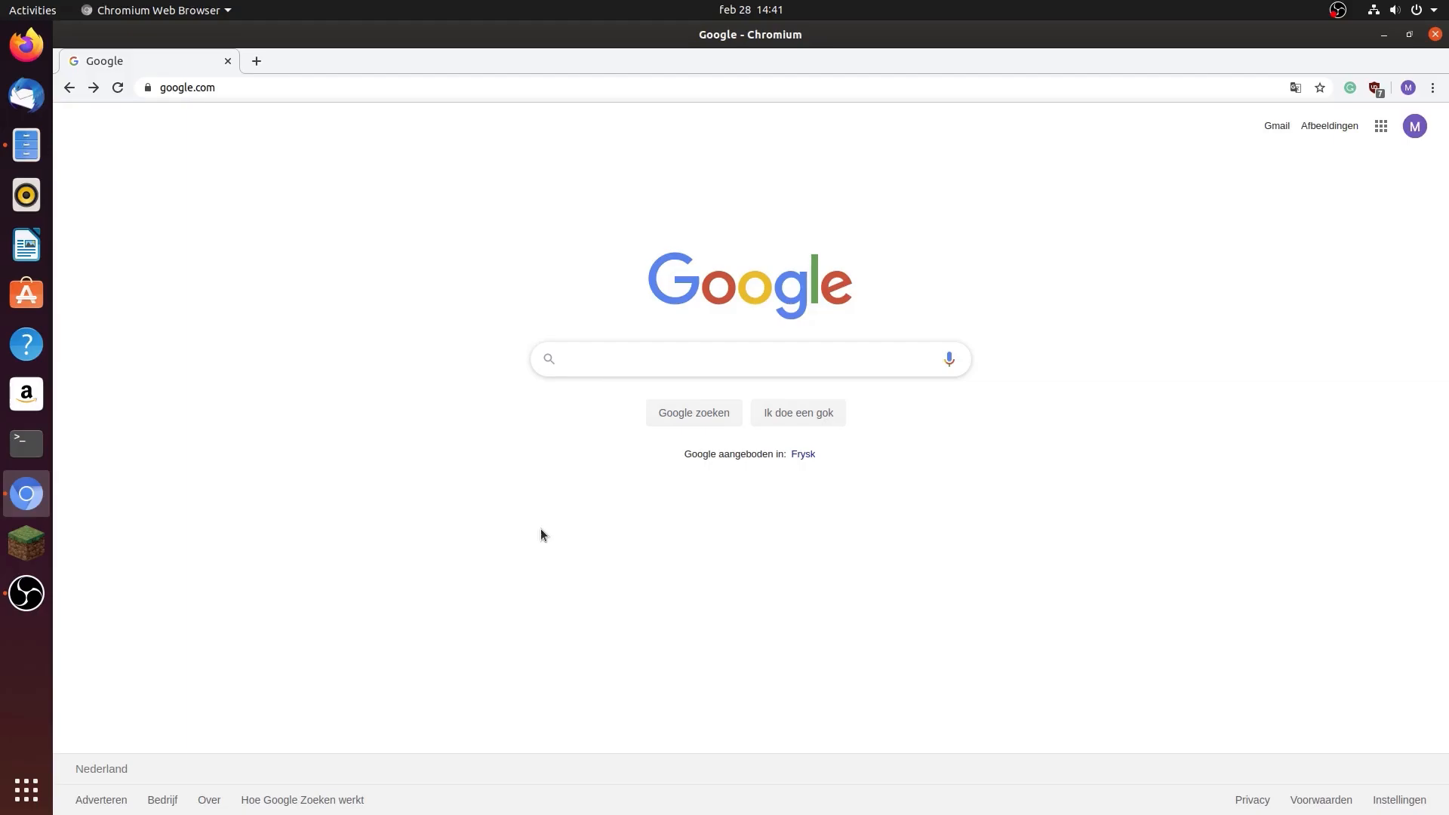
{"action": "left_click", "coordinate": [748, 358]}
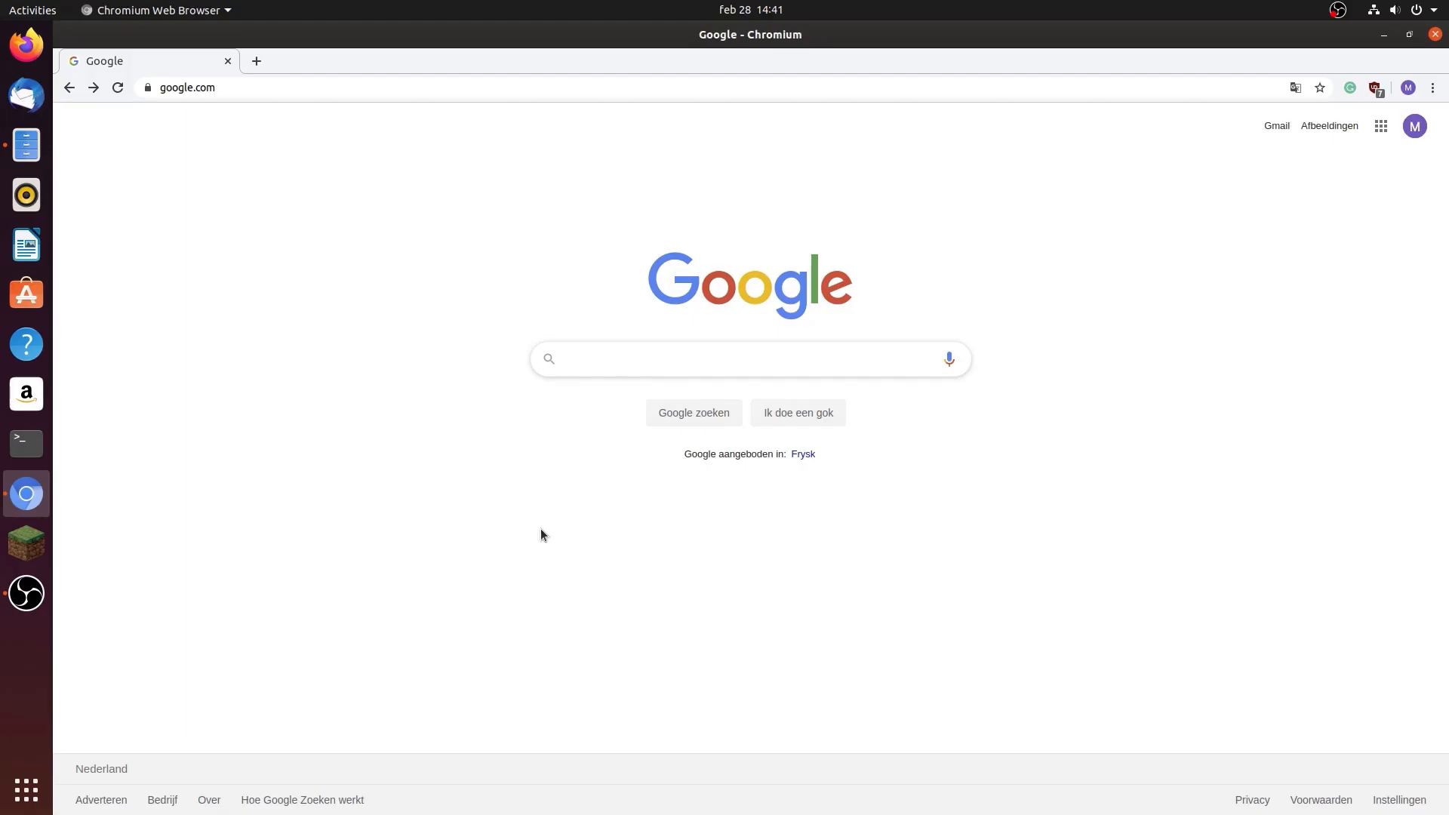
{"action": "type", "text": "optifine.net"}
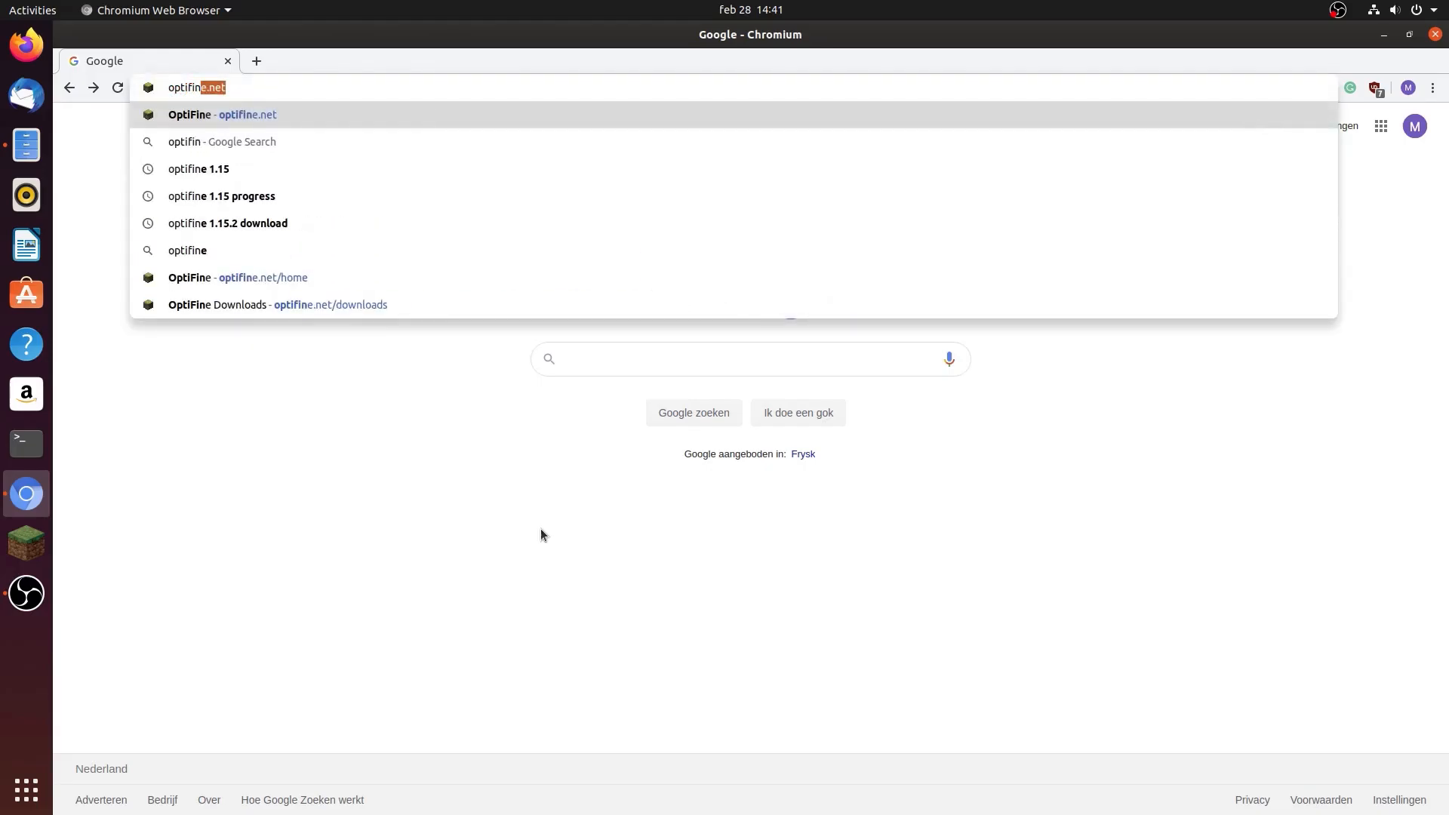
{"action": "left_click", "coordinate": [222, 114]}
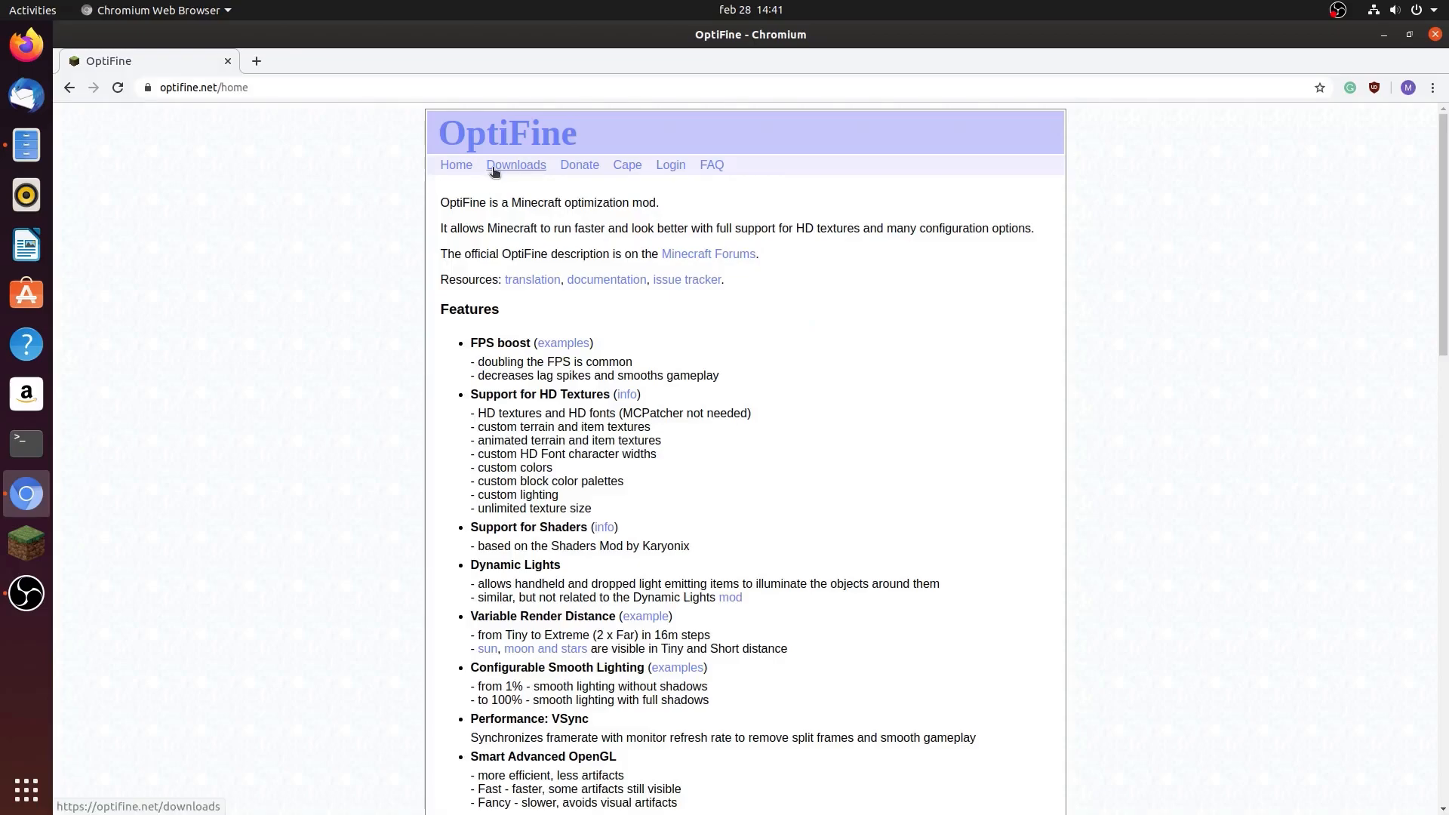
{"action": "left_click", "coordinate": [515, 164]}
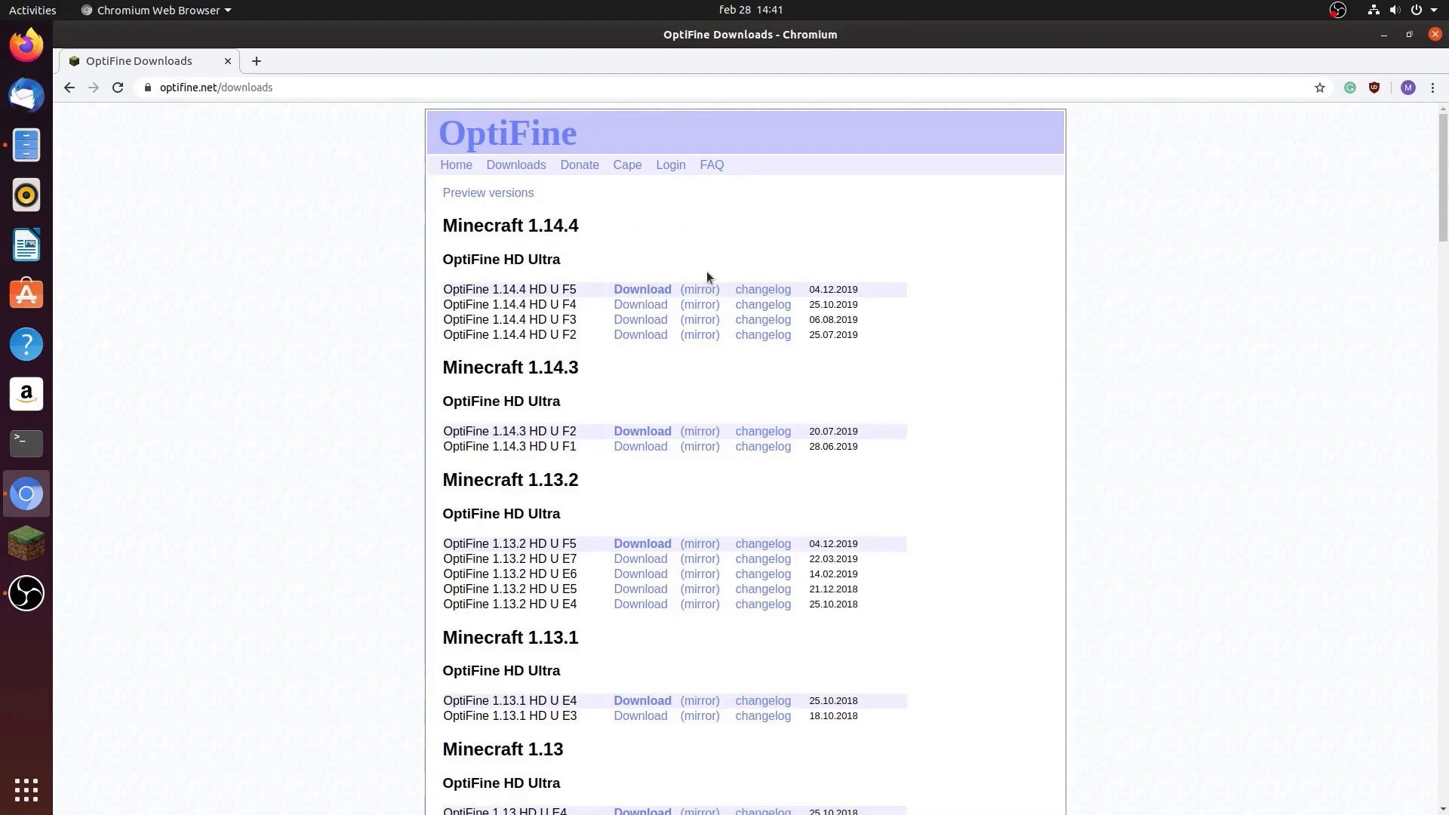
{"action": "mouse_move", "coordinate": [641, 289]}
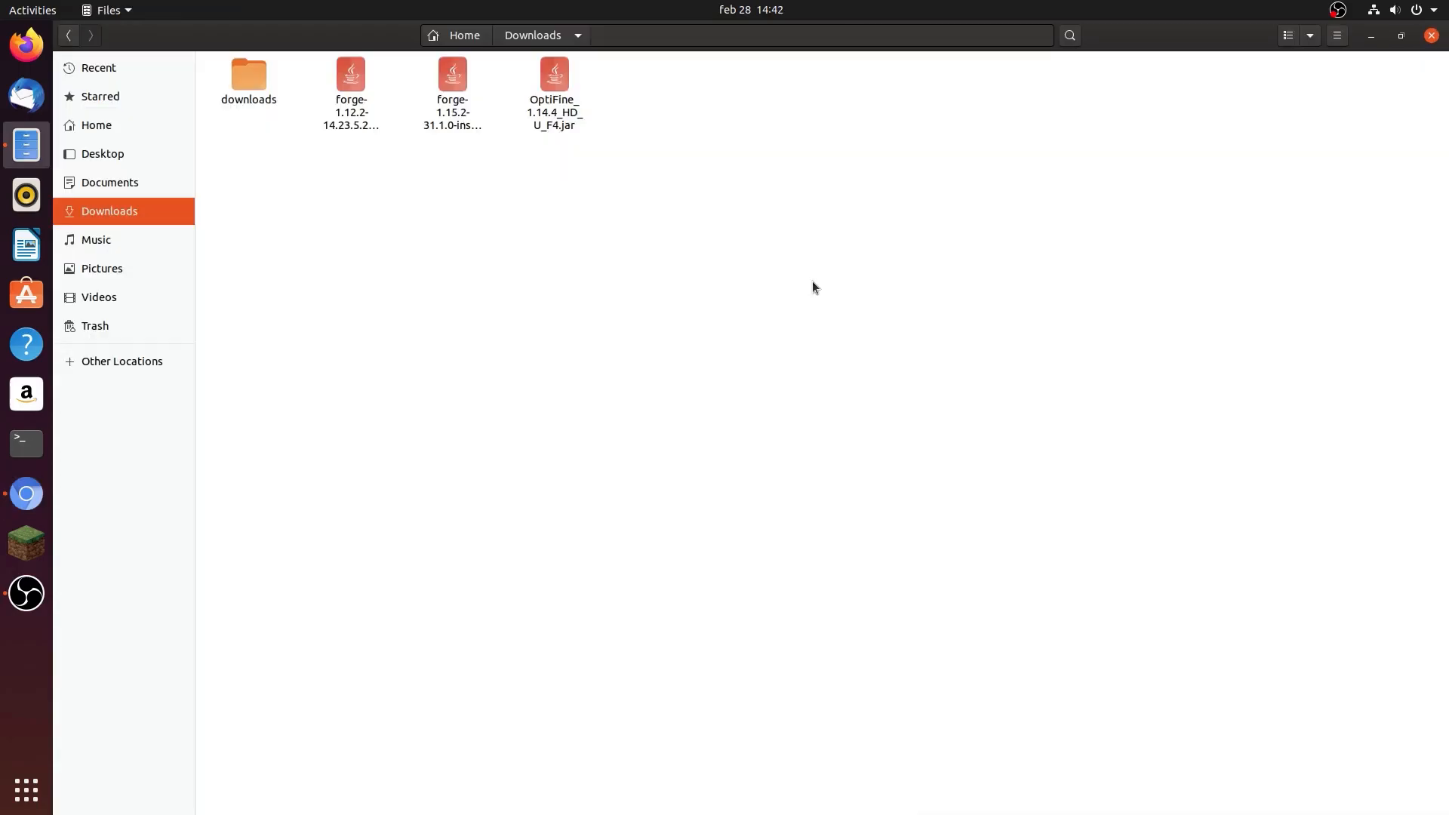
{"action": "mouse_move", "coordinate": [792, 277]}
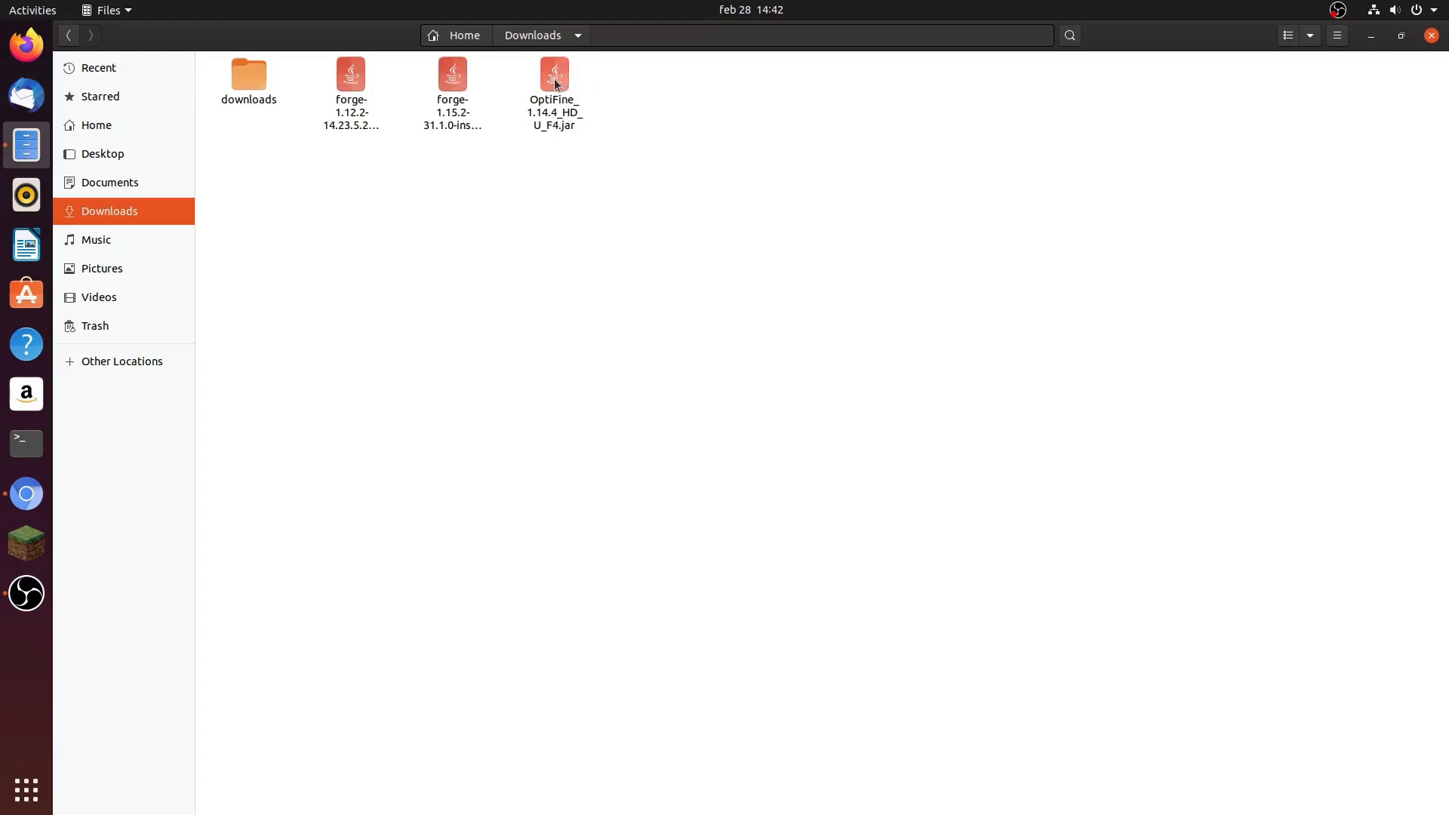
Tick 'Allow executing file as program' in OptiFine_1.14.4_HD_U_F4.jar's Permissions properties
{"action": "right_click", "coordinate": [553, 83]}
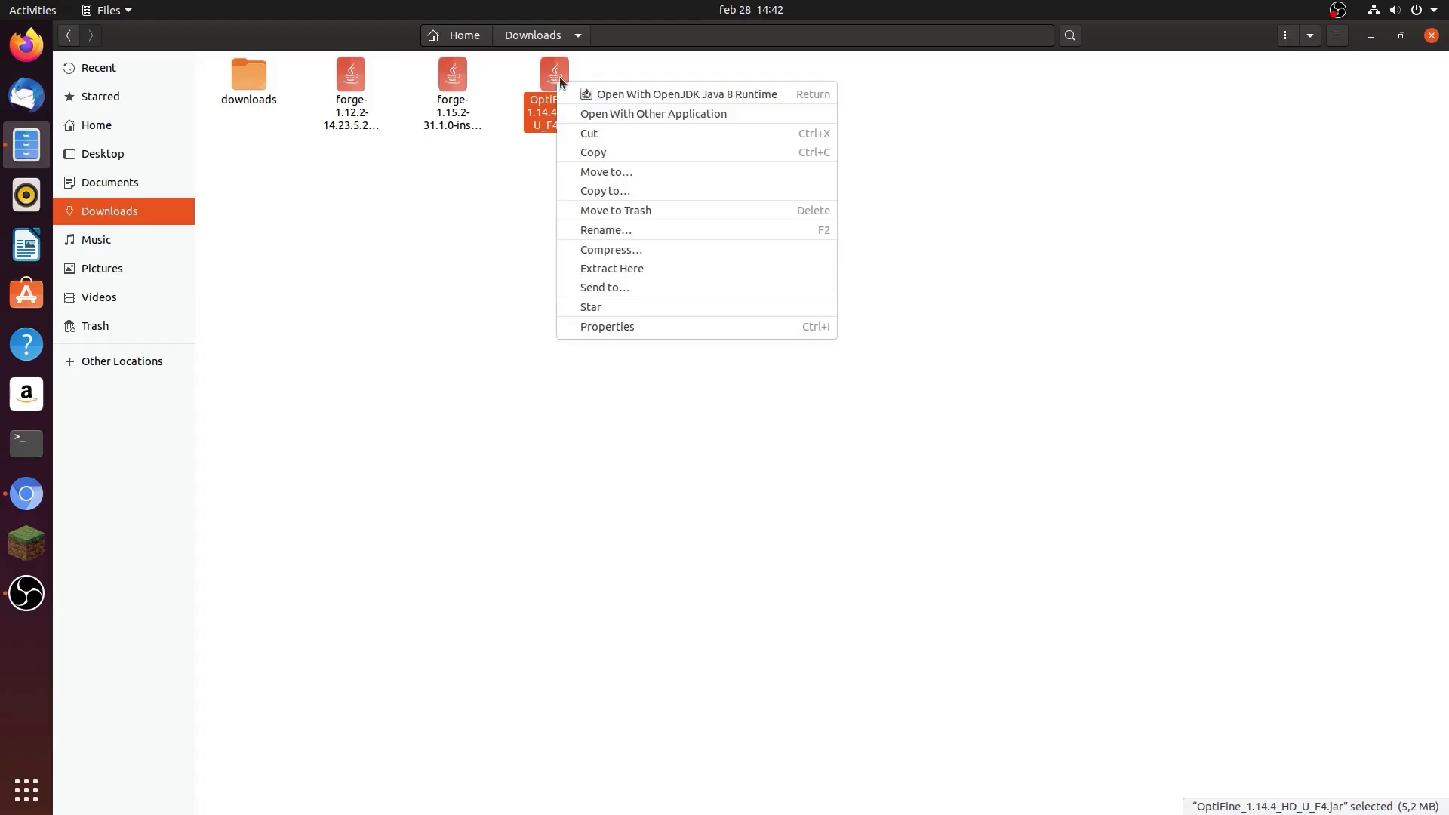
{"action": "mouse_move", "coordinate": [636, 307]}
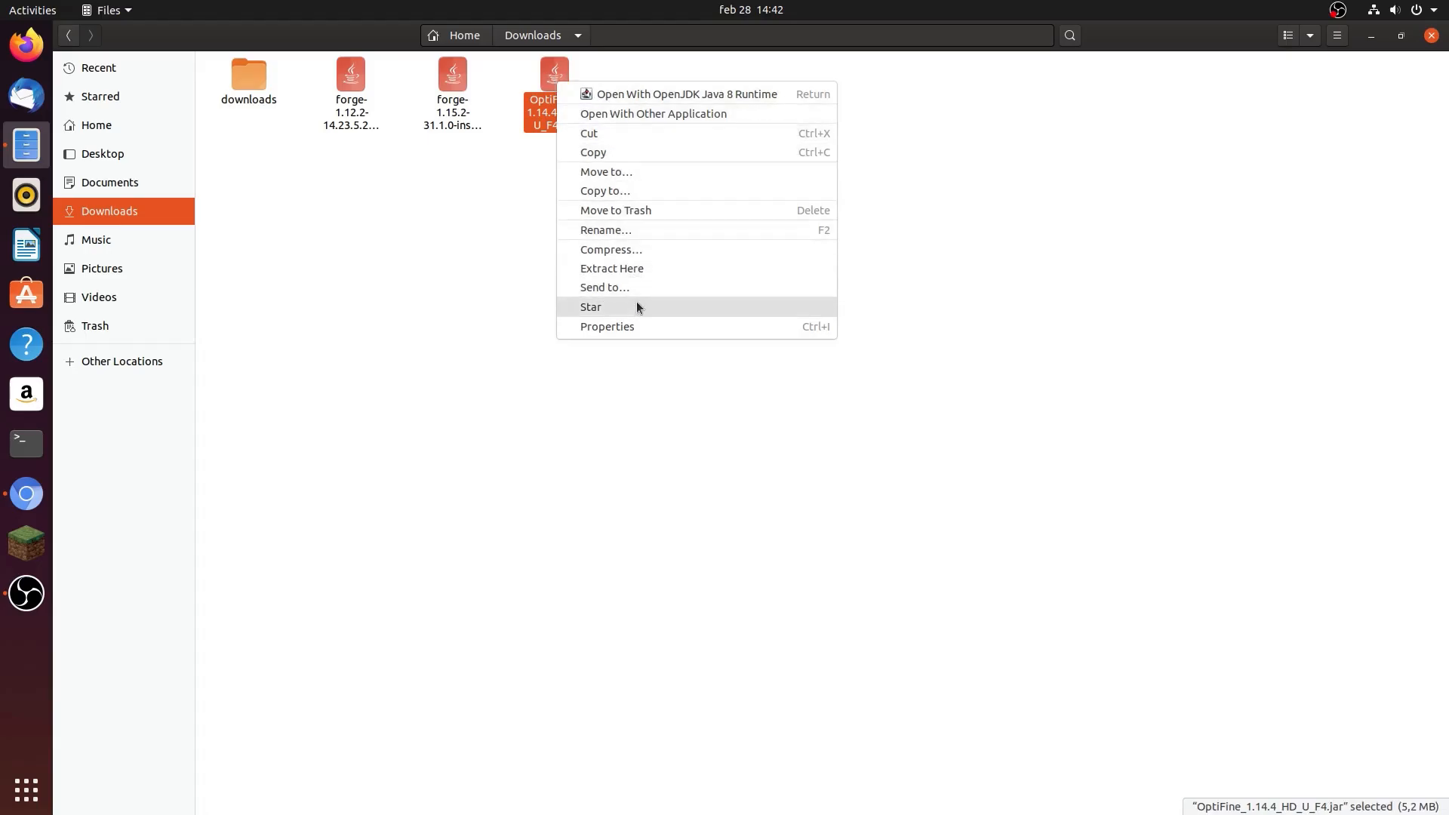
{"action": "left_click", "coordinate": [607, 325]}
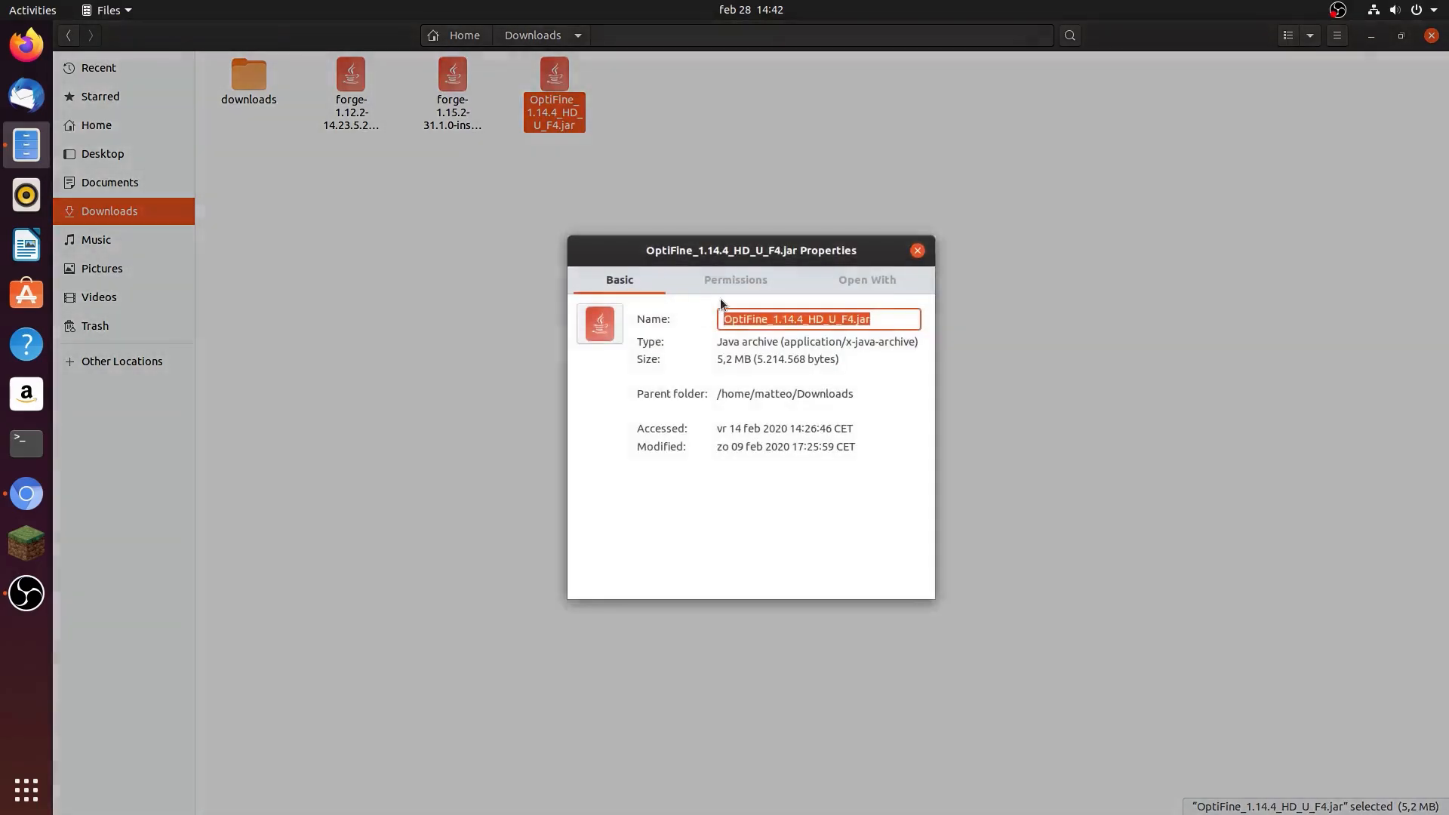
{"action": "left_click", "coordinate": [734, 280]}
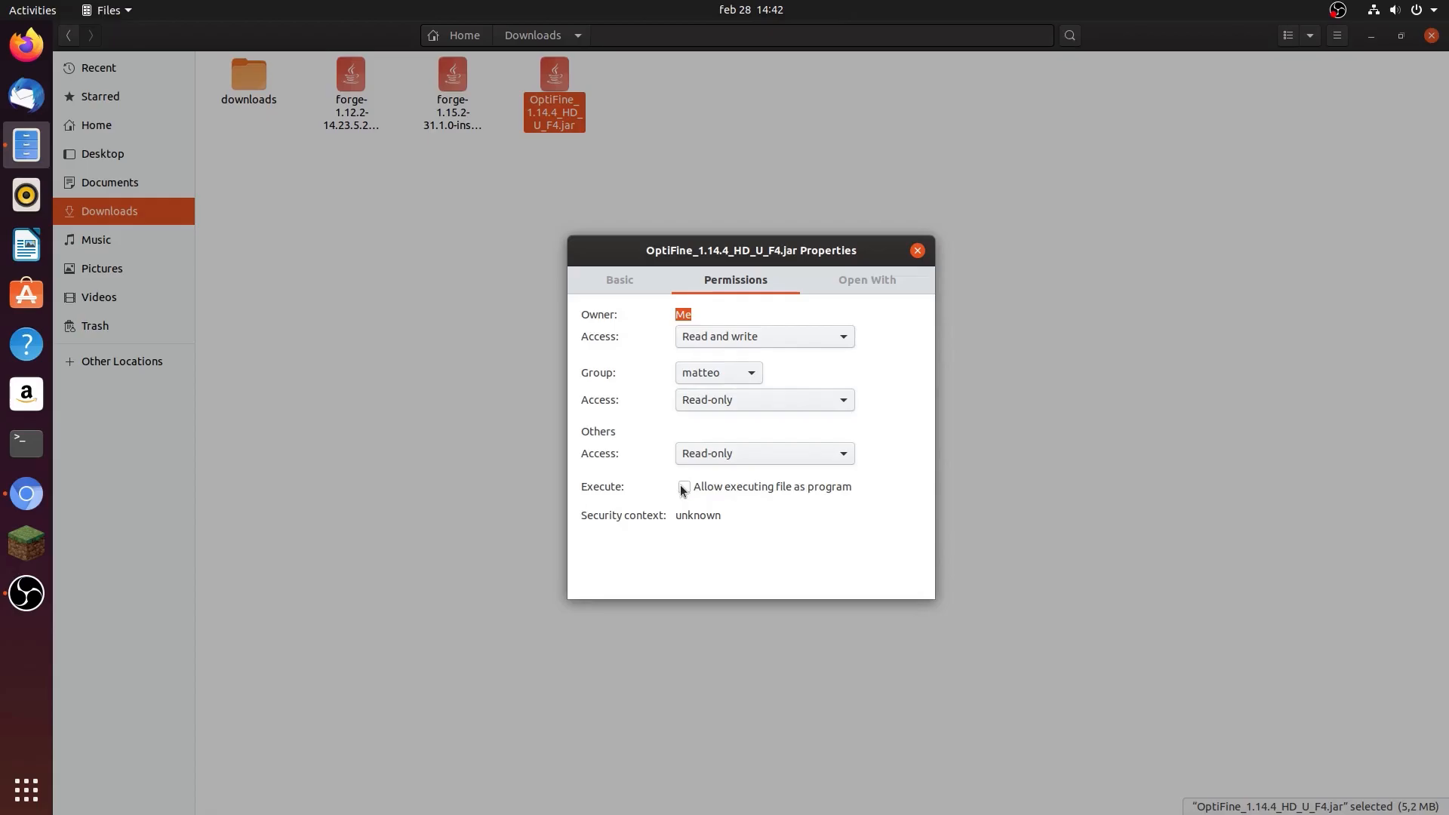
{"action": "left_click", "coordinate": [683, 486]}
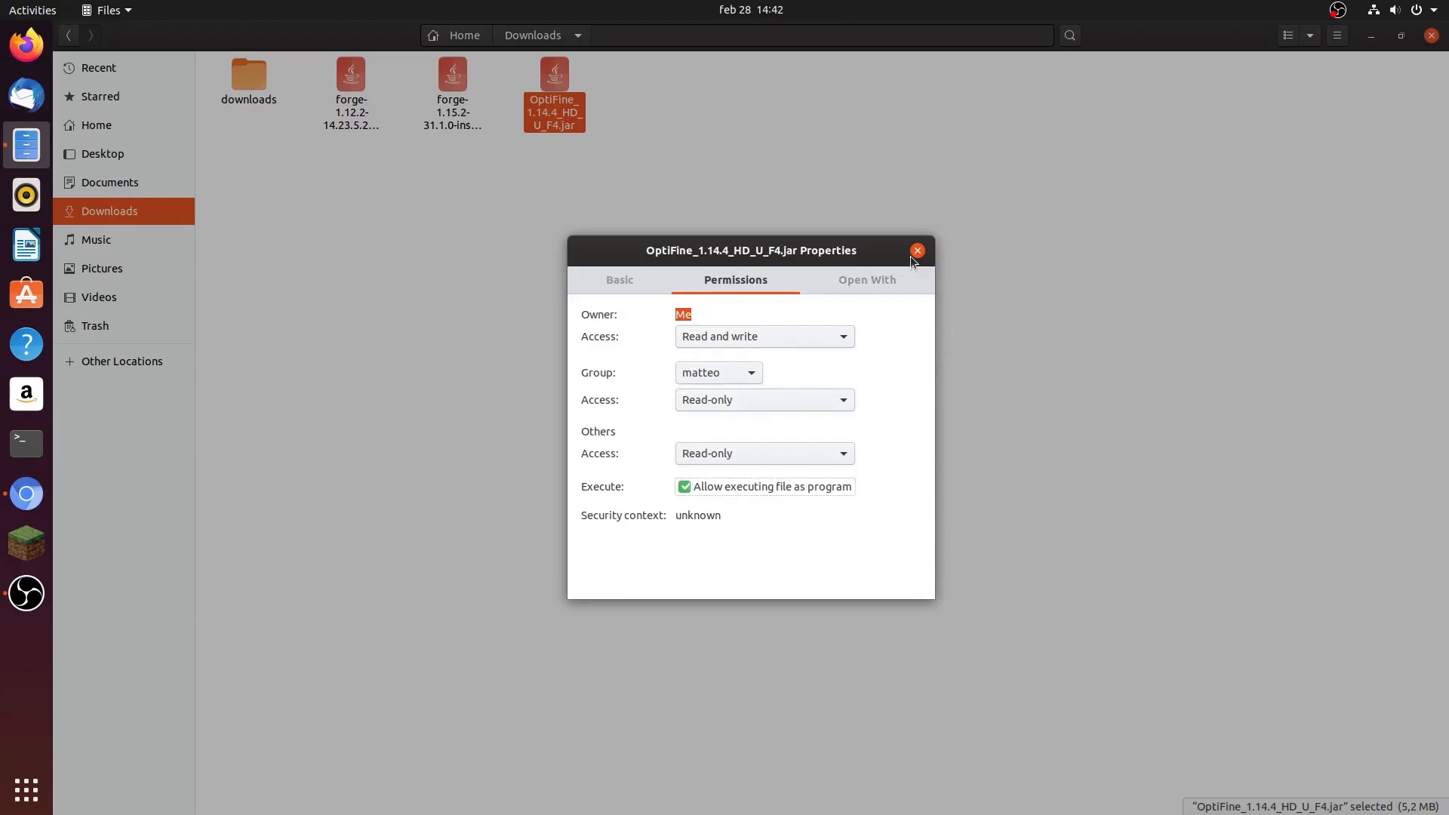
{"action": "left_click", "coordinate": [915, 250]}
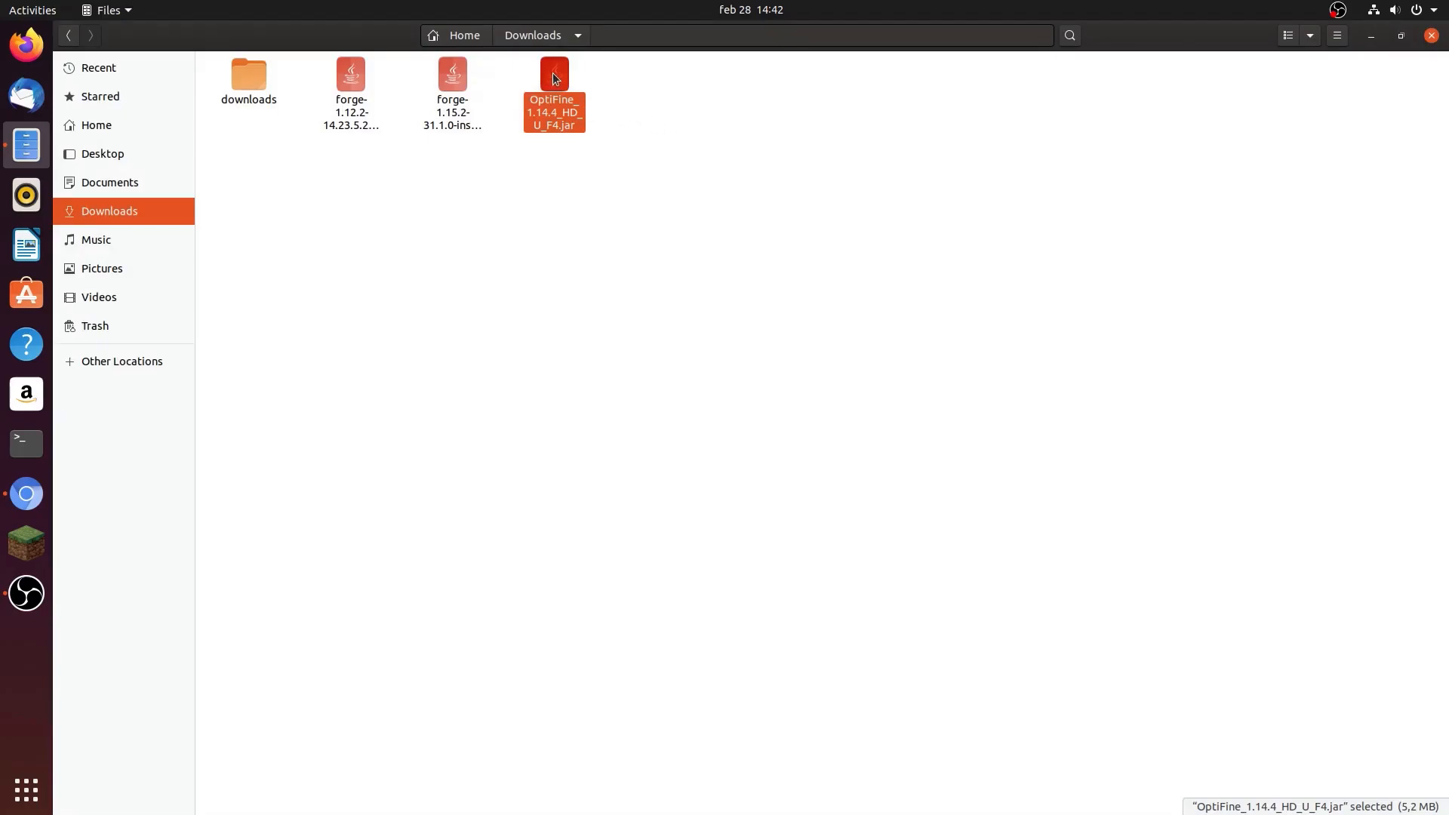
Run the OptiFine 1.14.4 HD U F4 installer, install it, and acknowledge the success message
{"action": "double_click", "coordinate": [553, 92]}
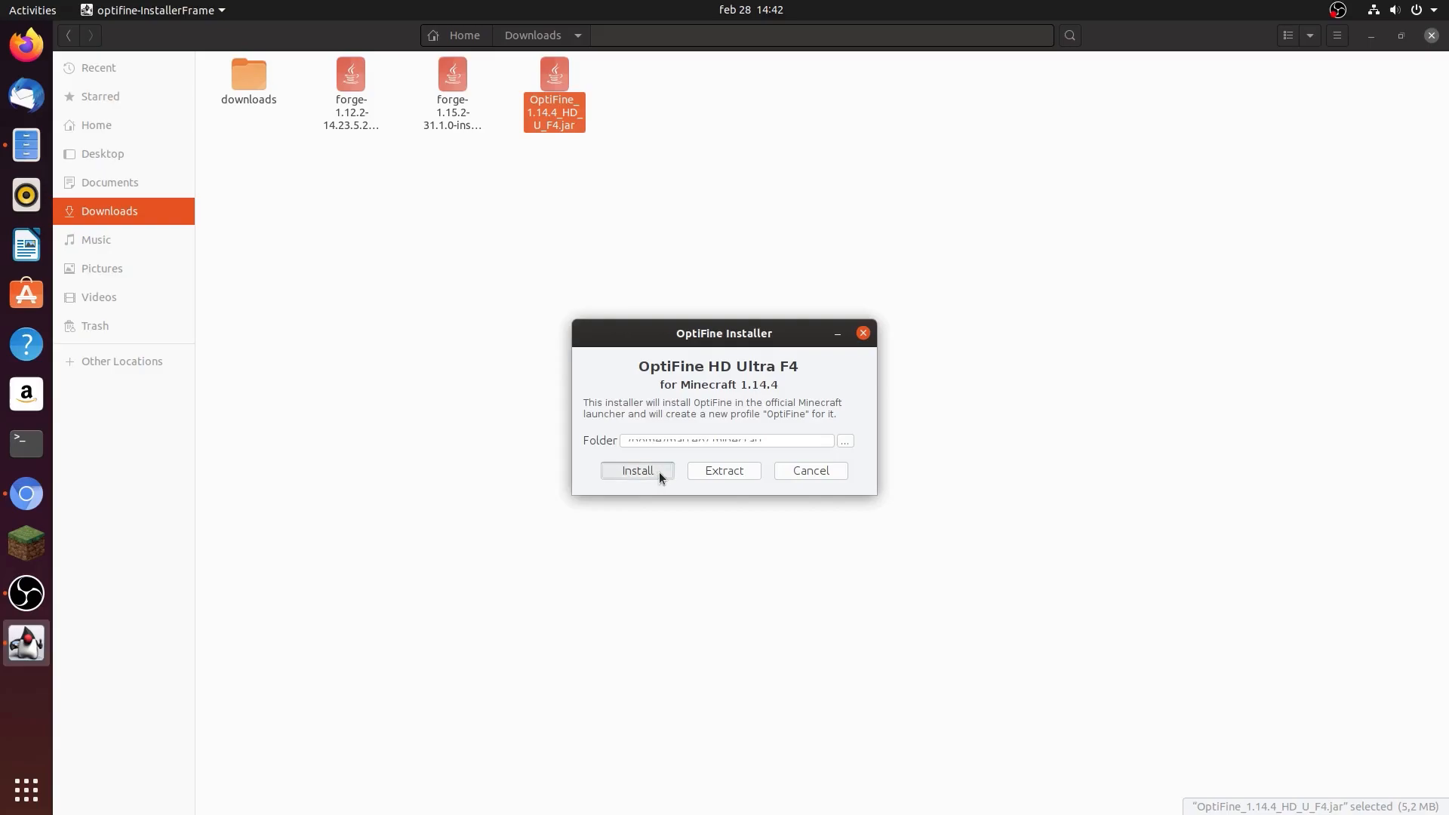
{"action": "left_click", "coordinate": [637, 470]}
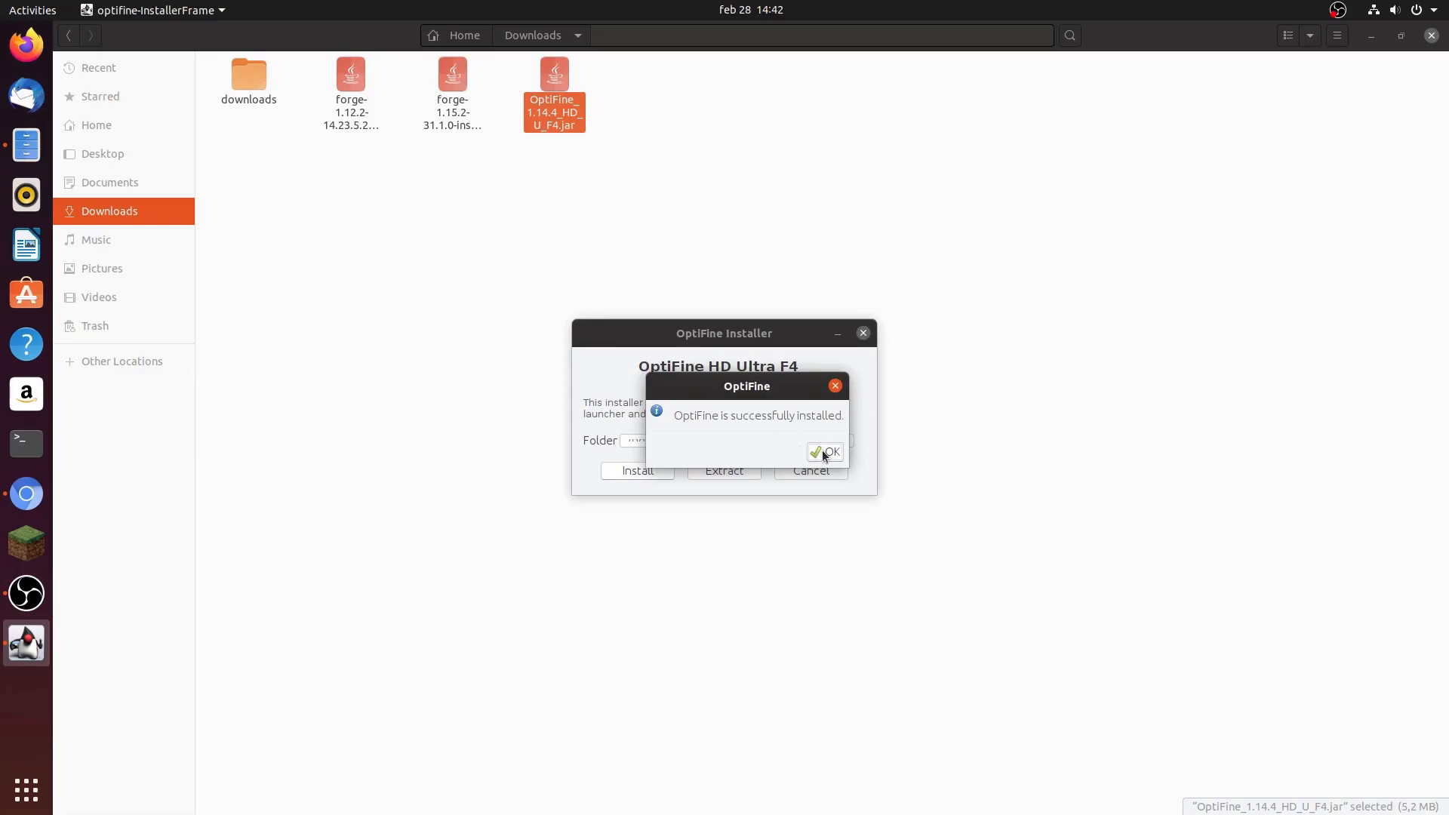
{"action": "left_click", "coordinate": [830, 453]}
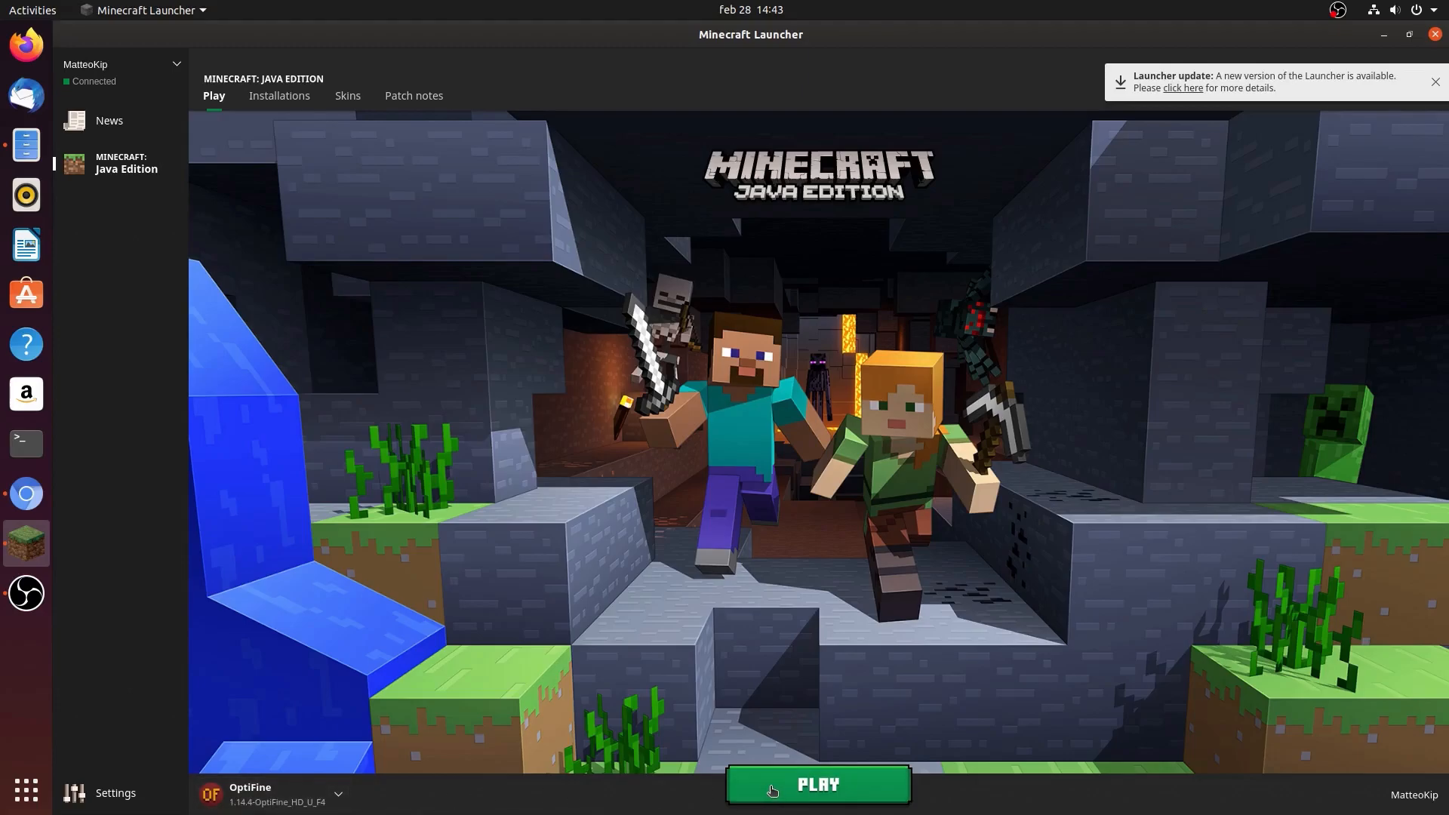
Launch Minecraft 1.14.4 with the OptiFine profile and maximize the game window
{"action": "left_click", "coordinate": [817, 784]}
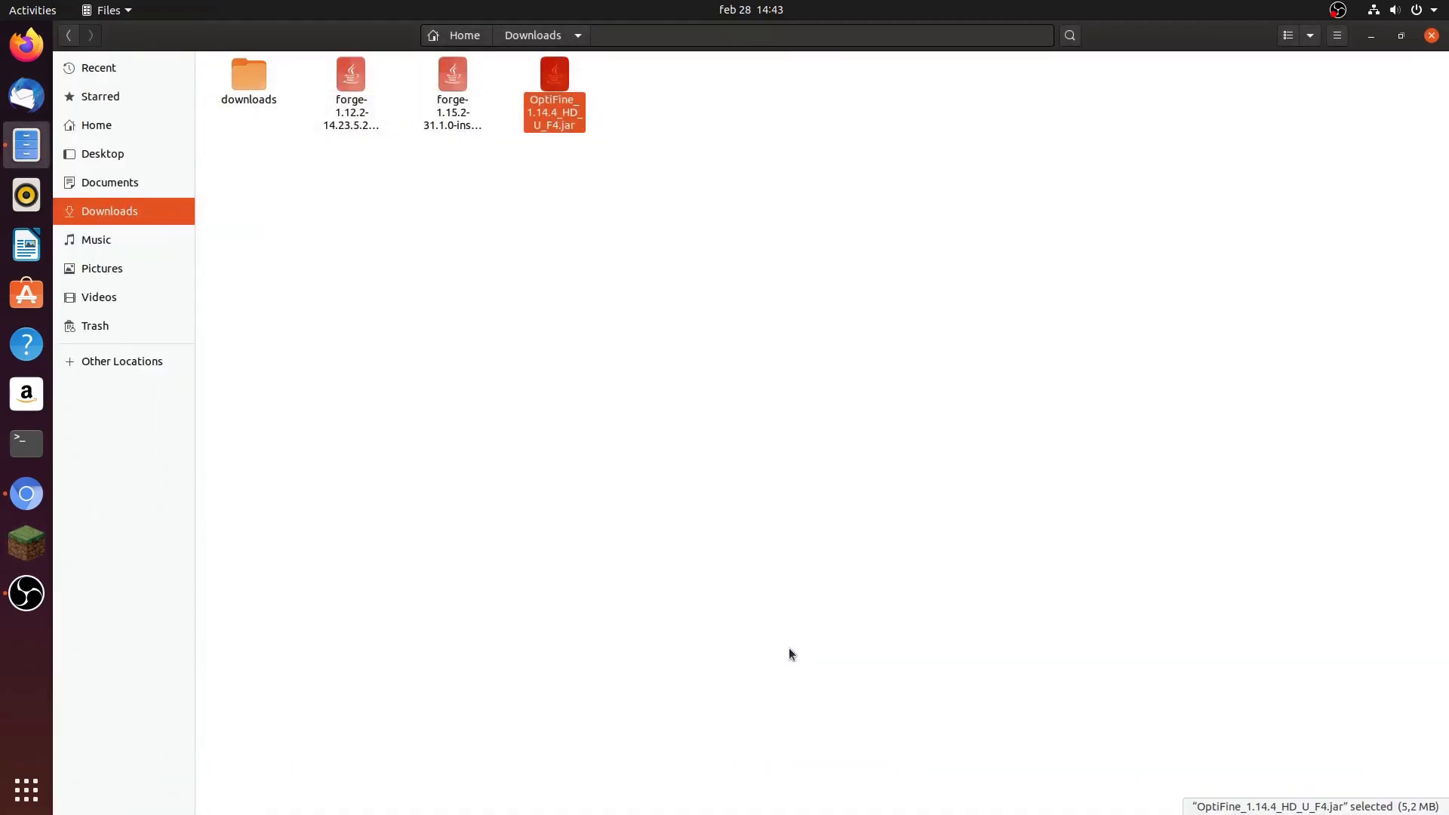
{"action": "mouse_move", "coordinate": [788, 649]}
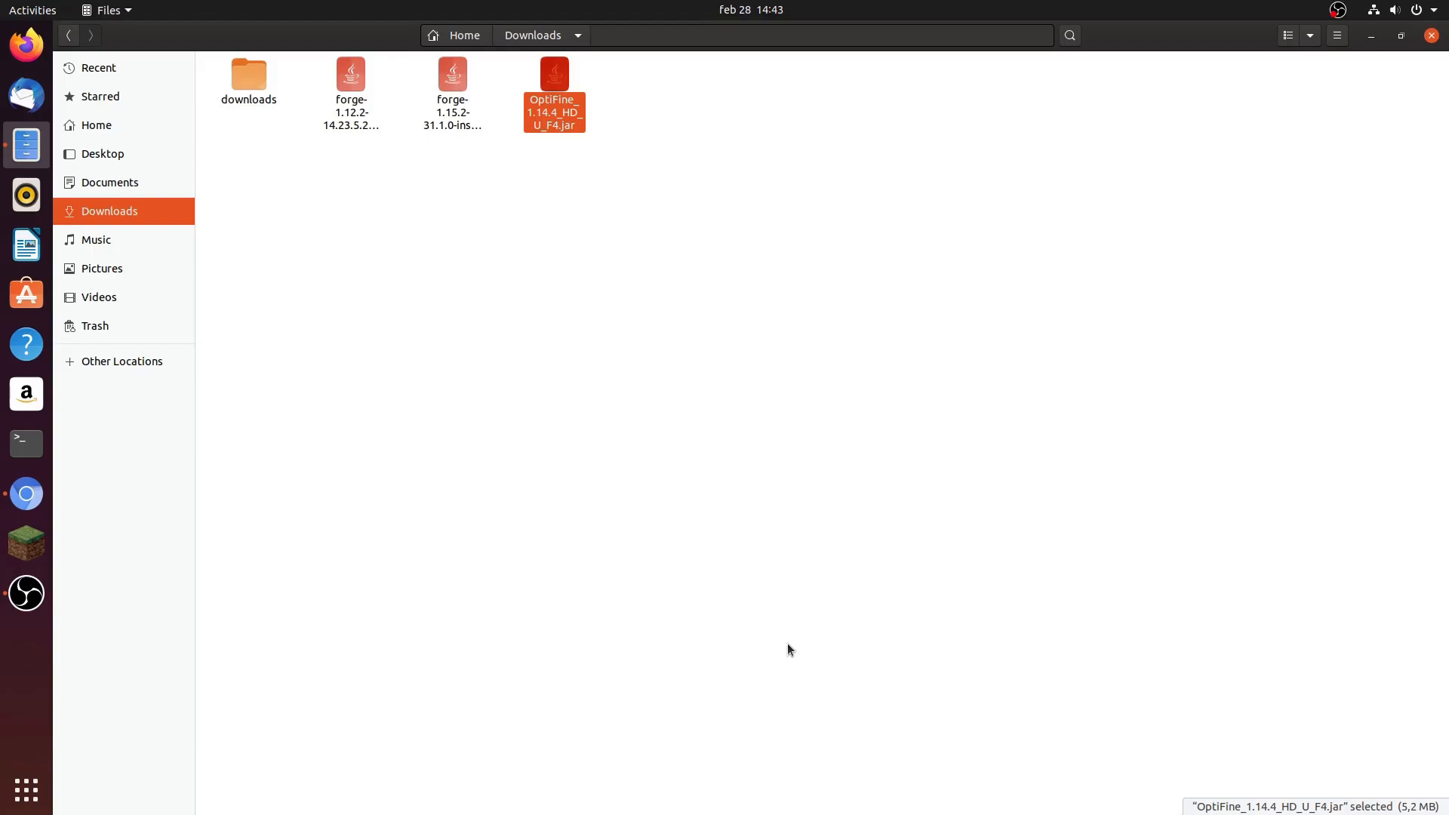
{"action": "double_click", "coordinate": [553, 92]}
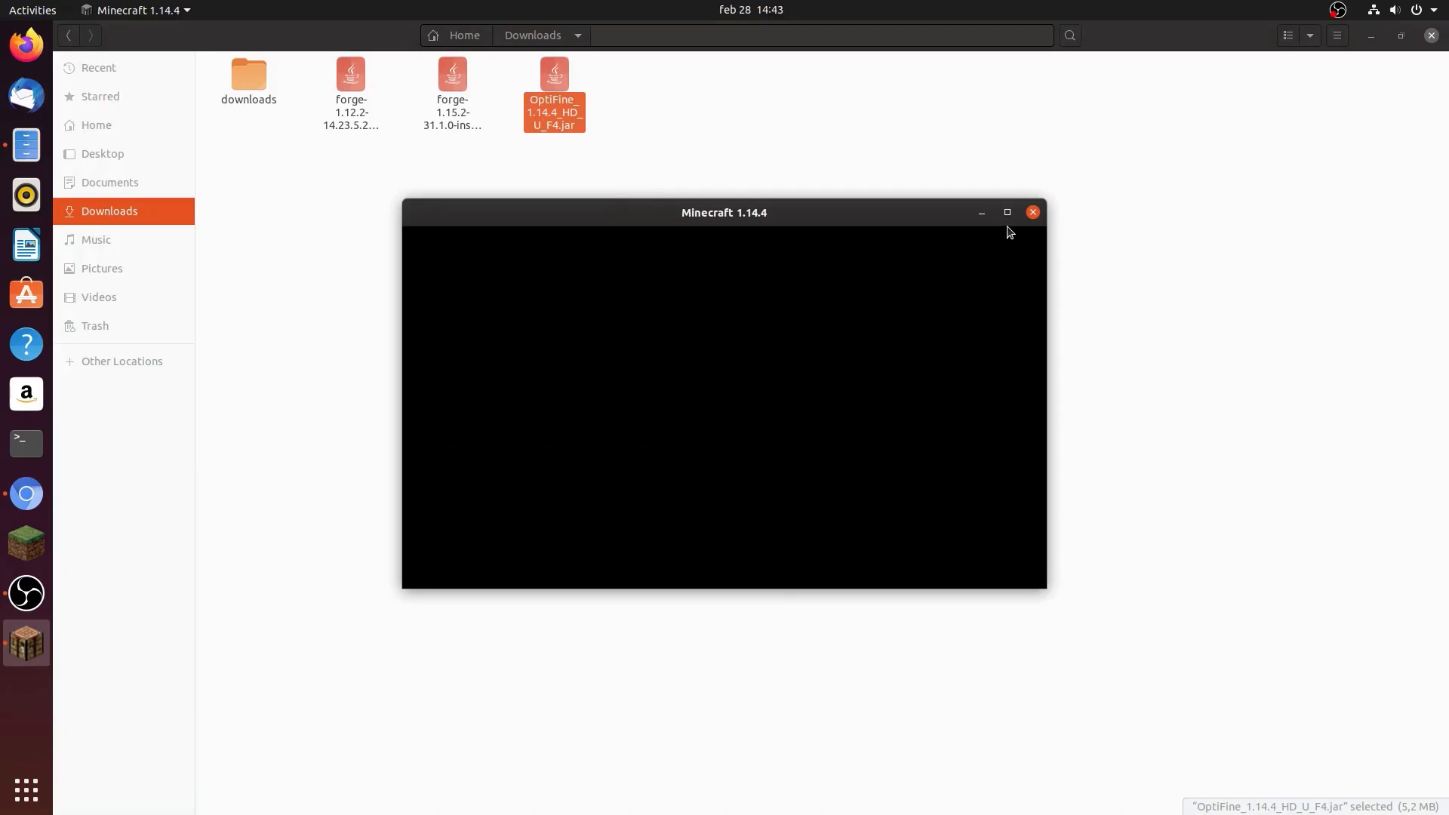
{"action": "mouse_move", "coordinate": [1006, 212]}
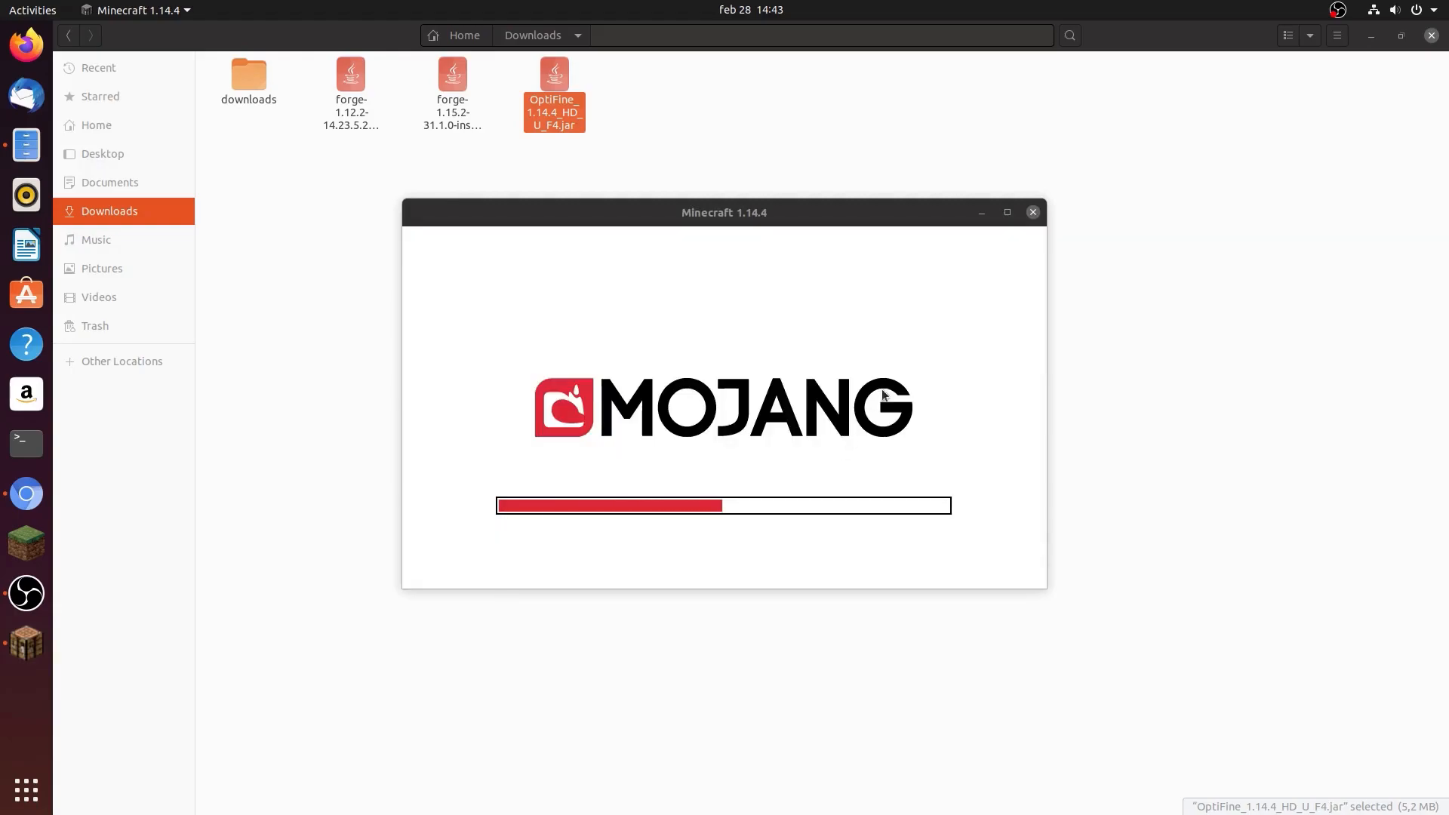
{"action": "left_click", "coordinate": [1005, 211]}
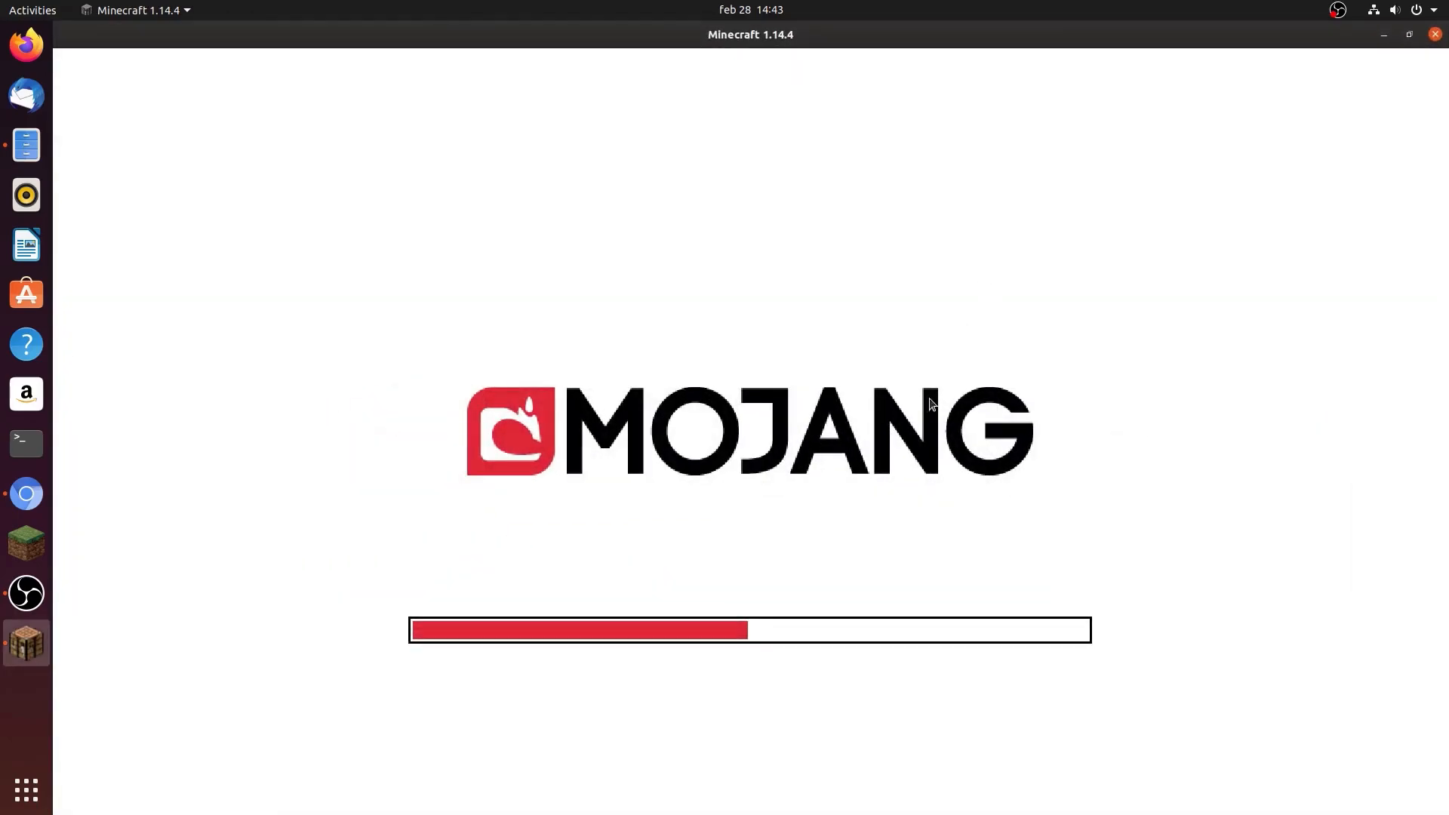
{"action": "mouse_move", "coordinate": [915, 437]}
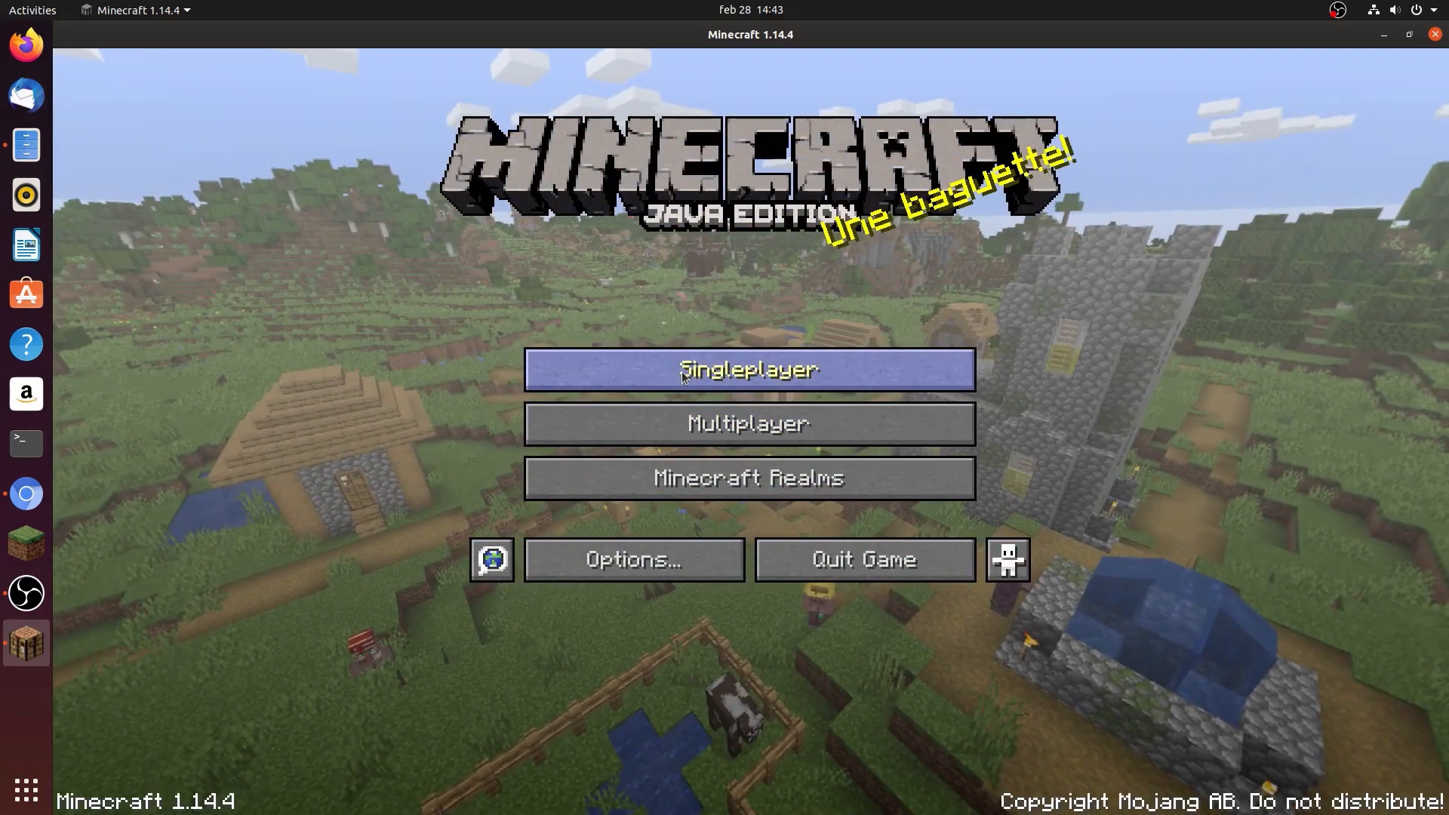
Open the singleplayer world list and scroll through it to load a world
{"action": "left_click", "coordinate": [748, 370]}
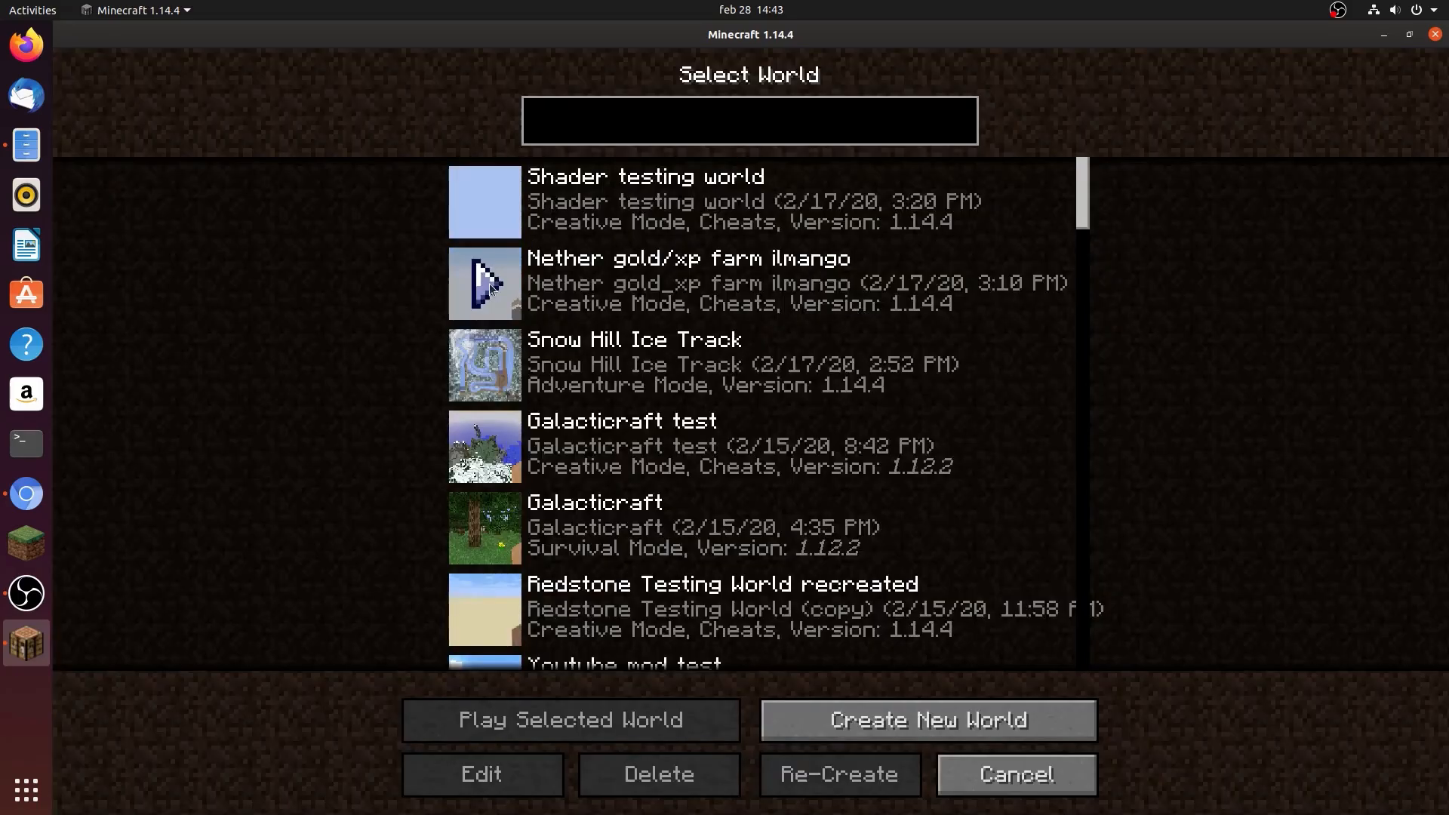
{"action": "scroll", "scroll_direction": "down", "scroll_amount": 3}
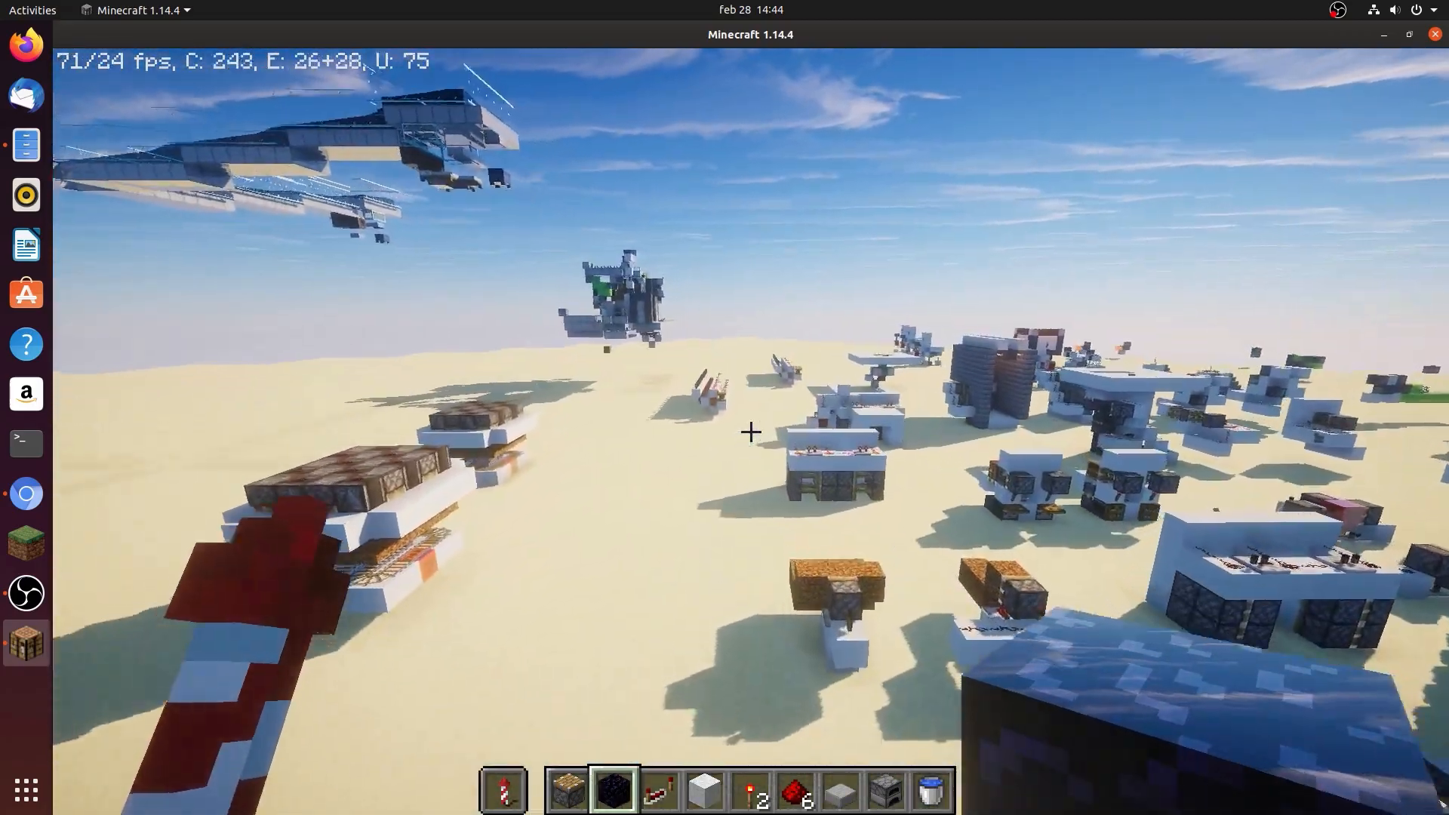
{"action": "mouse_move", "coordinate": [750, 431]}
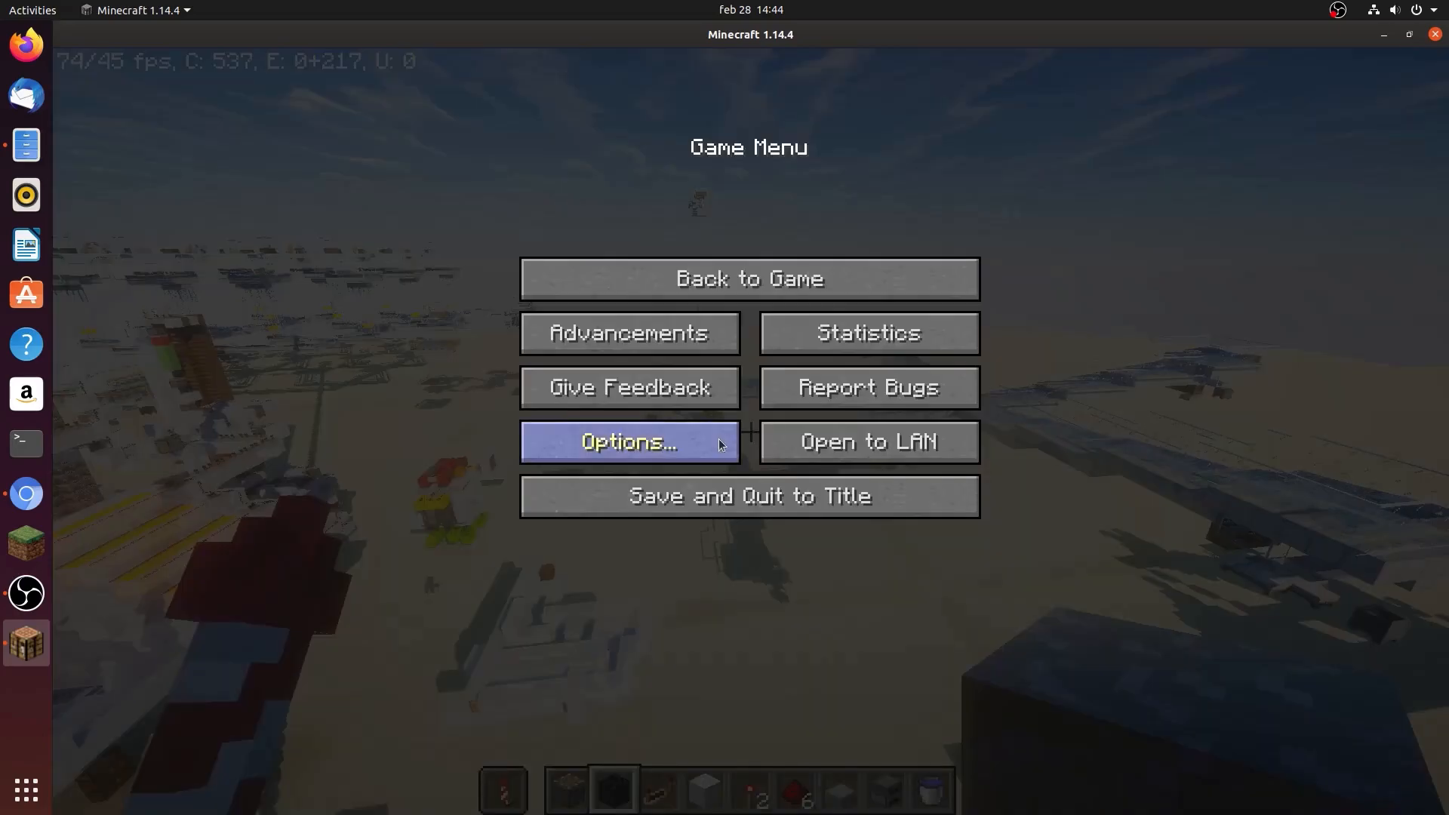
Go through Options and Video Settings to OptiFine's Performance Settings
{"action": "left_click", "coordinate": [629, 441]}
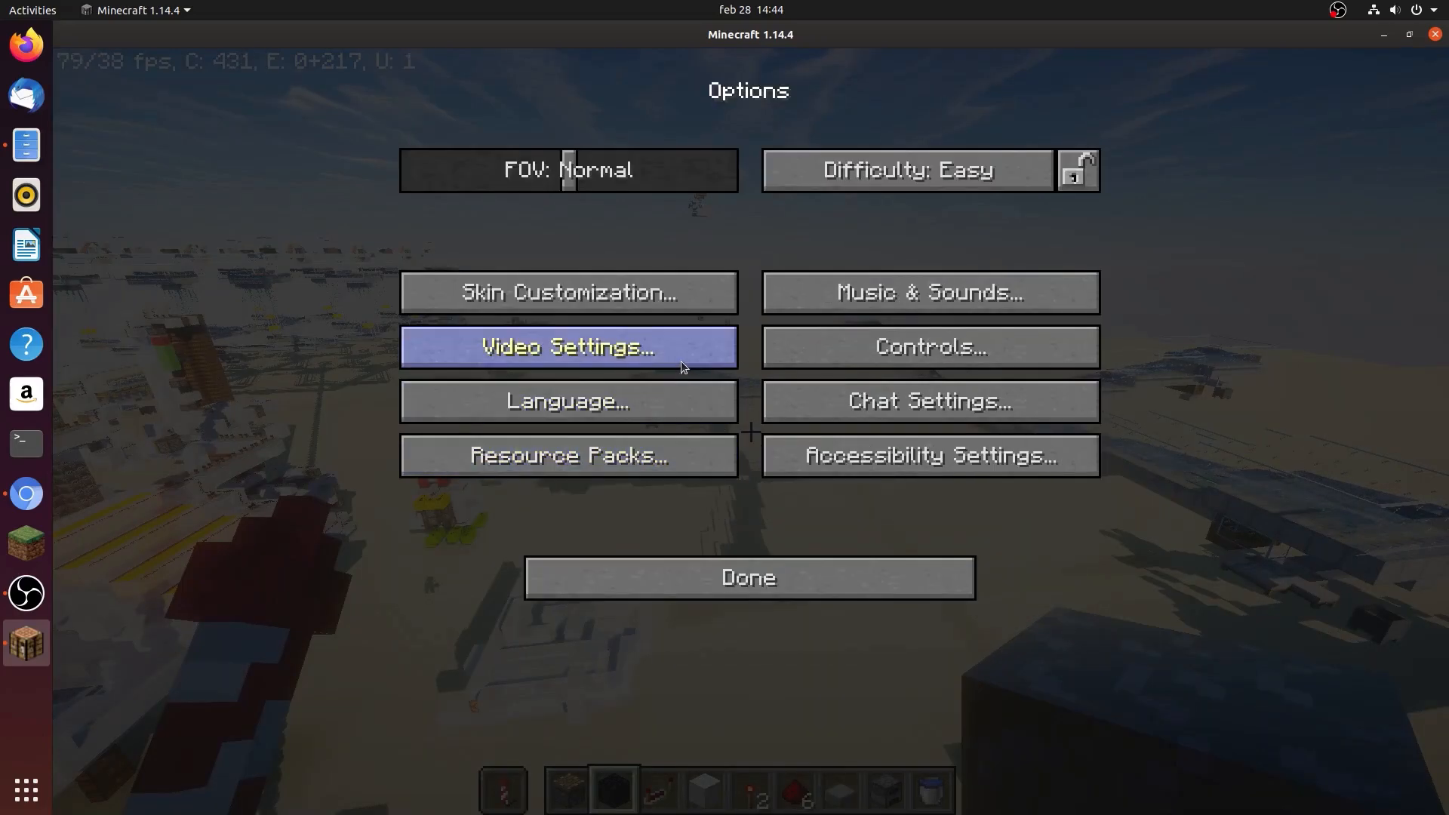
{"action": "left_click", "coordinate": [568, 346]}
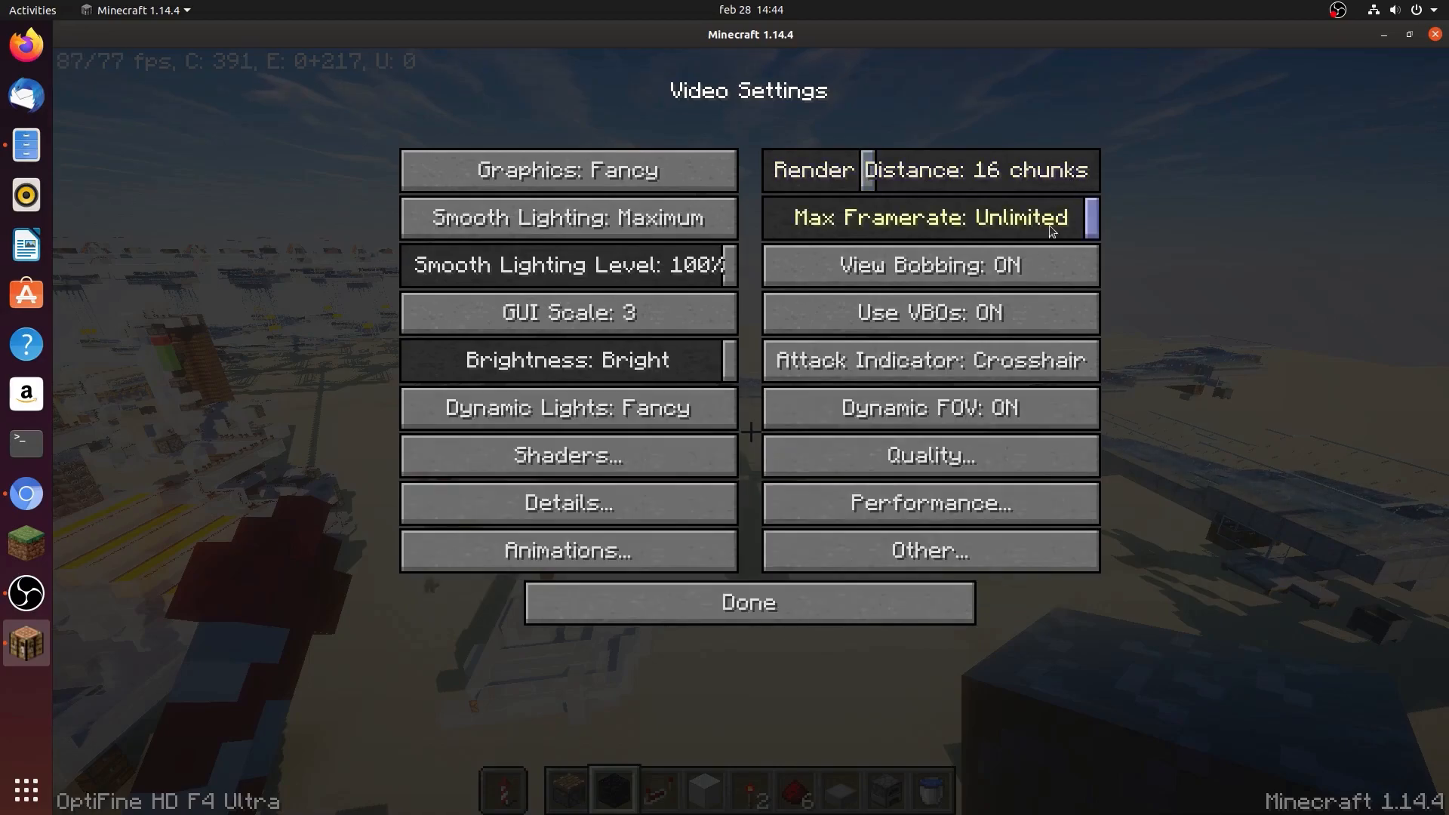
{"action": "left_click", "coordinate": [929, 503]}
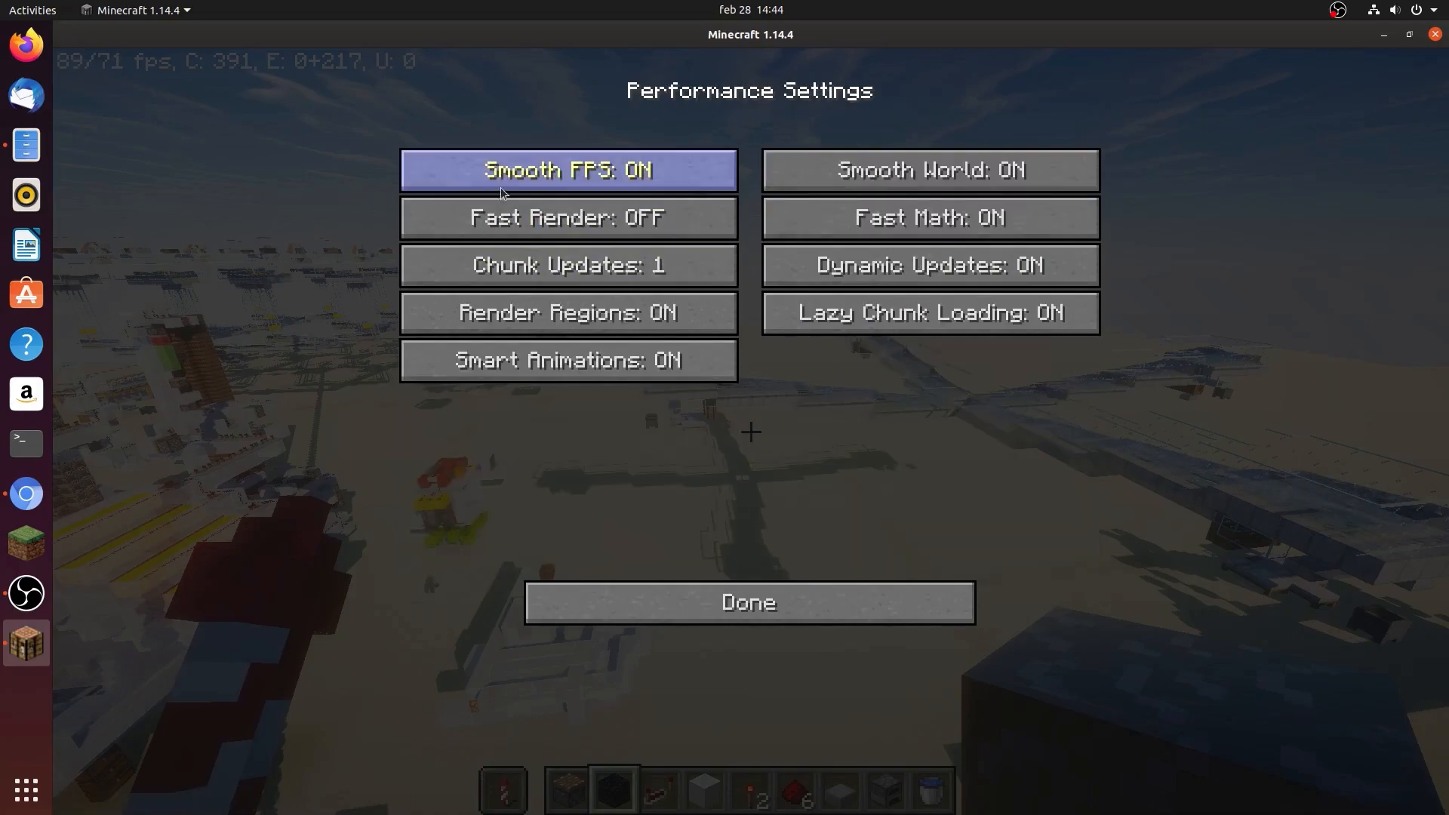
{"action": "mouse_move", "coordinate": [848, 535]}
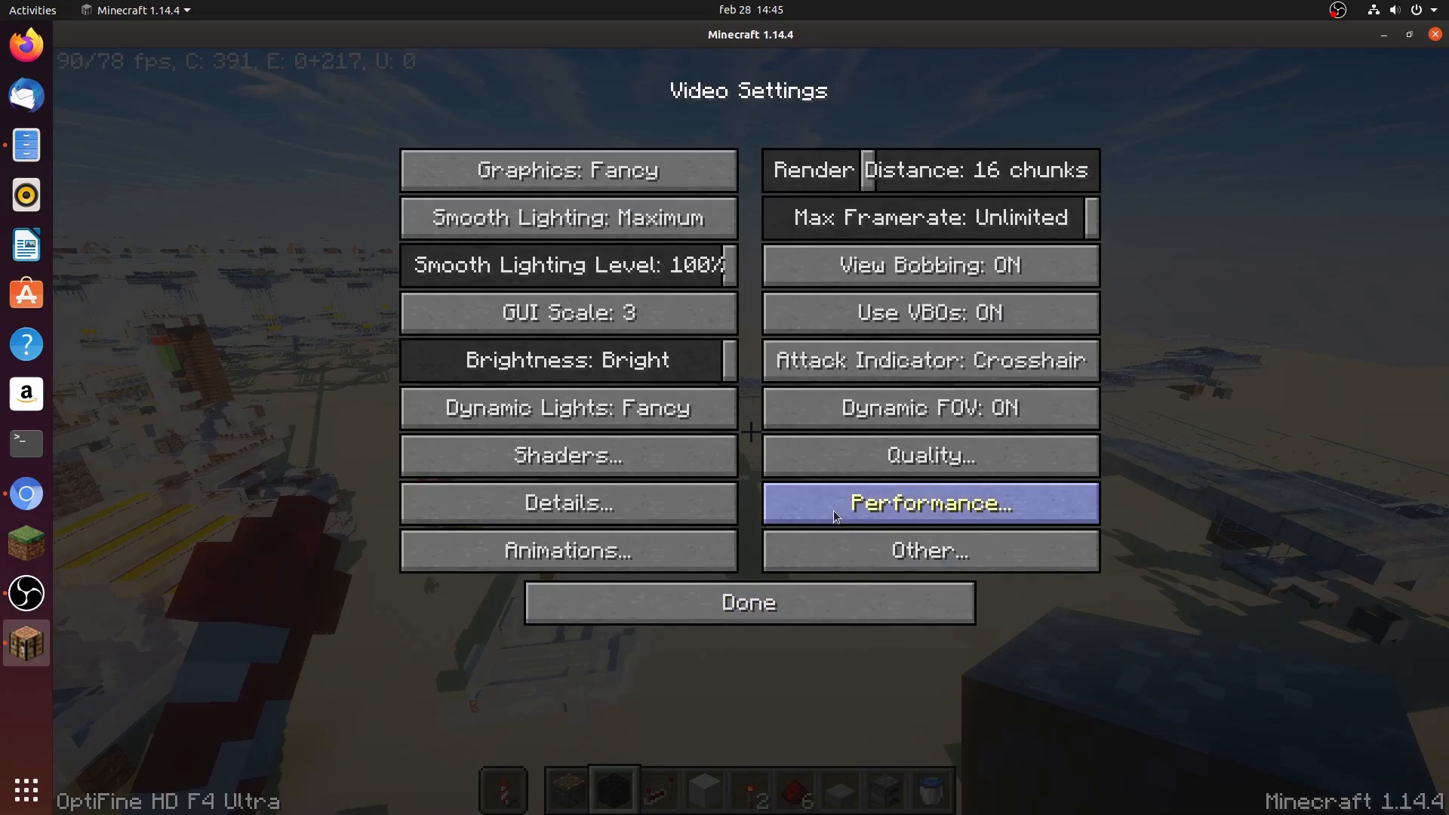
{"action": "mouse_move", "coordinate": [567, 502]}
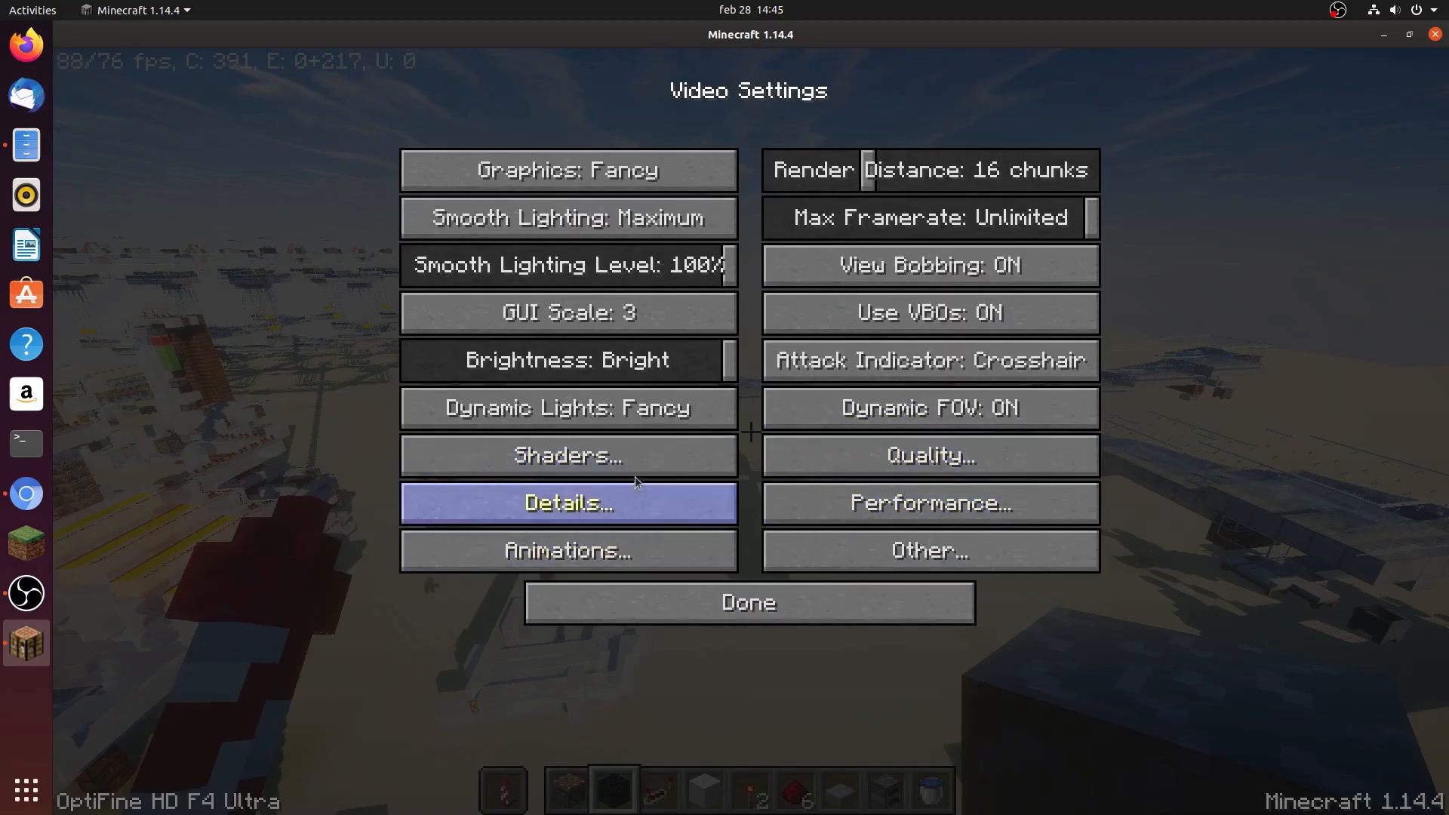
{"action": "left_click", "coordinate": [567, 454]}
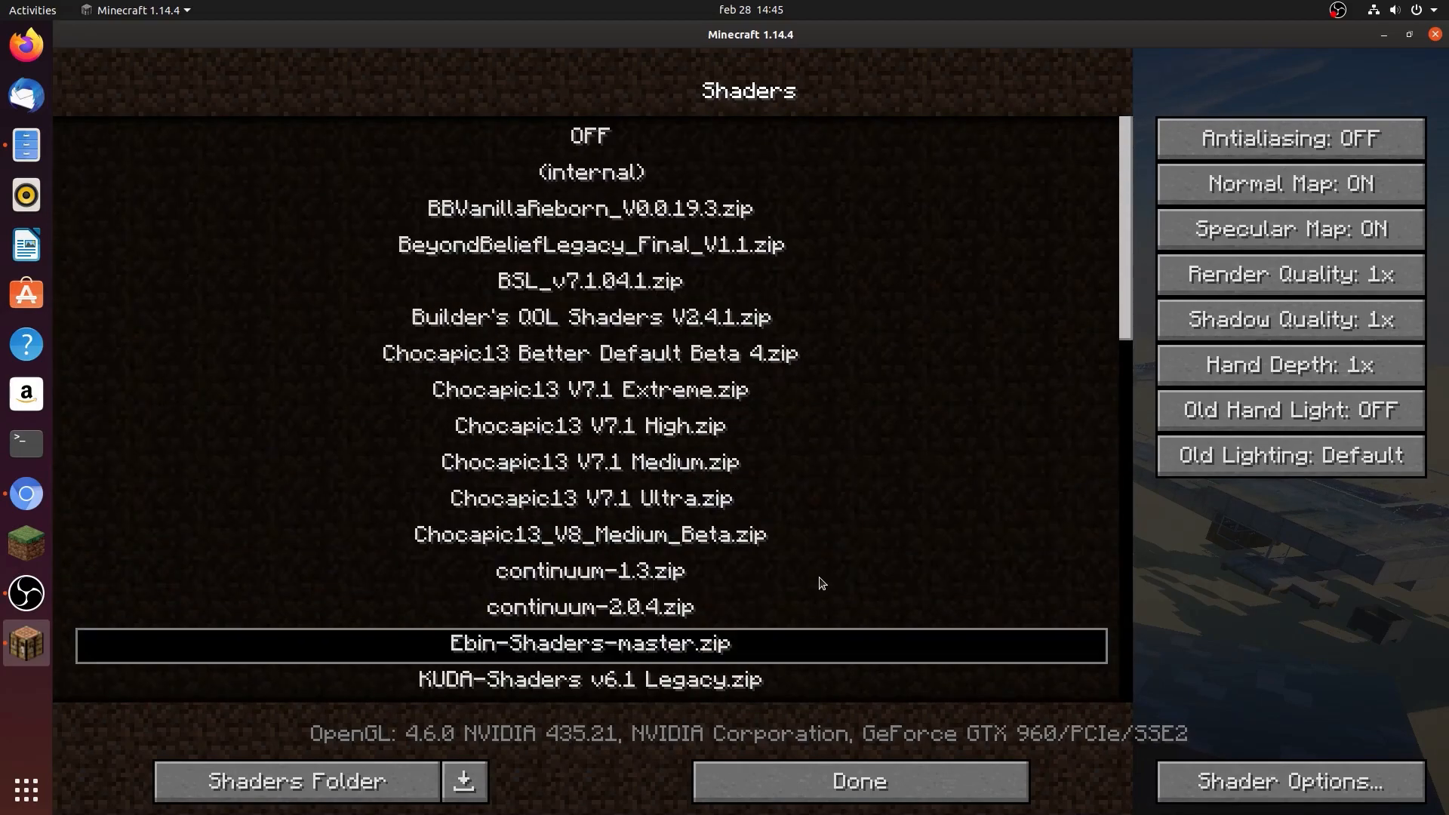
{"action": "mouse_move", "coordinate": [659, 156]}
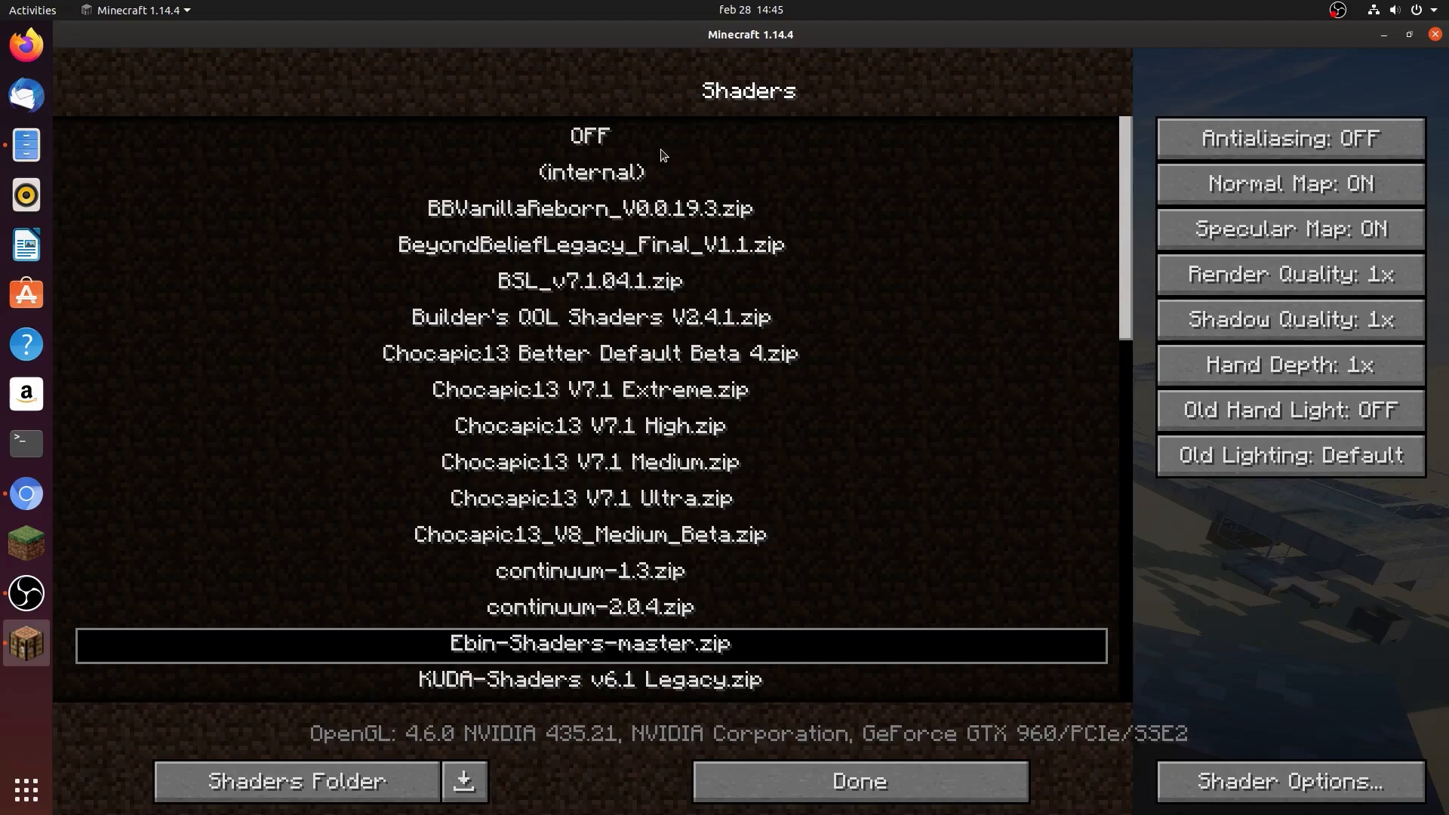
{"action": "mouse_move", "coordinate": [769, 273]}
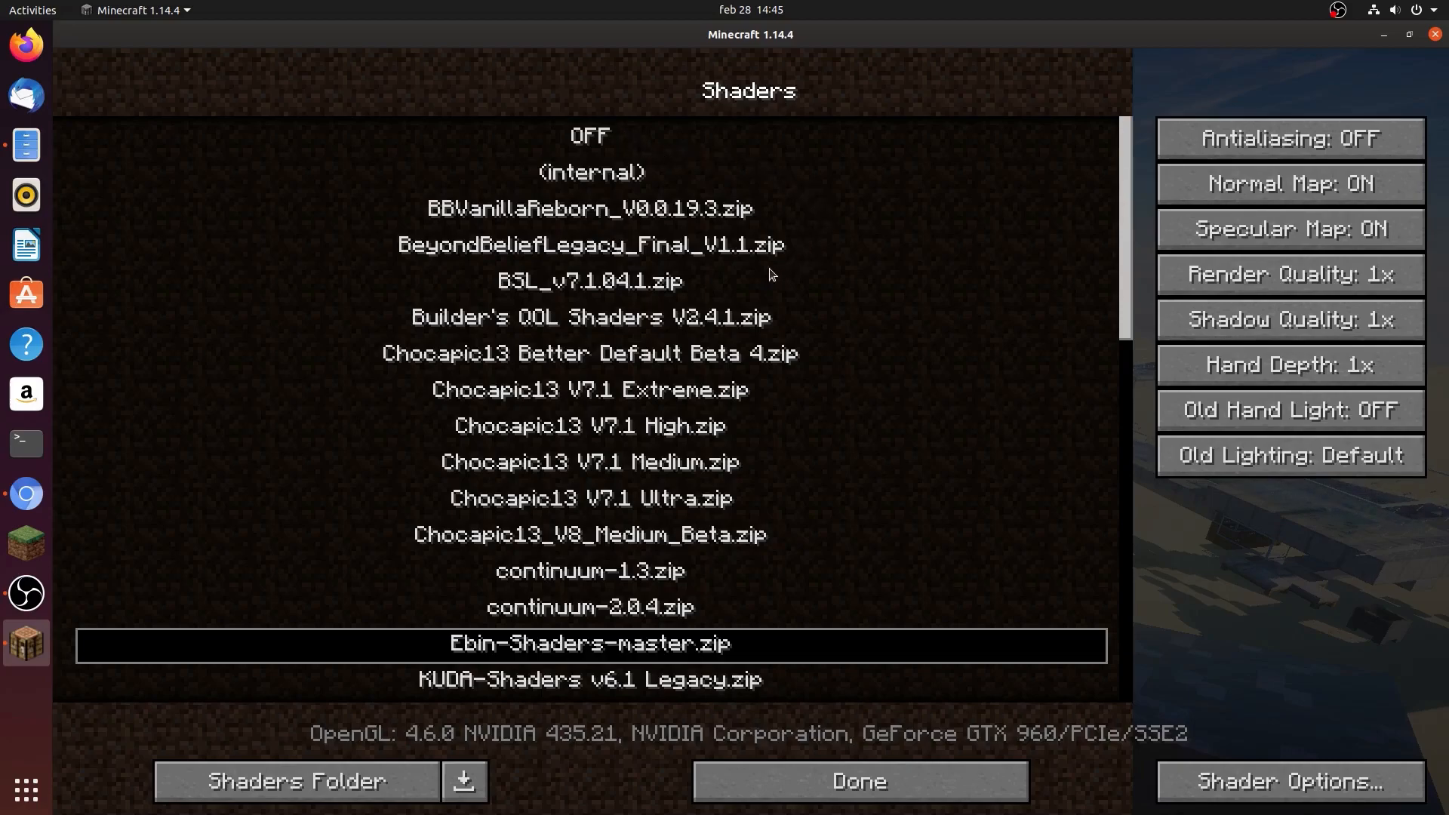
{"action": "mouse_move", "coordinate": [259, 205]}
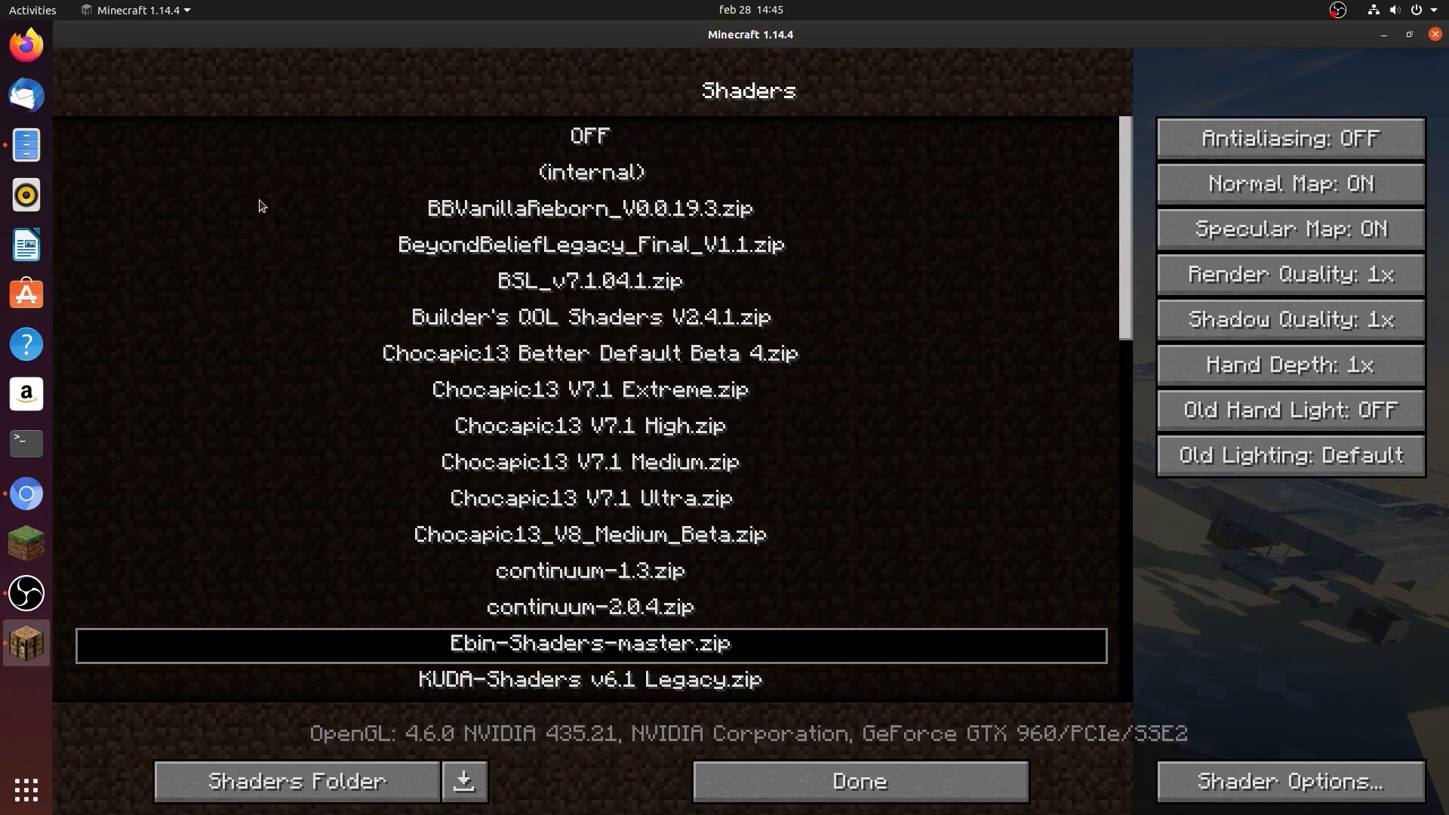
{"action": "mouse_move", "coordinate": [735, 645]}
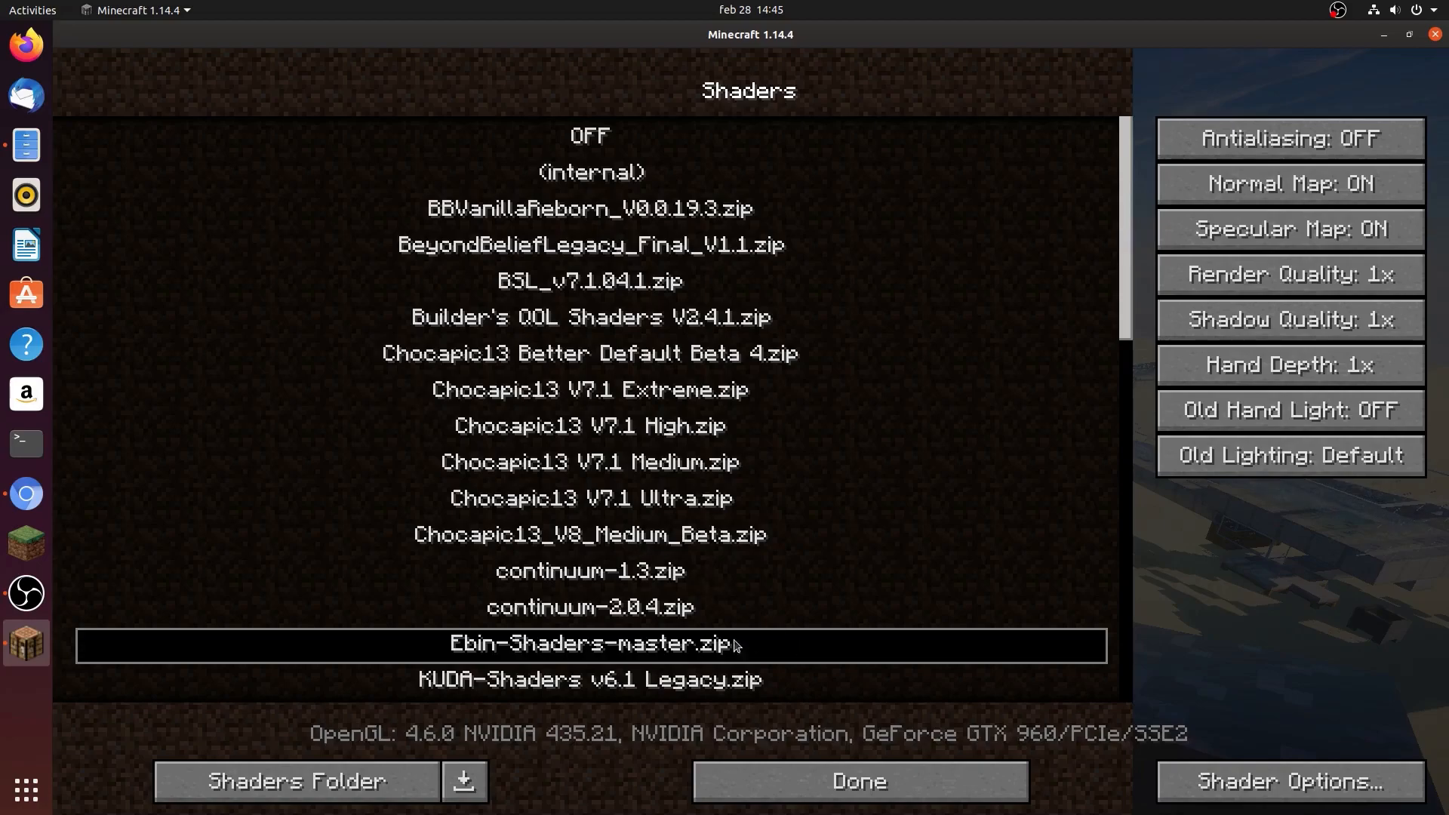
{"action": "mouse_move", "coordinate": [296, 781]}
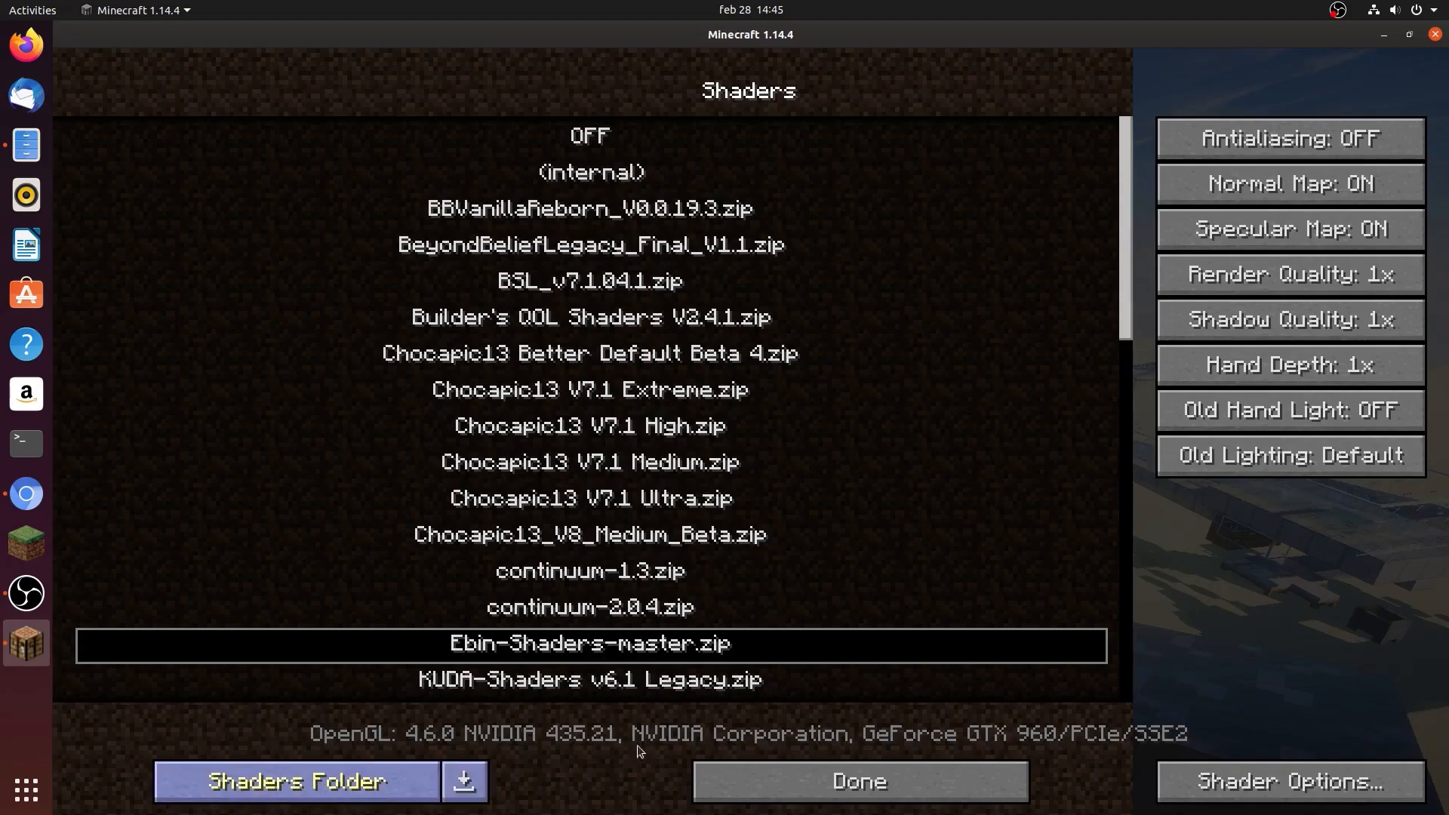
{"action": "left_click", "coordinate": [855, 781]}
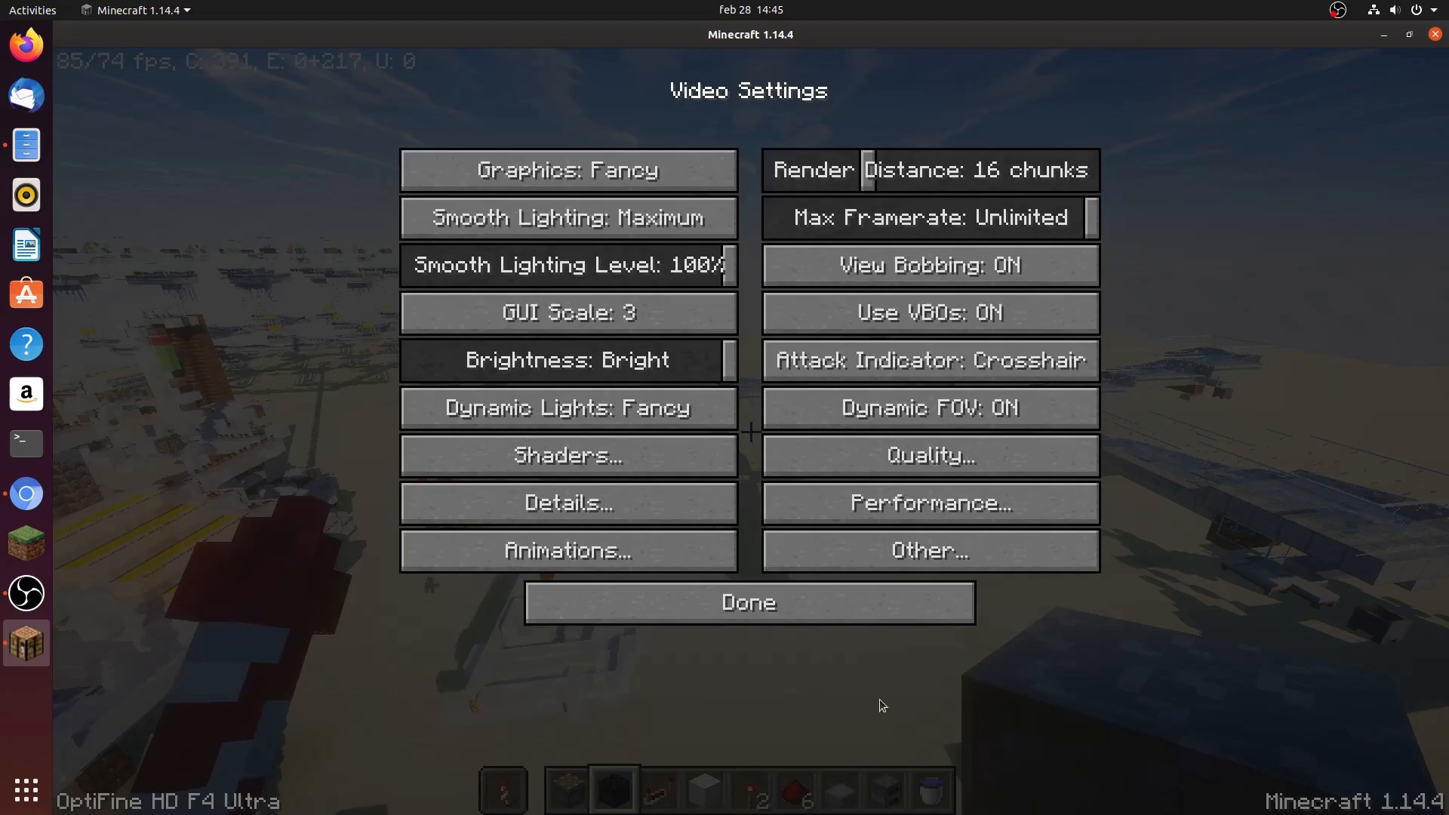
Resume the game, then pause and view Options > Resource Packs
{"action": "left_click", "coordinate": [748, 601]}
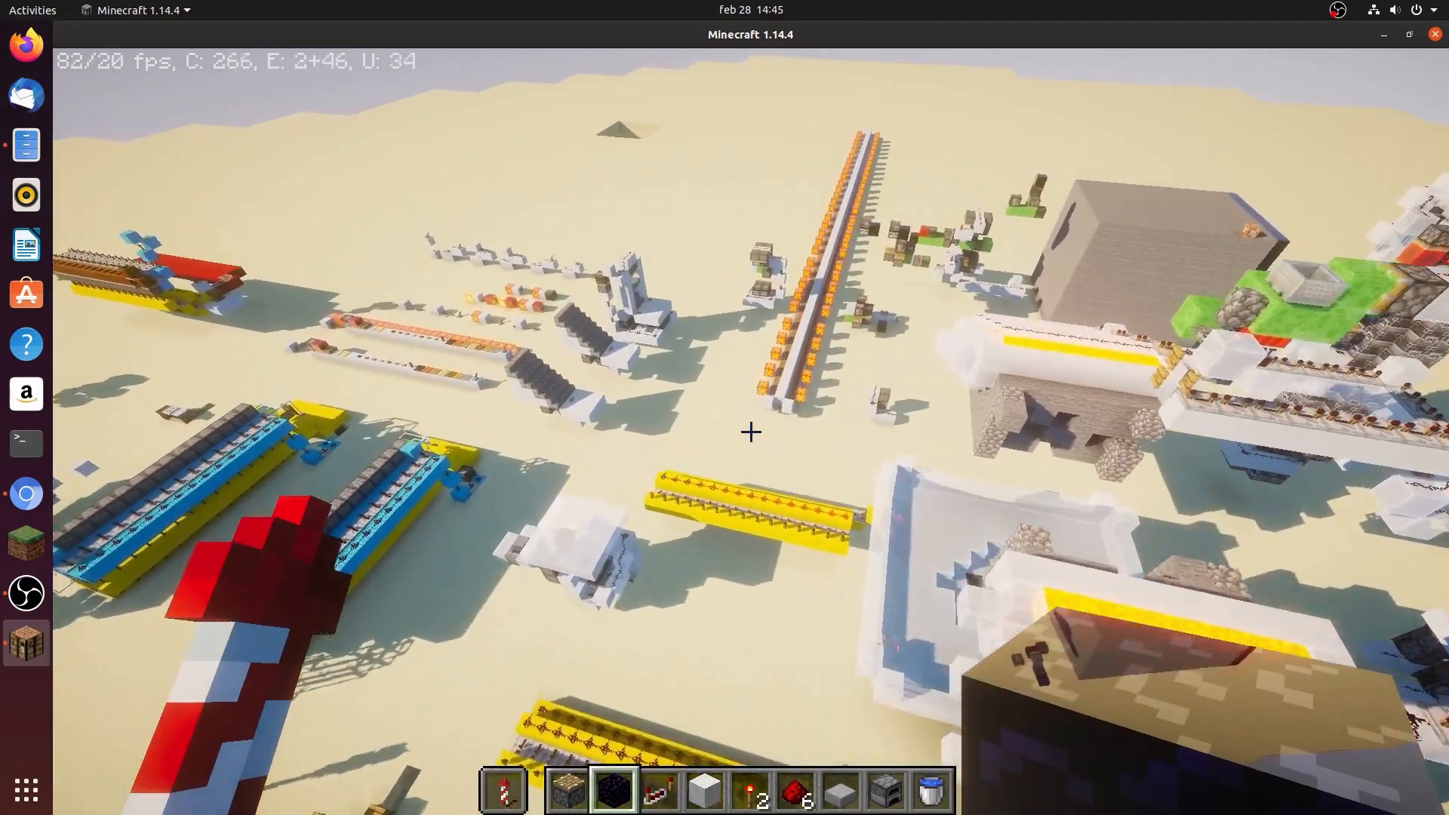
{"action": "key", "text": "Escape"}
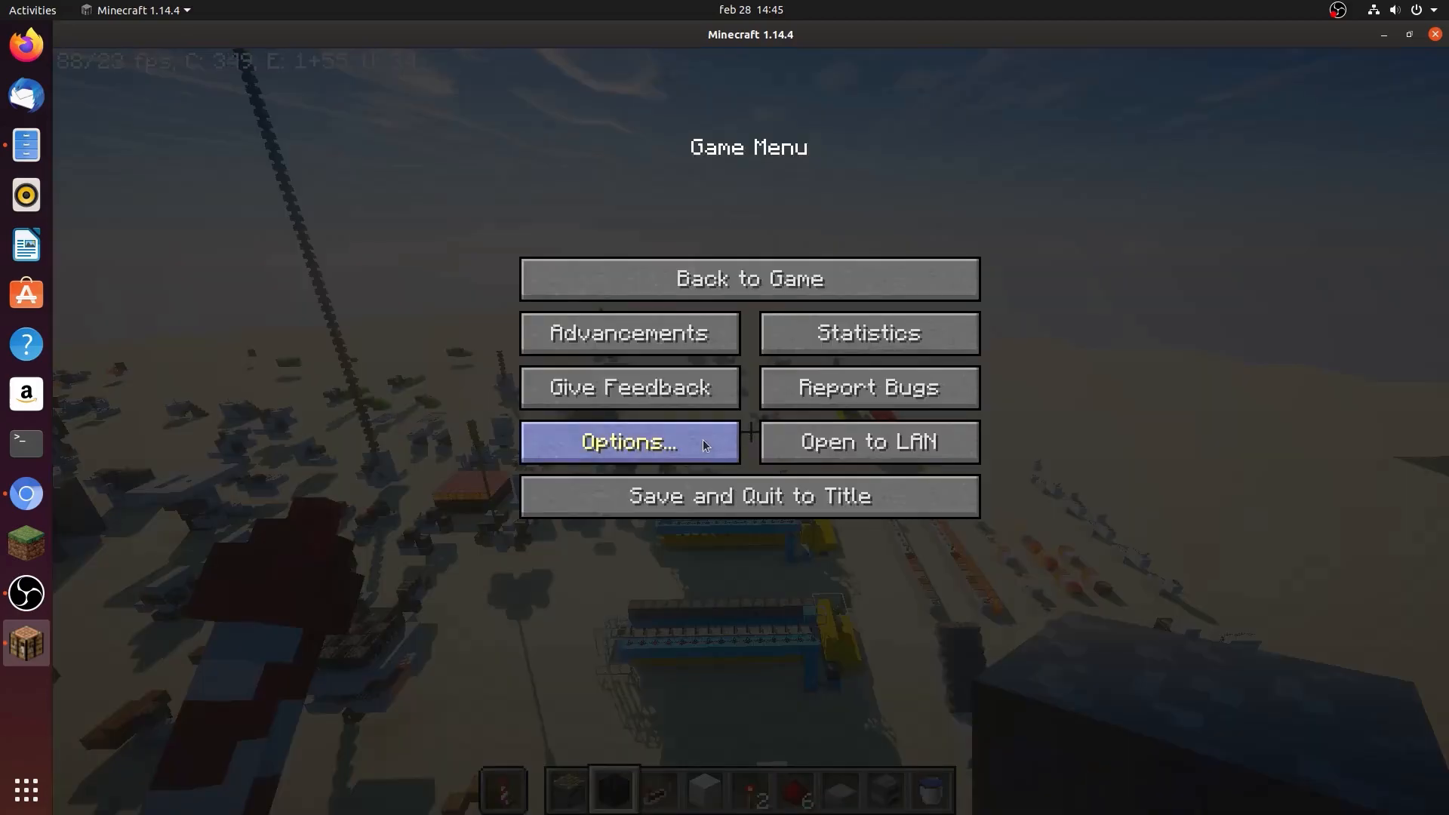
{"action": "left_click", "coordinate": [627, 441]}
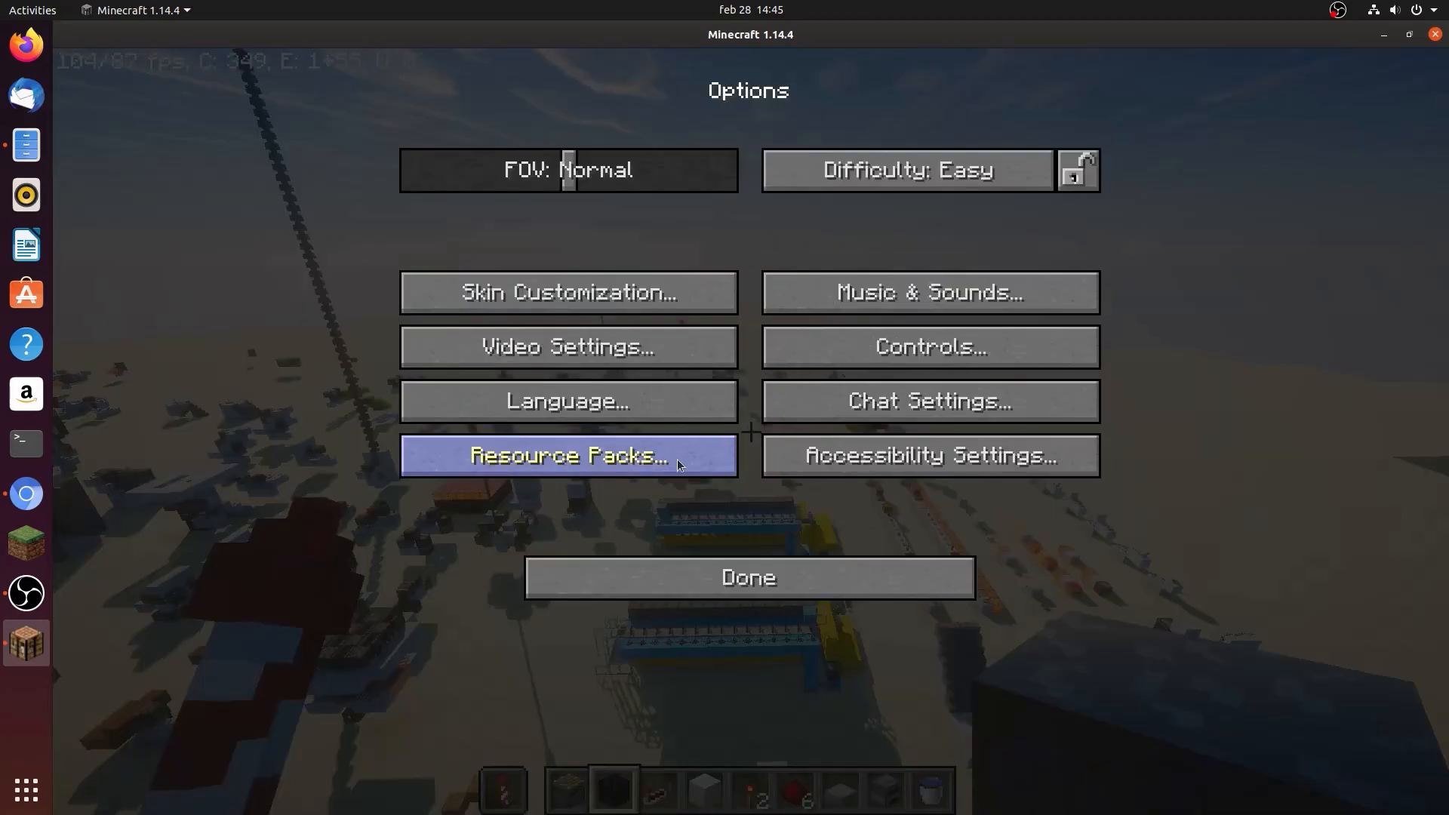
{"action": "left_click", "coordinate": [567, 454]}
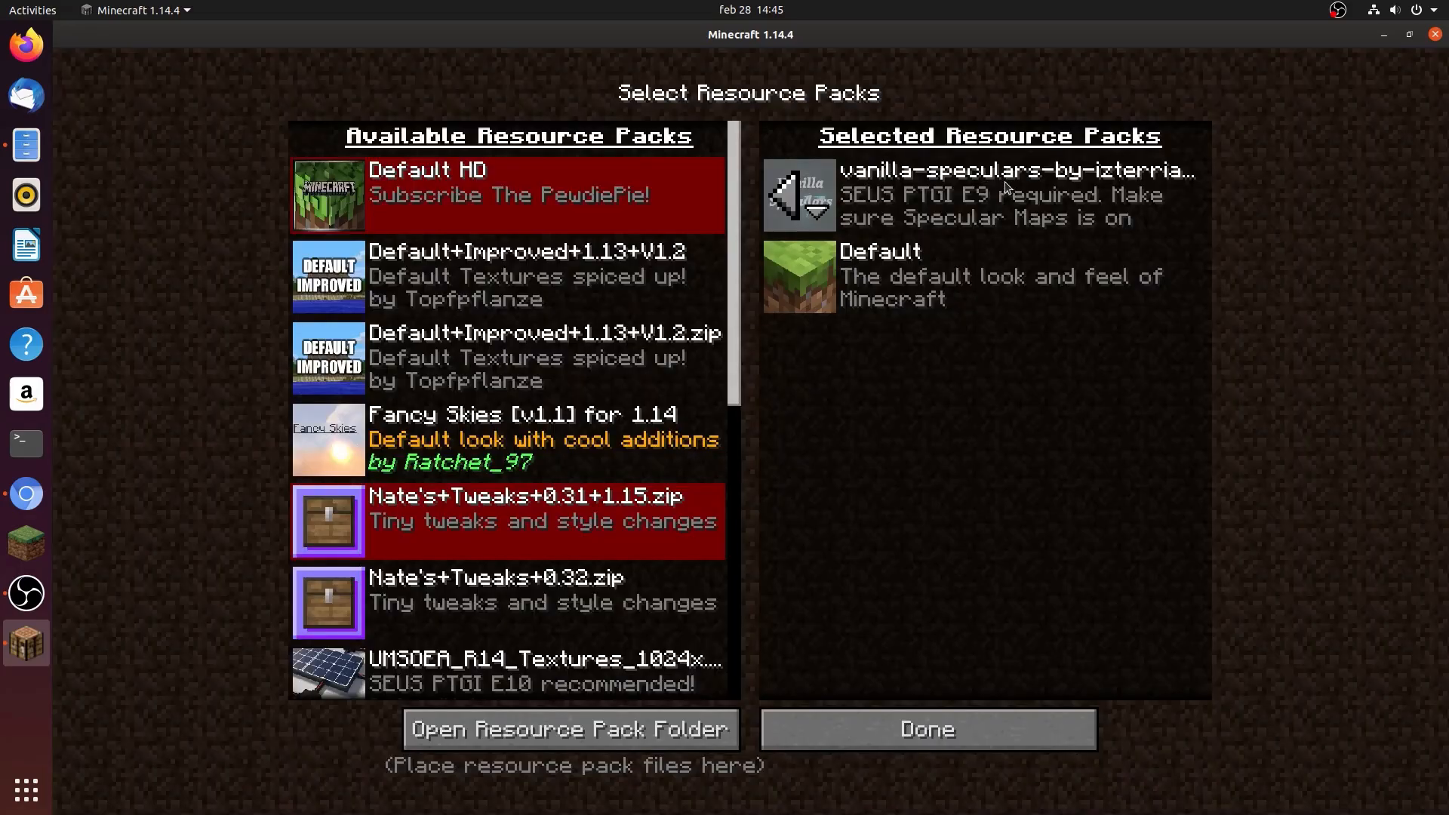
{"action": "left_click", "coordinate": [926, 729]}
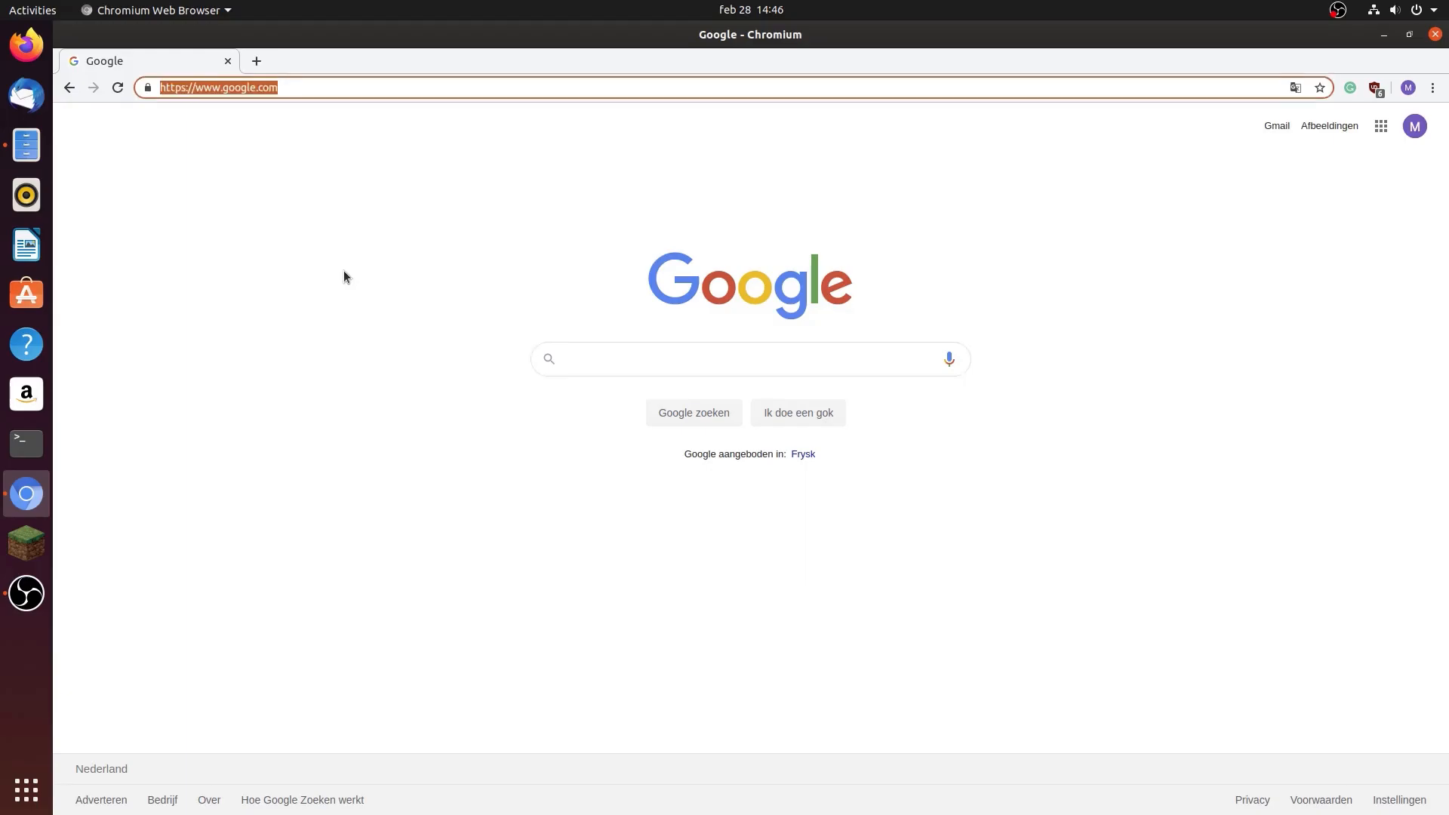
Search 'minecraftforge' and go to the Forge files download page
{"action": "type", "text": "minecraftforge.net/forum/"}
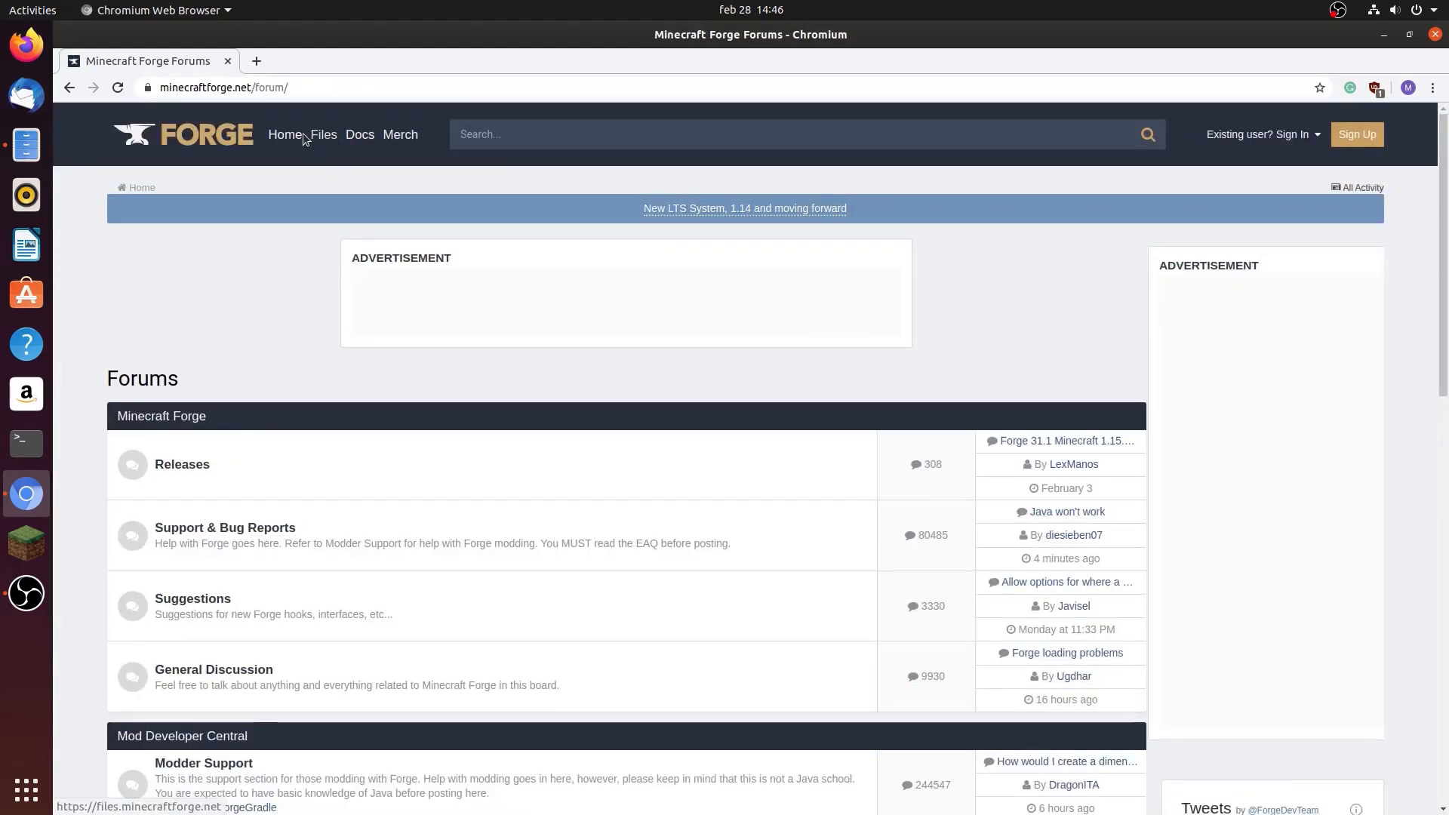
{"action": "left_click", "coordinate": [322, 135]}
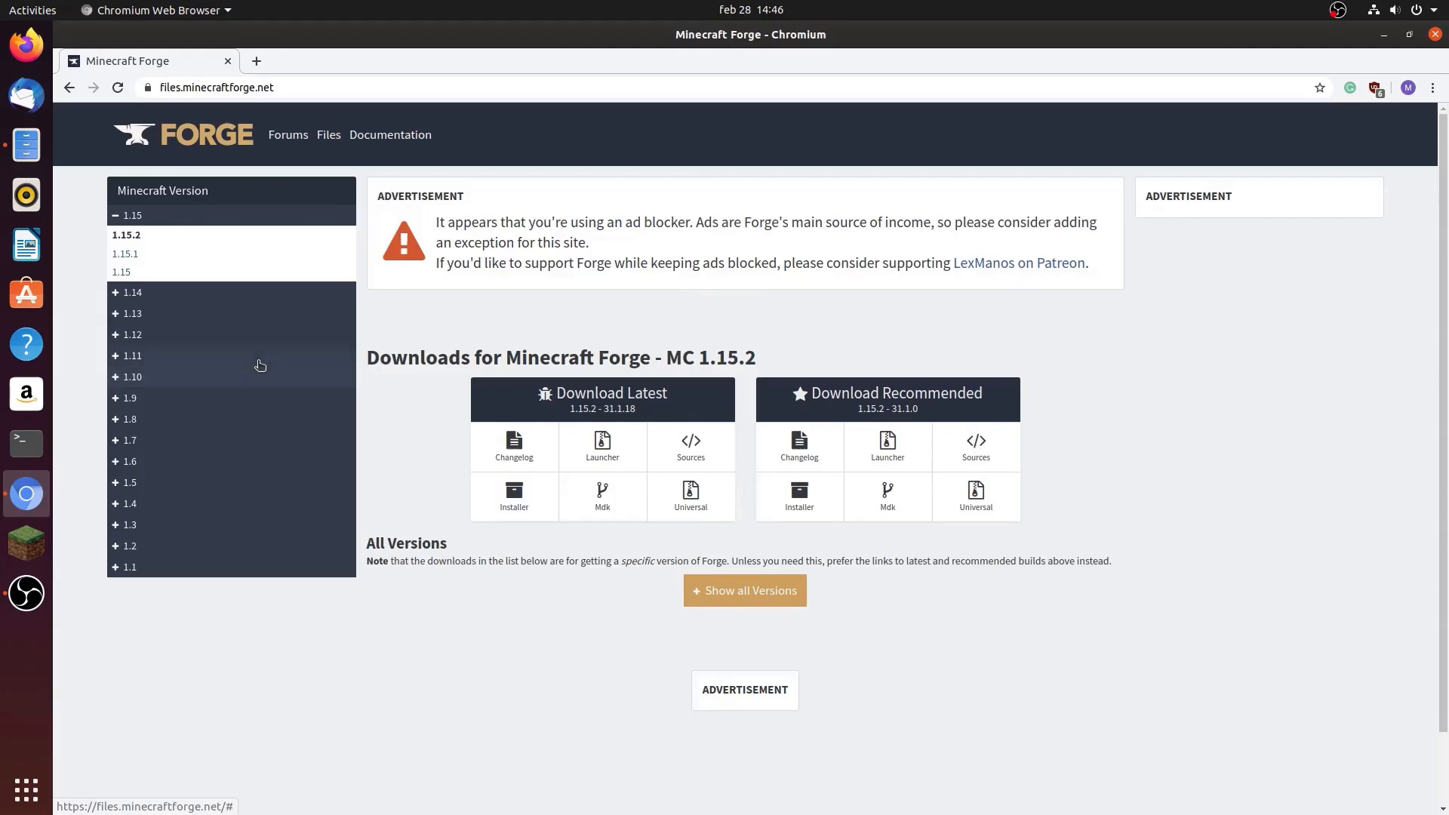
{"action": "mouse_move", "coordinate": [226, 345]}
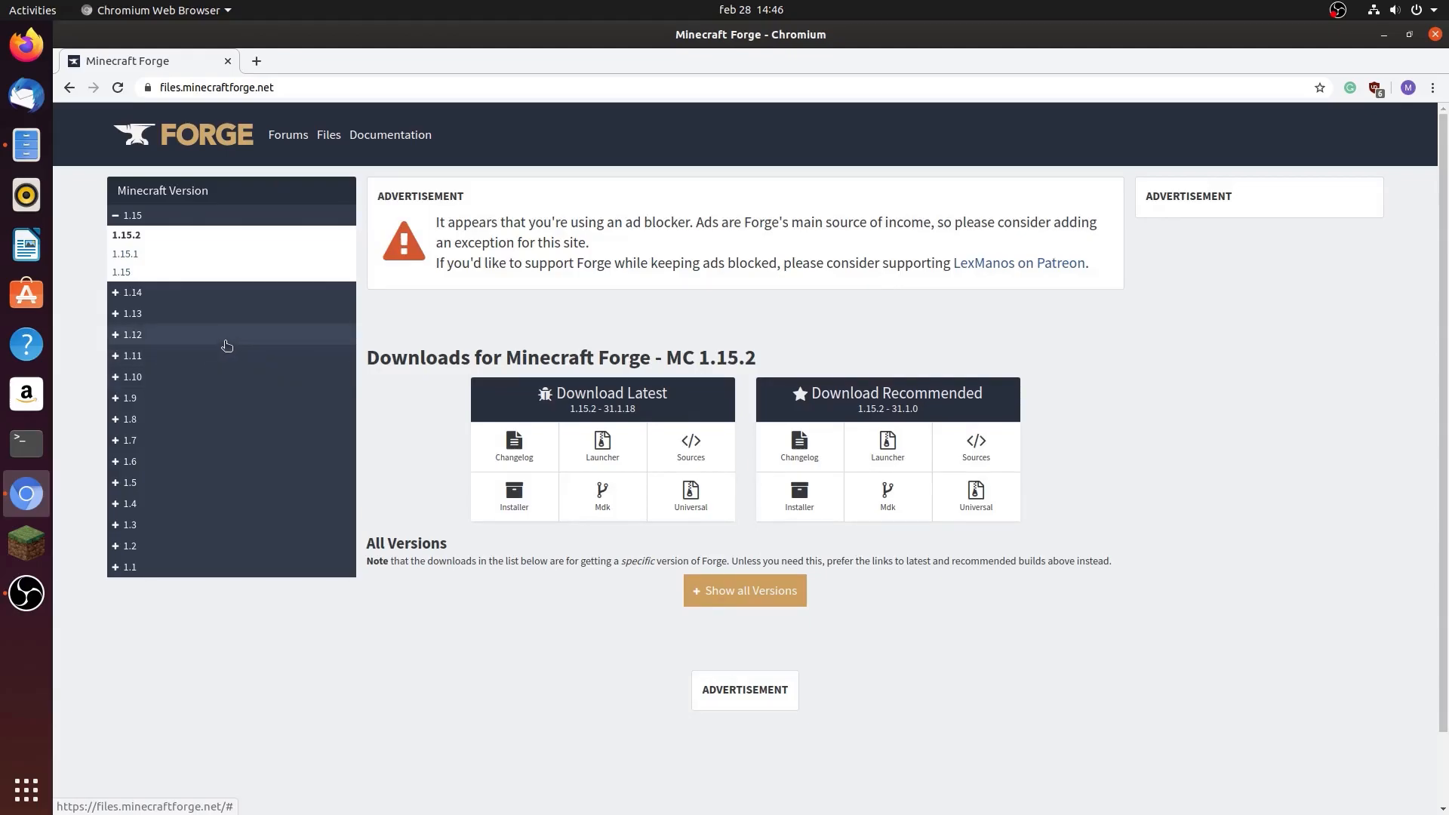
{"action": "mouse_move", "coordinate": [118, 342]}
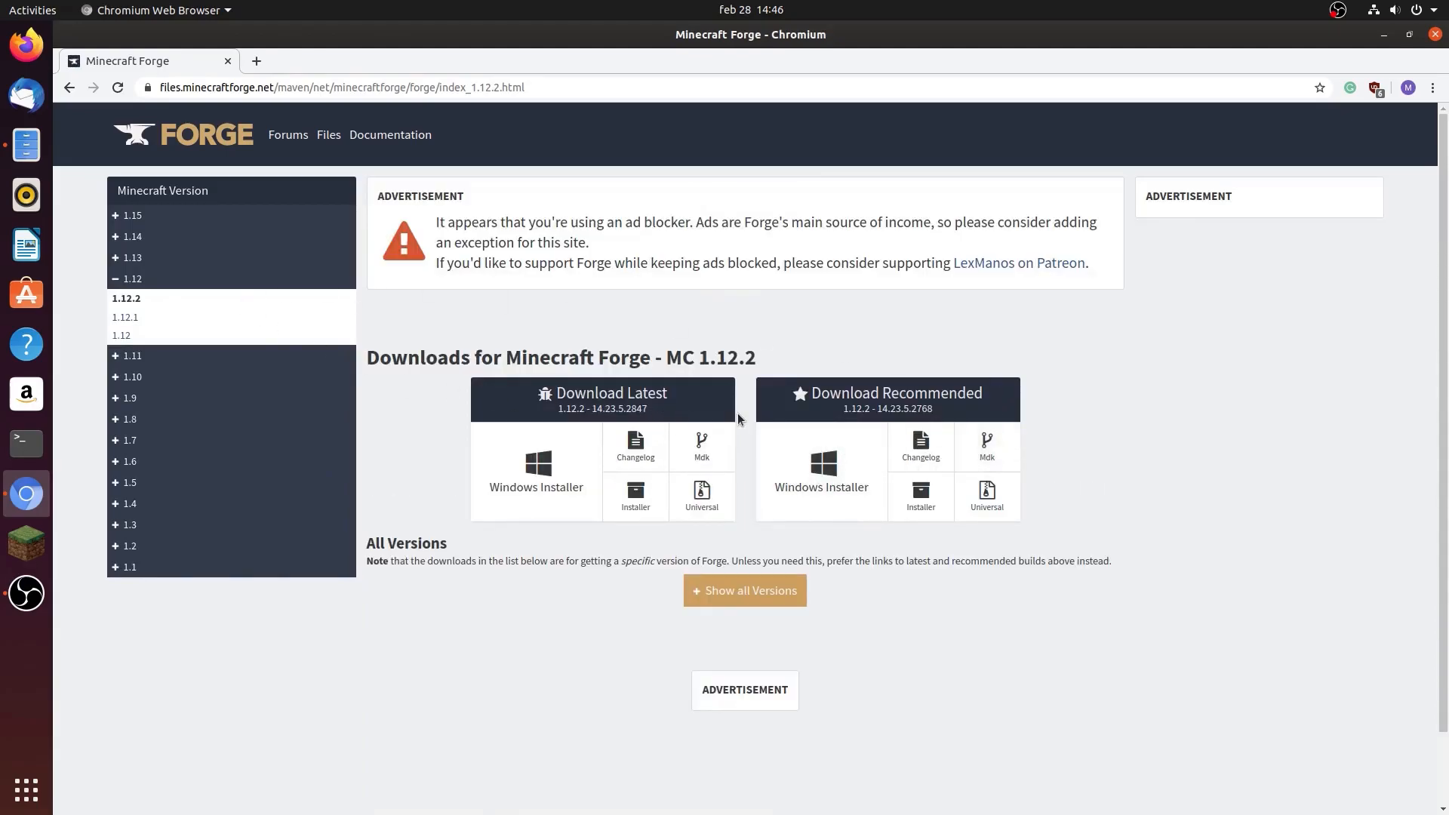
{"action": "mouse_move", "coordinate": [234, 213]}
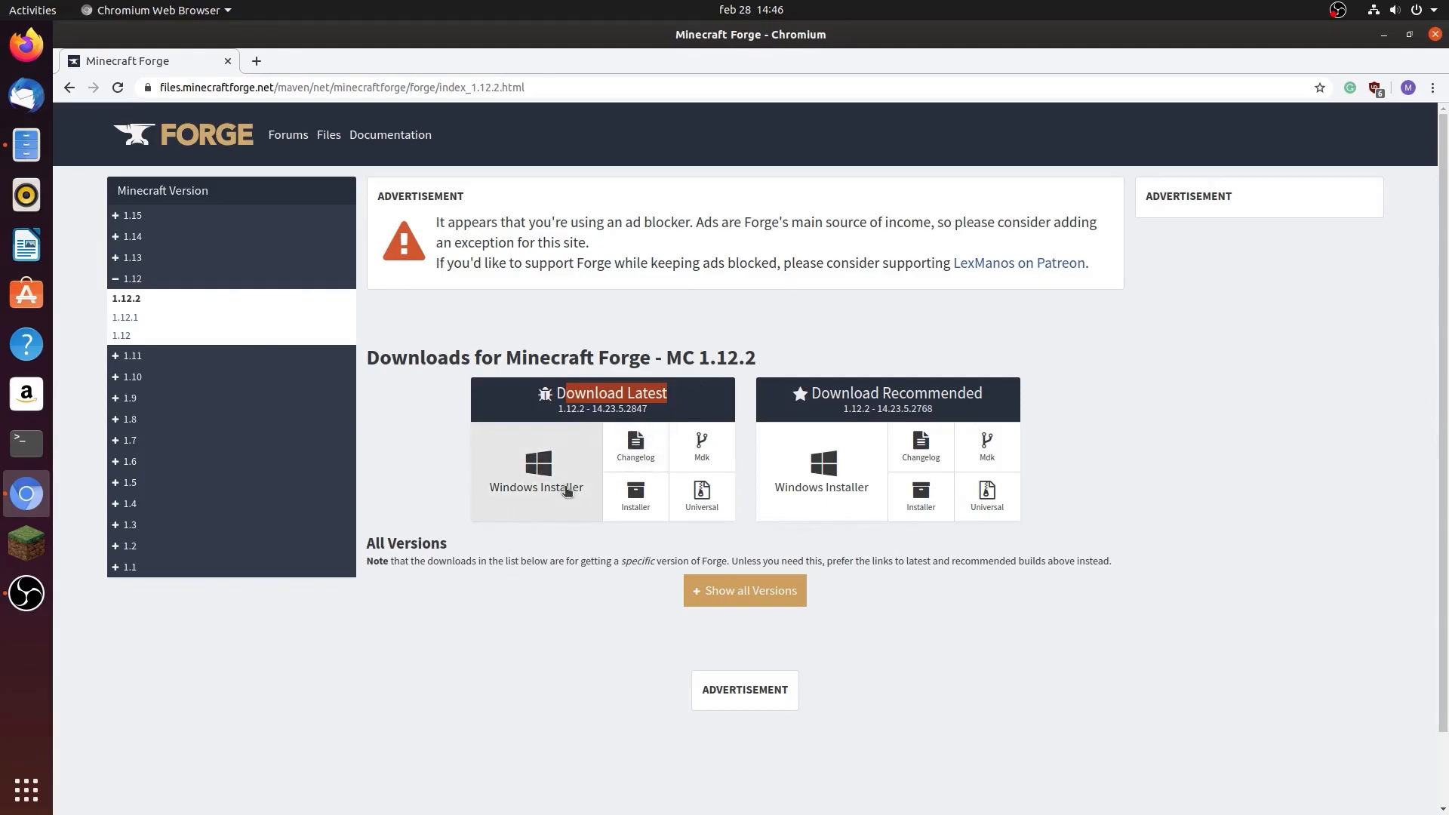
{"action": "mouse_move", "coordinate": [634, 520]}
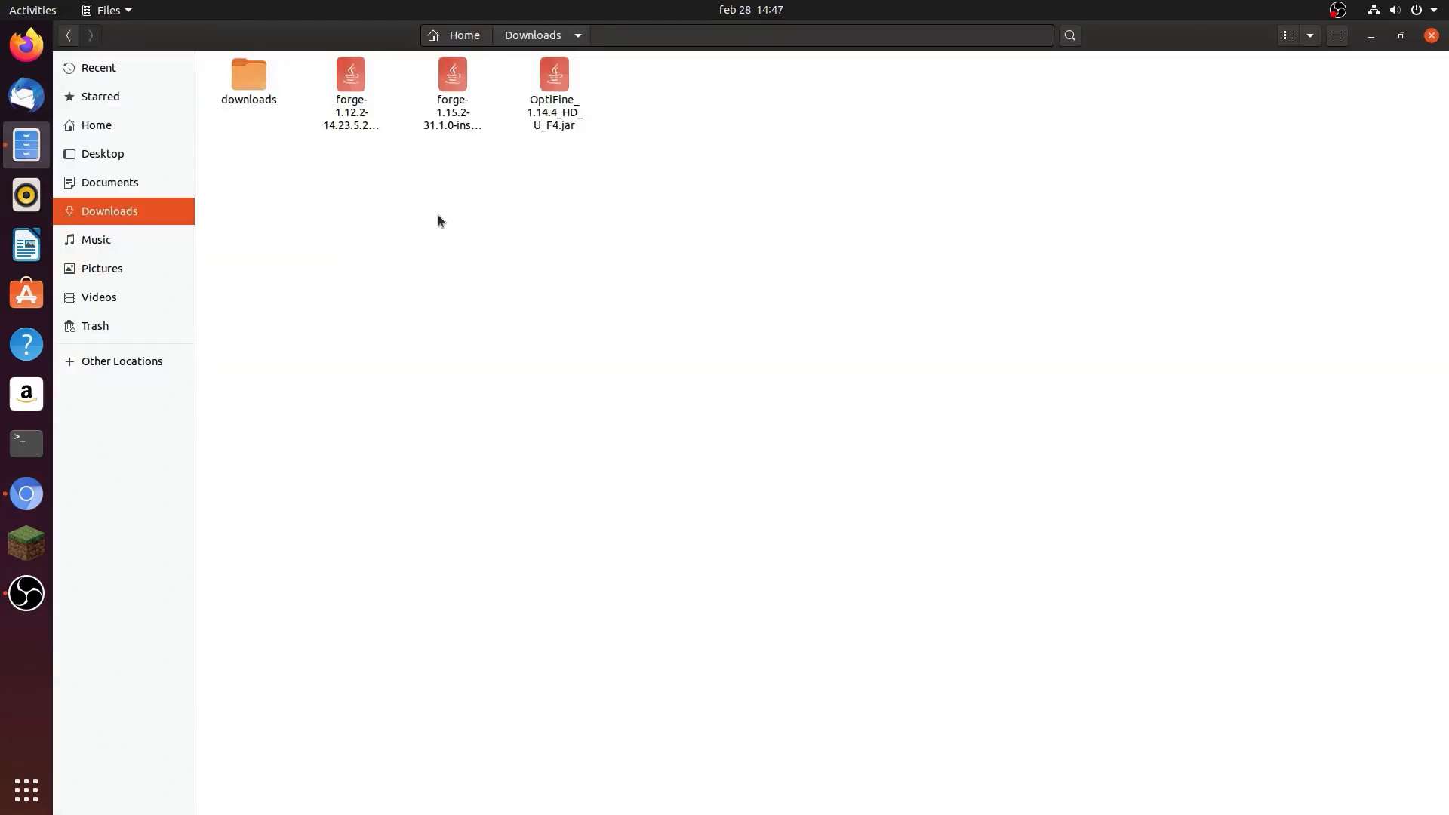
Tick 'Allow executing file as program' for the forge-1.12.2 installer jar, then run and cancel it
{"action": "left_click", "coordinate": [350, 74]}
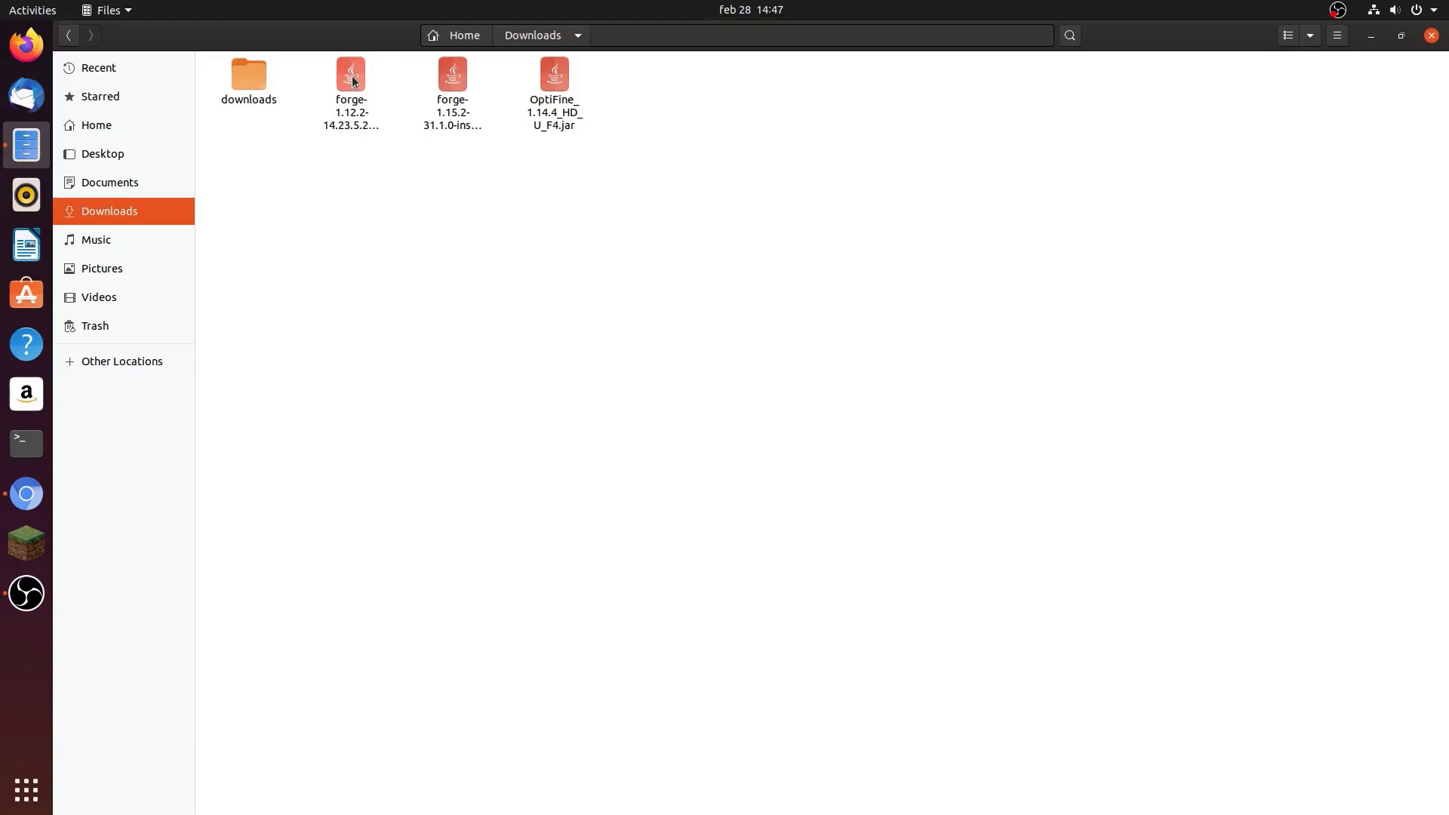
{"action": "right_click", "coordinate": [351, 76]}
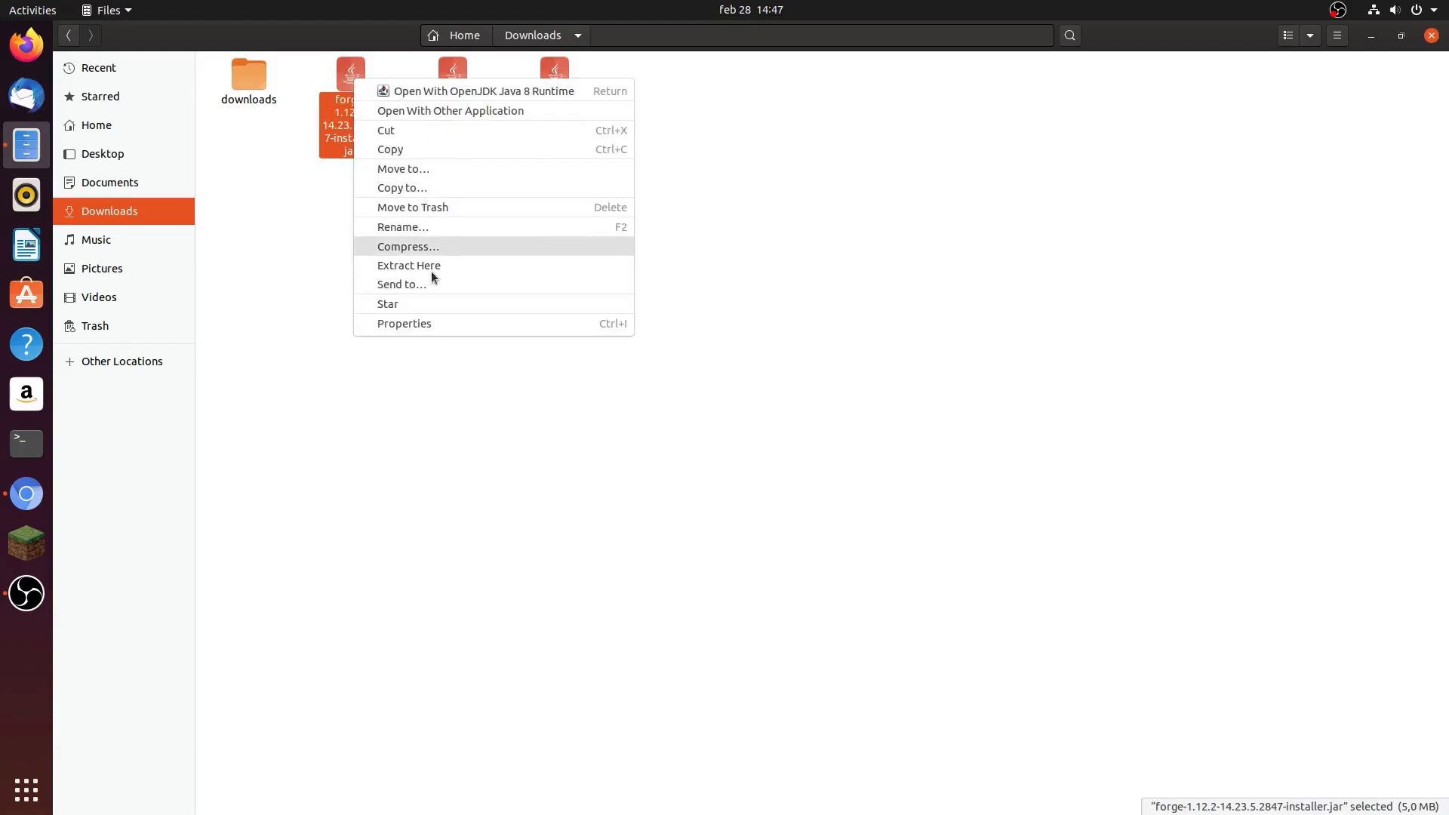
{"action": "left_click", "coordinate": [404, 324]}
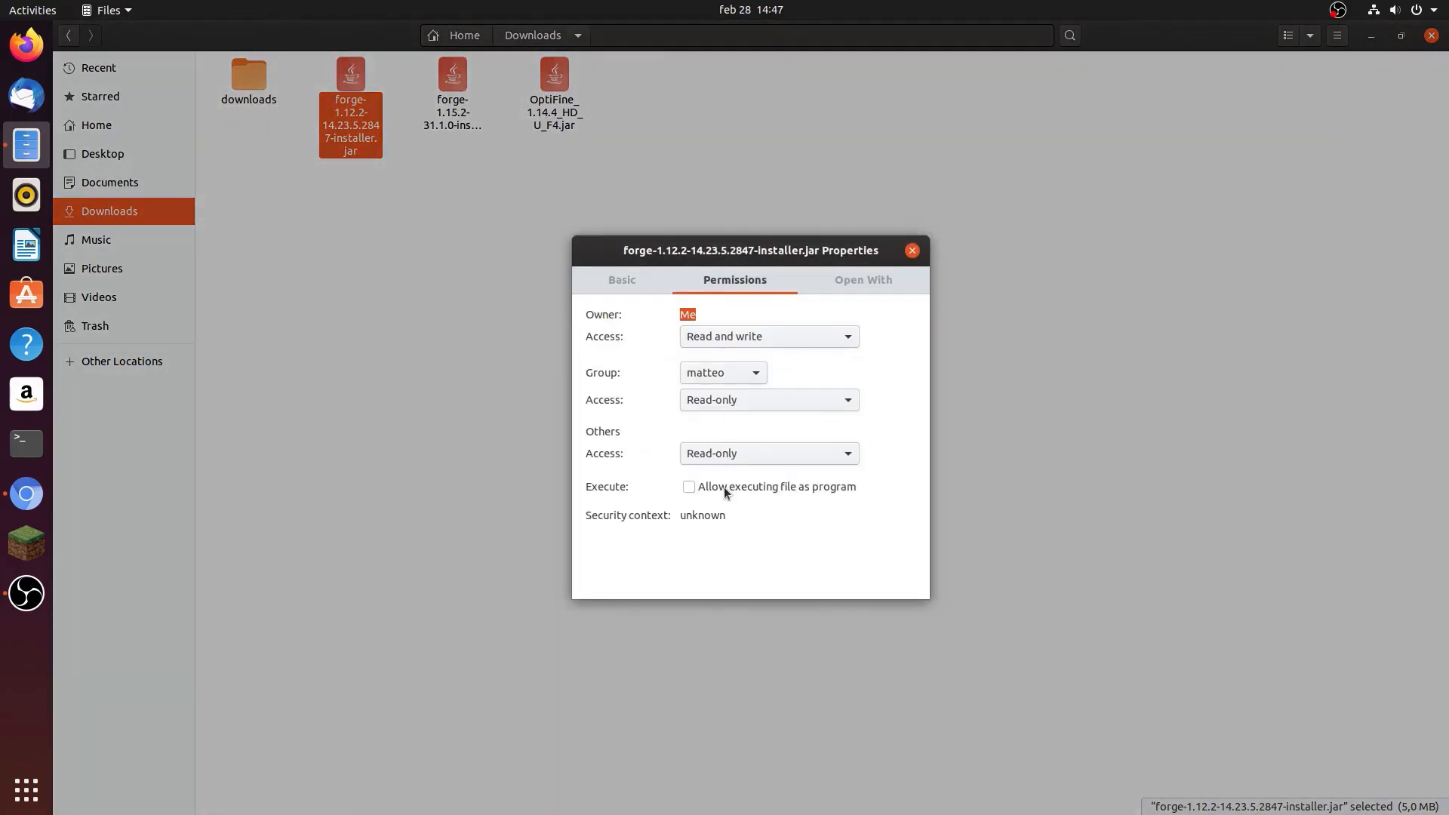
{"action": "left_click", "coordinate": [688, 486]}
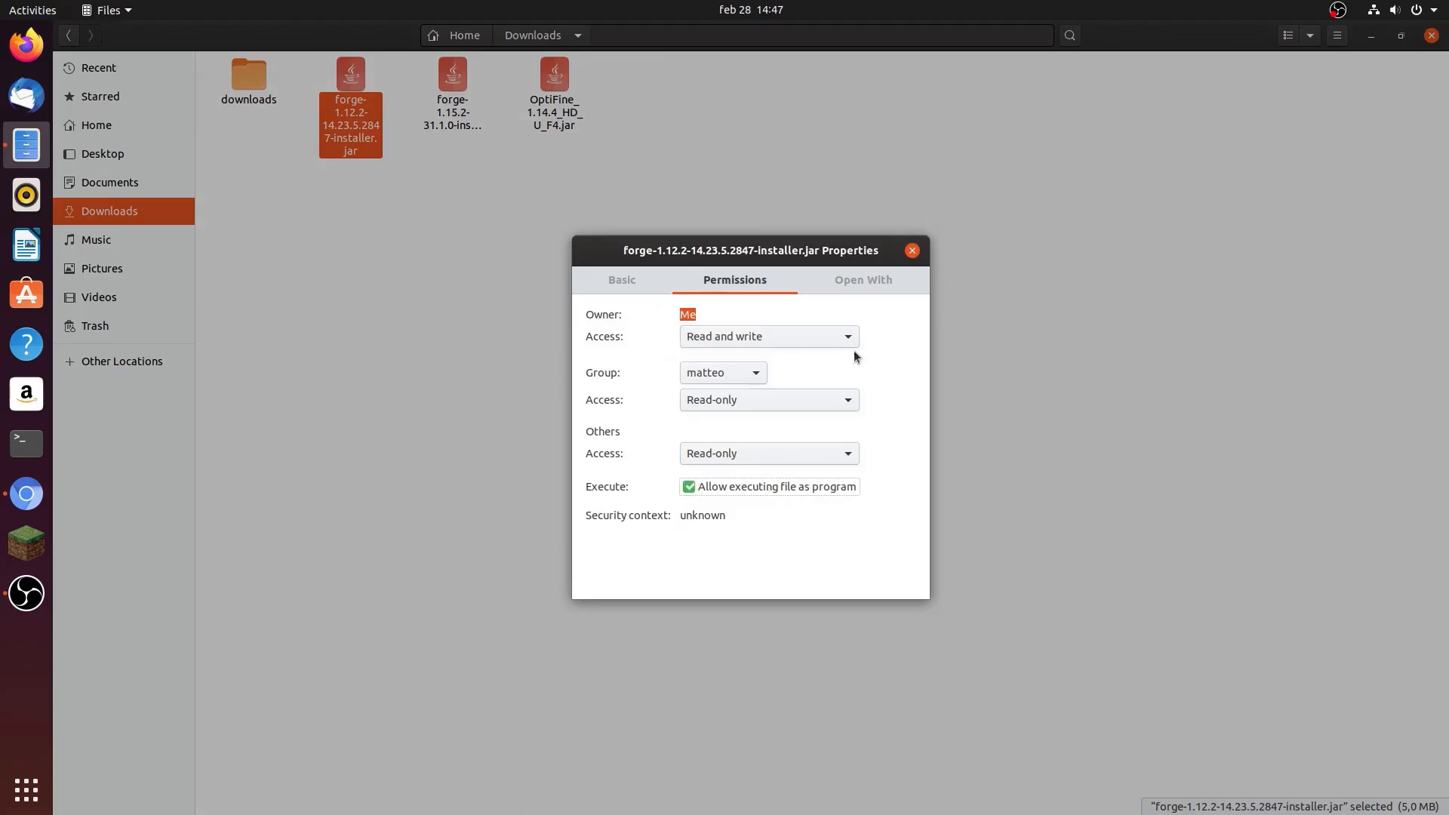
{"action": "left_click", "coordinate": [911, 250]}
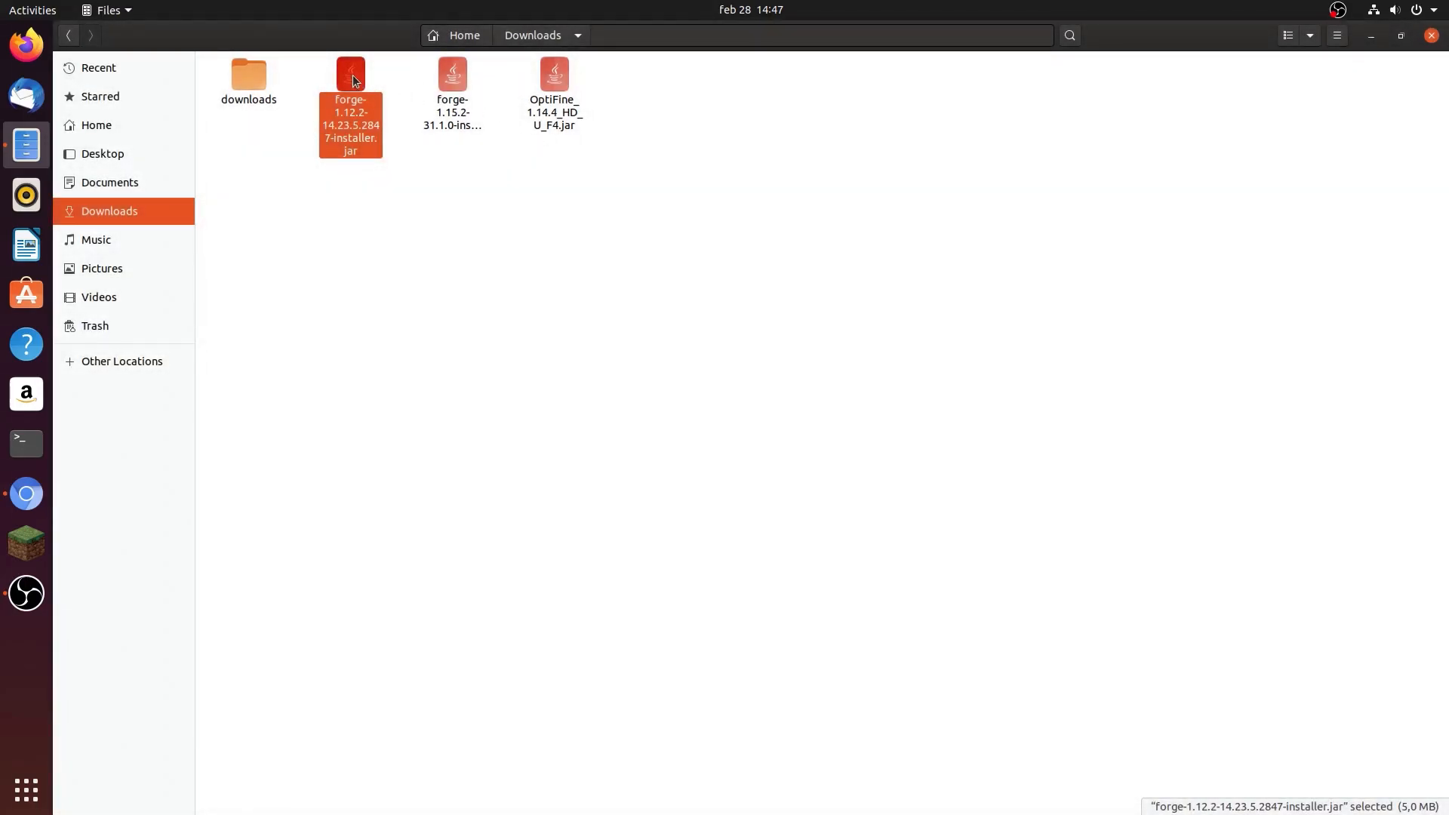
{"action": "double_click", "coordinate": [350, 92]}
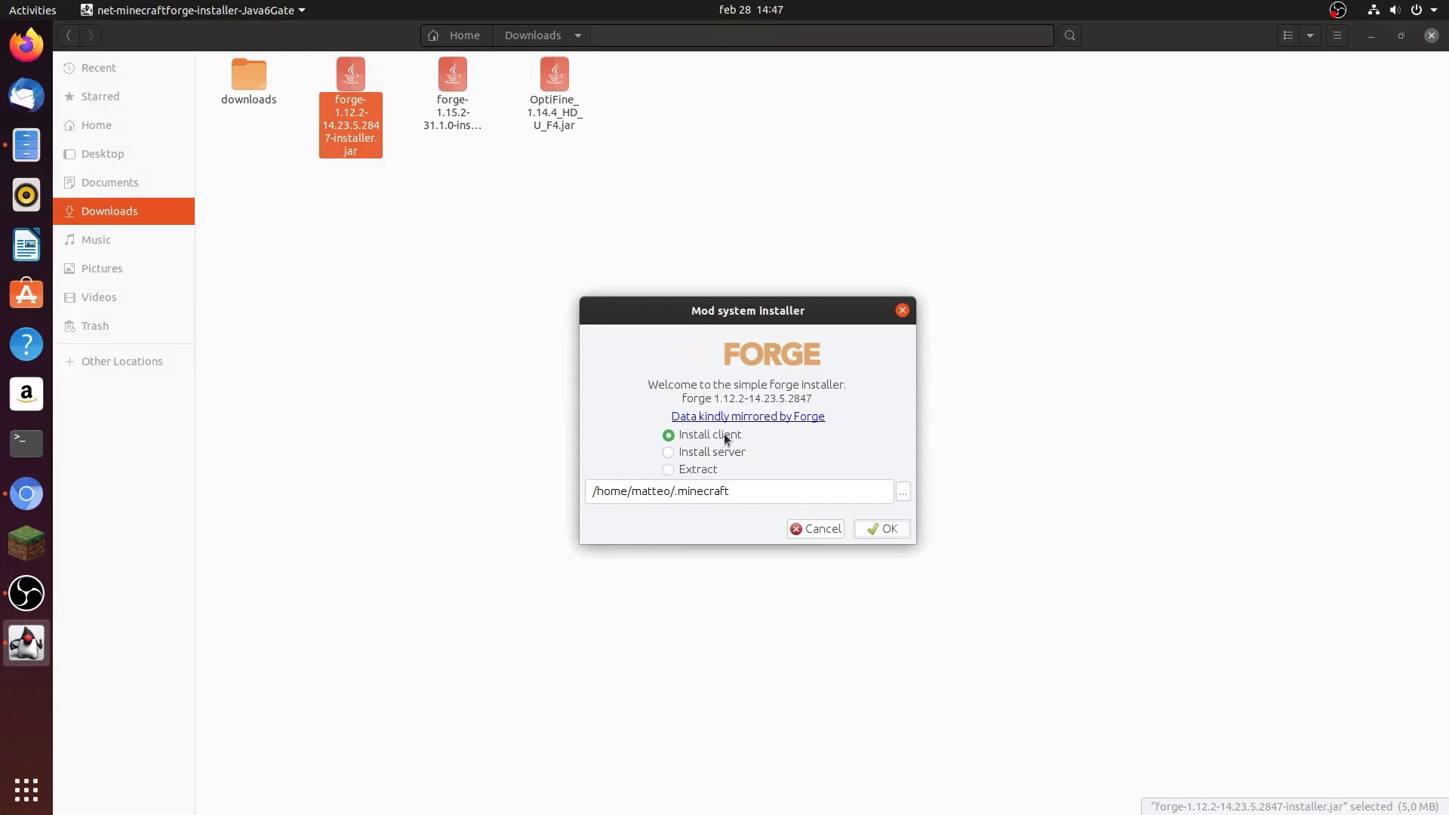
{"action": "left_click", "coordinate": [817, 528]}
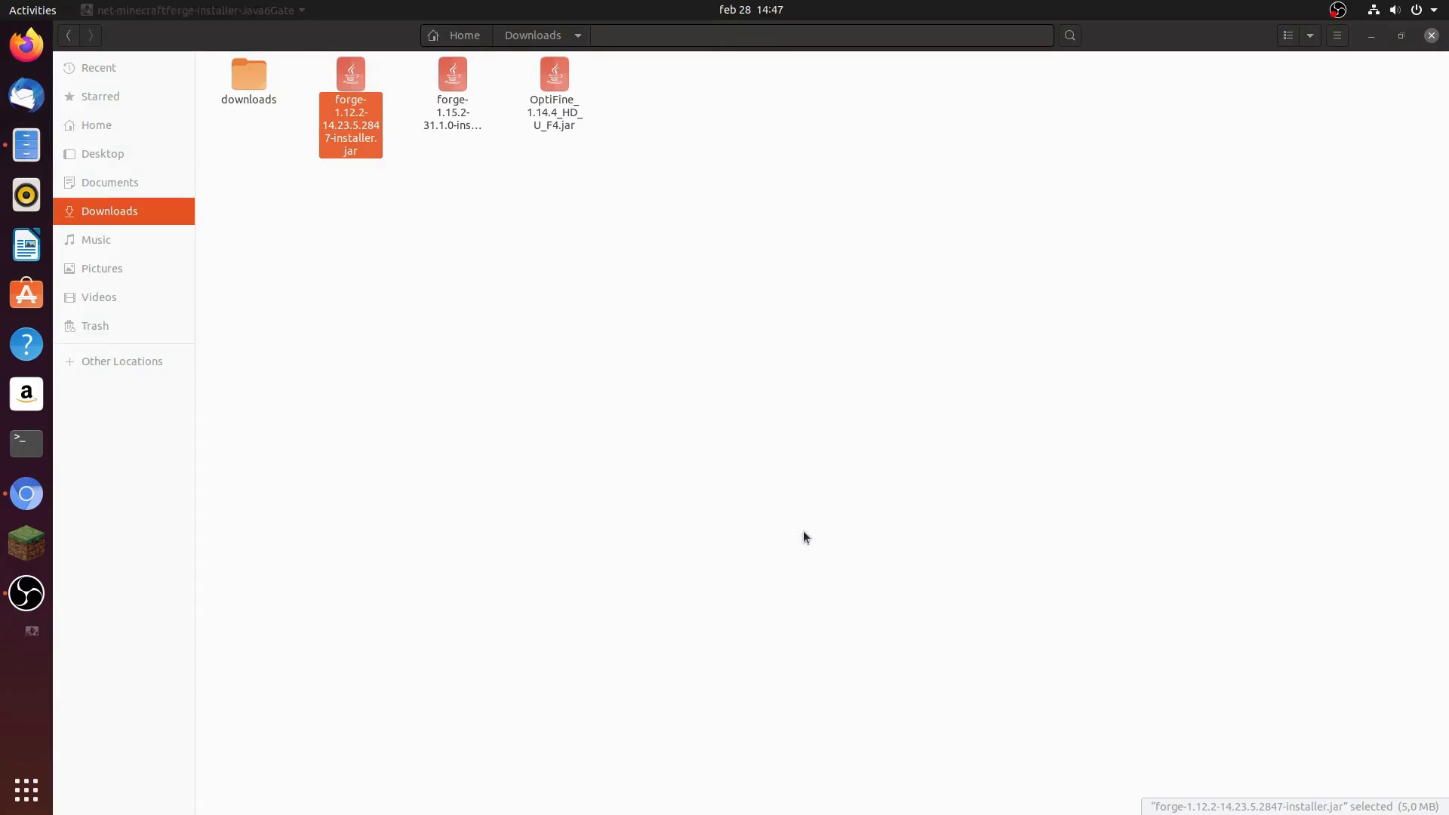
{"action": "mouse_move", "coordinate": [25, 543]}
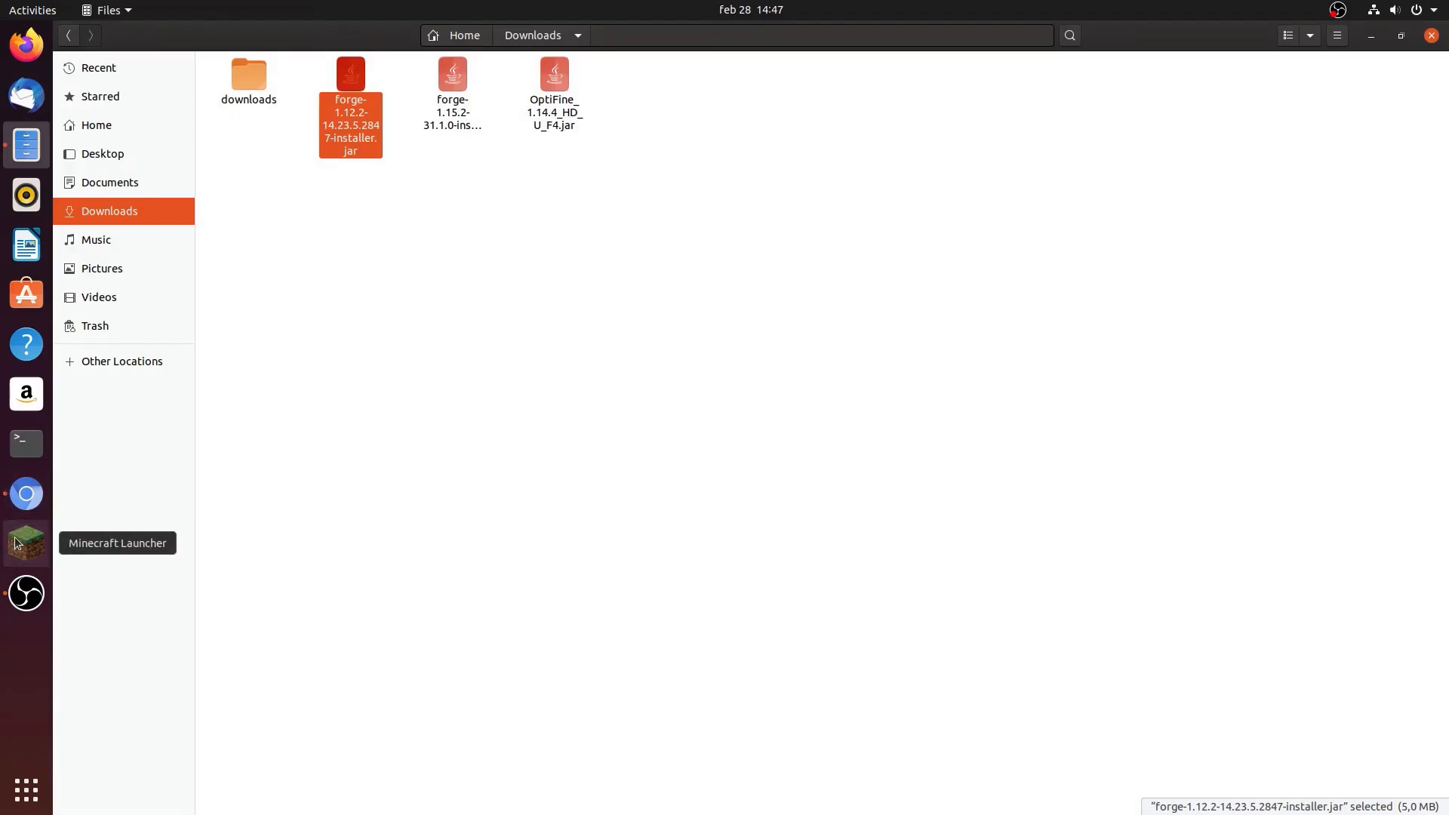
Select the 1.12.2 installation in Minecraft Launcher, play it, and close the Game crashed error
{"action": "left_click", "coordinate": [26, 543]}
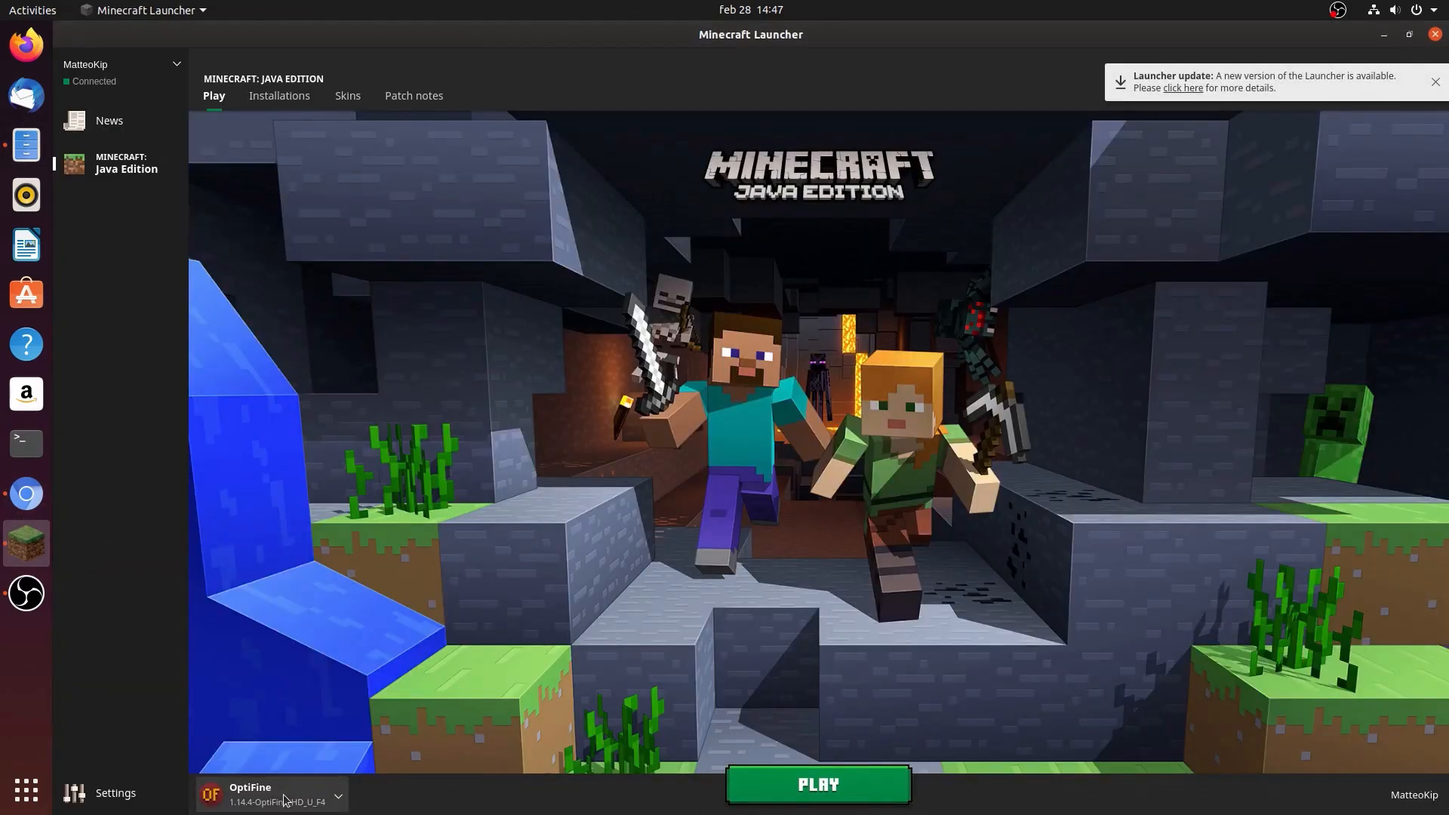
{"action": "mouse_move", "coordinate": [279, 790]}
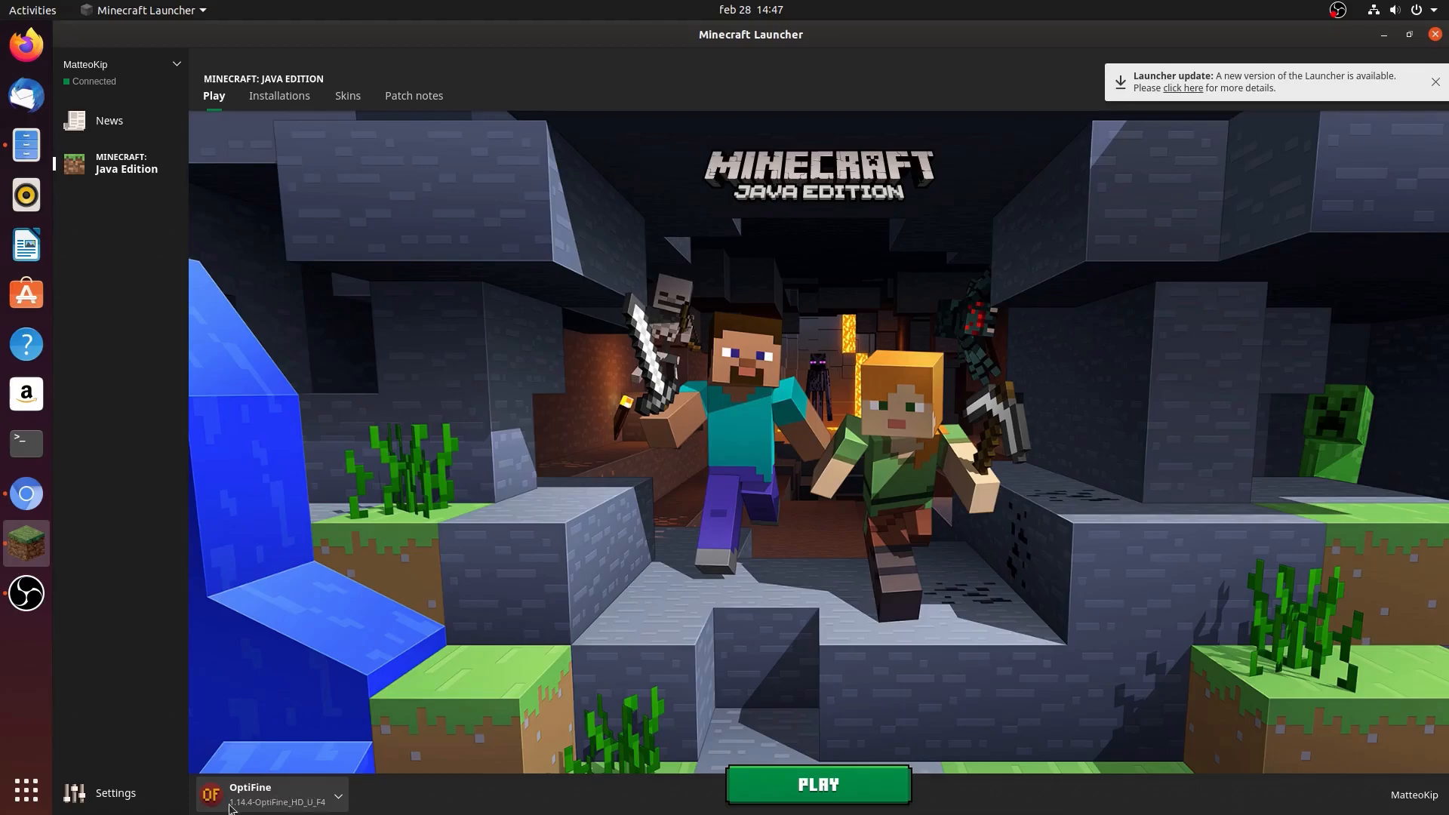
{"action": "left_click", "coordinate": [337, 796]}
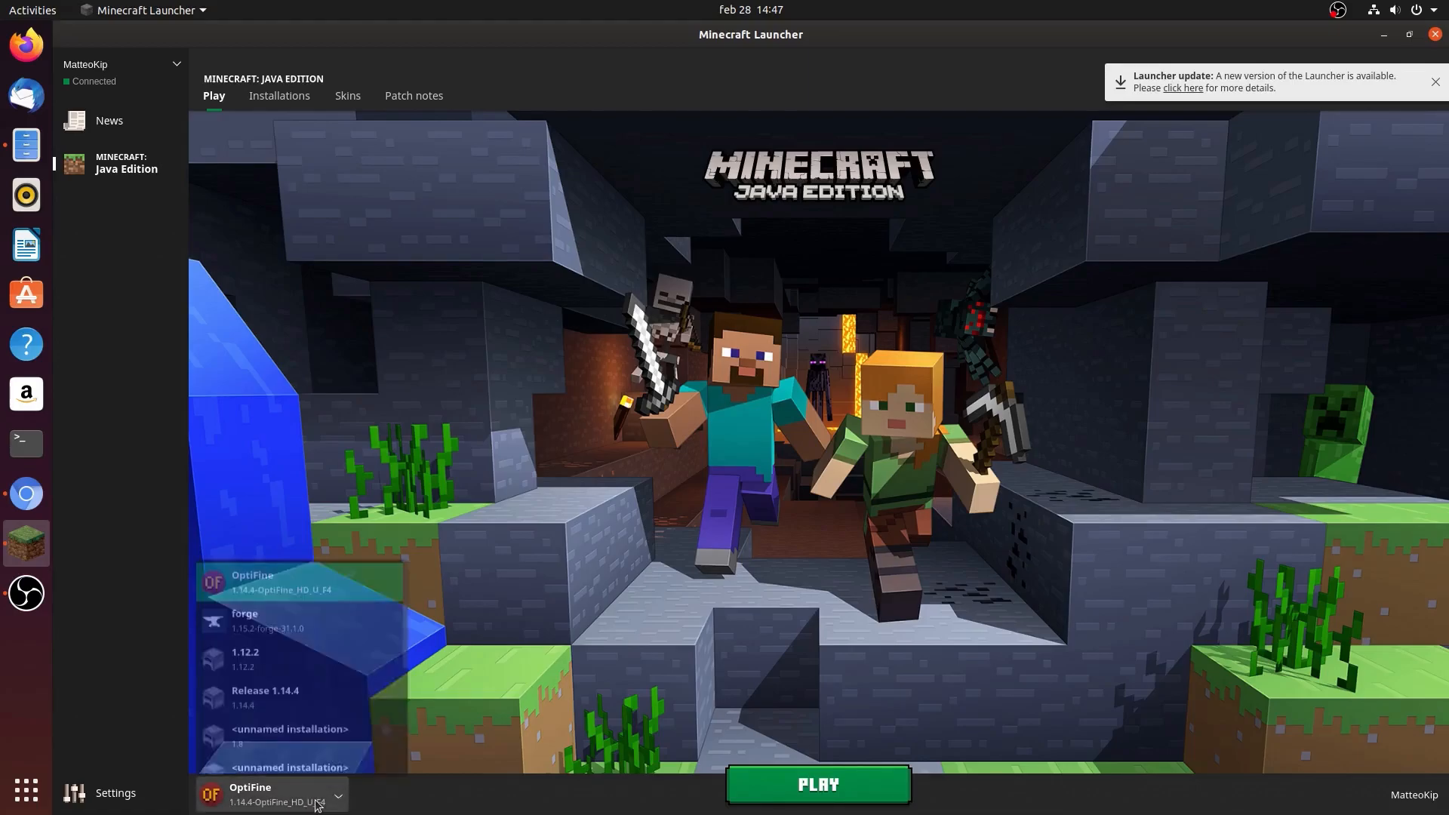
{"action": "left_click", "coordinate": [244, 657]}
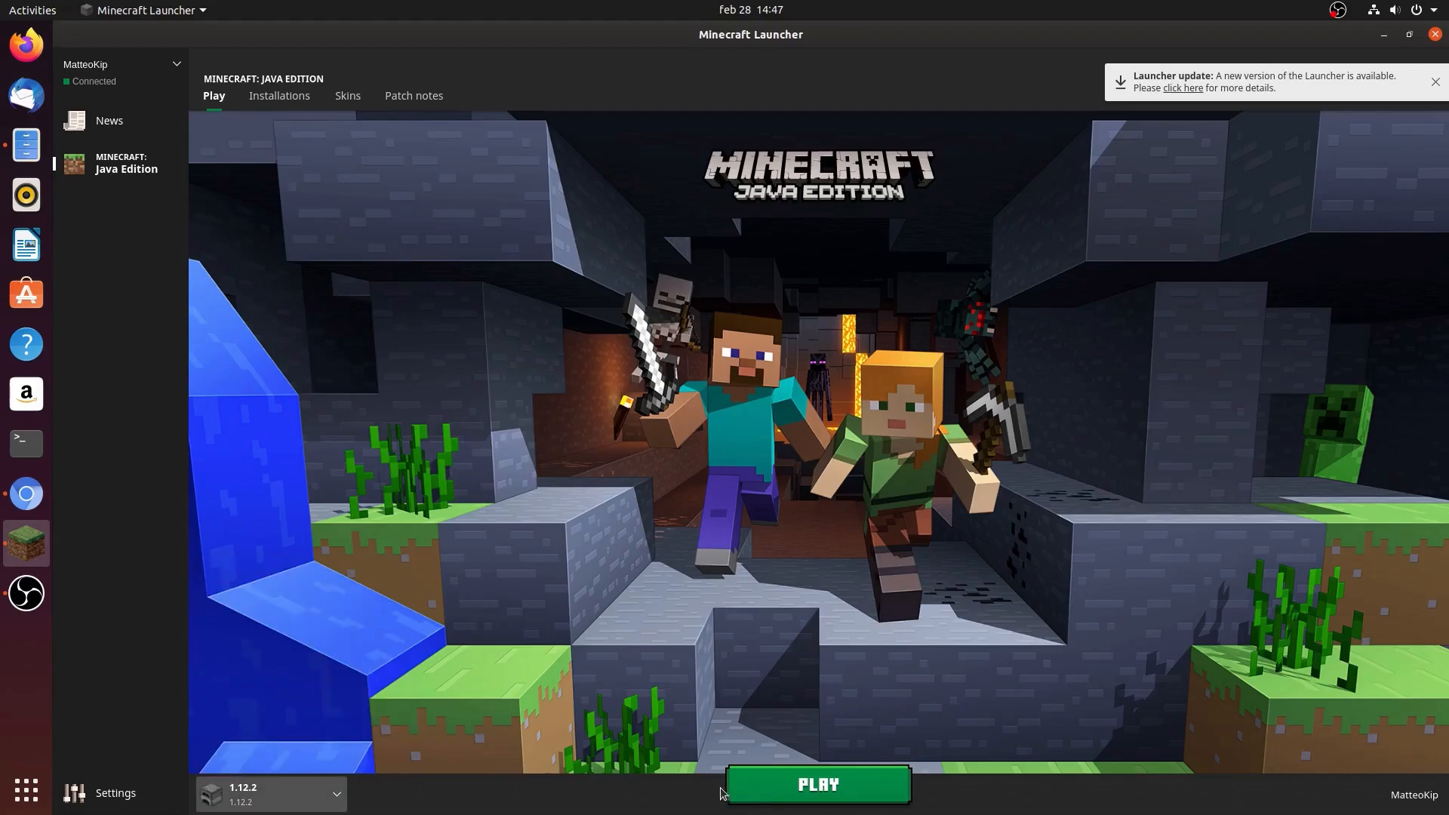
{"action": "left_click", "coordinate": [816, 785]}
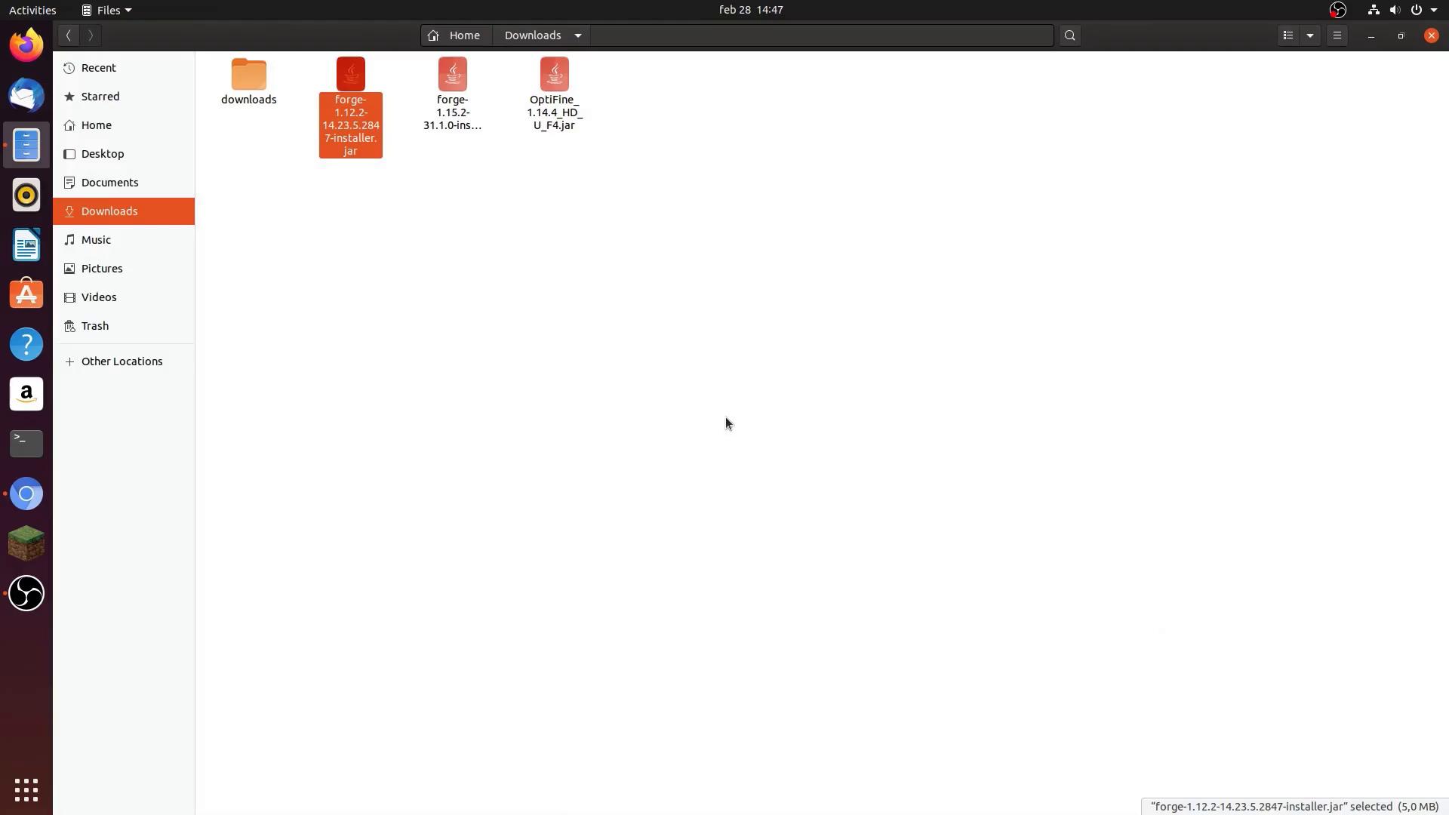
{"action": "double_click", "coordinate": [349, 106]}
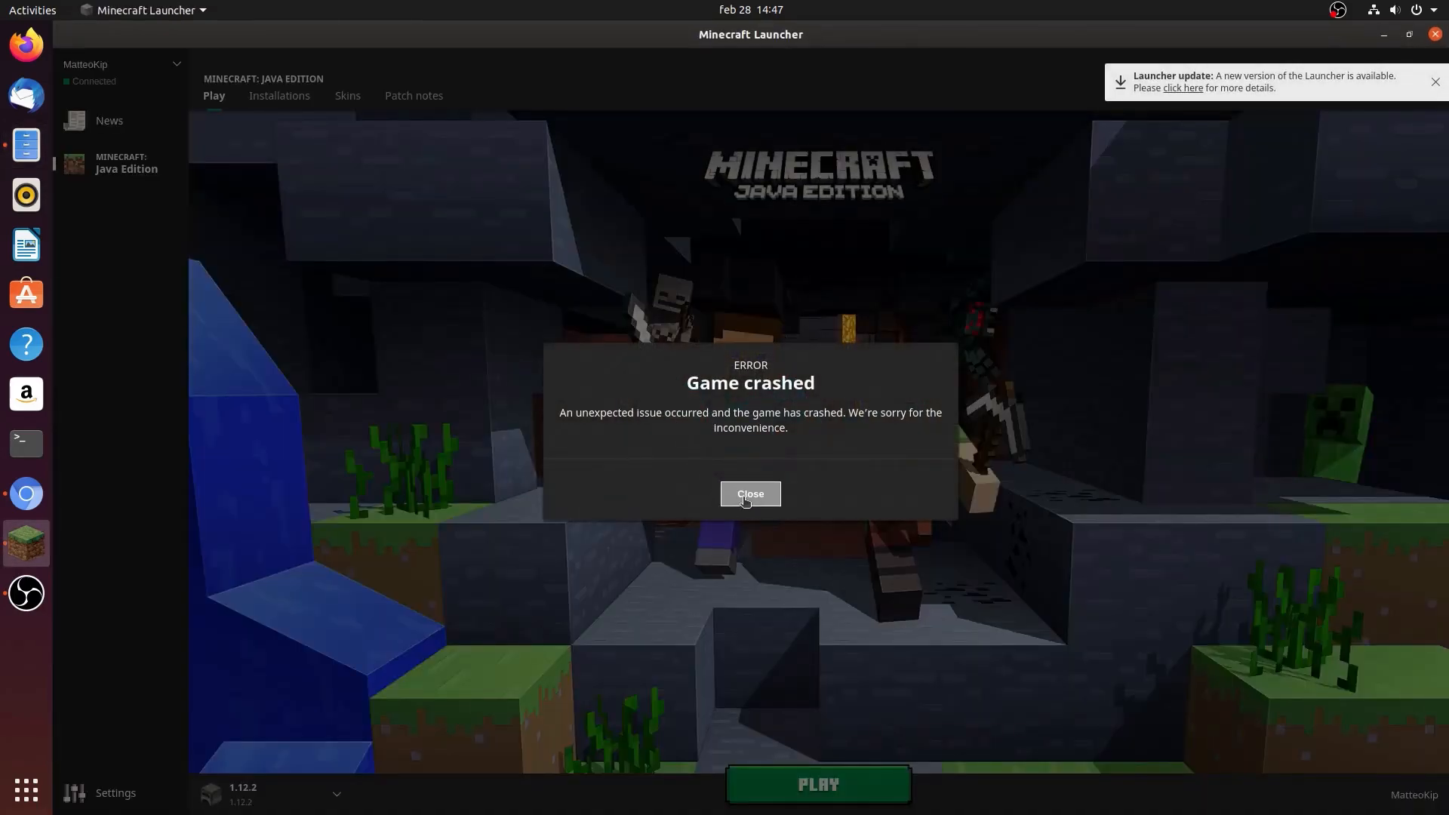
{"action": "left_click", "coordinate": [749, 493]}
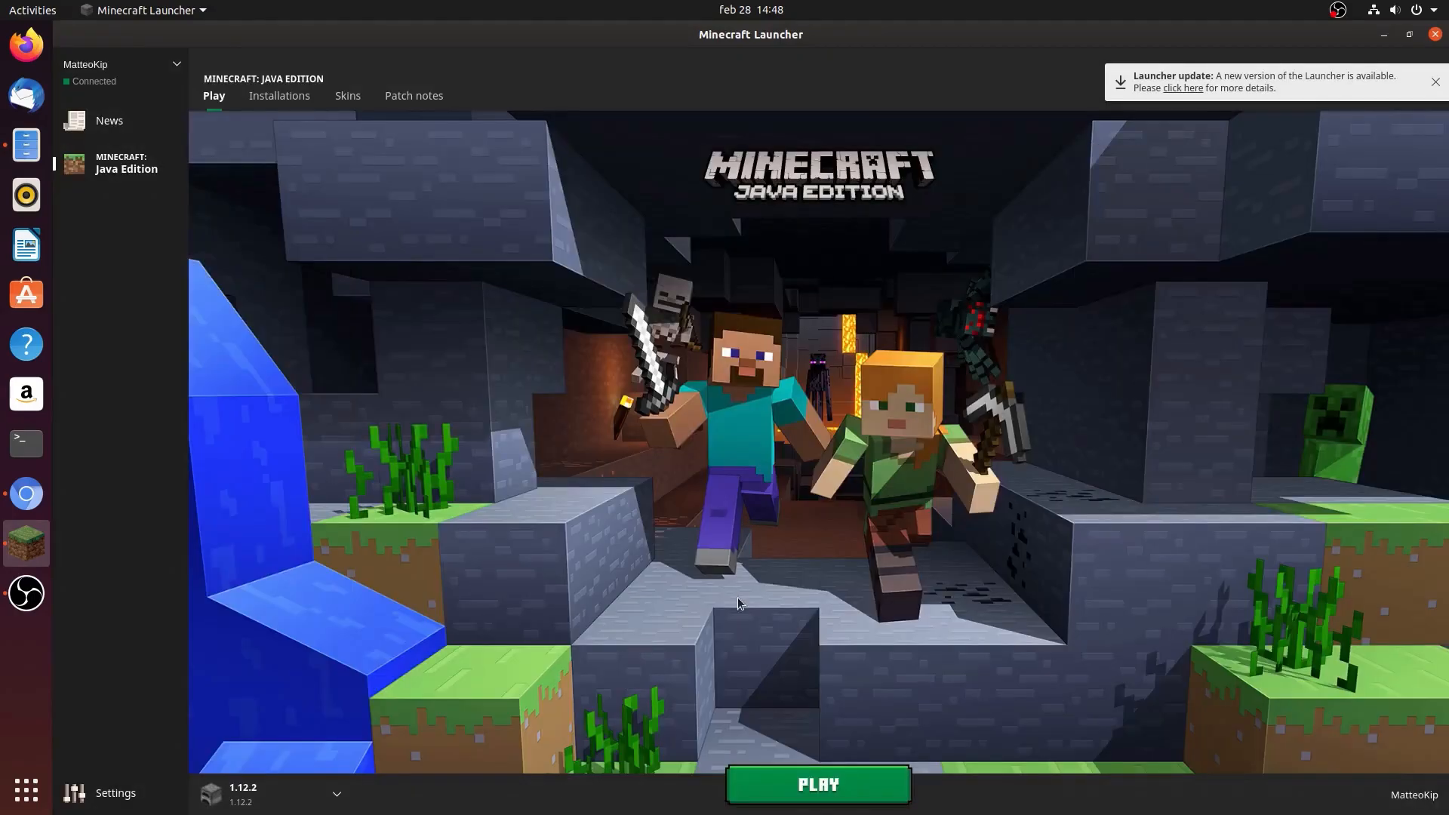
{"action": "mouse_move", "coordinate": [1432, 53]}
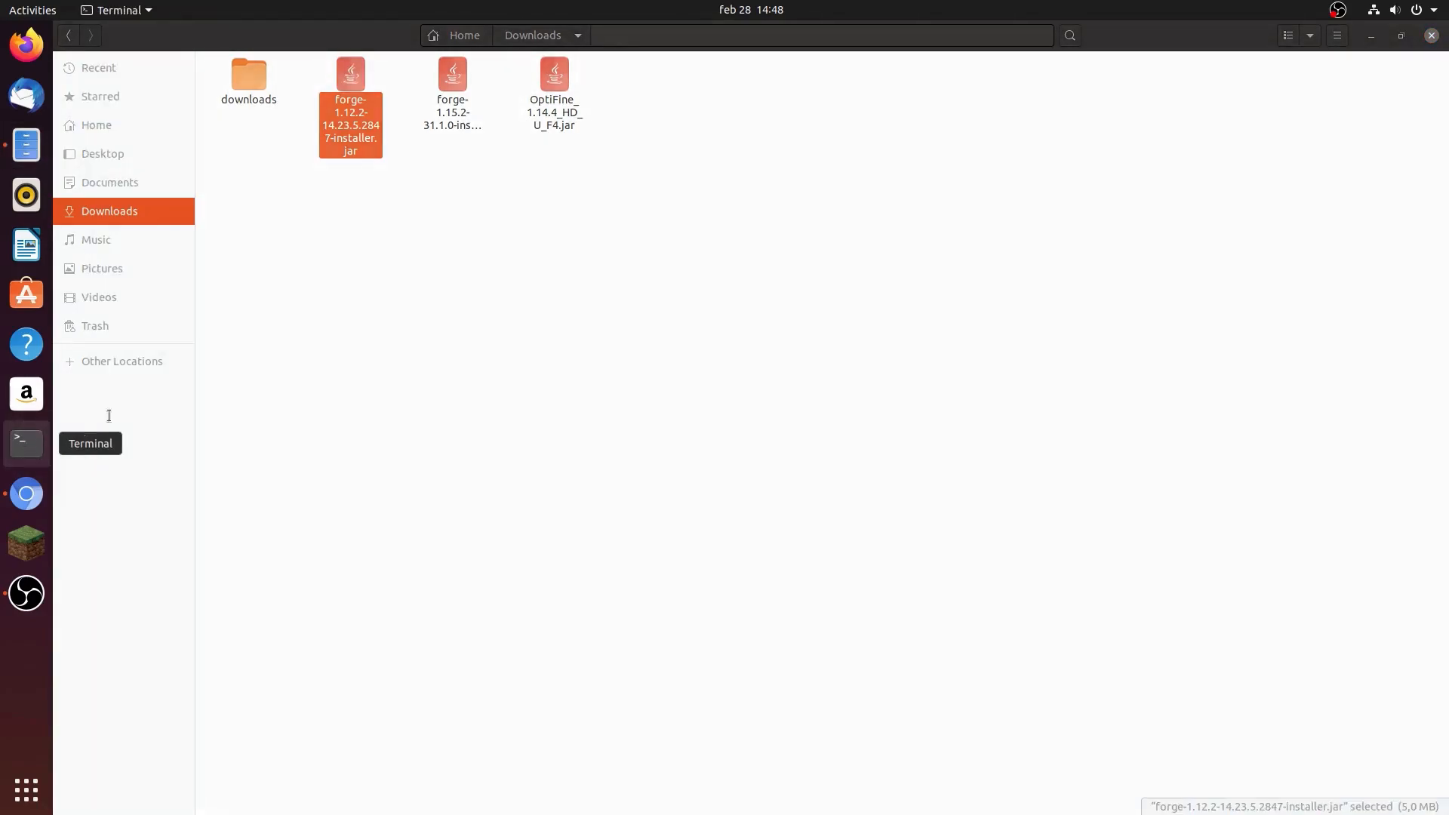
Set OpenJDK 8 as default Java via update-alternatives (selection 2), then close Terminal
{"action": "left_click", "coordinate": [26, 443]}
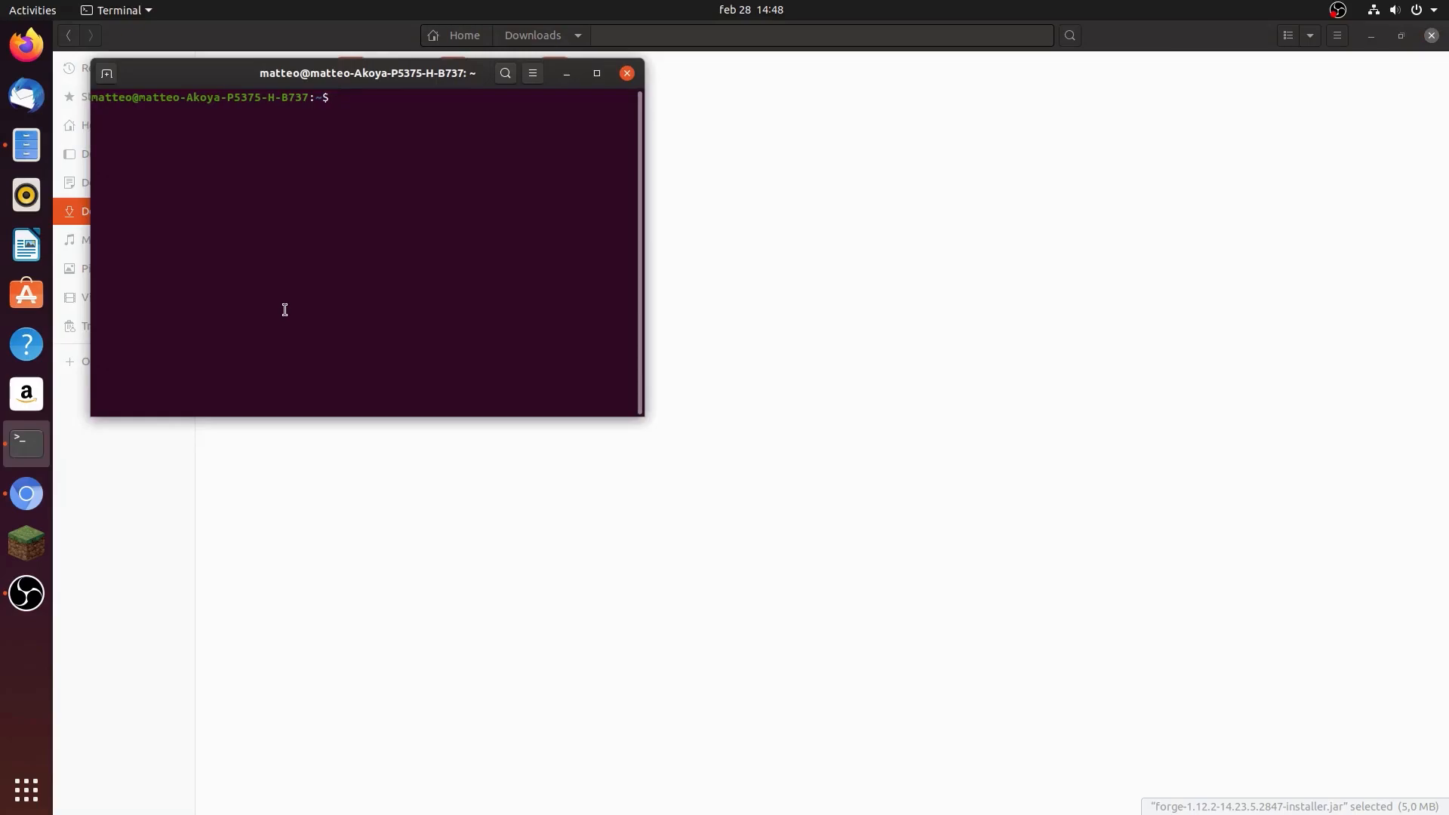
{"action": "type", "text": "sudo update-alternatives --config java"}
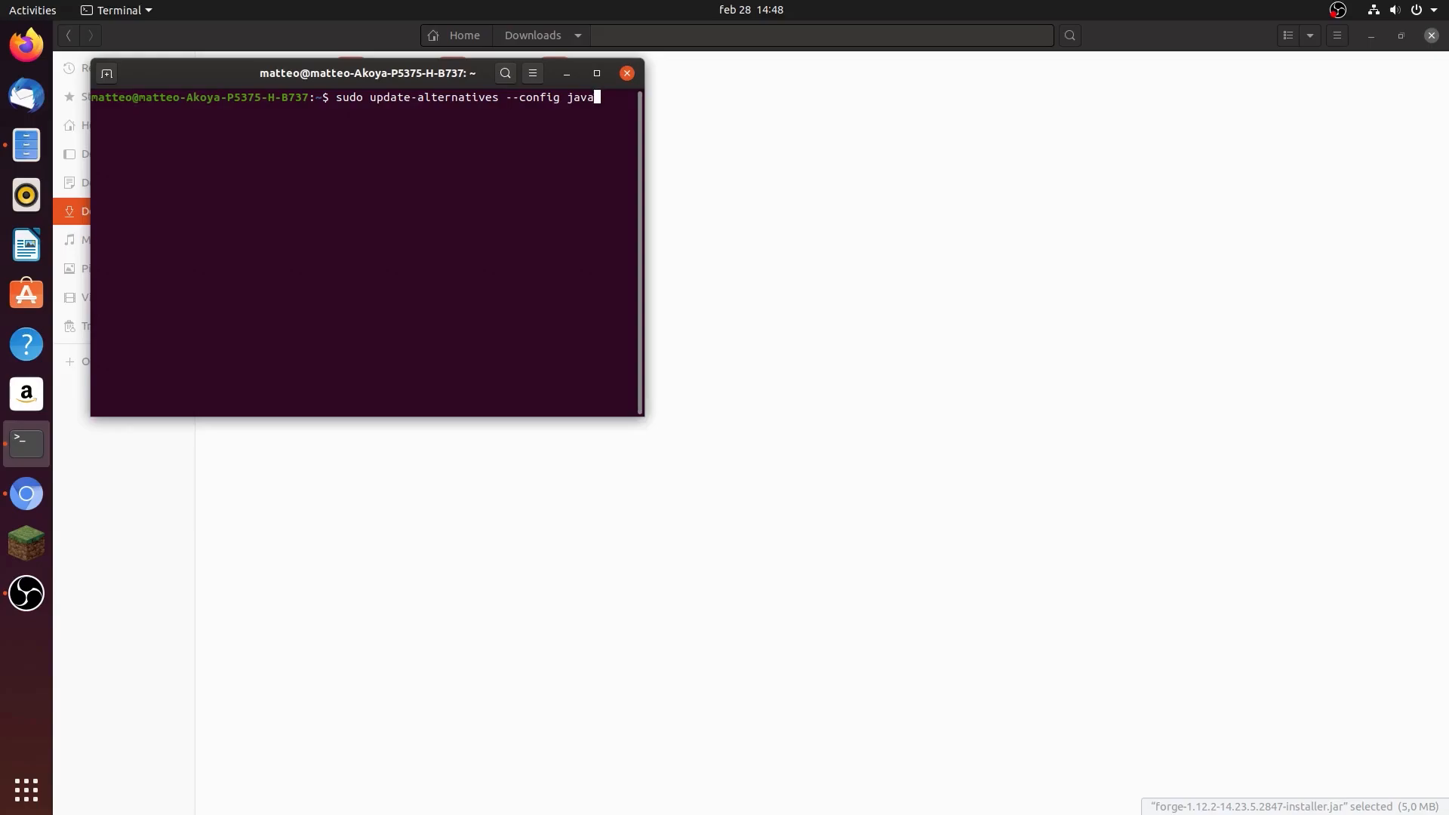
{"action": "key", "text": "Return"}
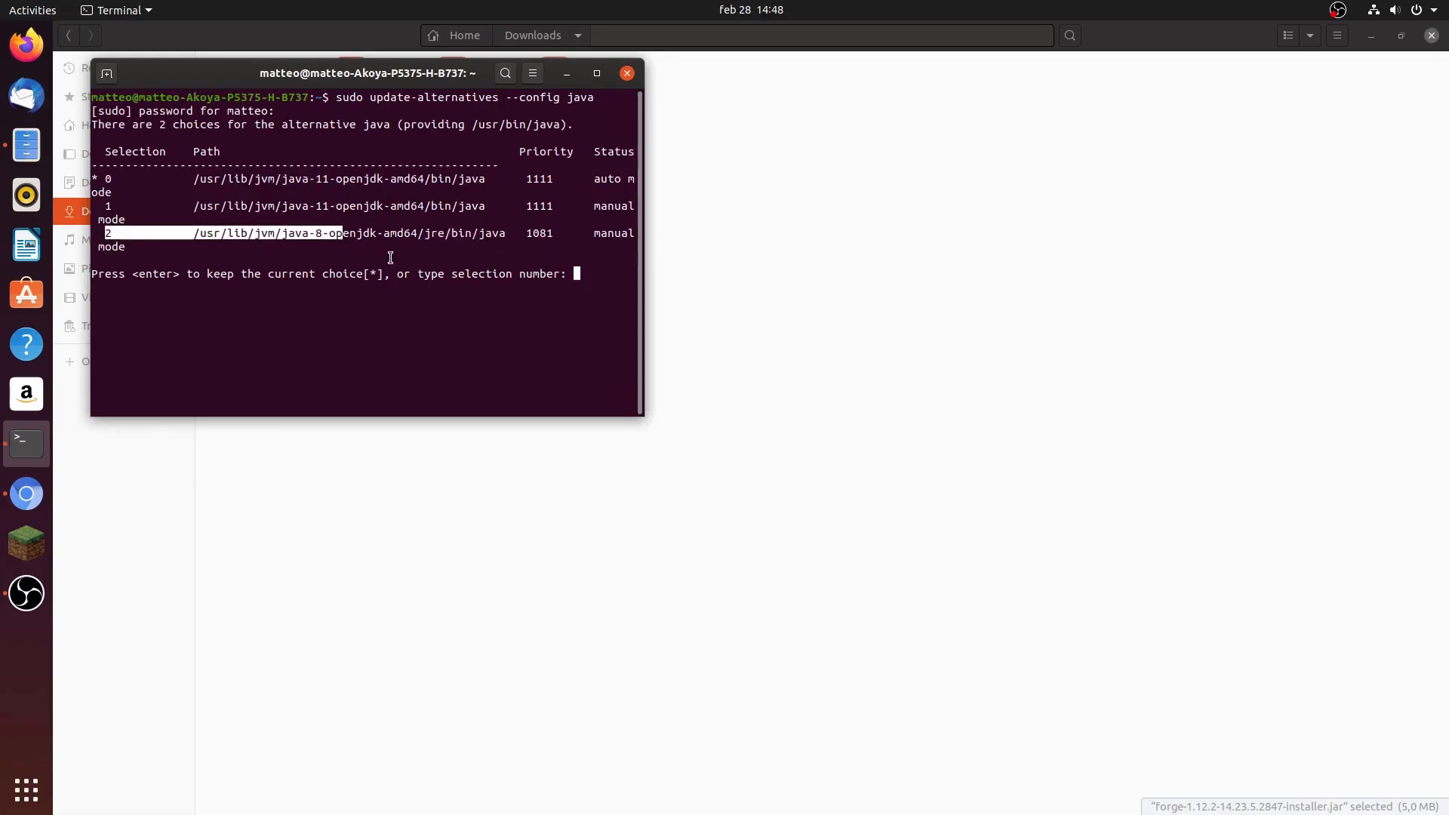
{"action": "type", "text": "2"}
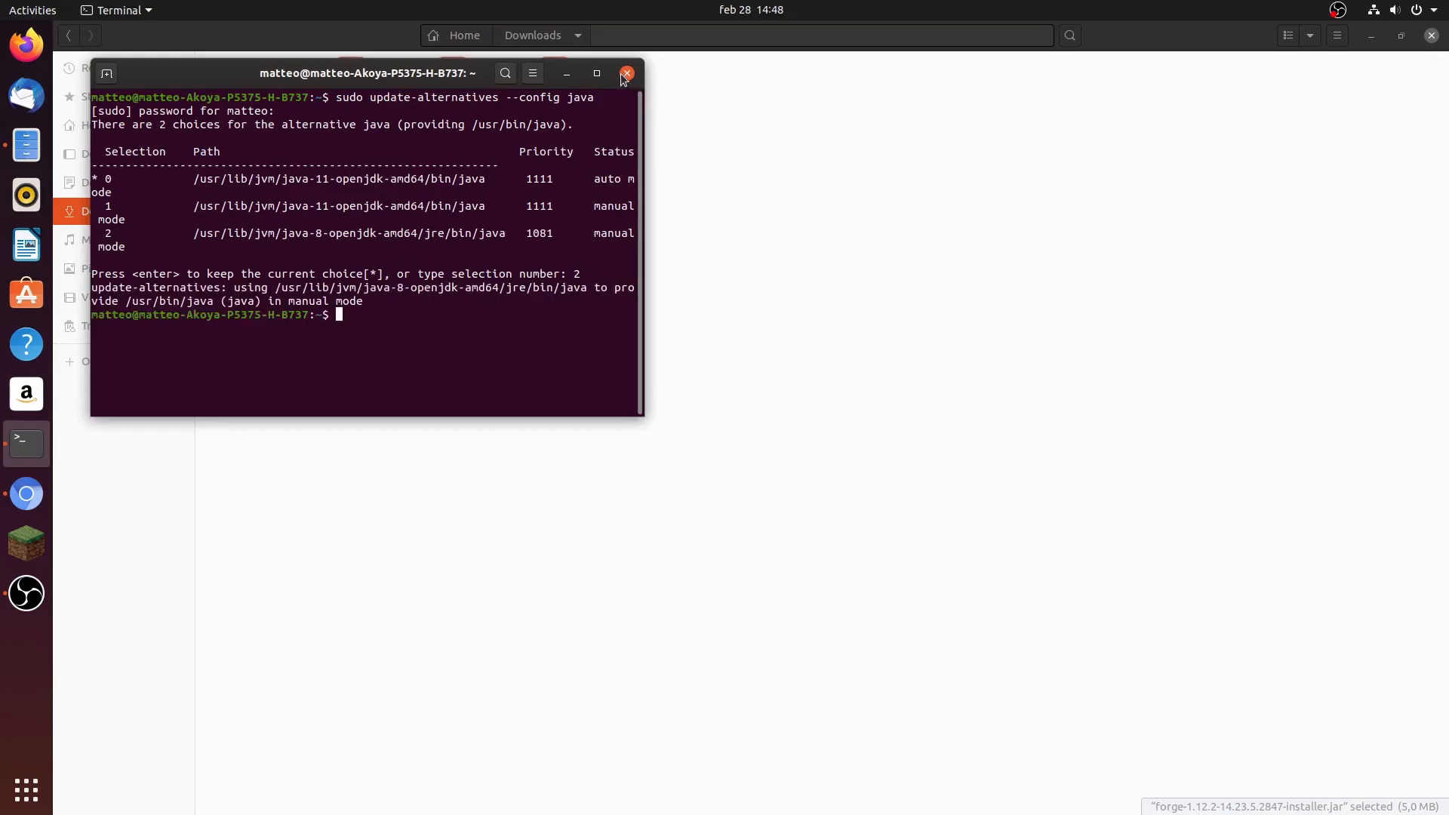
{"action": "left_click", "coordinate": [626, 73]}
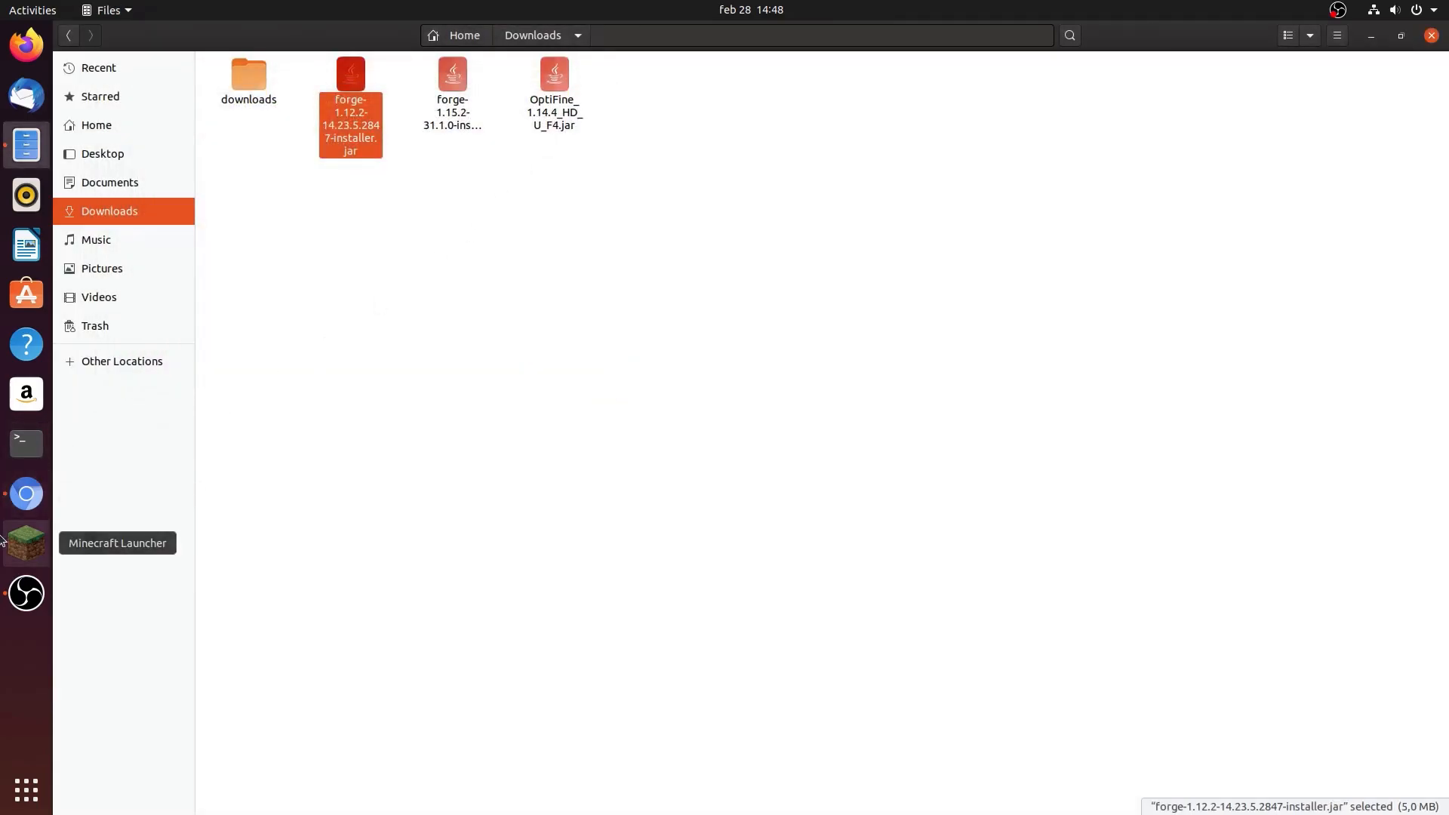
{"action": "left_click", "coordinate": [26, 542]}
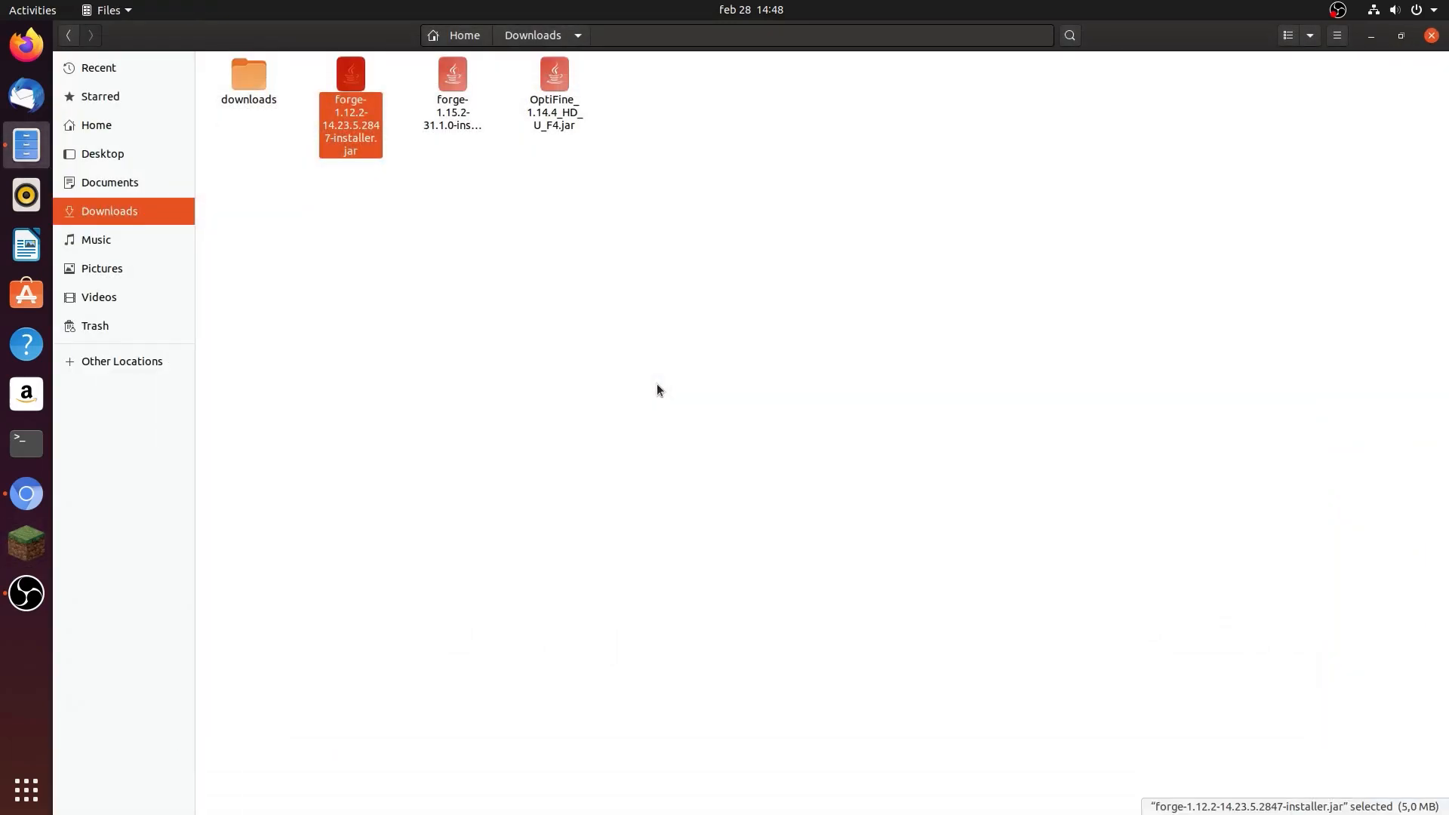
{"action": "double_click", "coordinate": [350, 74]}
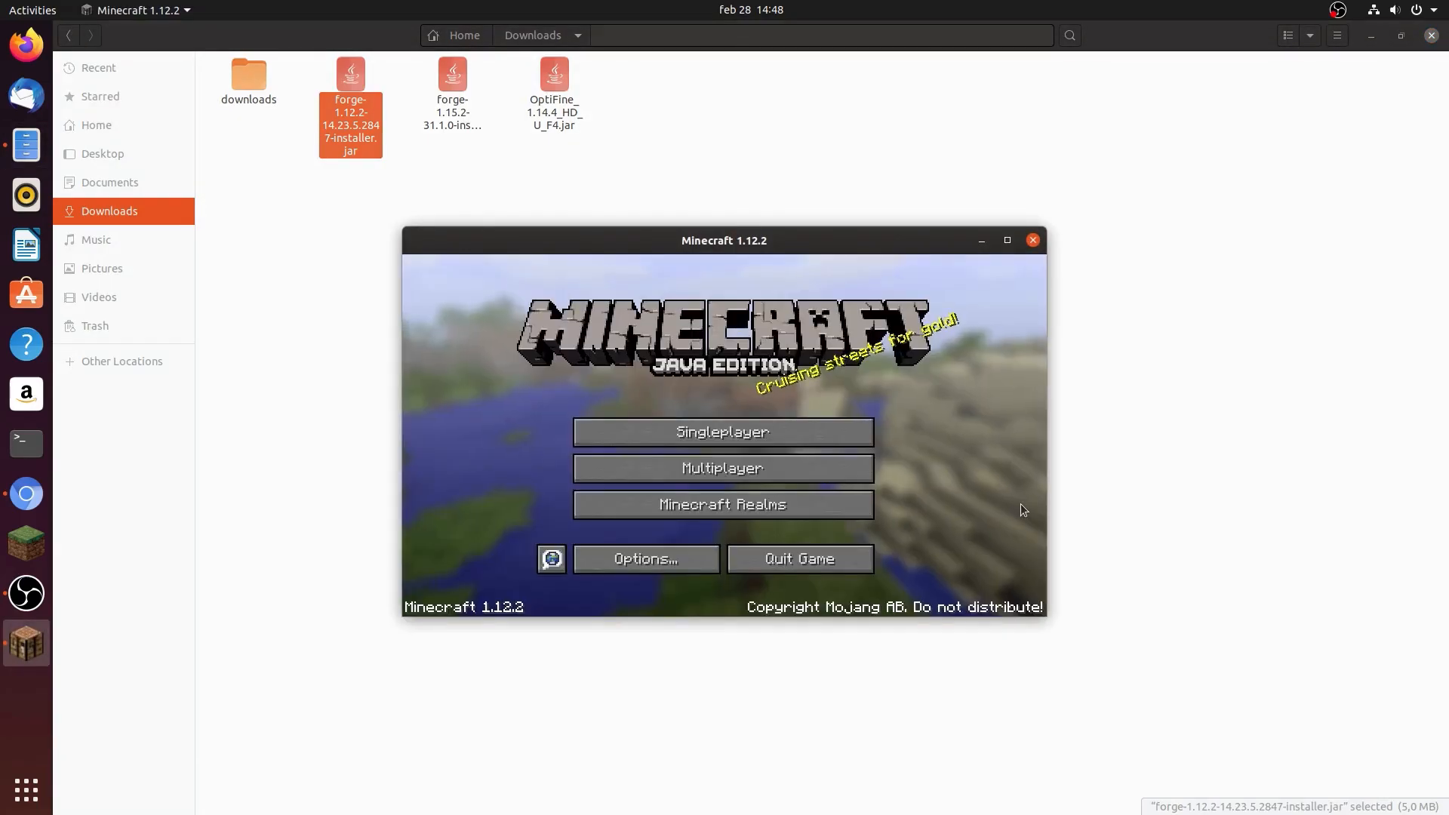
{"action": "left_click", "coordinate": [723, 431]}
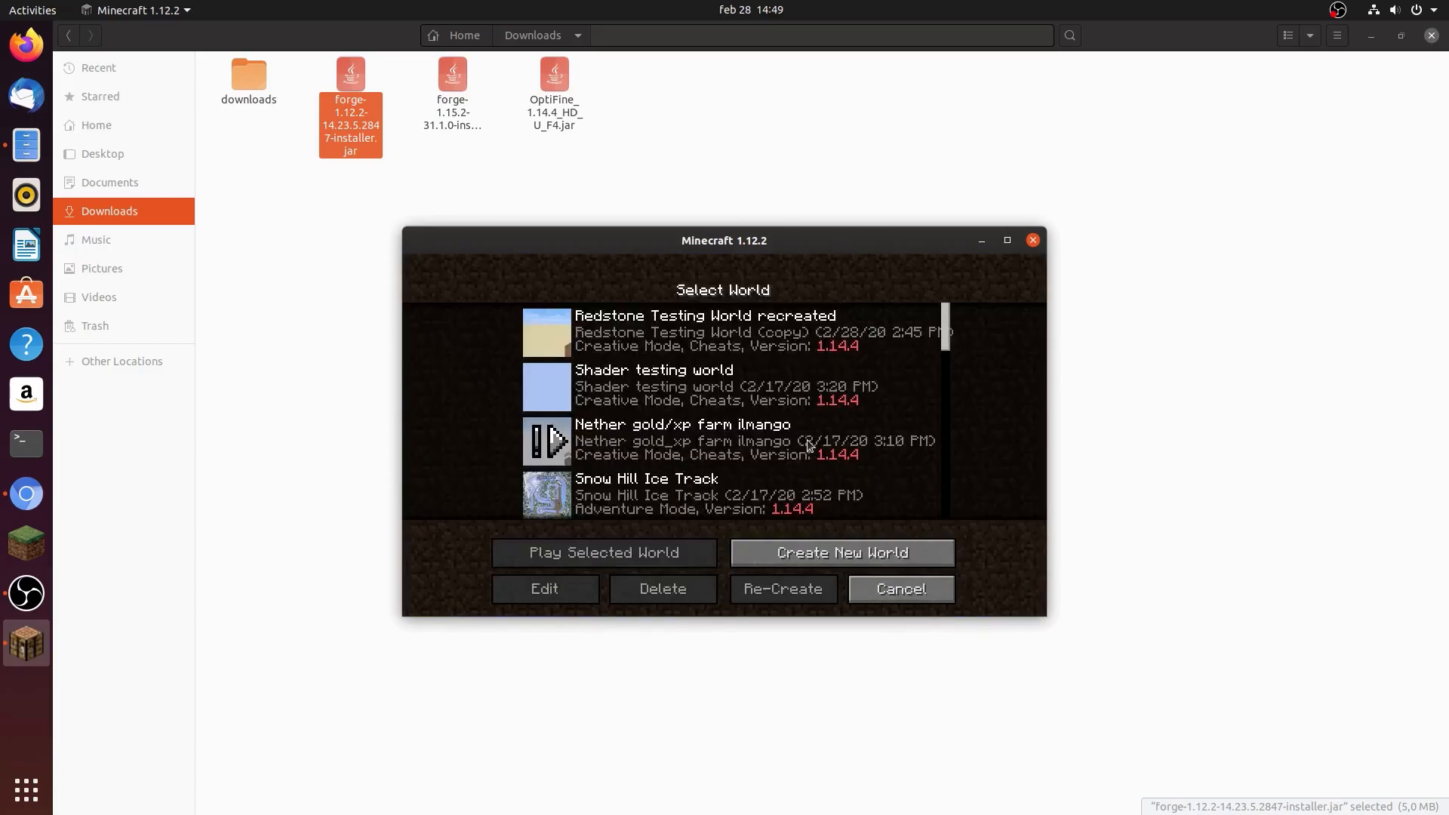
{"action": "left_click", "coordinate": [898, 588]}
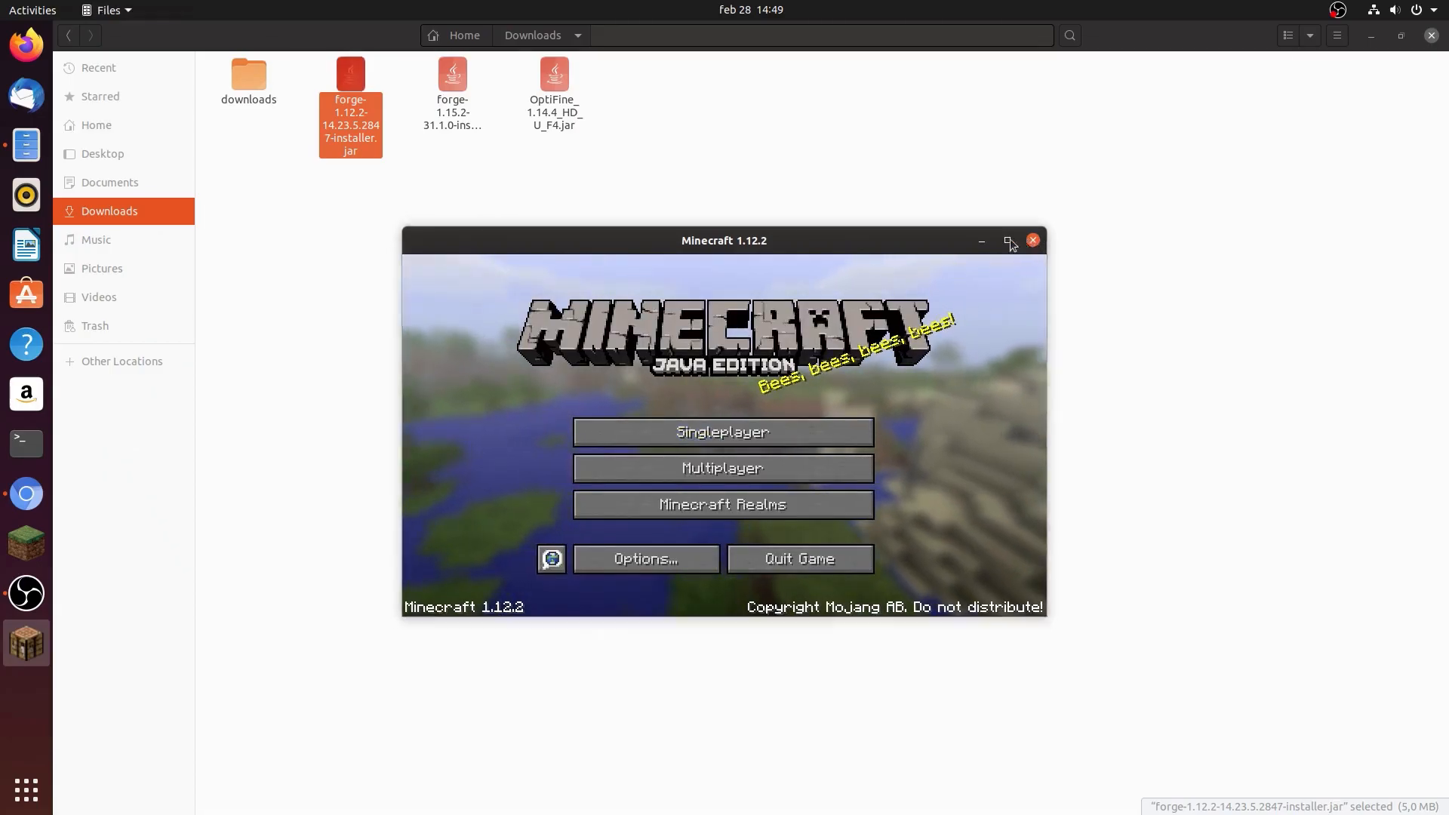
{"action": "left_click", "coordinate": [1033, 240]}
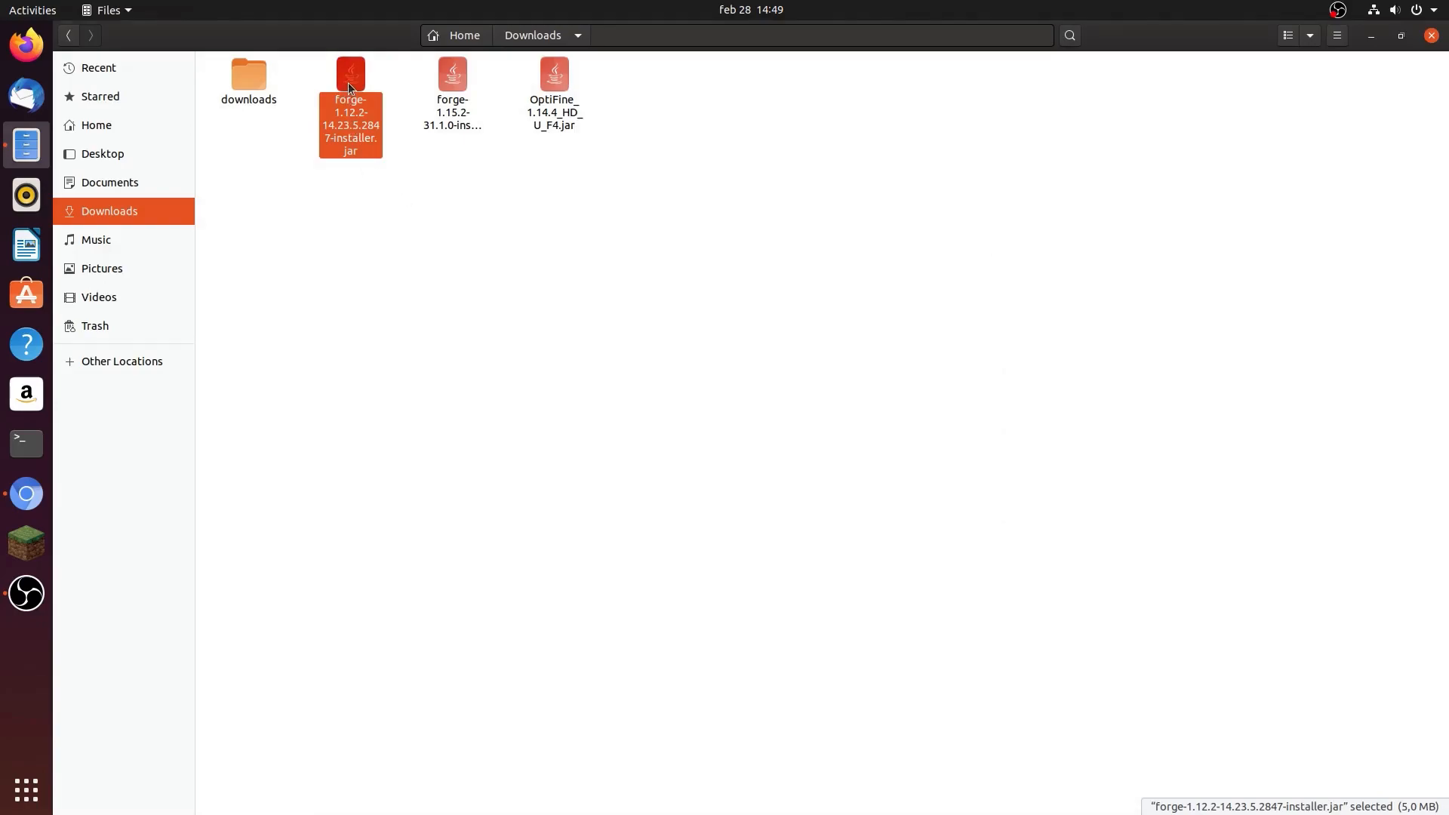
Run the Forge 1.12.2 installer, acknowledge the success message, and return to Chromium
{"action": "double_click", "coordinate": [349, 74]}
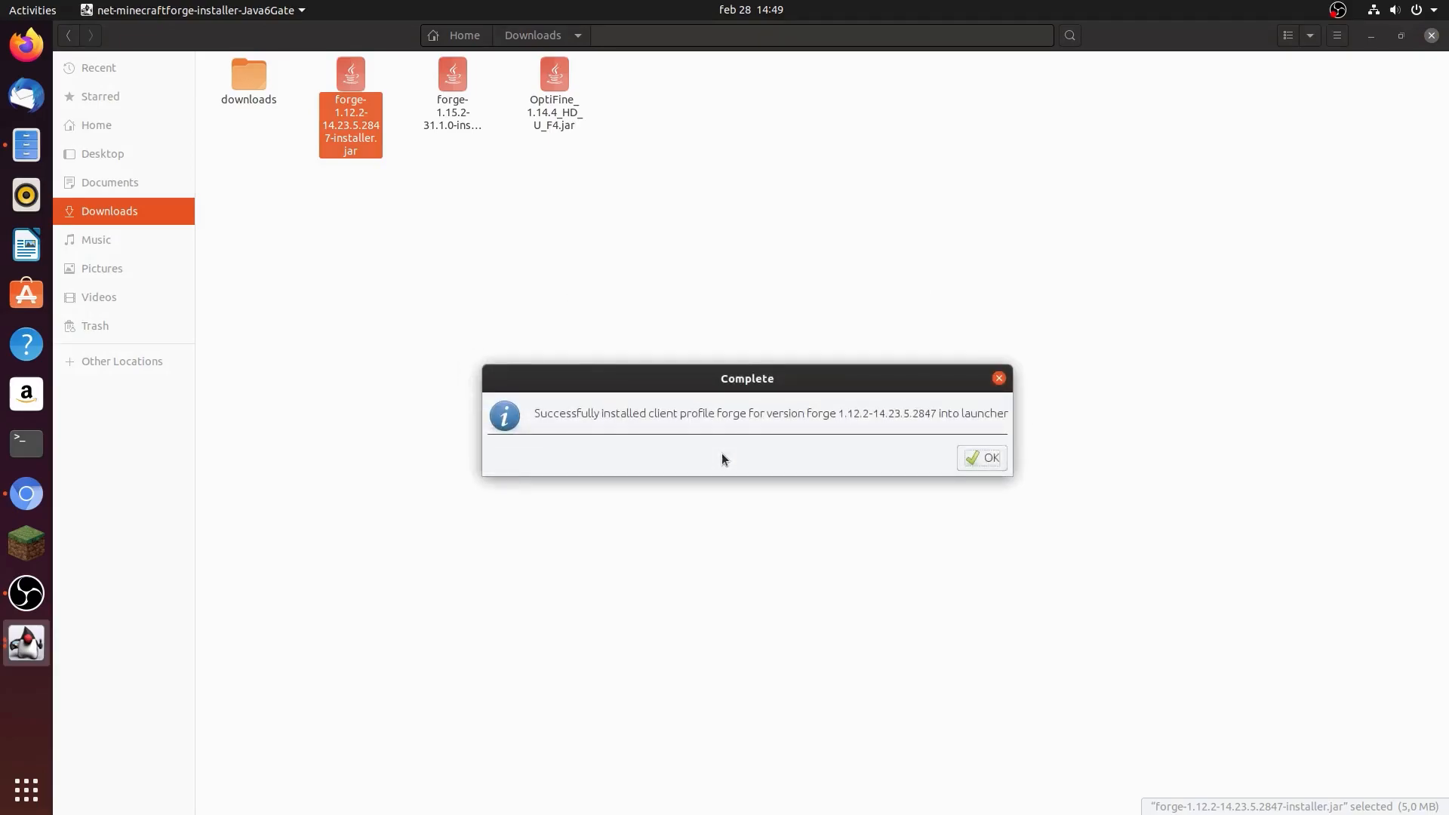
{"action": "left_click", "coordinate": [981, 457]}
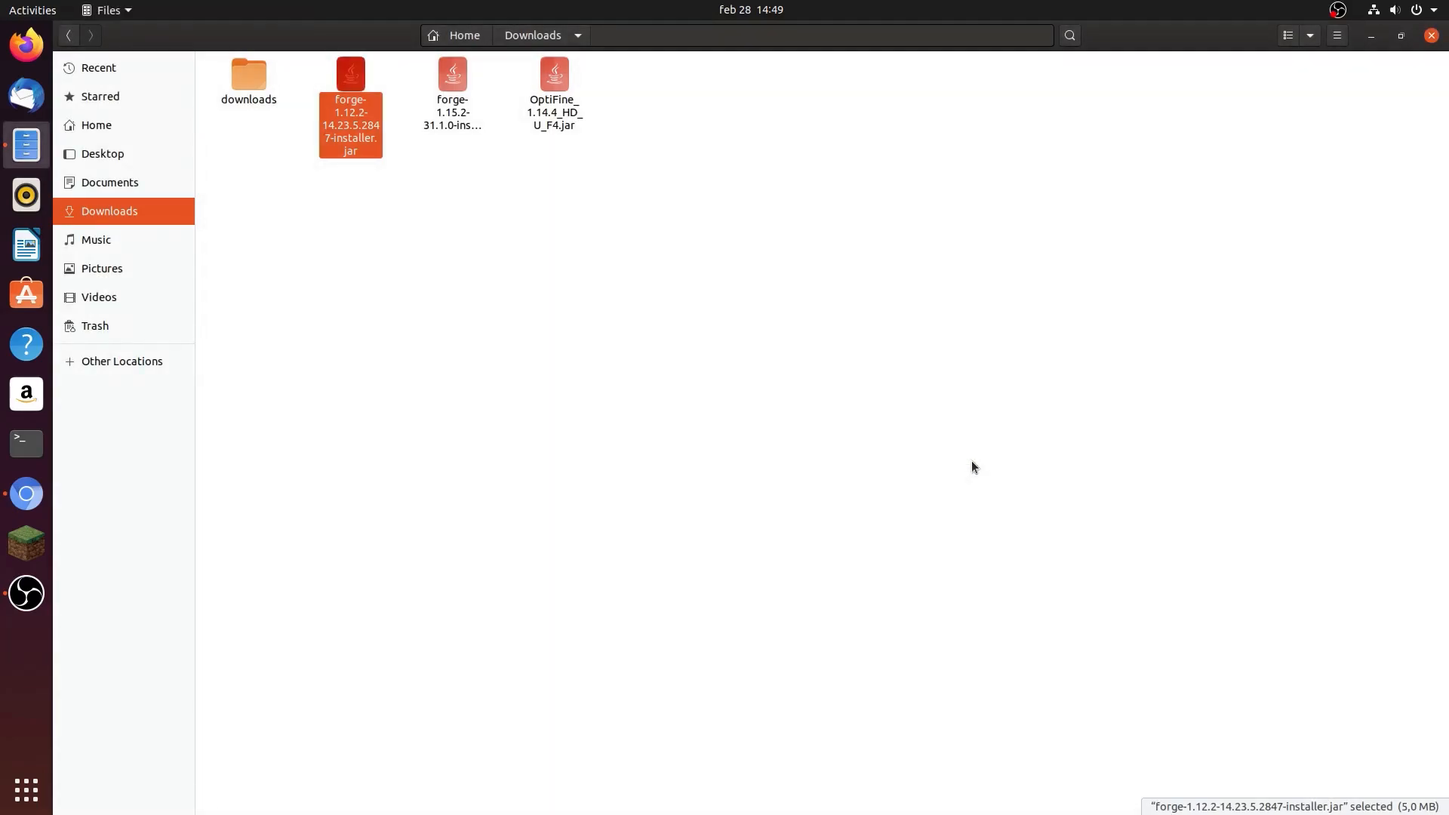
{"action": "mouse_move", "coordinate": [957, 448]}
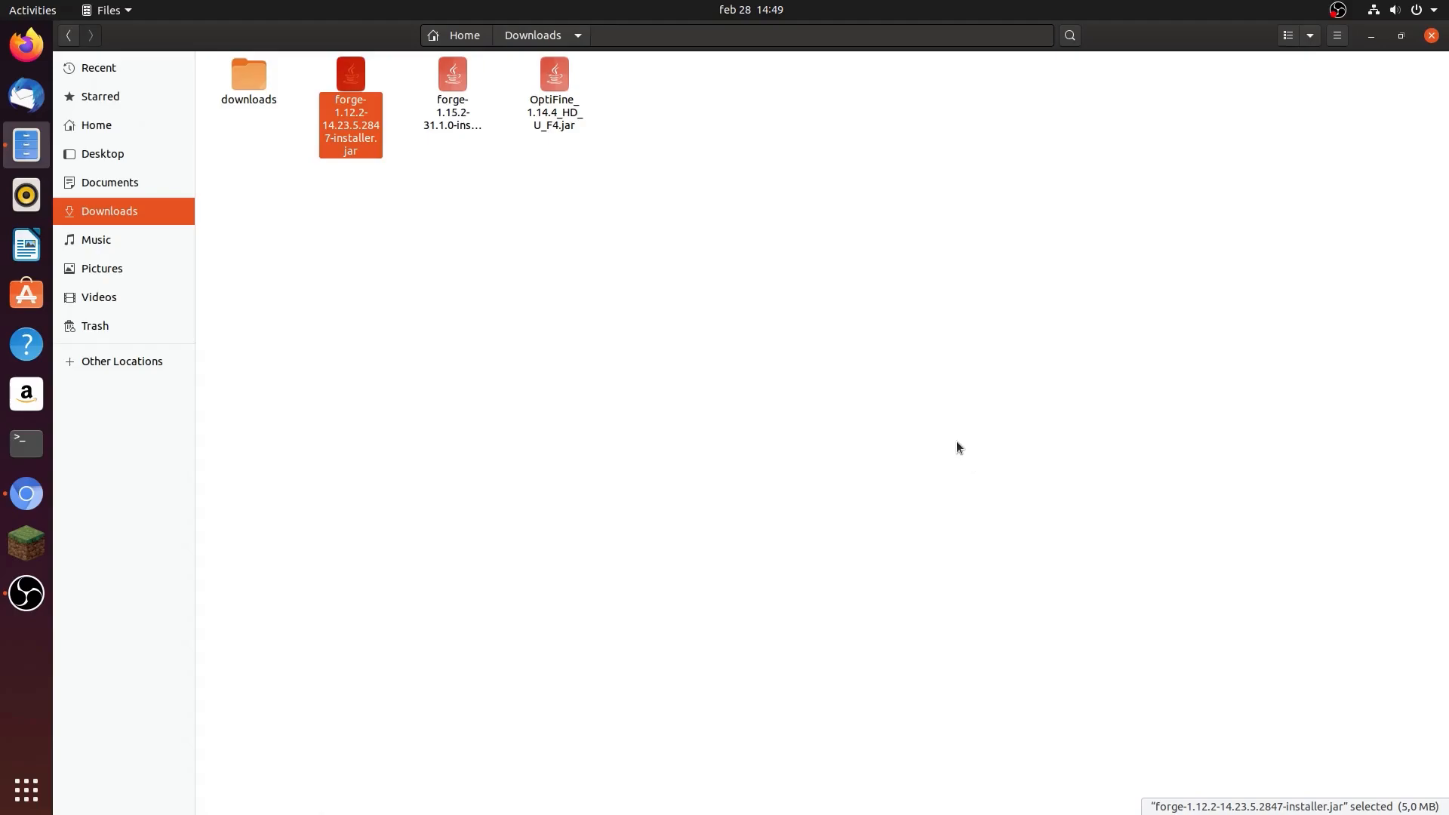
{"action": "left_click", "coordinate": [392, 272]}
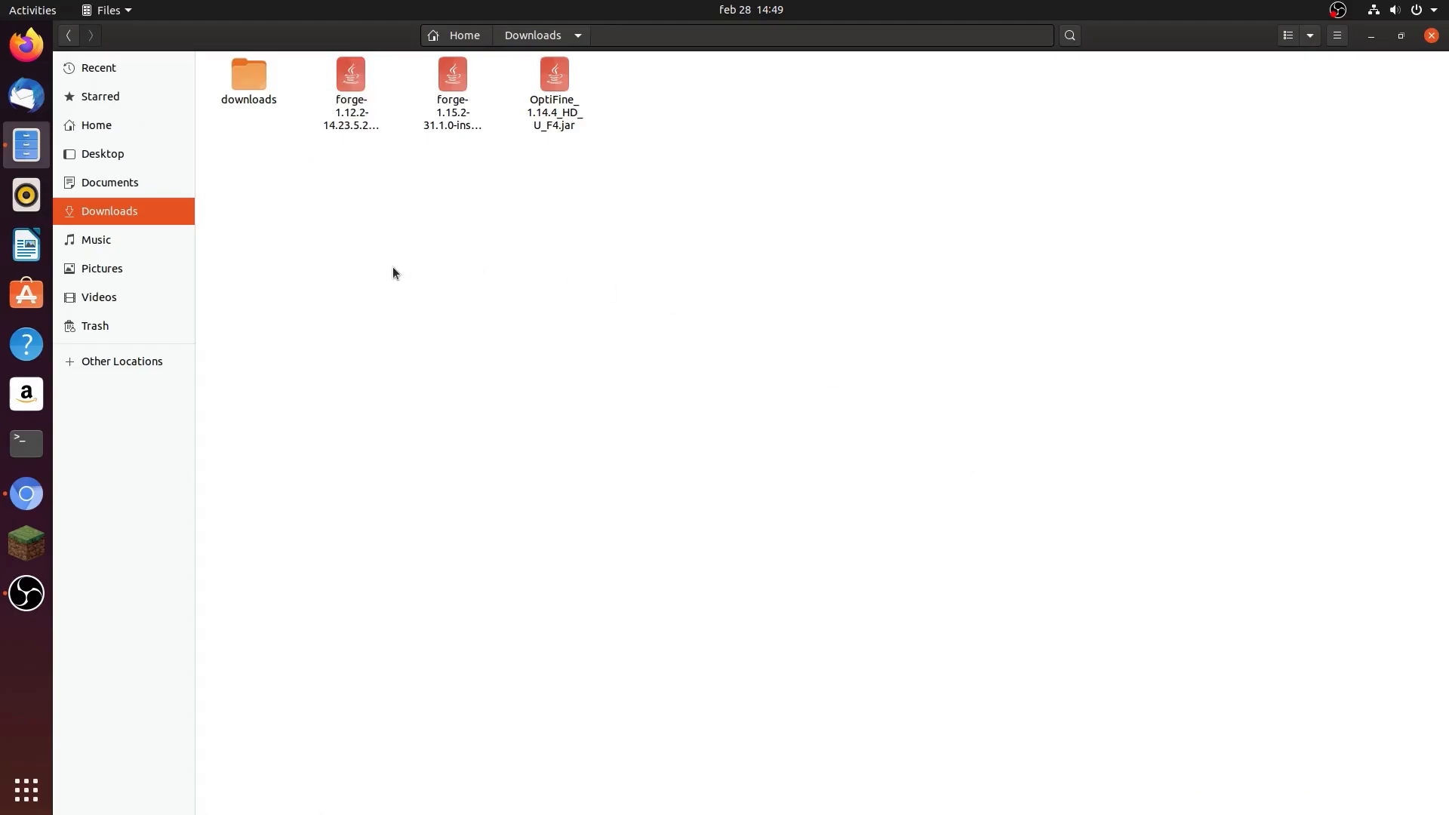
{"action": "mouse_move", "coordinate": [436, 426]}
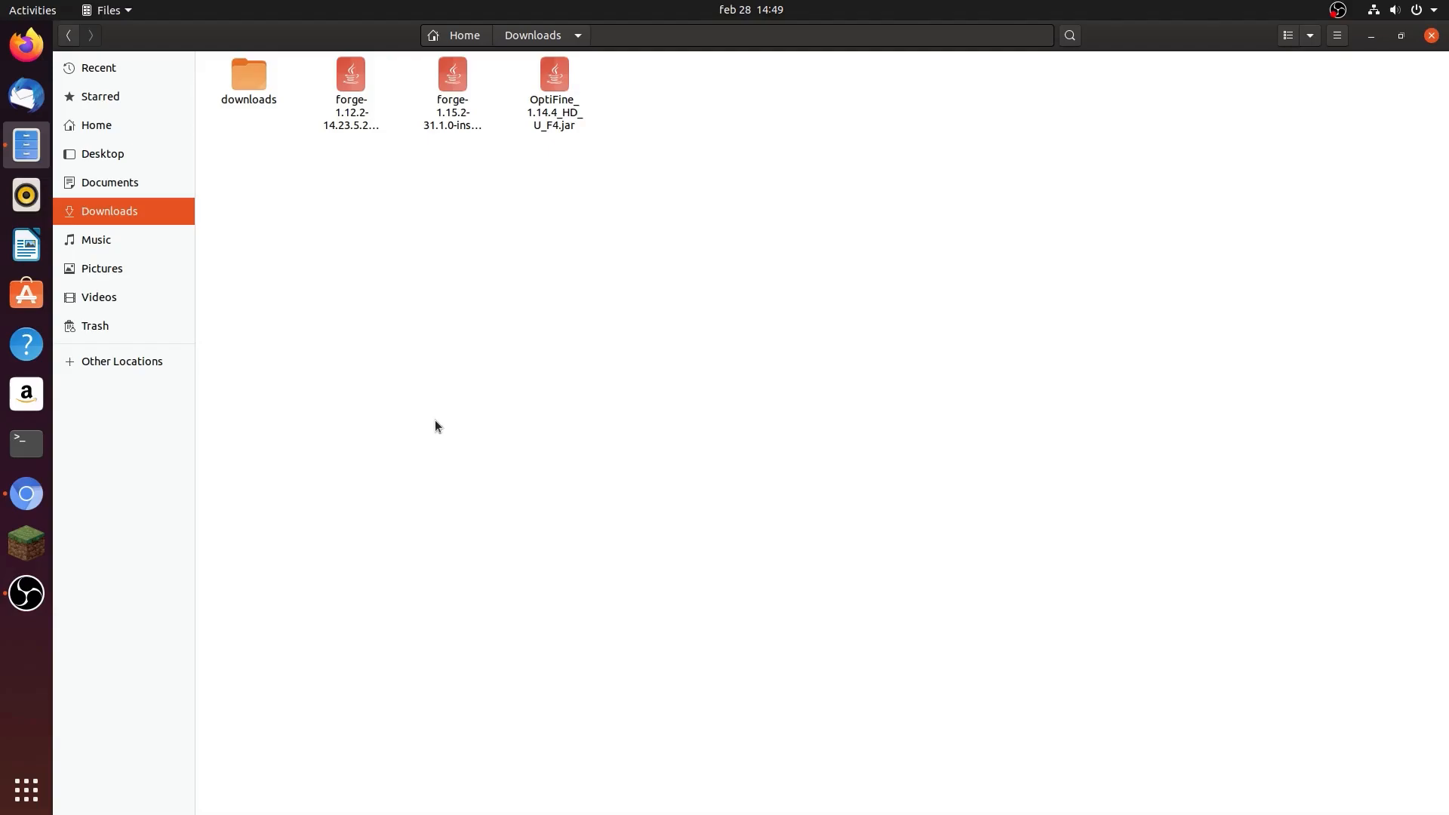
{"action": "mouse_move", "coordinate": [519, 341]}
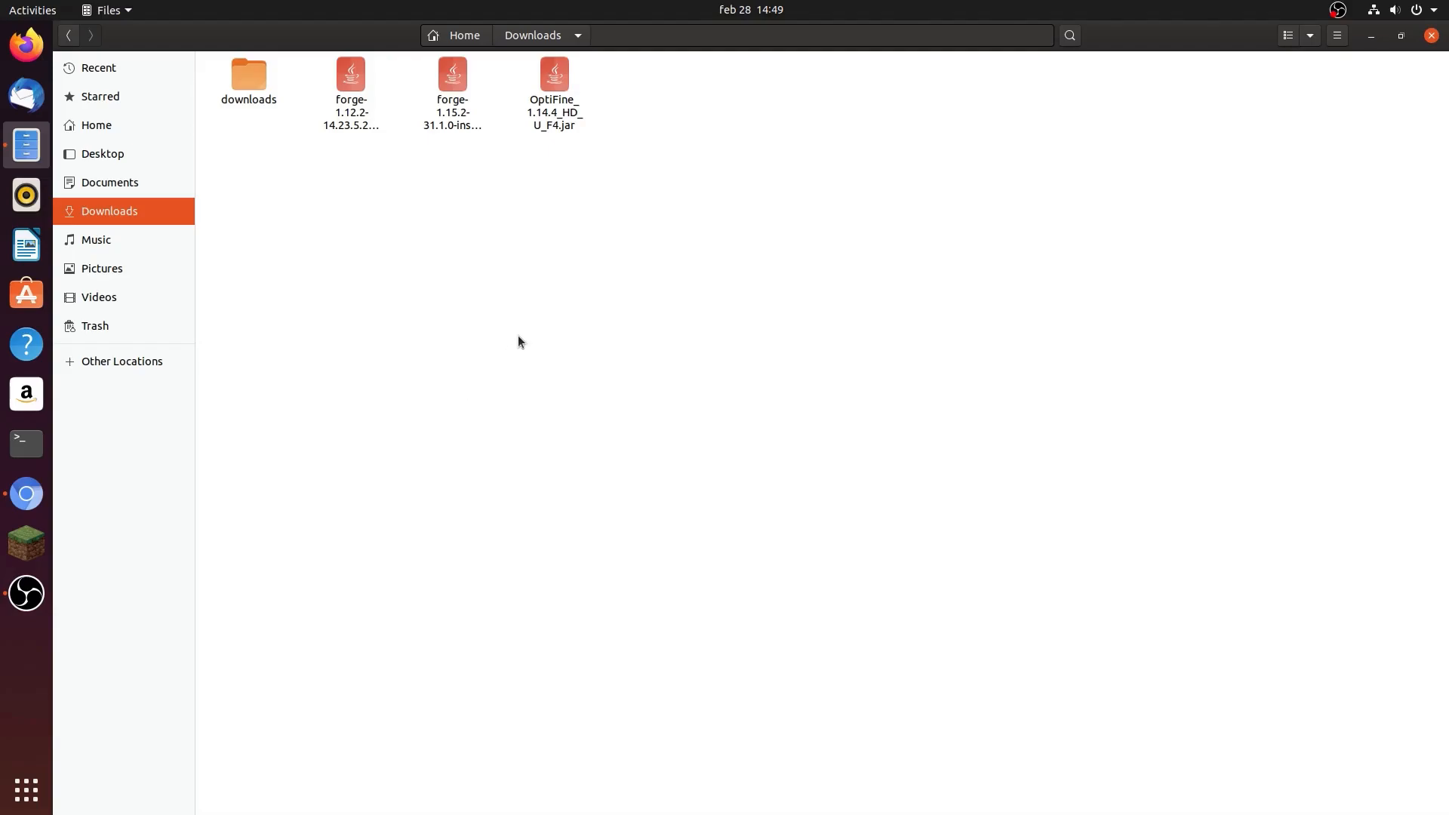
{"action": "mouse_move", "coordinate": [544, 369]}
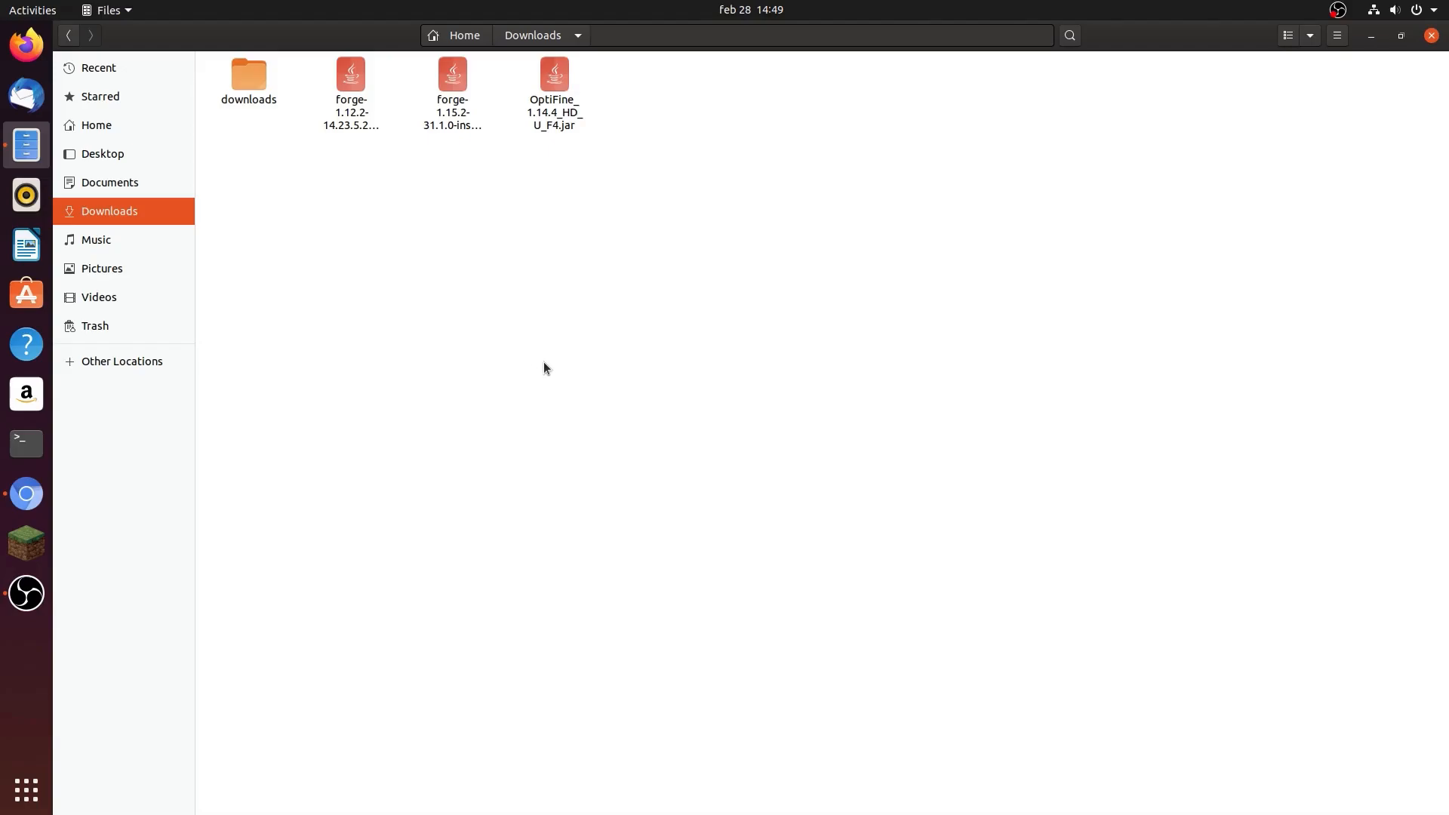
{"action": "left_click", "coordinate": [26, 494]}
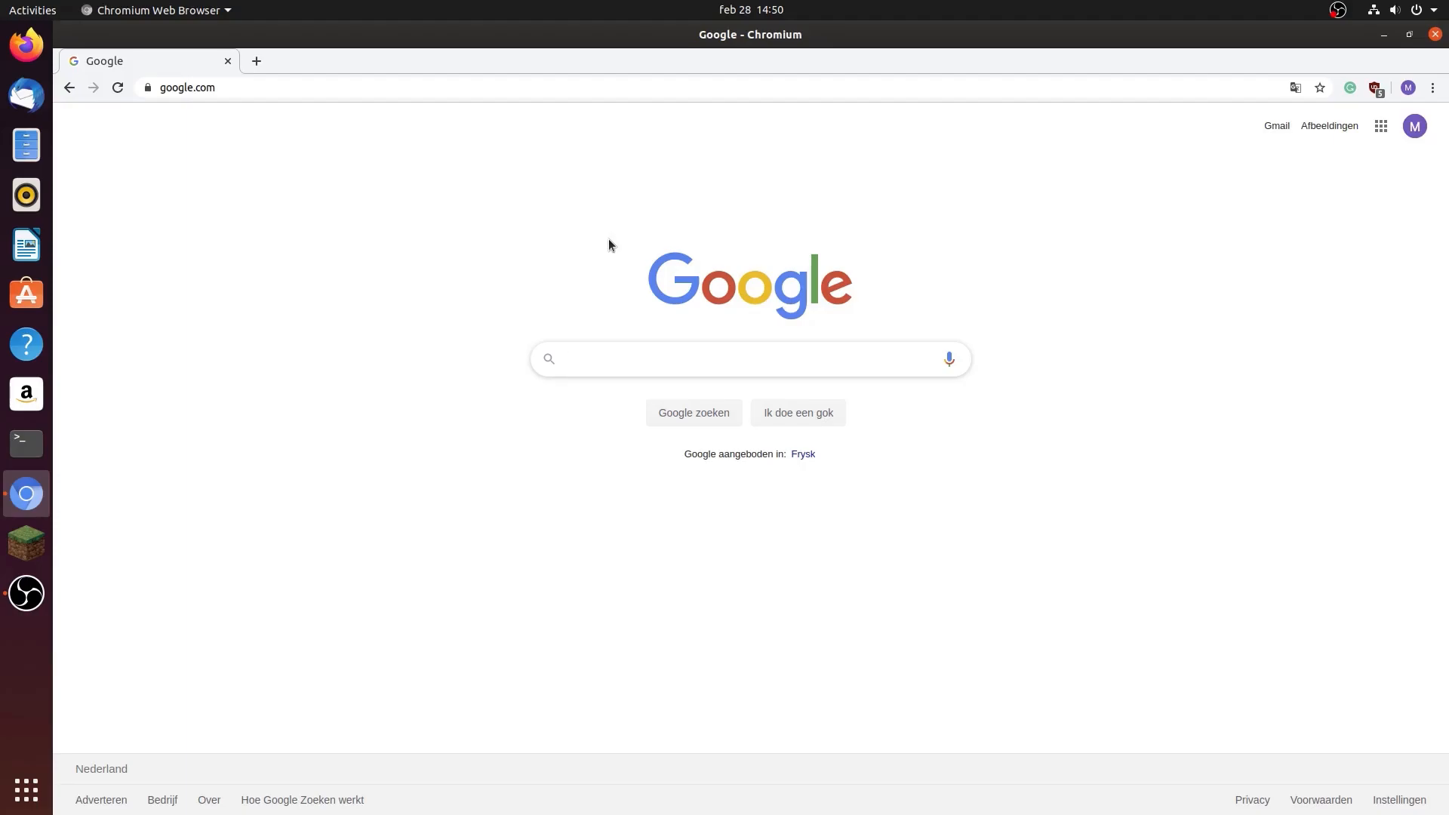
{"action": "mouse_move", "coordinate": [470, 193]}
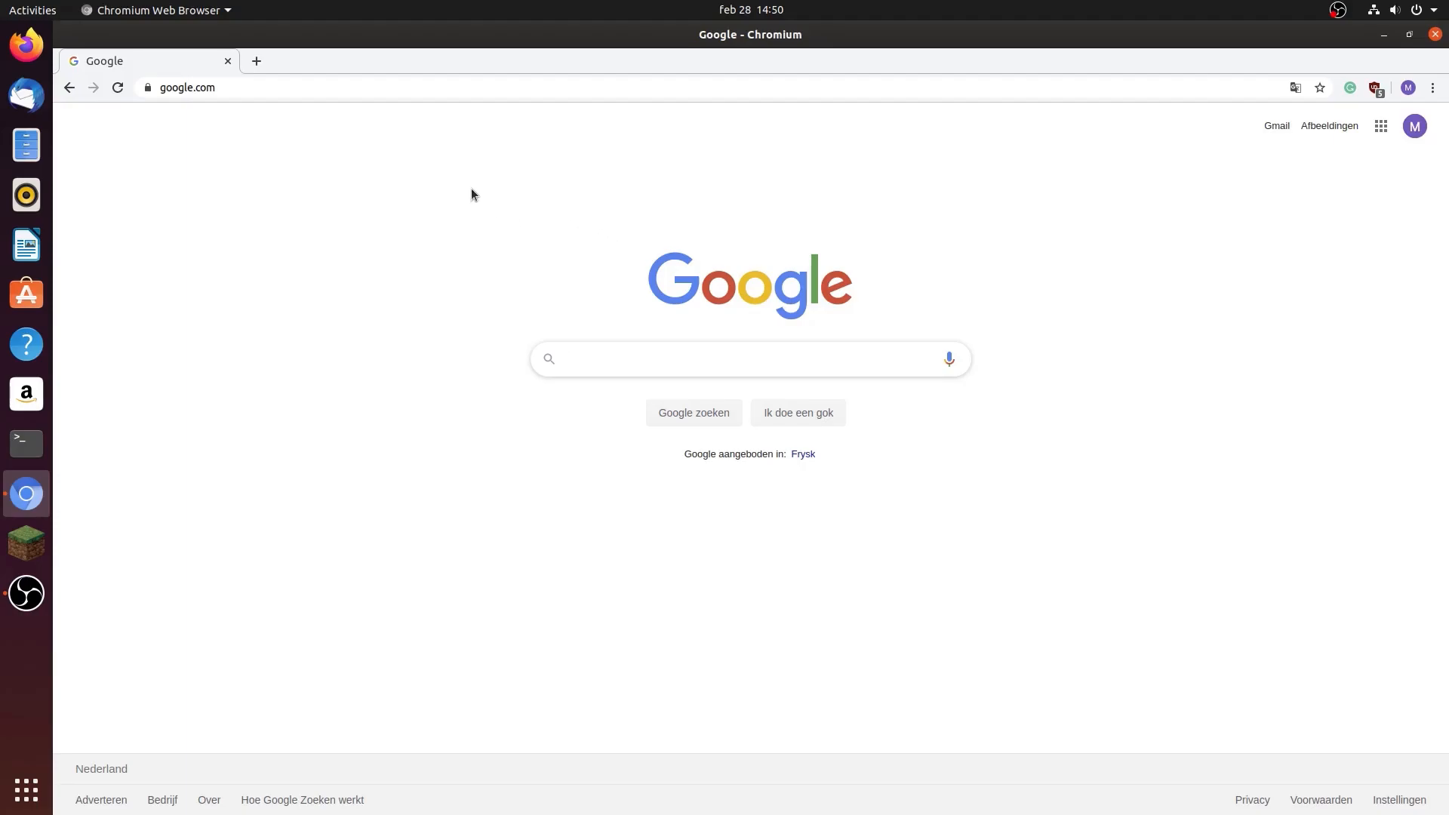
Go to curseforge.com/minecraft/, switch to Mods, and scroll the listing
{"action": "left_click", "coordinate": [398, 87]}
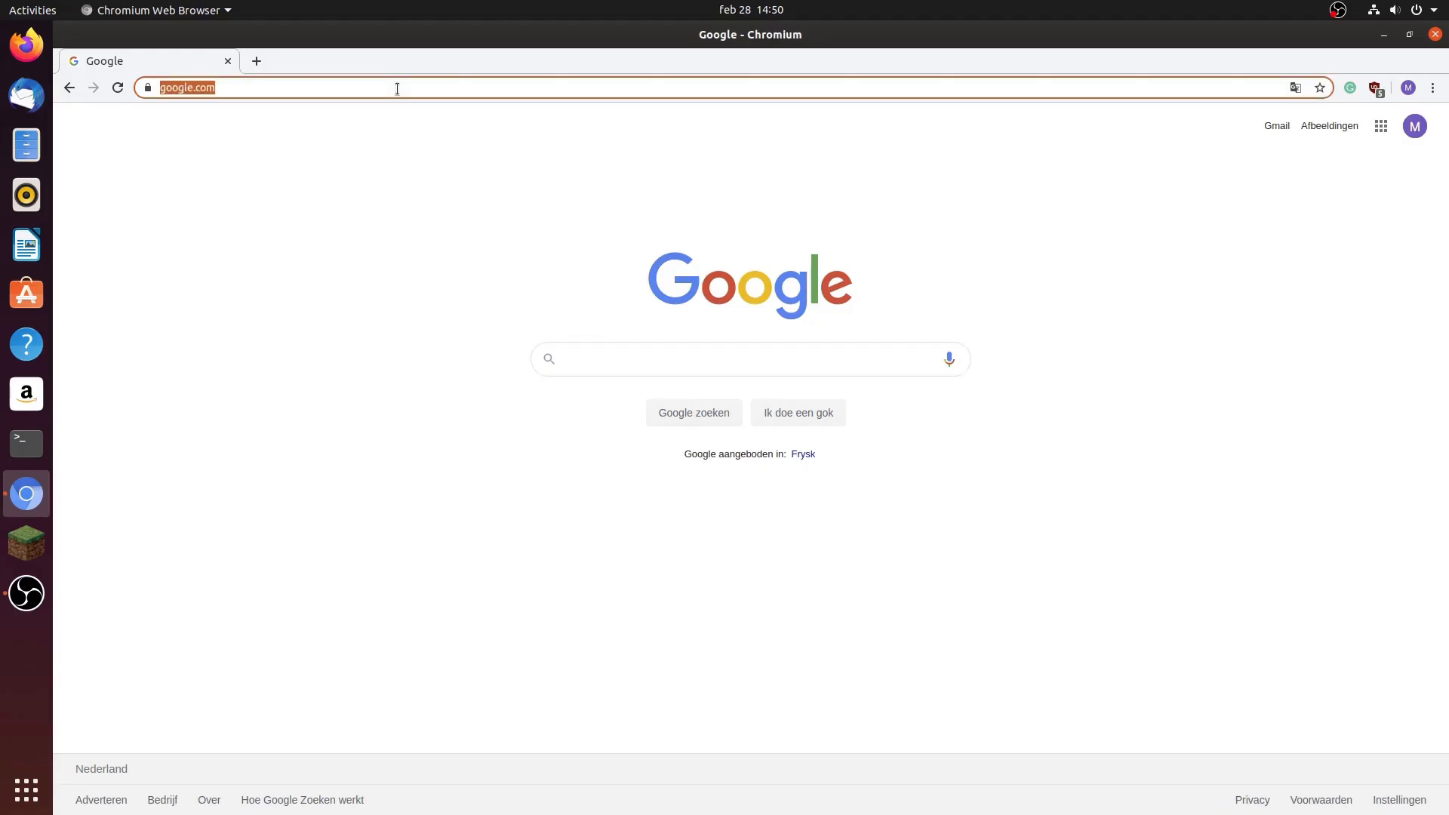
{"action": "type", "text": "curseforge.com/minecraft/modpacks"}
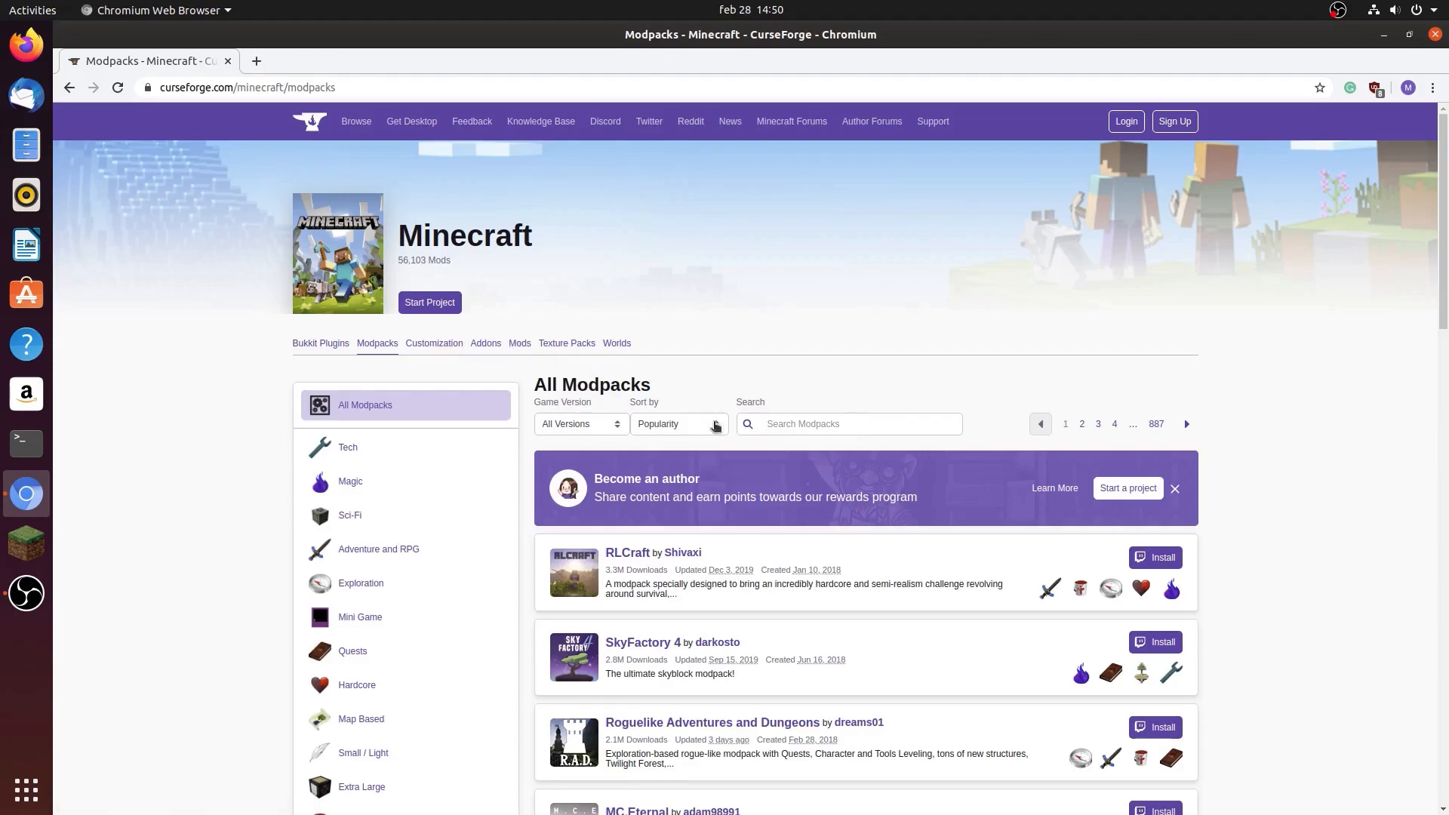
{"action": "left_click", "coordinate": [519, 342]}
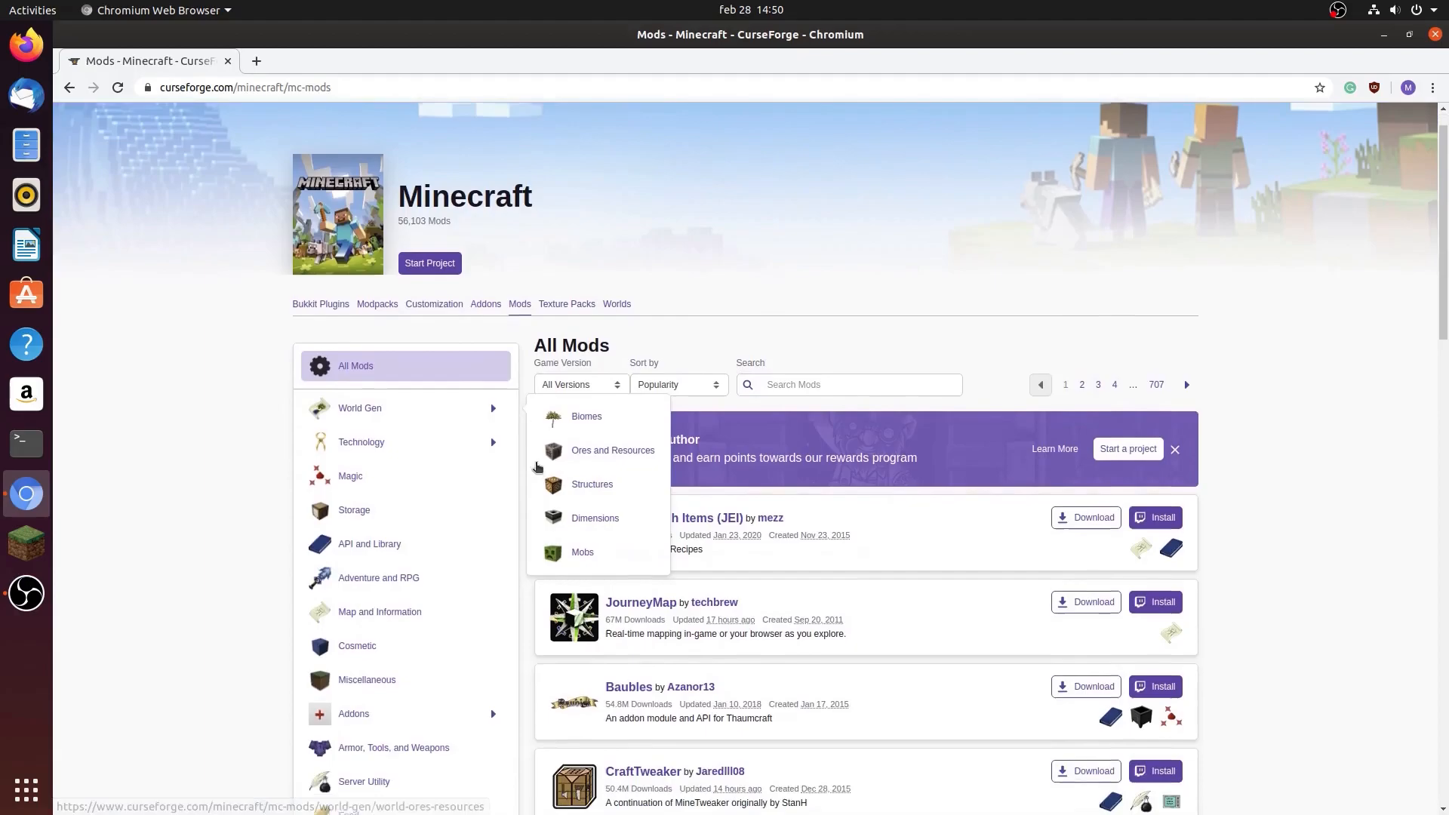
{"action": "scroll", "scroll_direction": "down", "scroll_amount": 3}
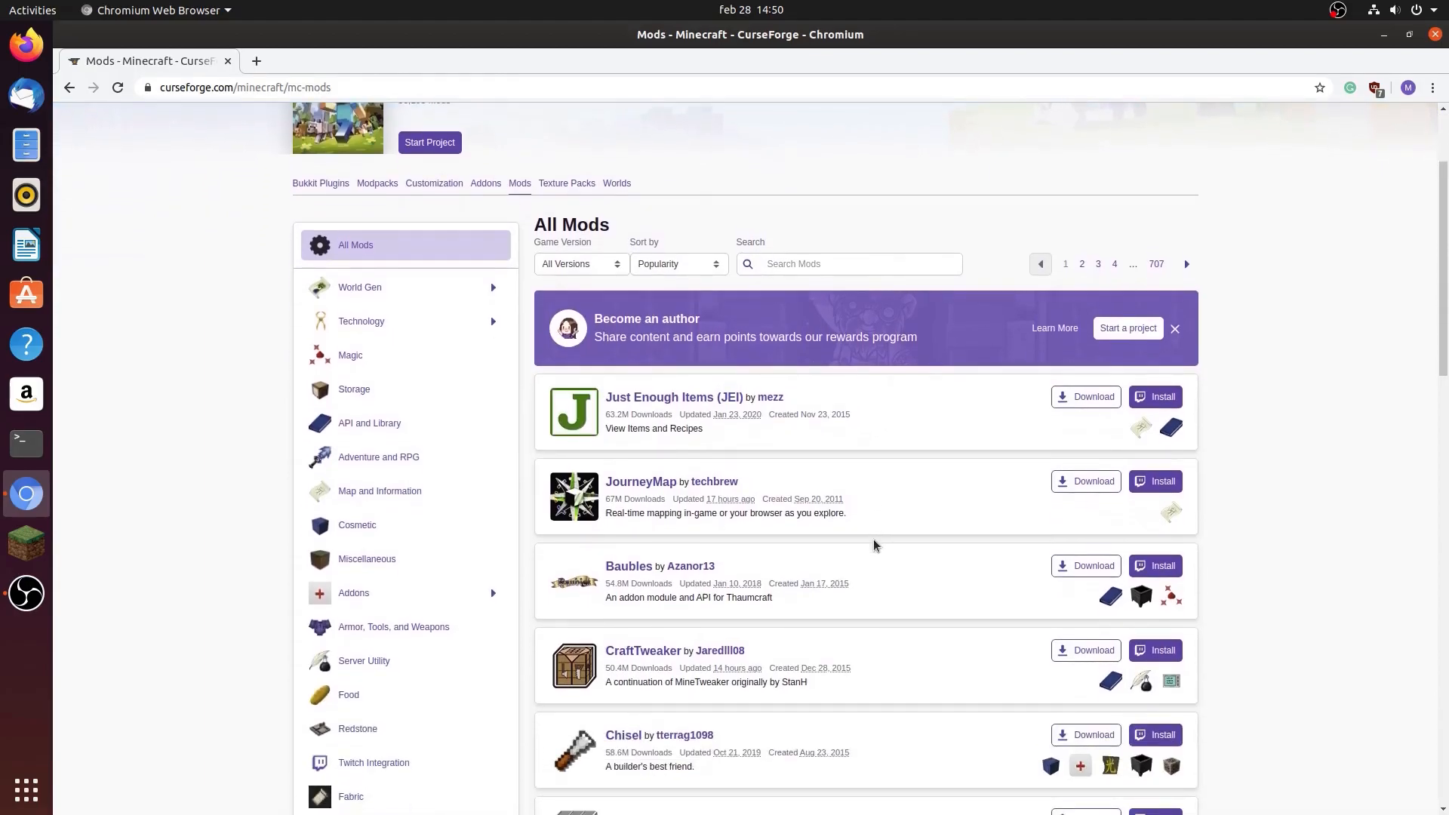
{"action": "scroll", "scroll_direction": "down", "scroll_amount": 3}
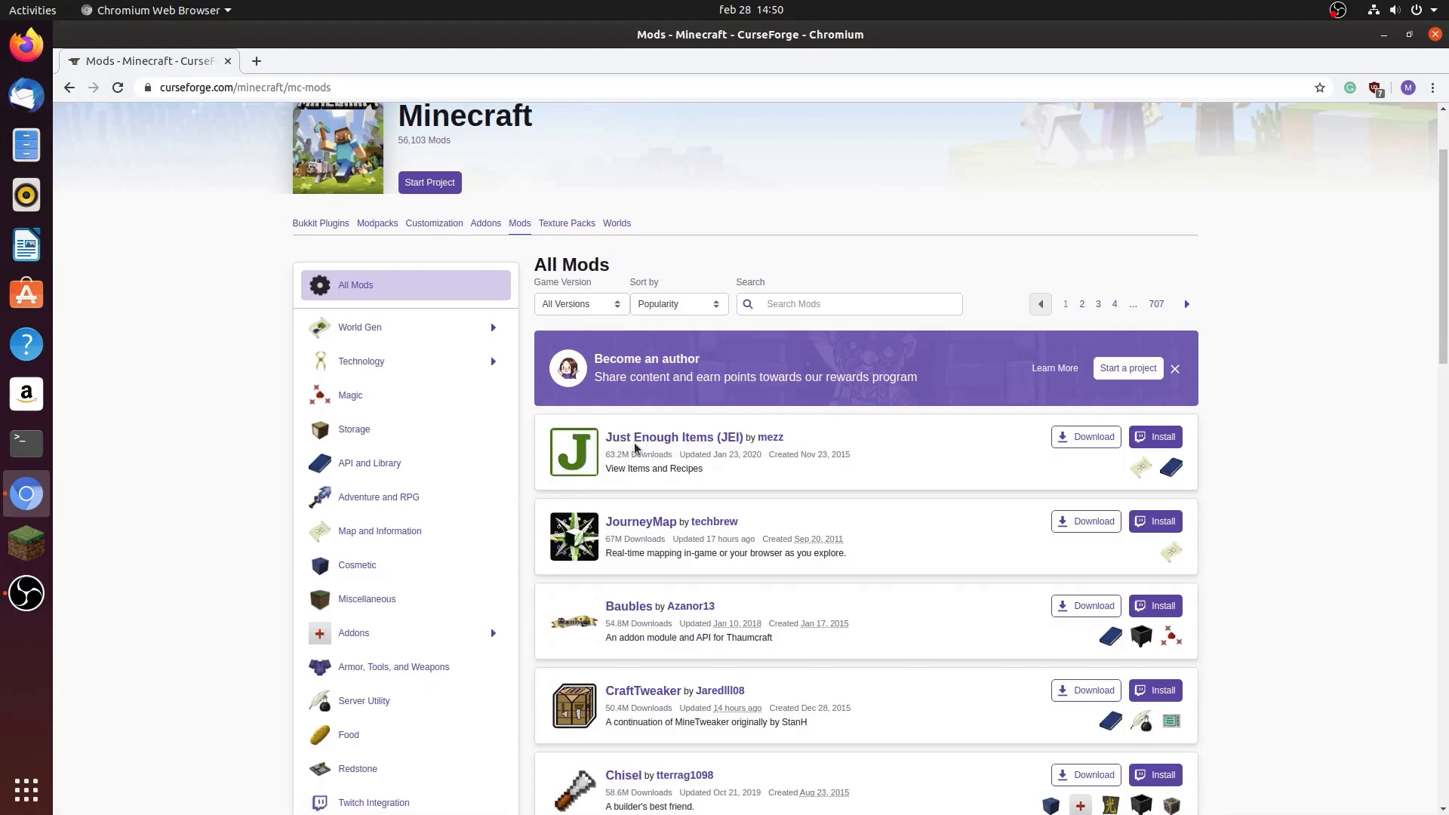
{"action": "mouse_move", "coordinate": [532, 421]}
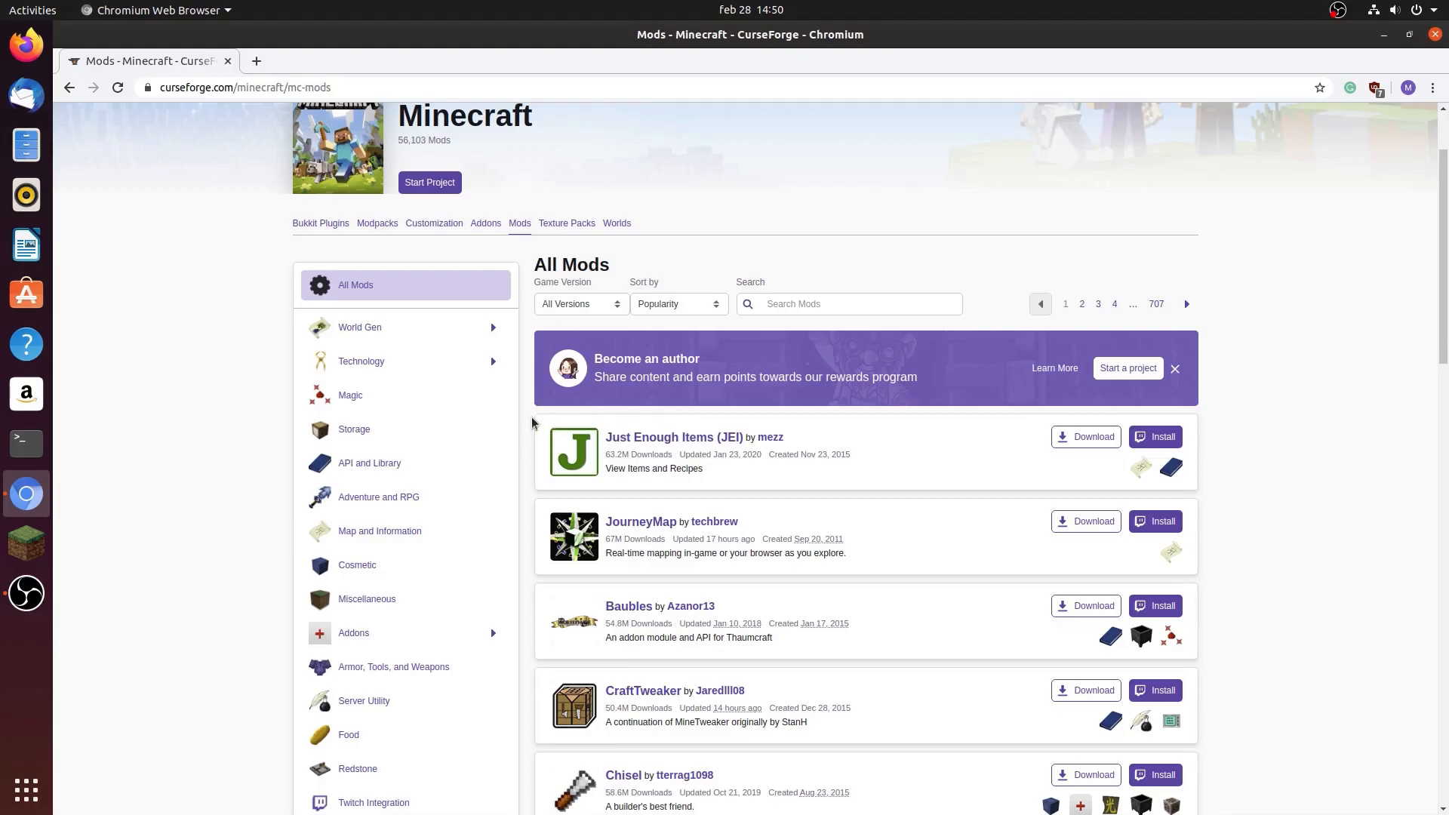
{"action": "mouse_move", "coordinate": [486, 251]}
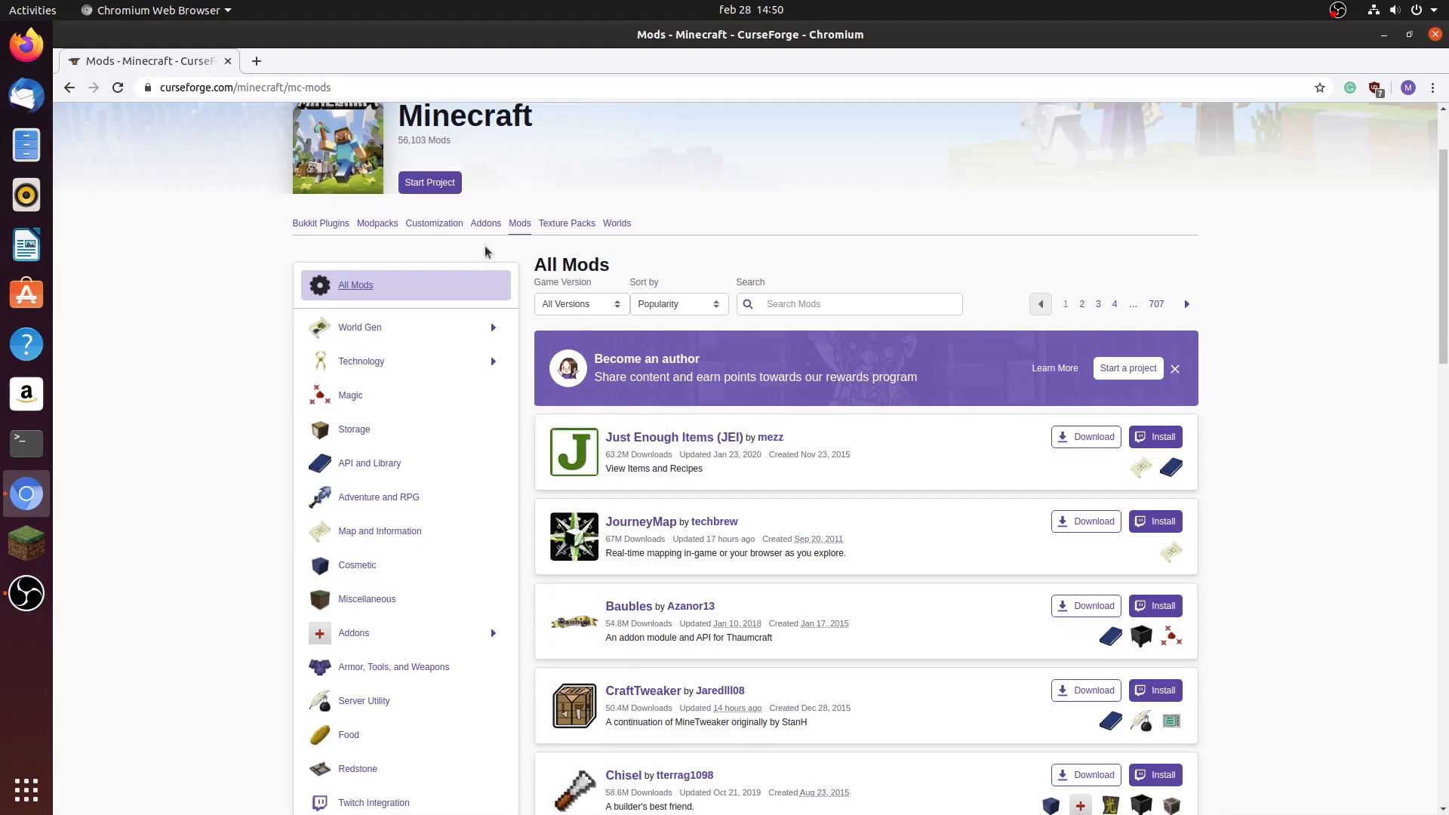
{"action": "mouse_move", "coordinate": [128, 527]}
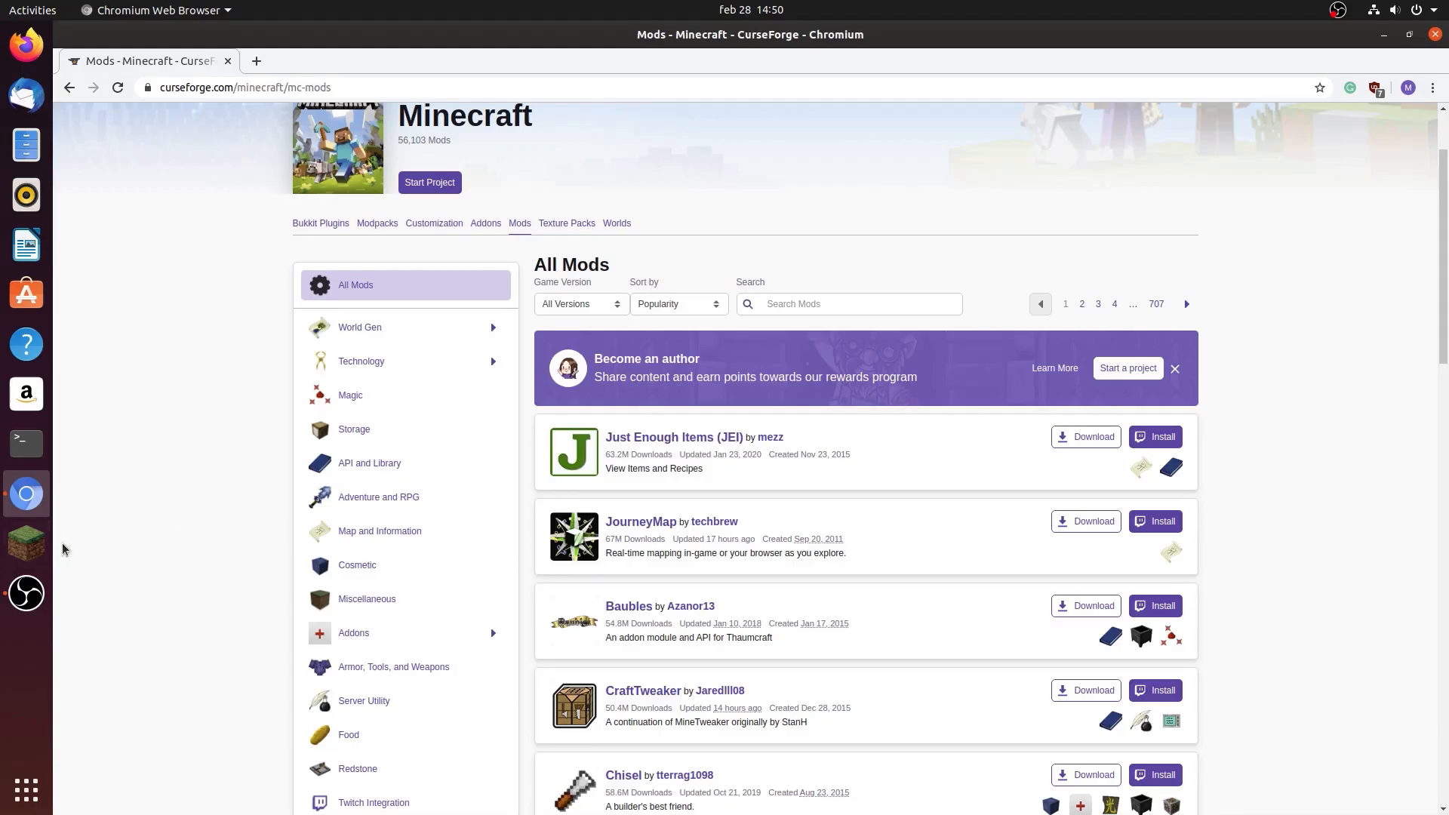
{"action": "mouse_move", "coordinate": [128, 424]}
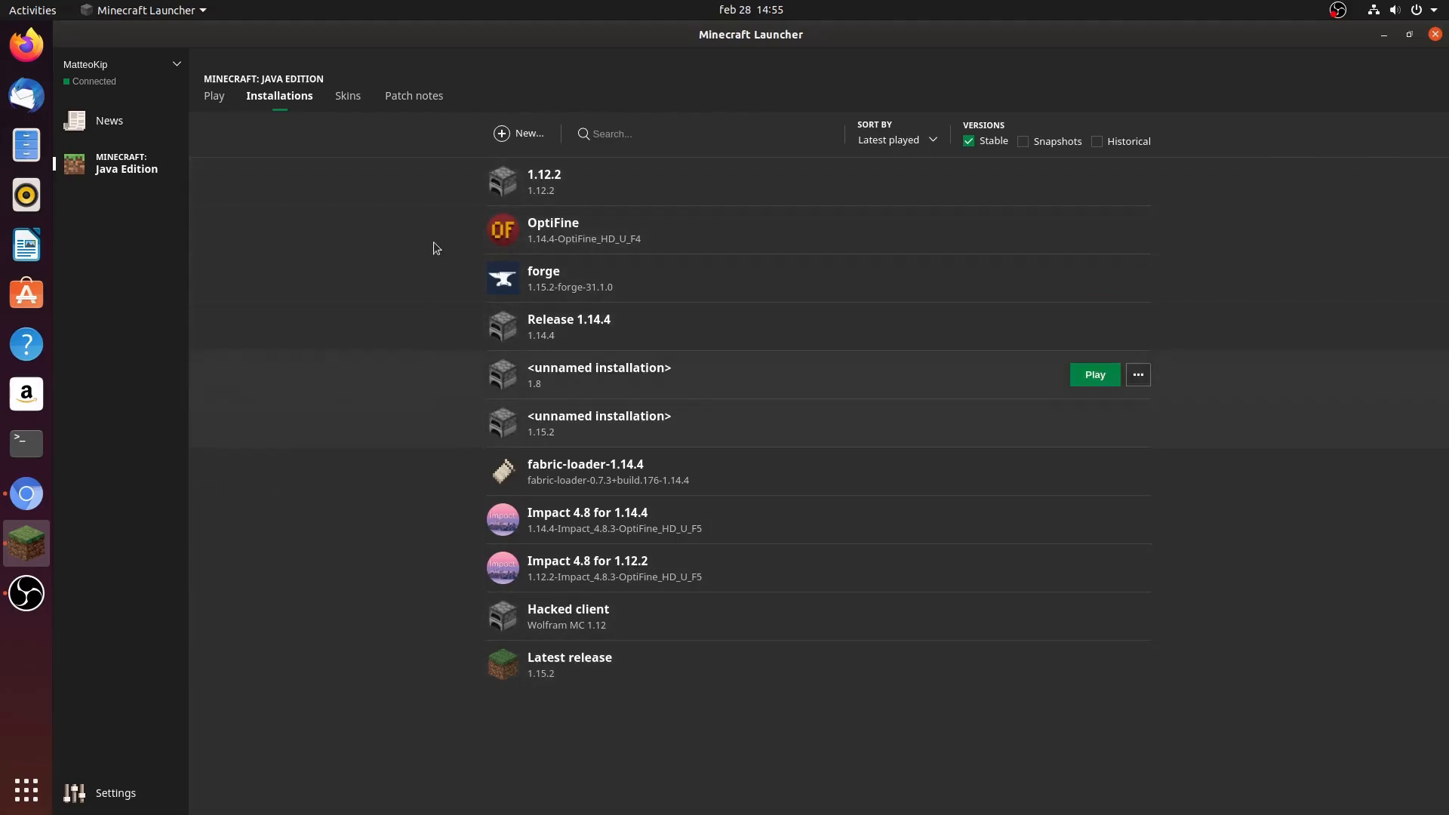
Create a 'forge 1.12.2' installation on 1.12.2-forge1.12.2-14.23.5.2847 and launch it
{"action": "left_click", "coordinate": [522, 133]}
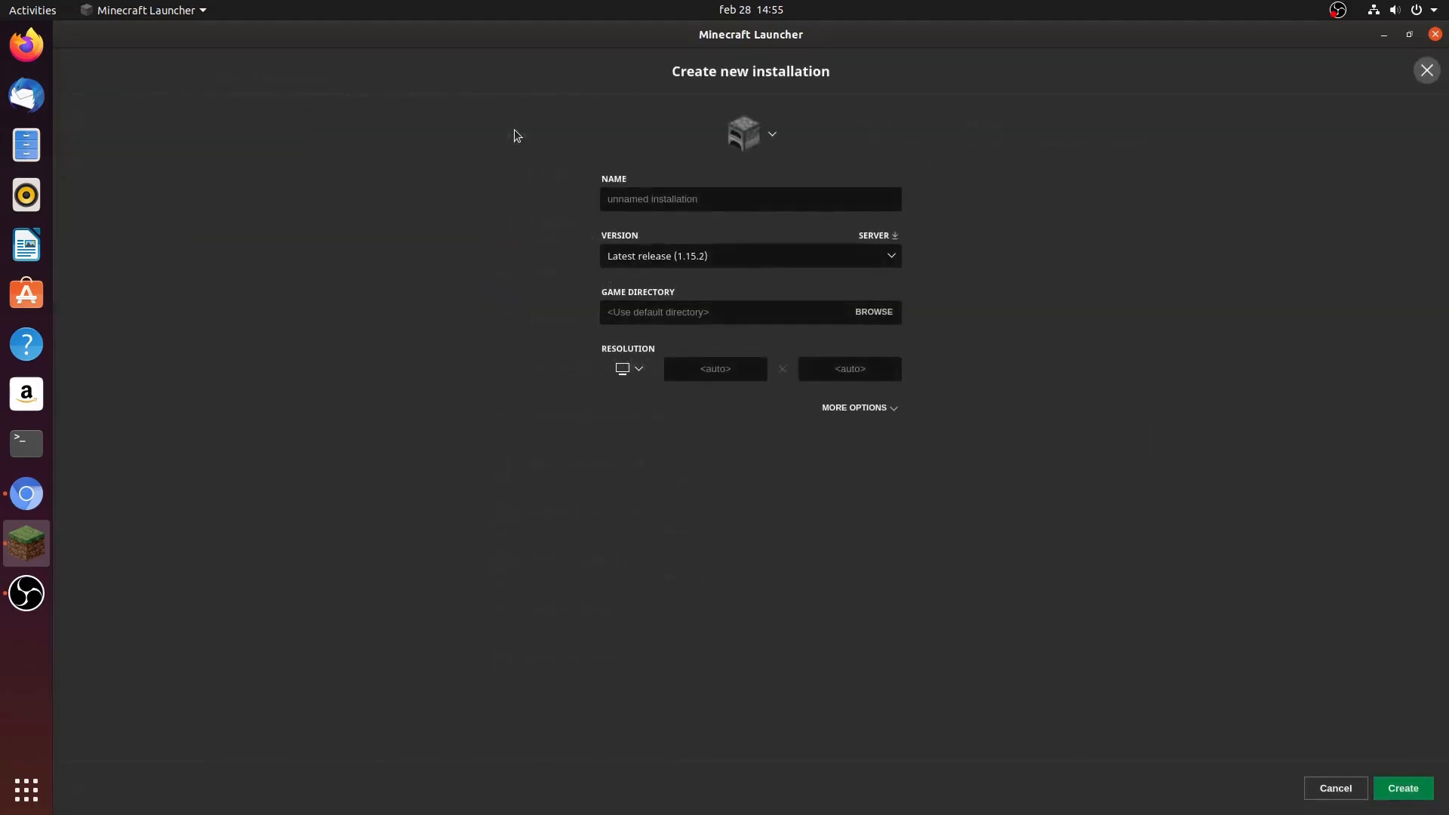
{"action": "left_click", "coordinate": [748, 256]}
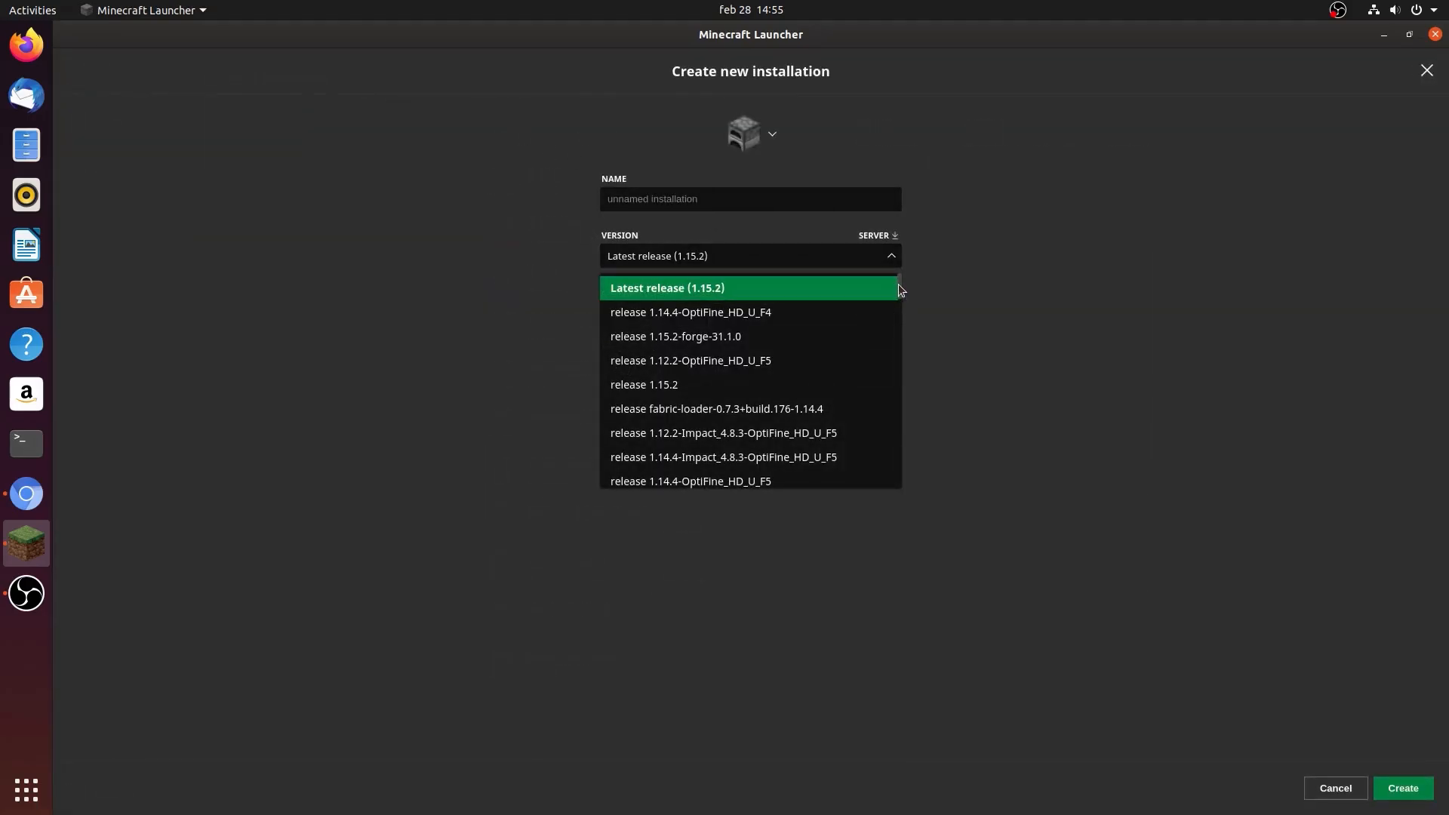
{"action": "mouse_move", "coordinate": [861, 335]}
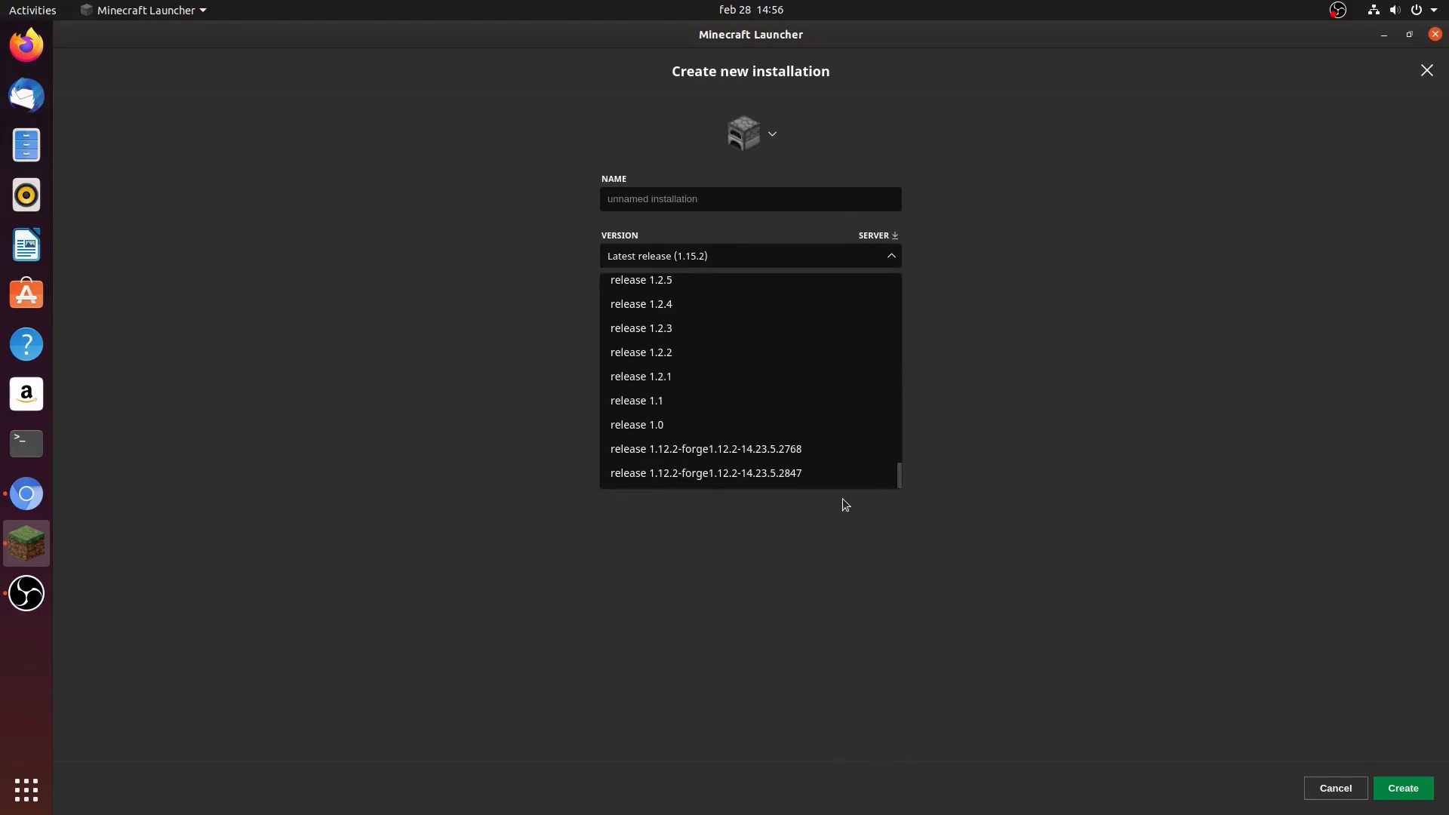
{"action": "left_click", "coordinate": [704, 473]}
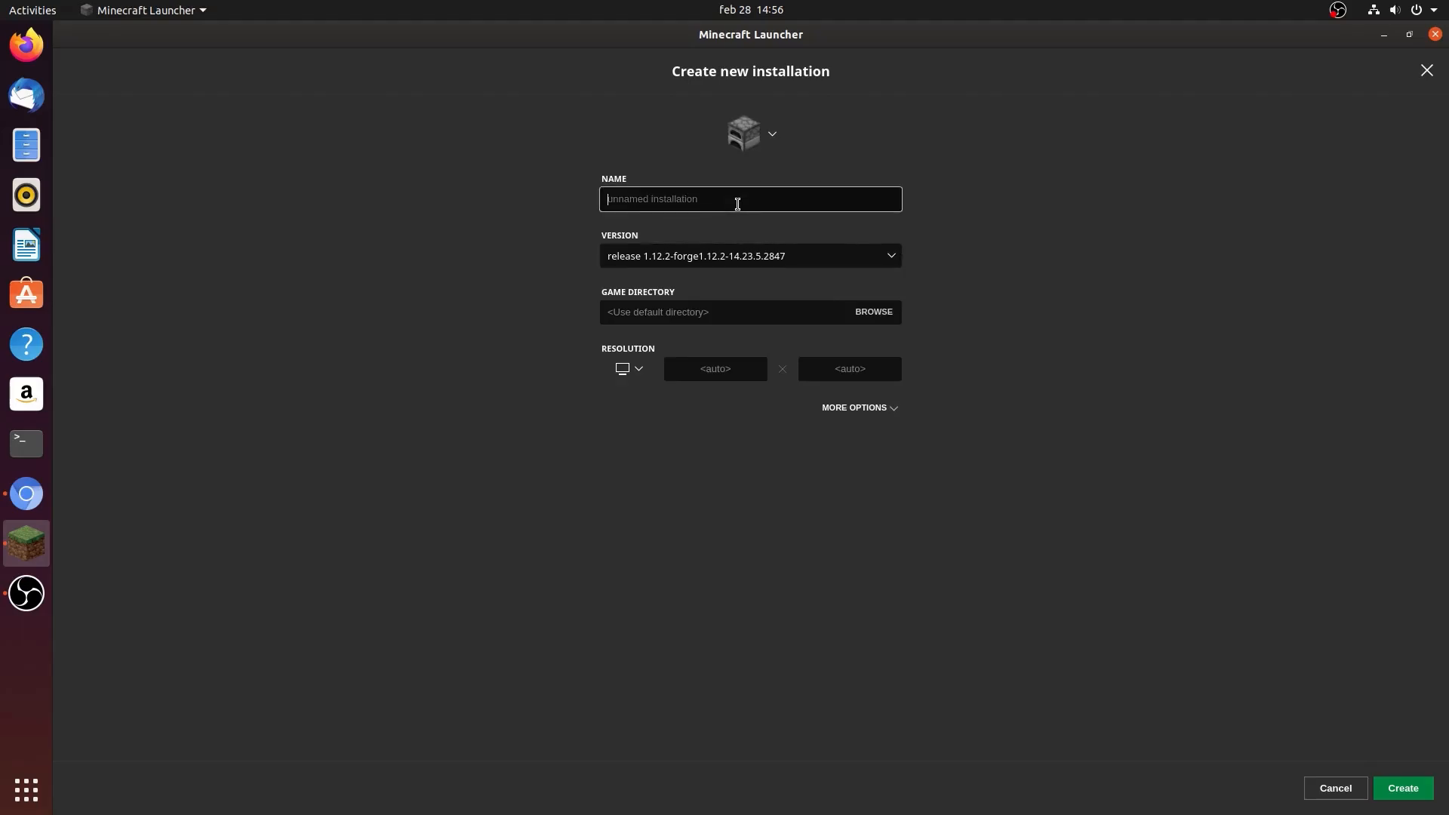
{"action": "type", "text": "forge 1.12."}
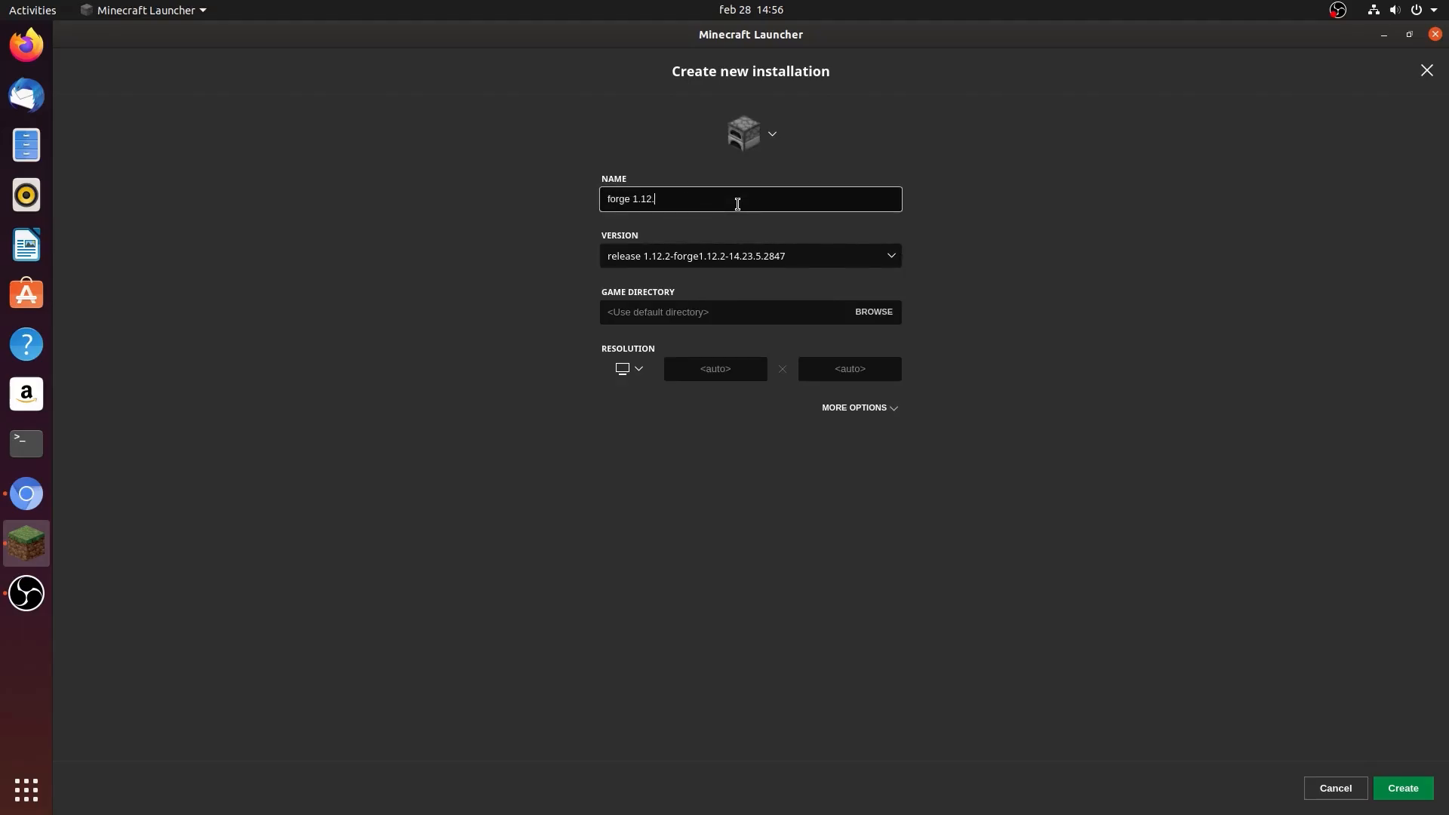
{"action": "left_click", "coordinate": [1402, 787]}
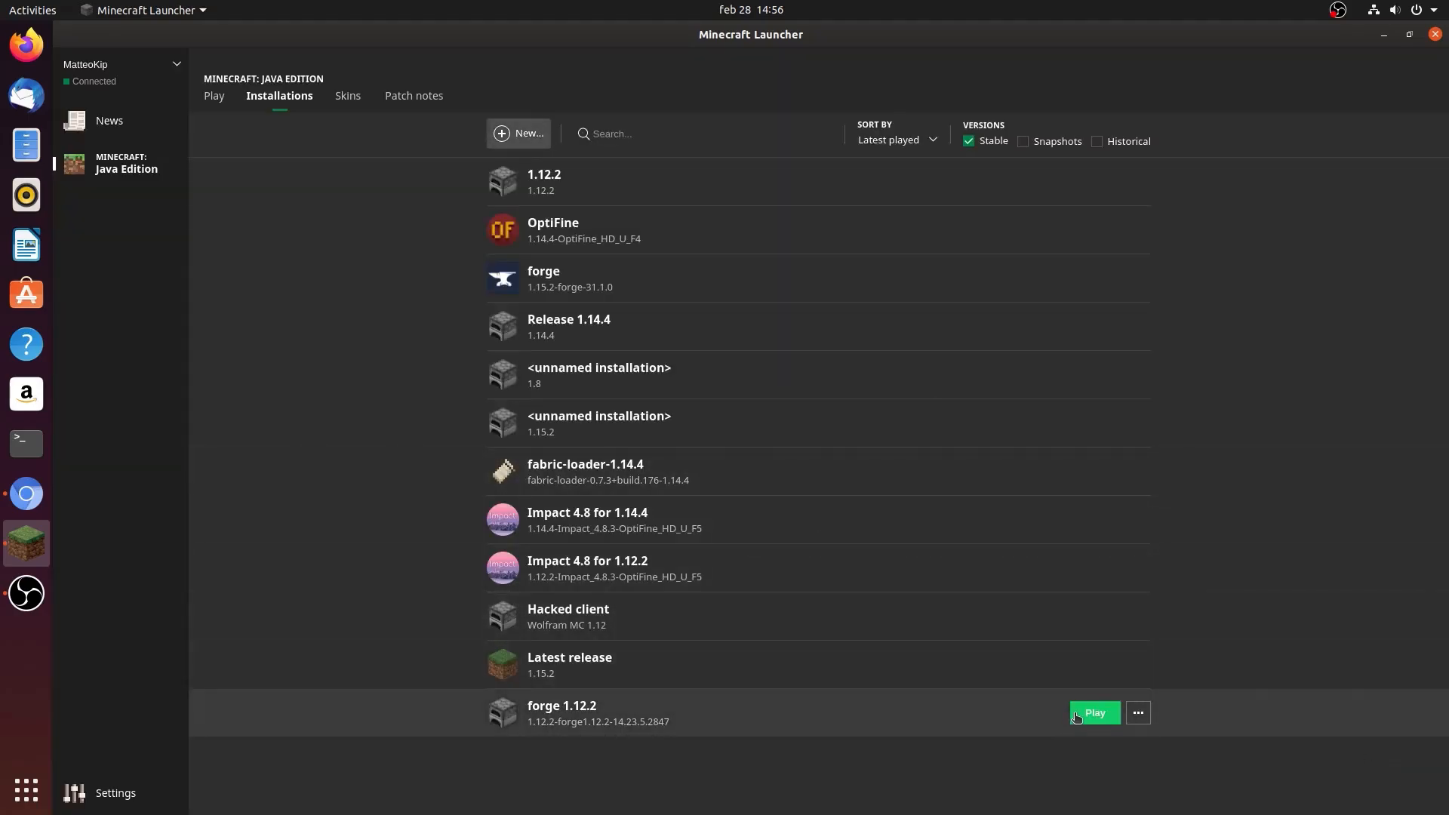
{"action": "mouse_move", "coordinate": [1048, 741]}
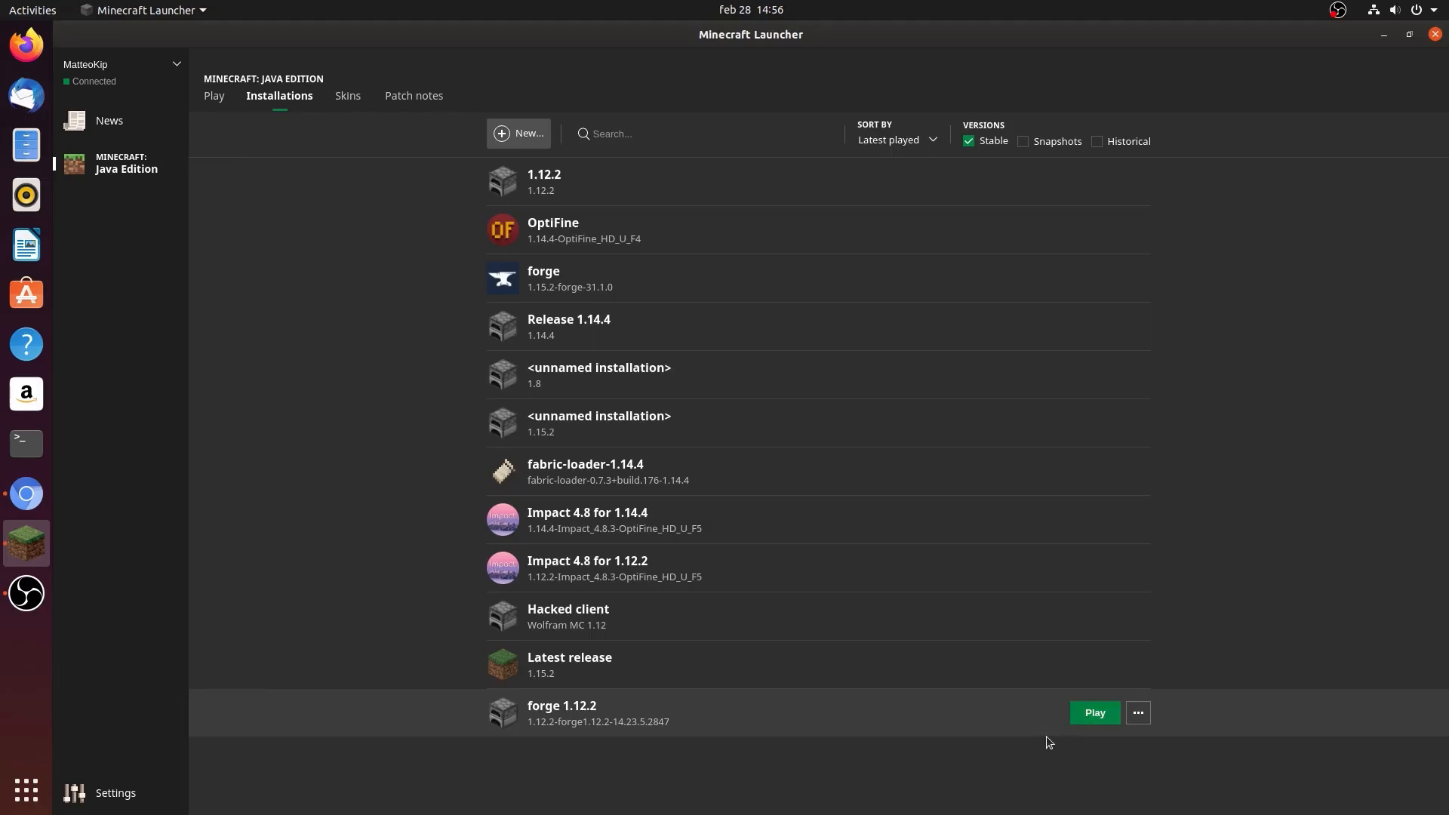
{"action": "mouse_move", "coordinate": [850, 797]}
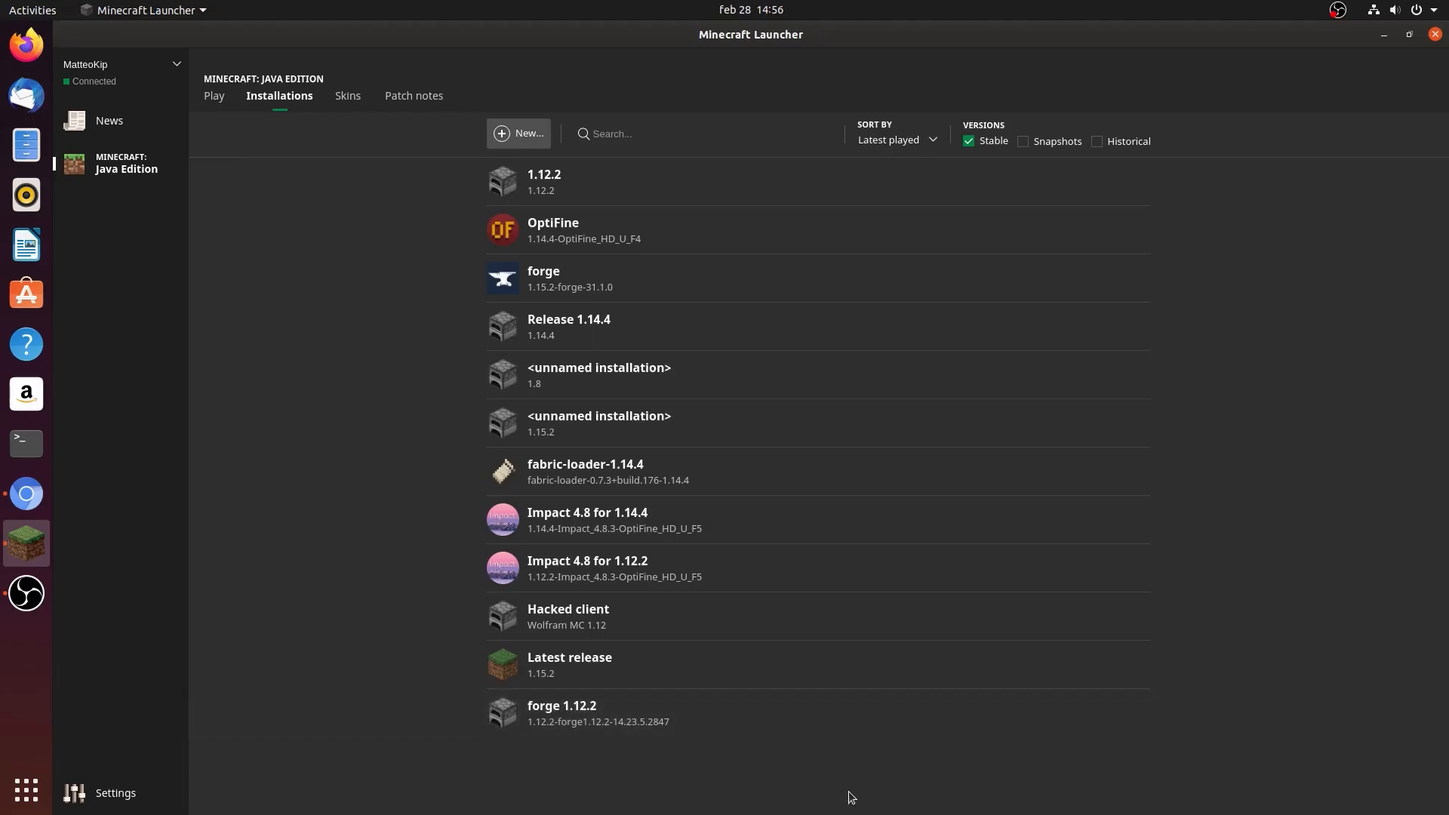
{"action": "mouse_move", "coordinate": [953, 769]}
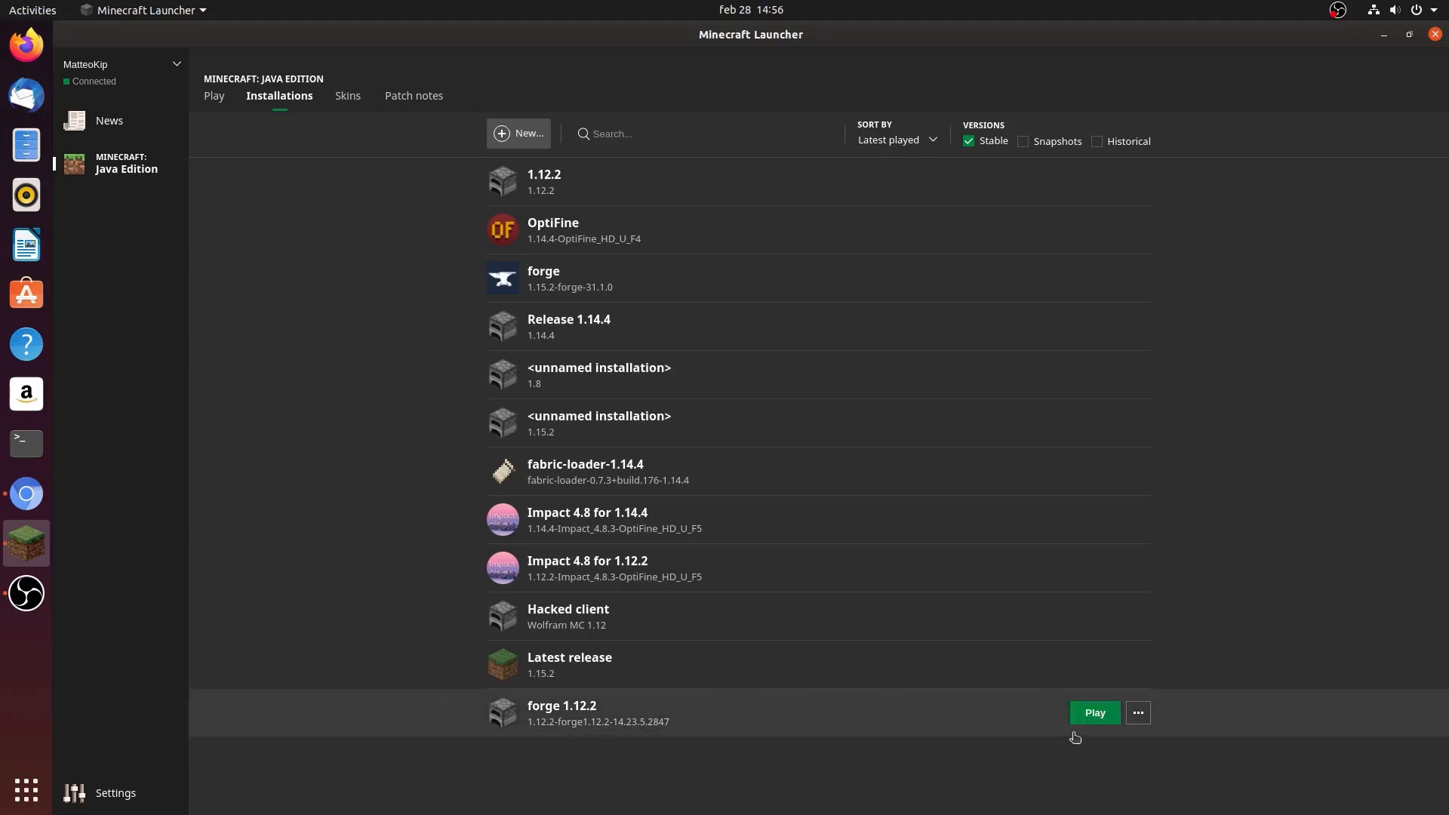
{"action": "left_click", "coordinate": [1094, 712]}
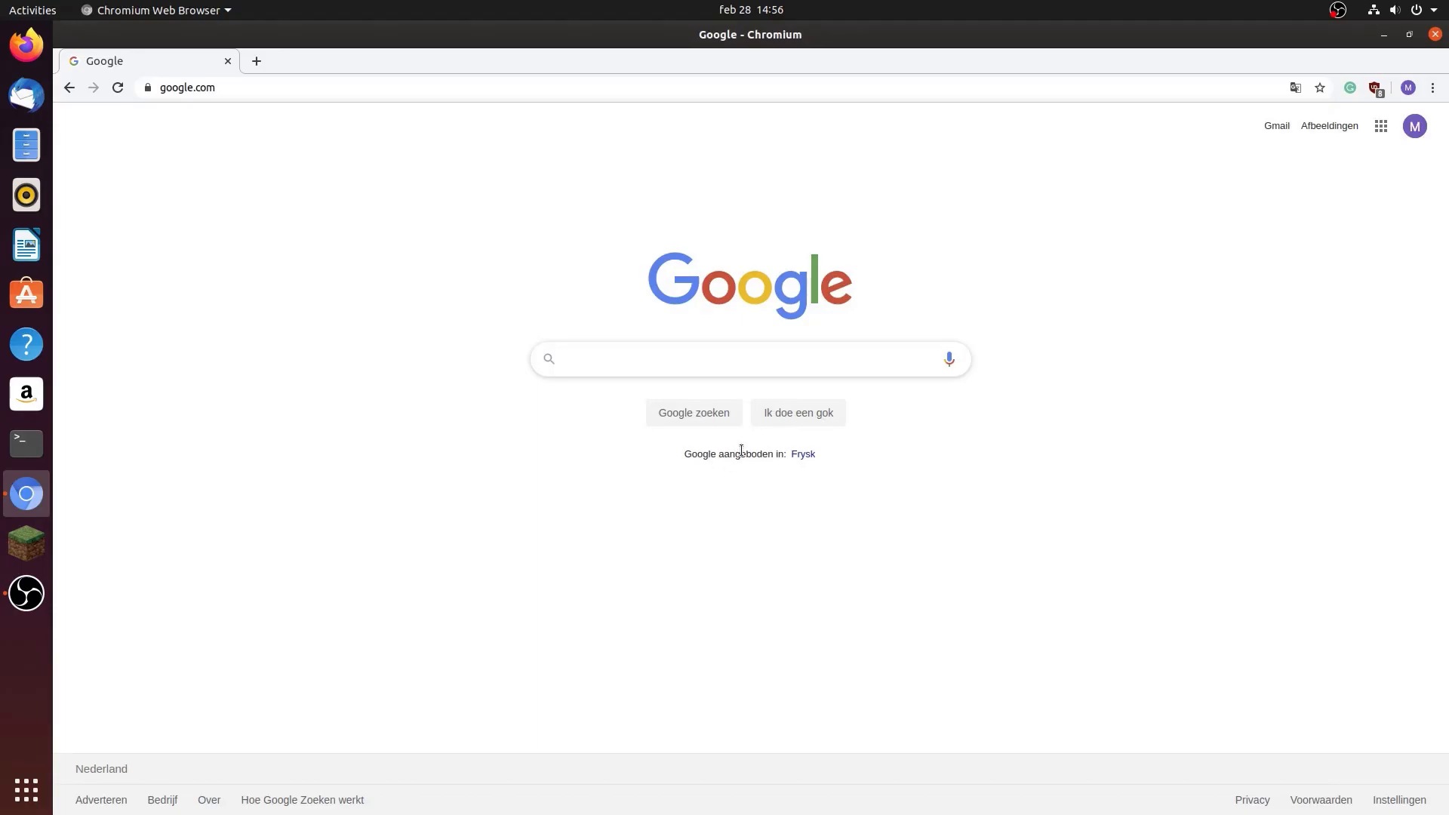
{"action": "left_click", "coordinate": [748, 358]}
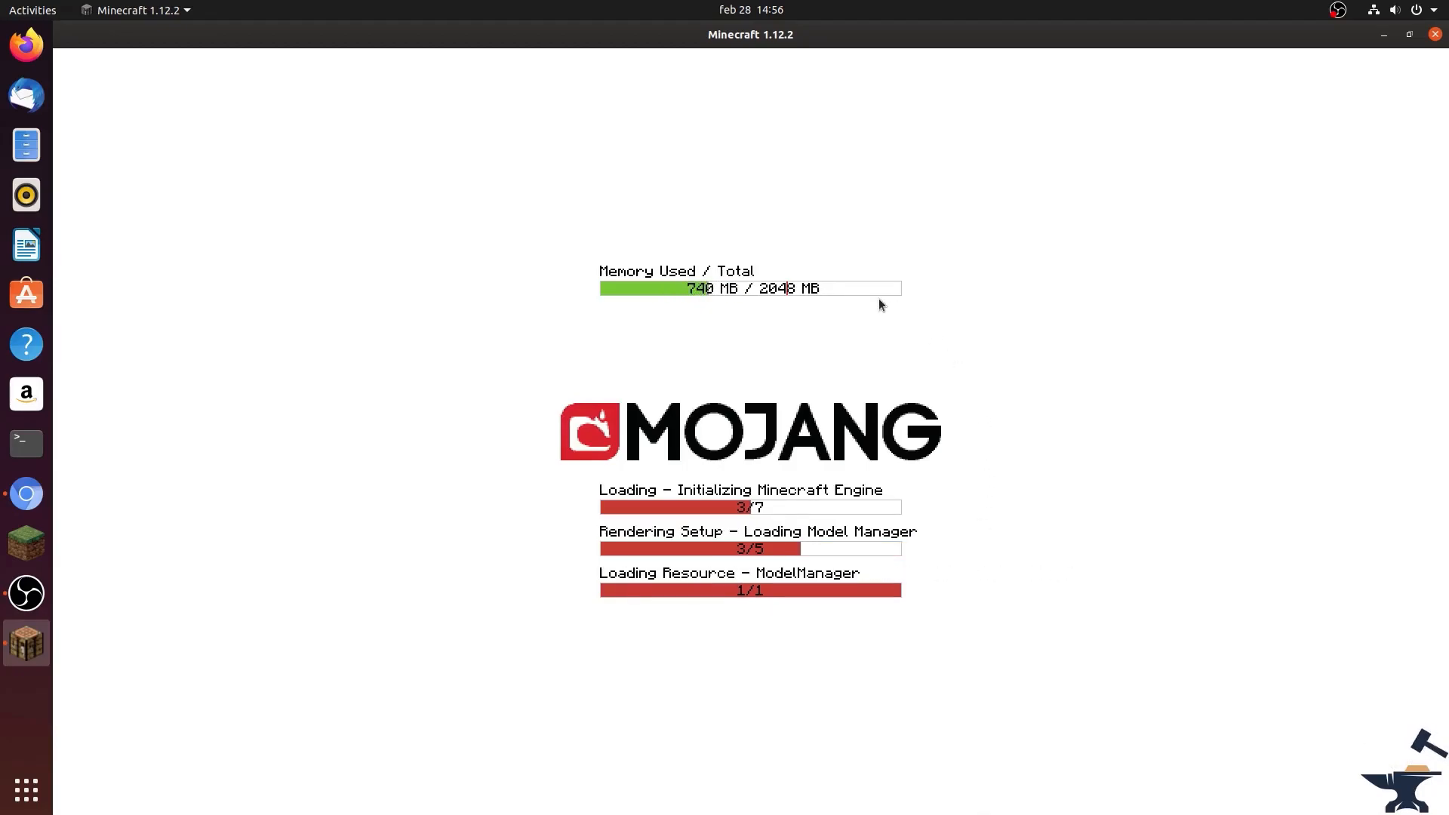
{"action": "mouse_move", "coordinate": [819, 338]}
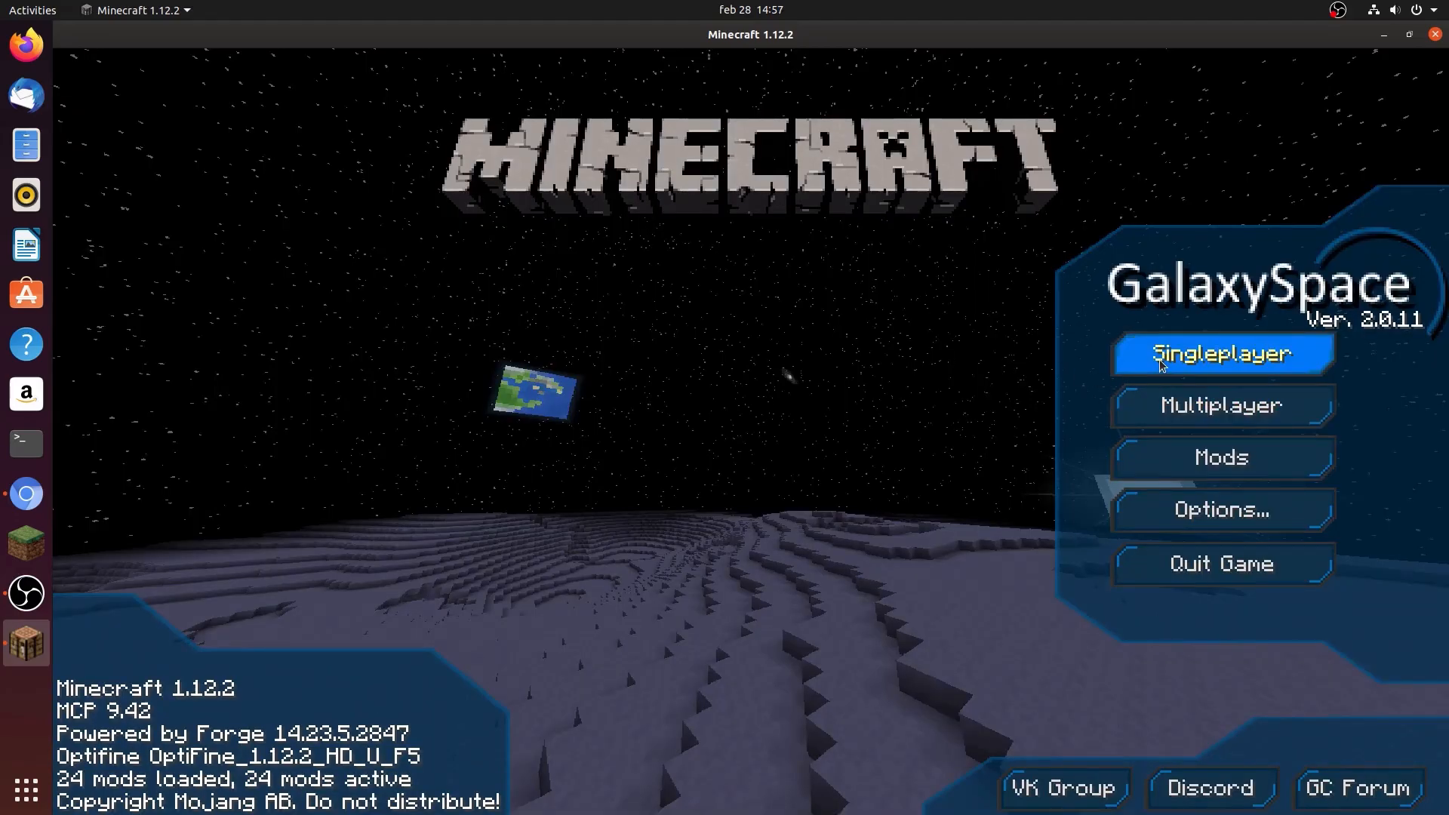
Open the singleplayer world list and load a saved world
{"action": "left_click", "coordinate": [1221, 353]}
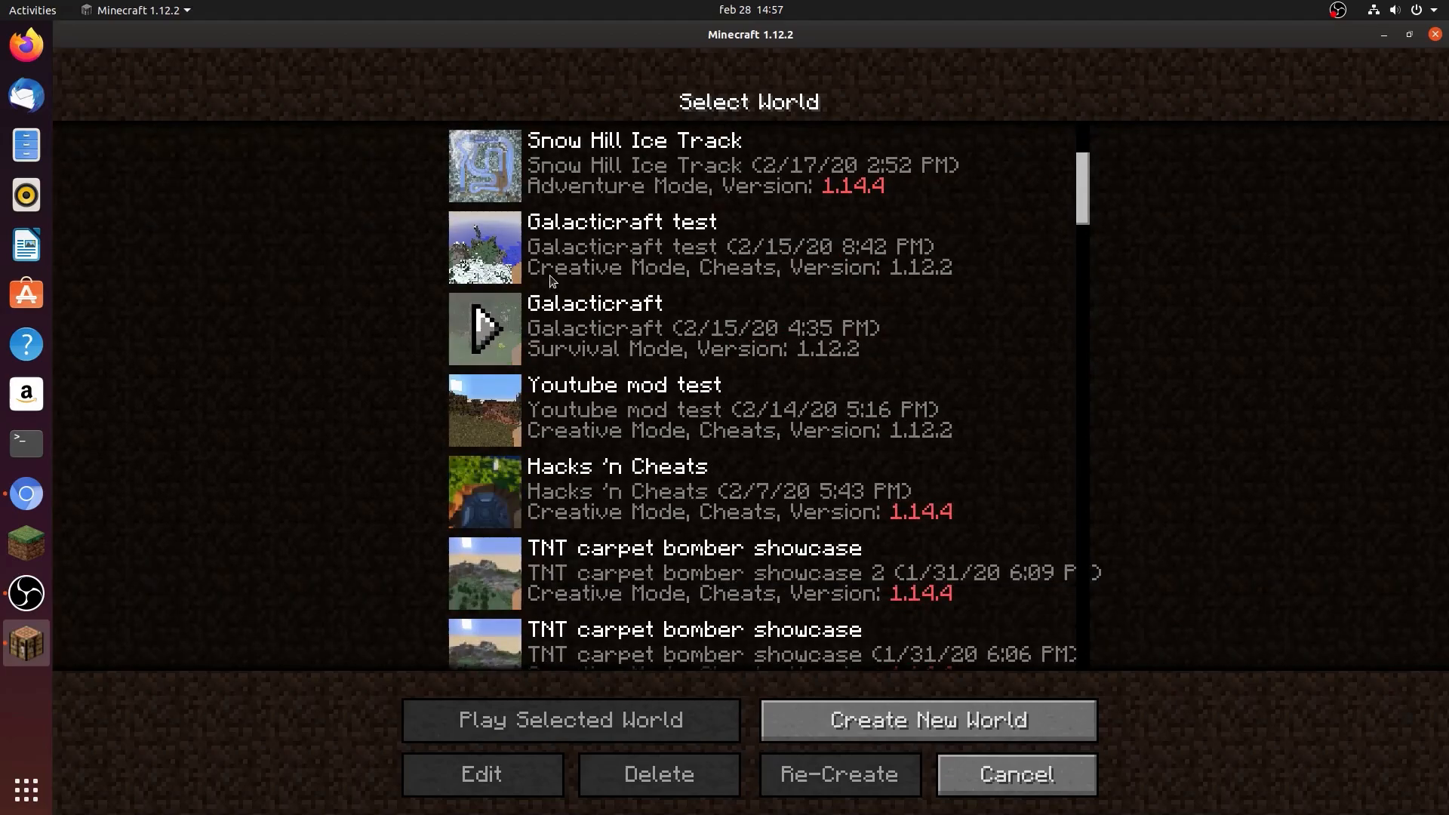
{"action": "left_click", "coordinate": [1014, 774]}
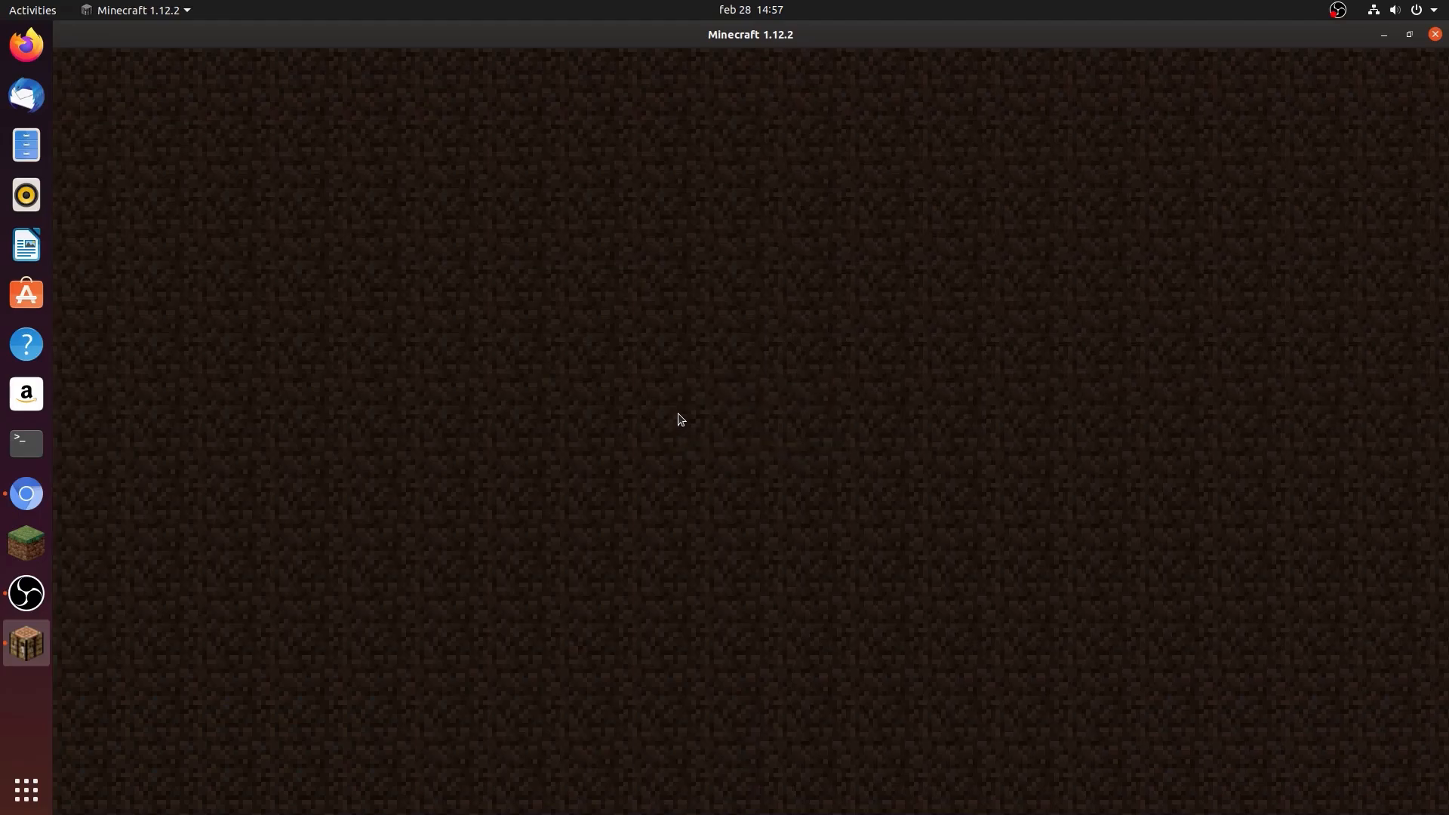
{"action": "mouse_move", "coordinate": [774, 400]}
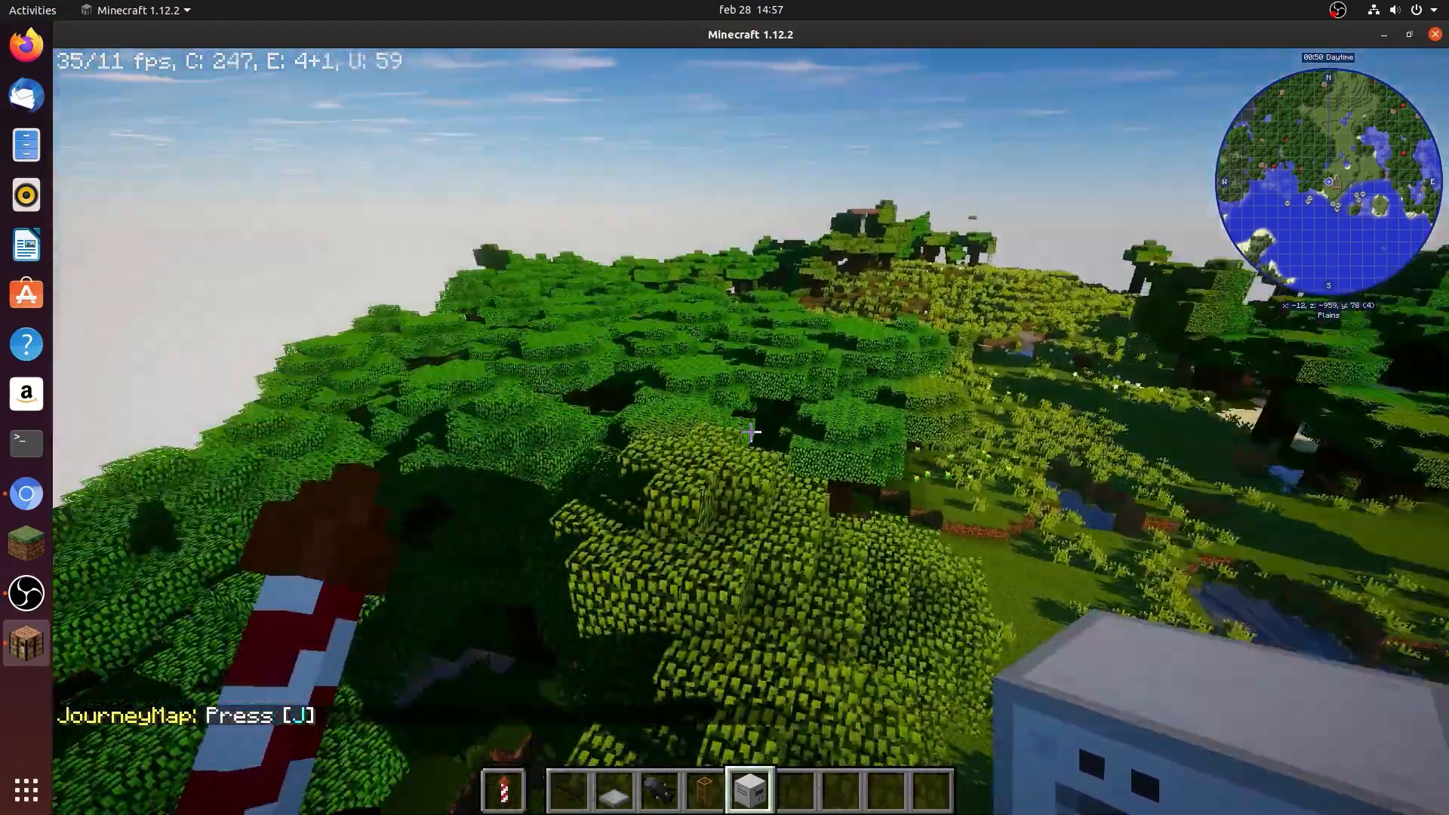
Open the shader pack list from Video Settings and turn shaders off
{"action": "key", "text": "Escape"}
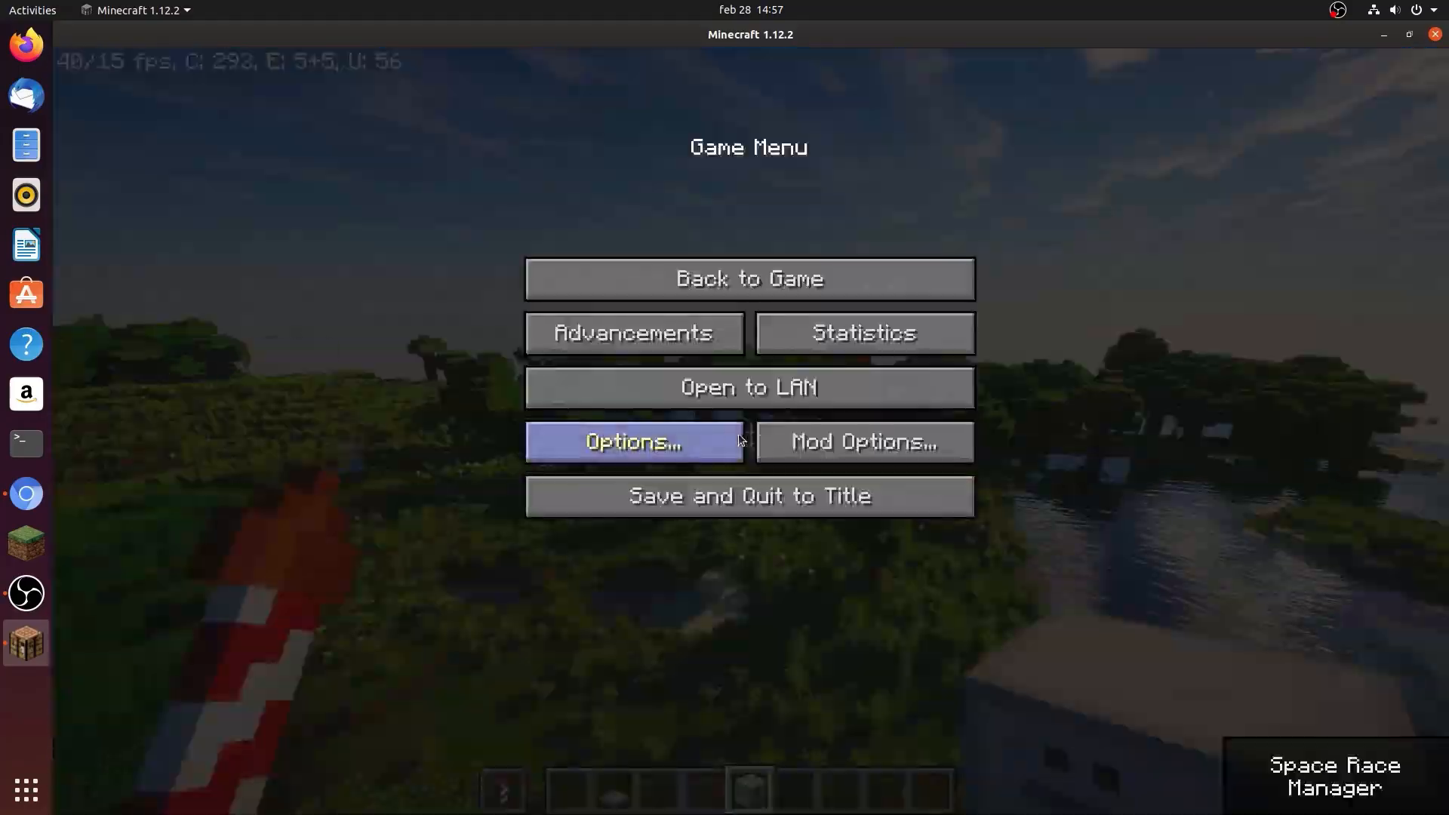
{"action": "left_click", "coordinate": [633, 440]}
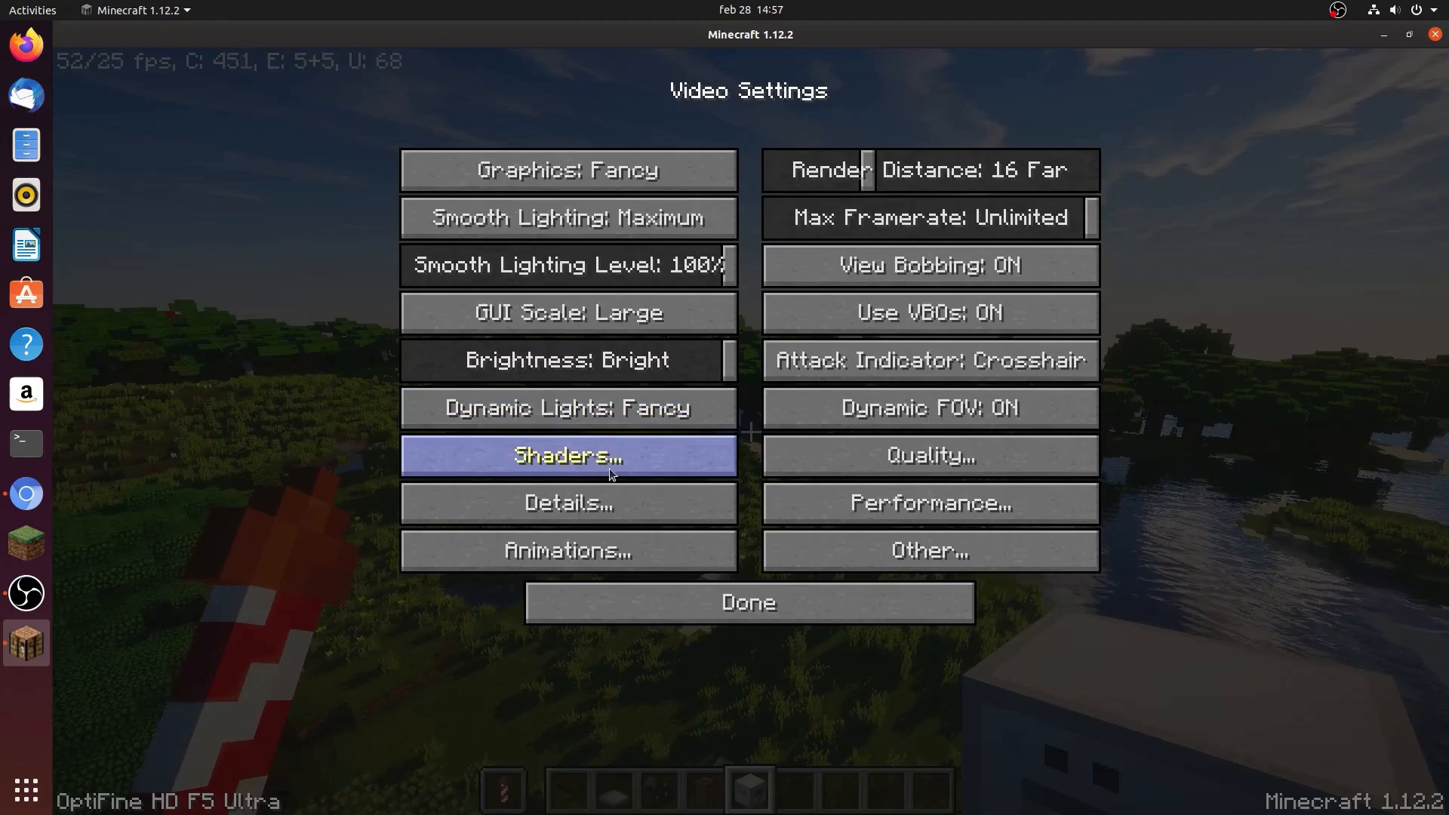
{"action": "left_click", "coordinate": [567, 455]}
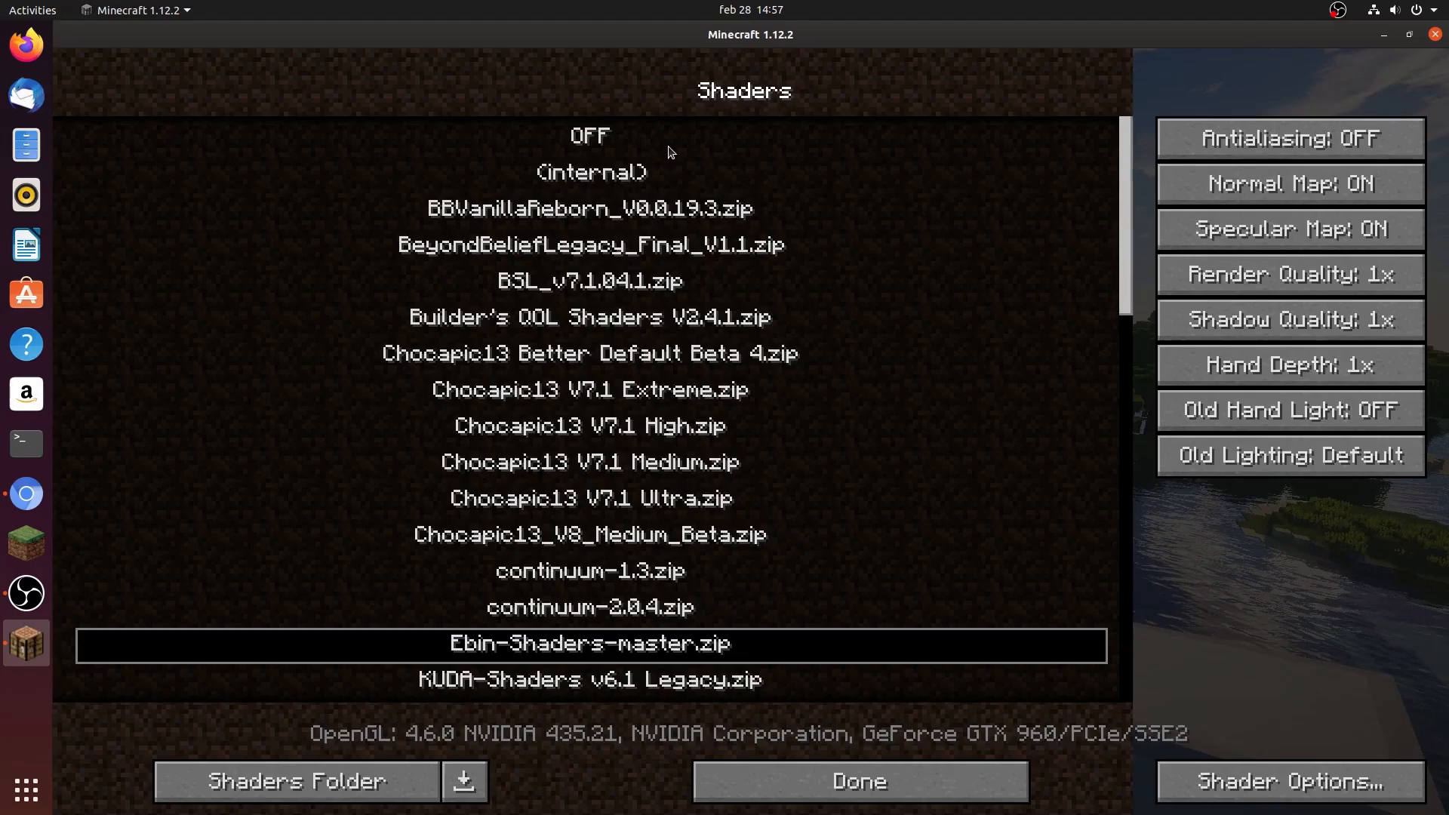
{"action": "mouse_move", "coordinate": [1096, 334]}
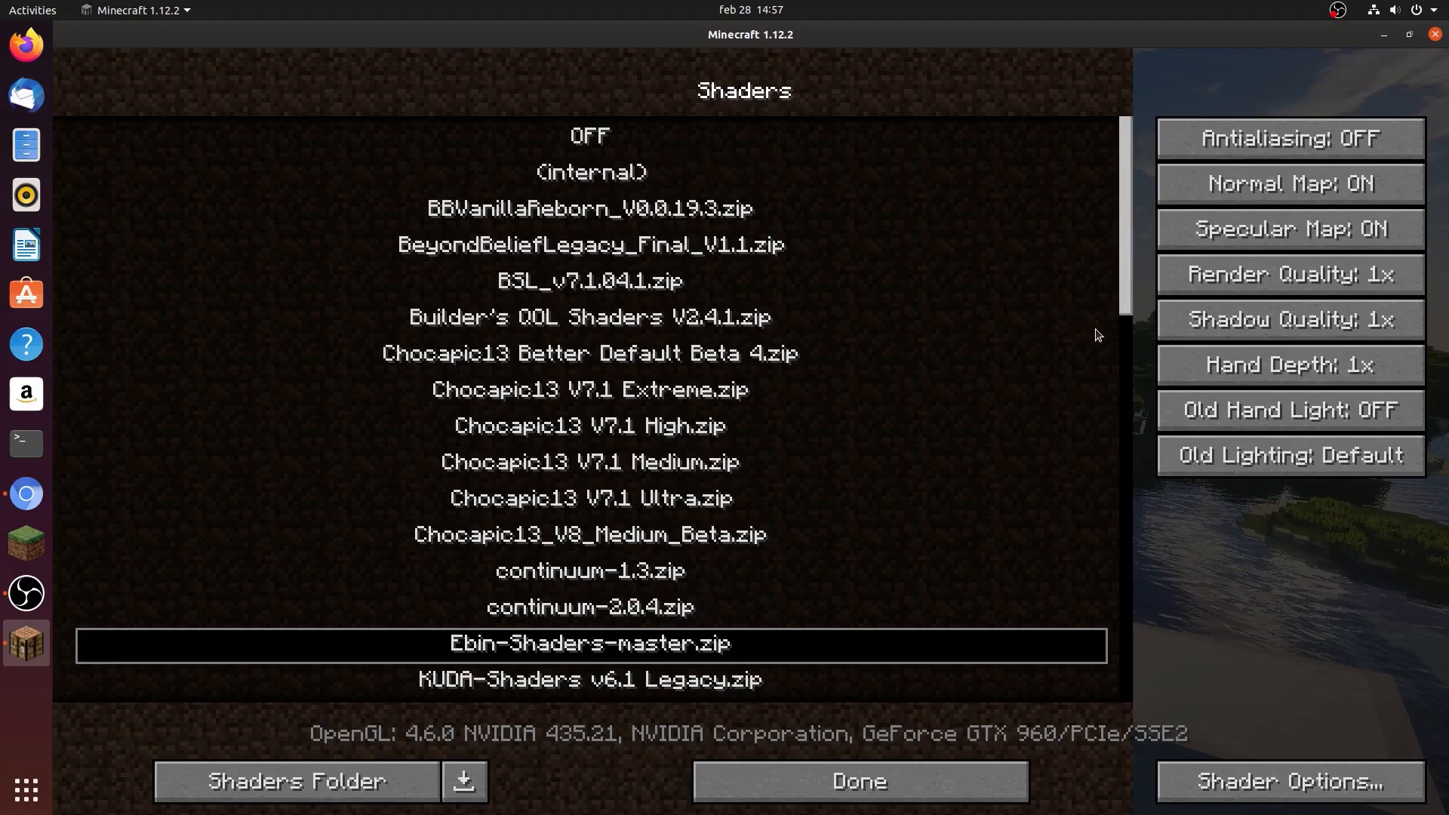
{"action": "mouse_move", "coordinate": [1127, 287]}
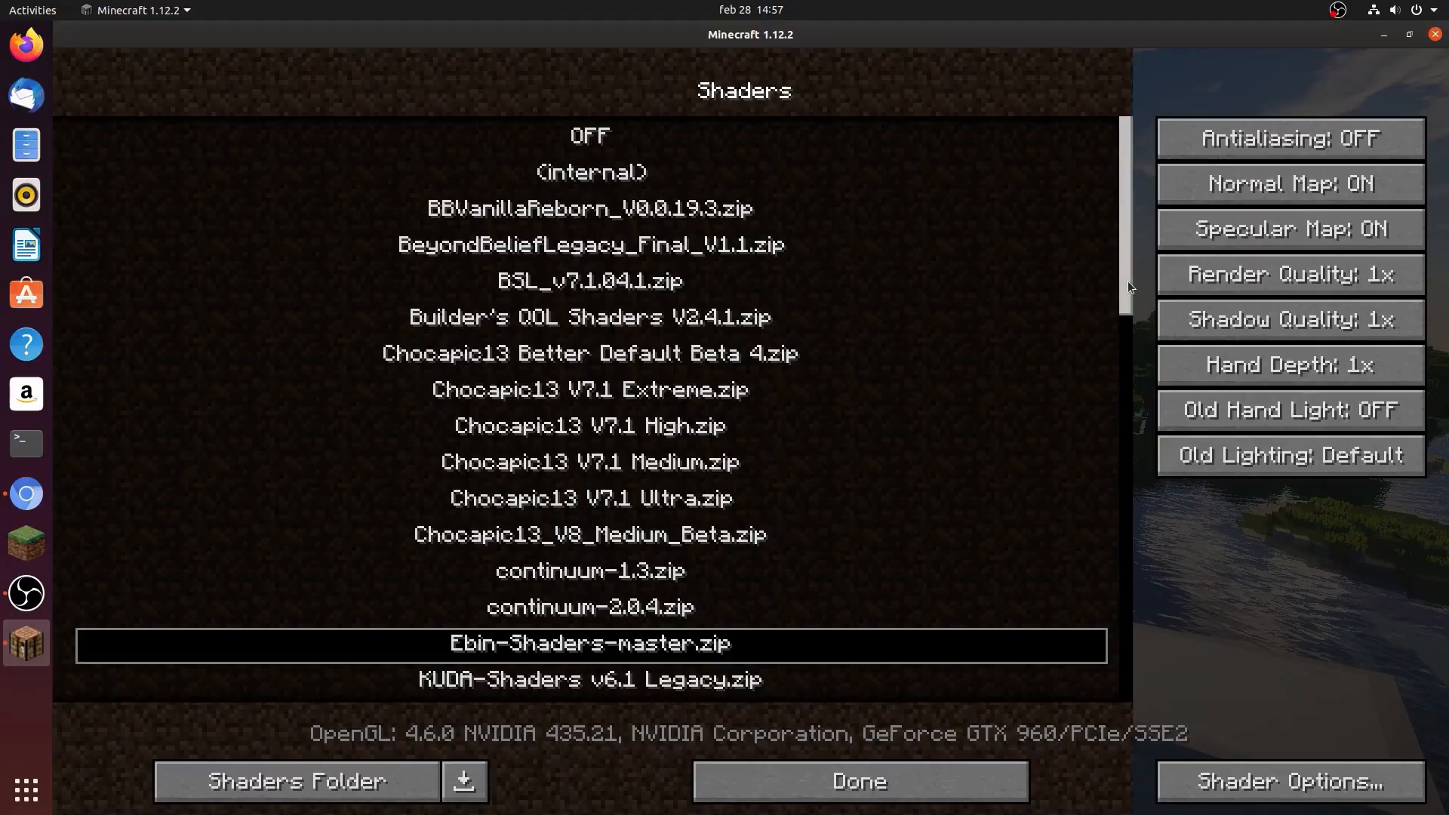
{"action": "left_click", "coordinate": [857, 781]}
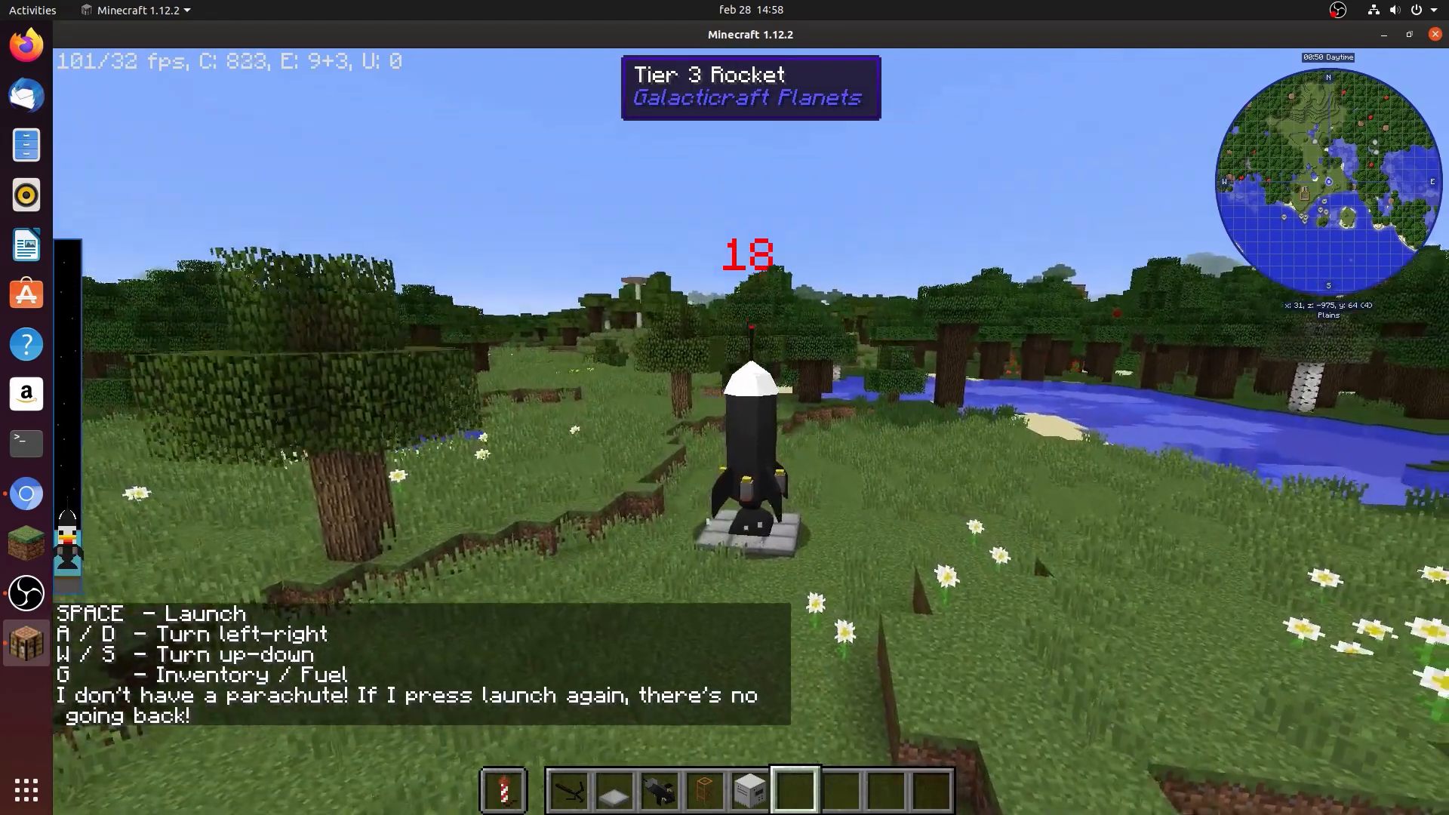
Confirm the rocket launch and ride up to the Sol system Galaxy Map
{"action": "key", "text": "space"}
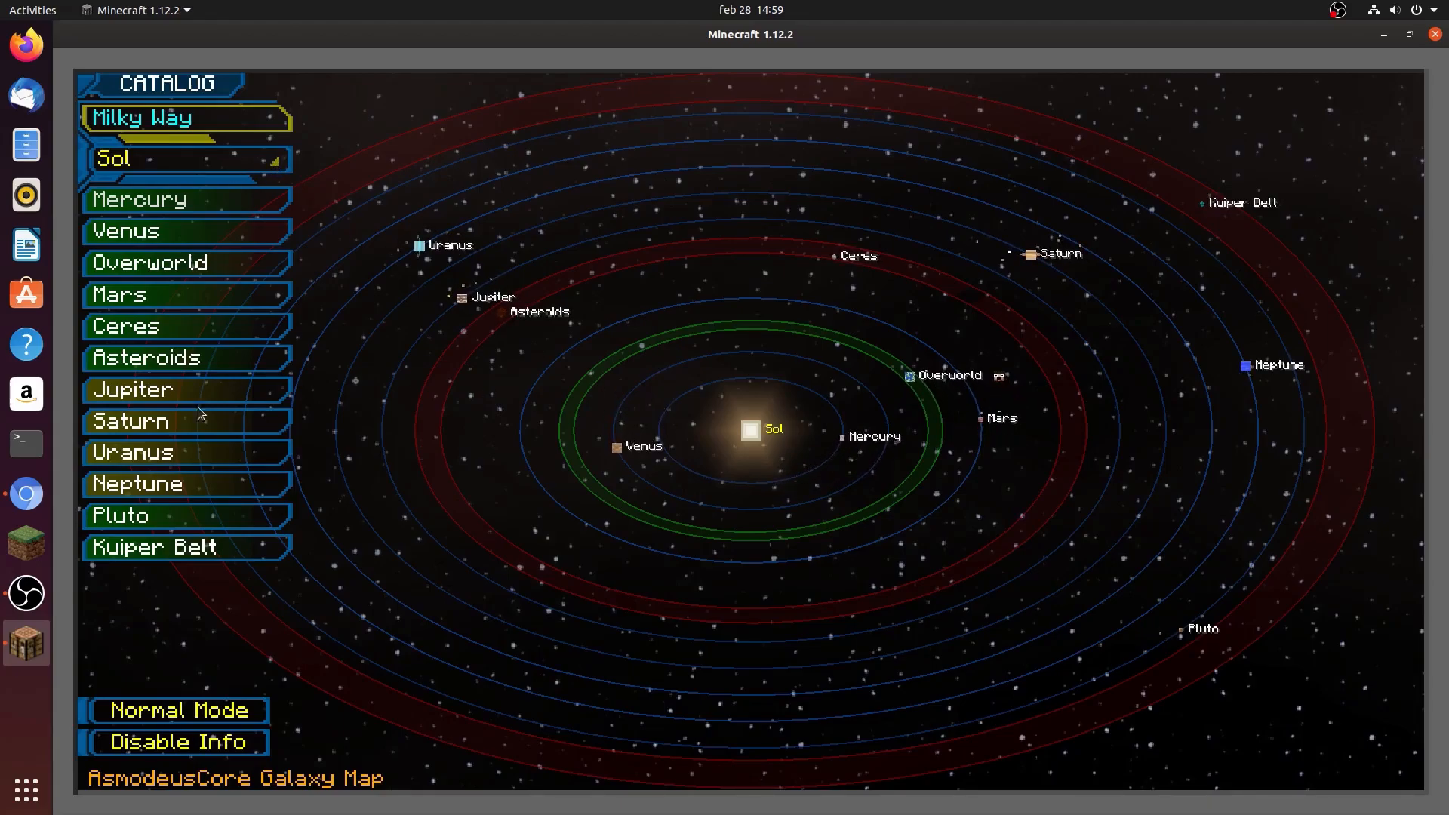
Select Asteroids, zoom in on the belt, and send the rocket there
{"action": "left_click", "coordinate": [156, 358]}
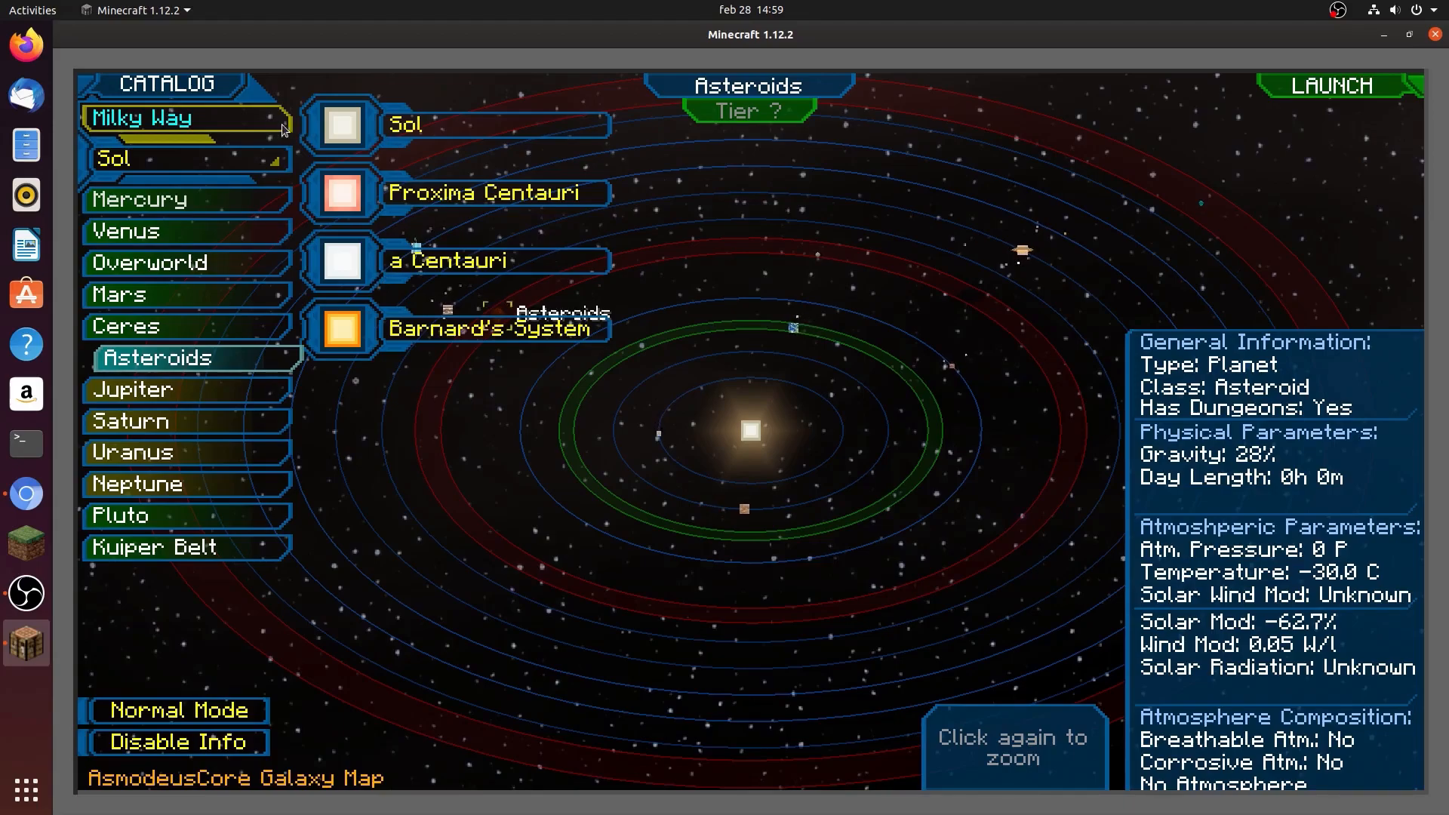
{"action": "mouse_move", "coordinate": [238, 409]}
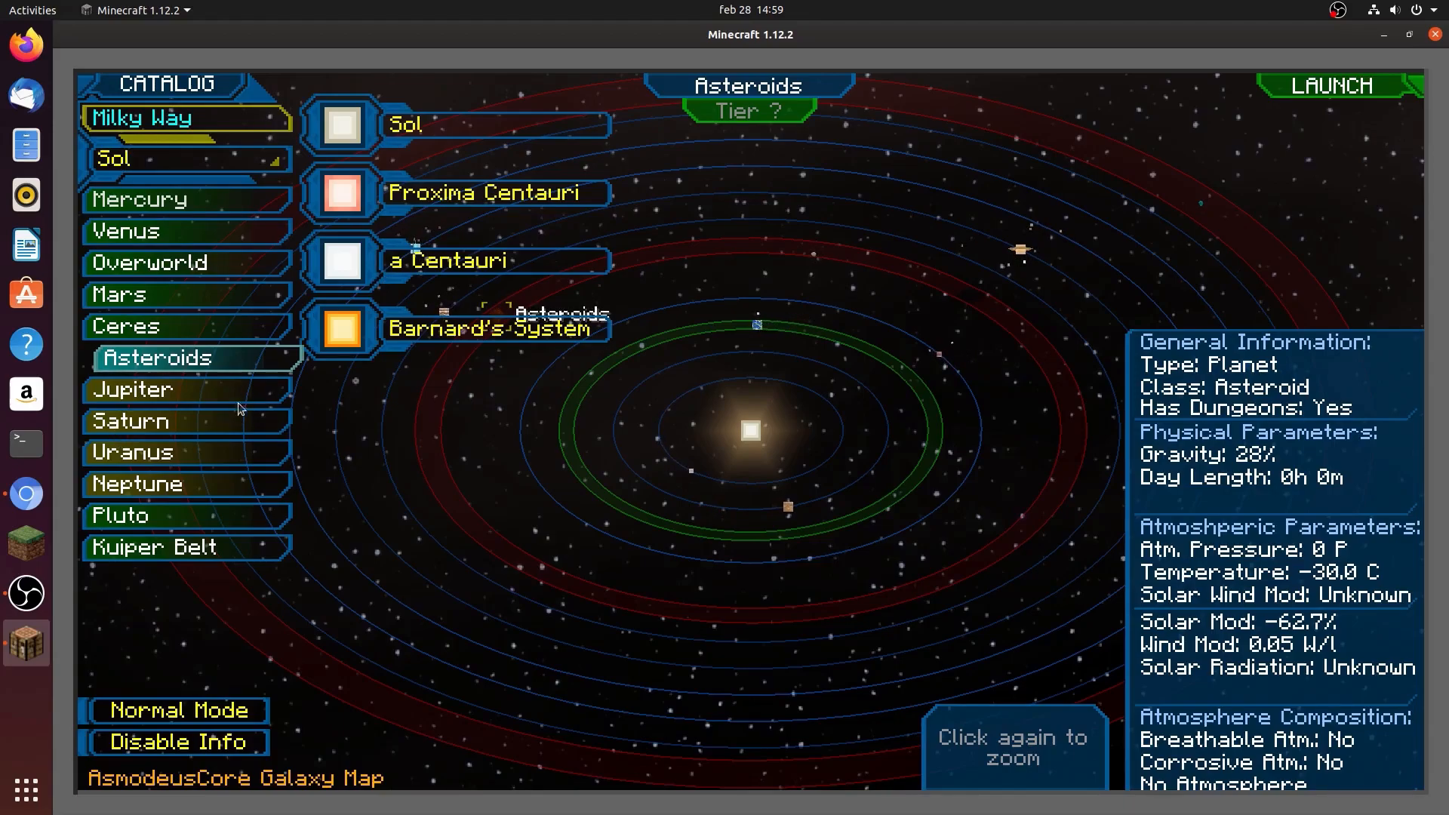
{"action": "left_click", "coordinate": [756, 324]}
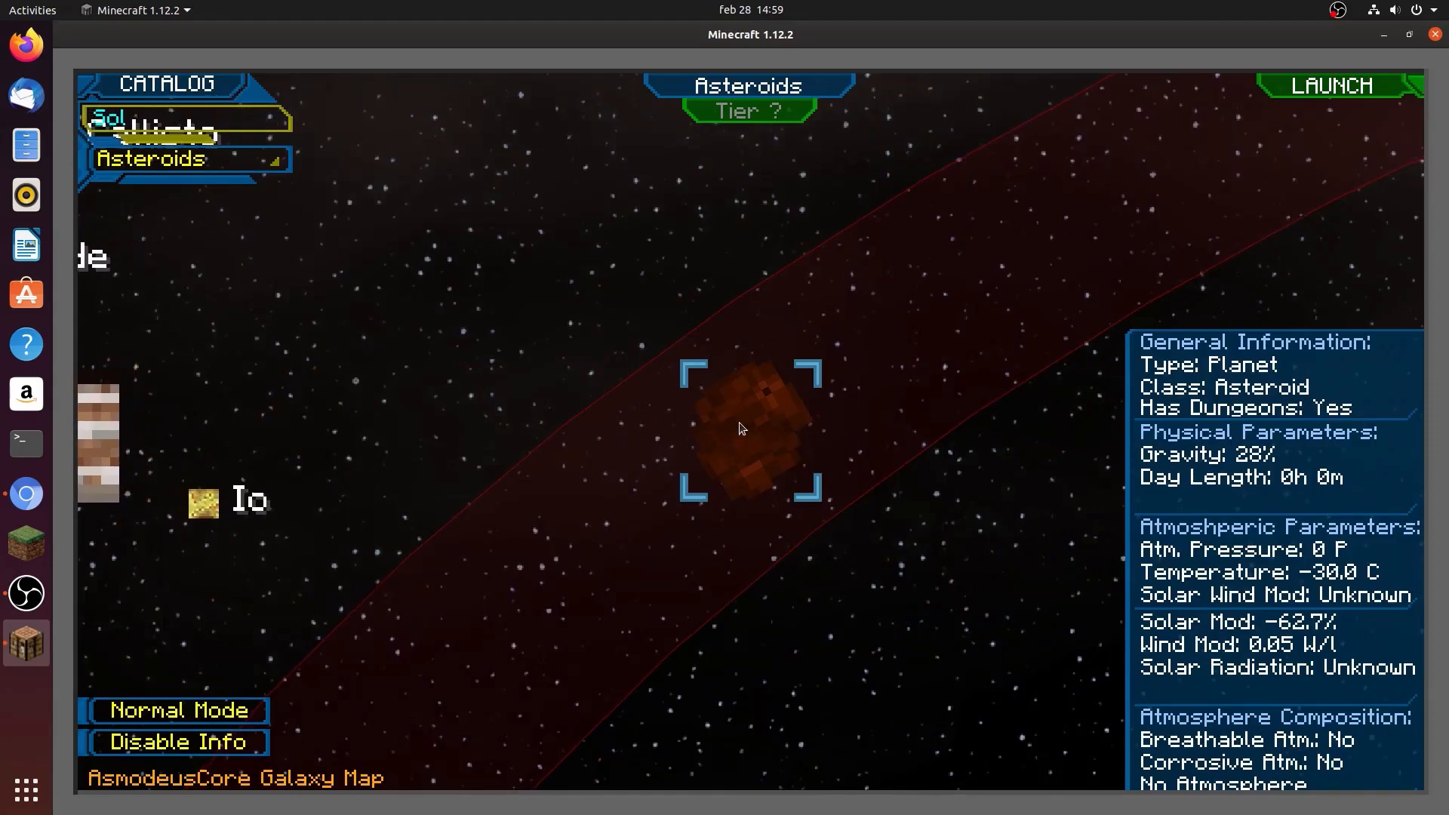
{"action": "left_click", "coordinate": [1328, 85]}
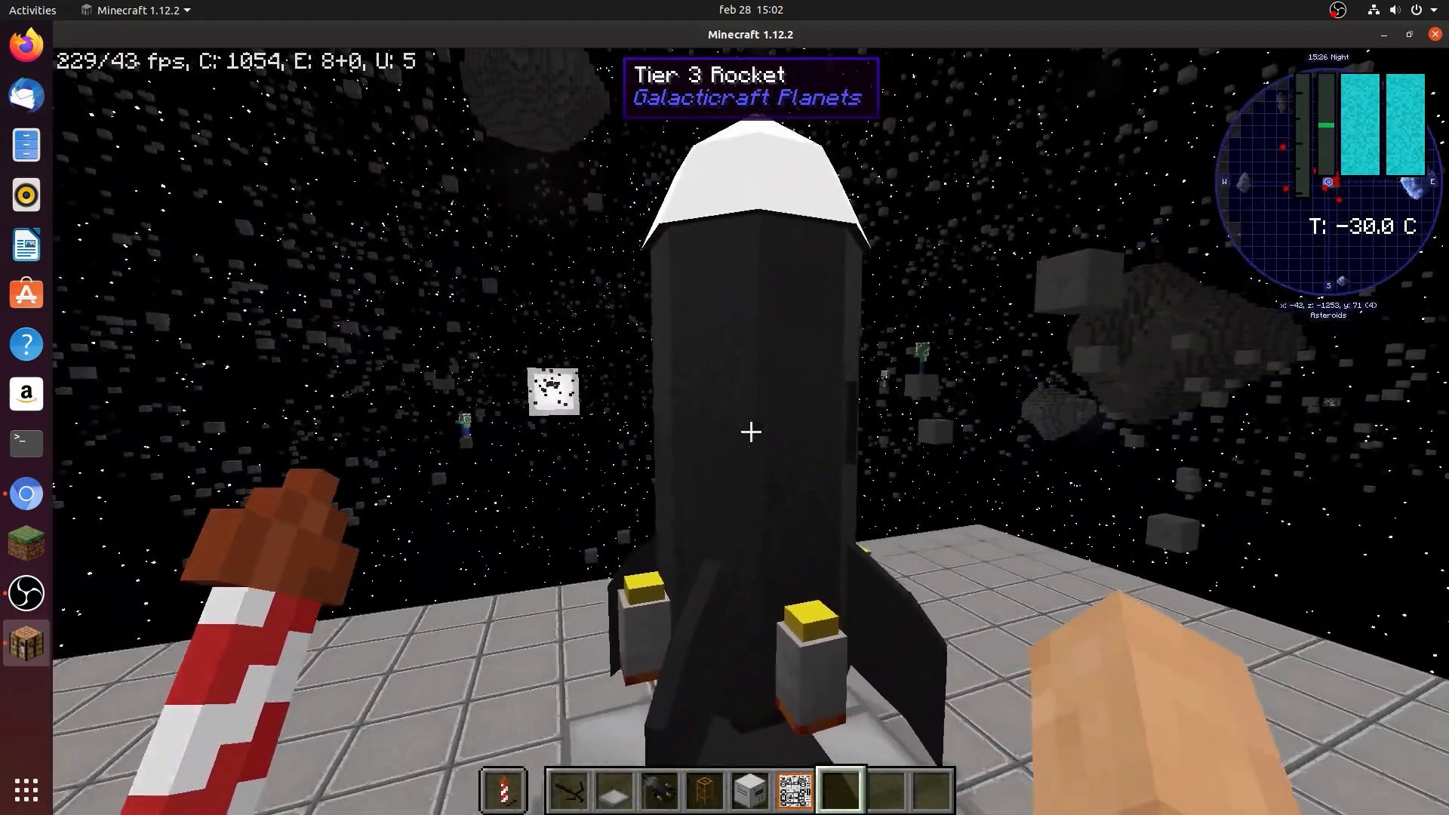
Launch the Tier 3 Rocket from the asteroid launch pad
{"action": "key", "text": "e"}
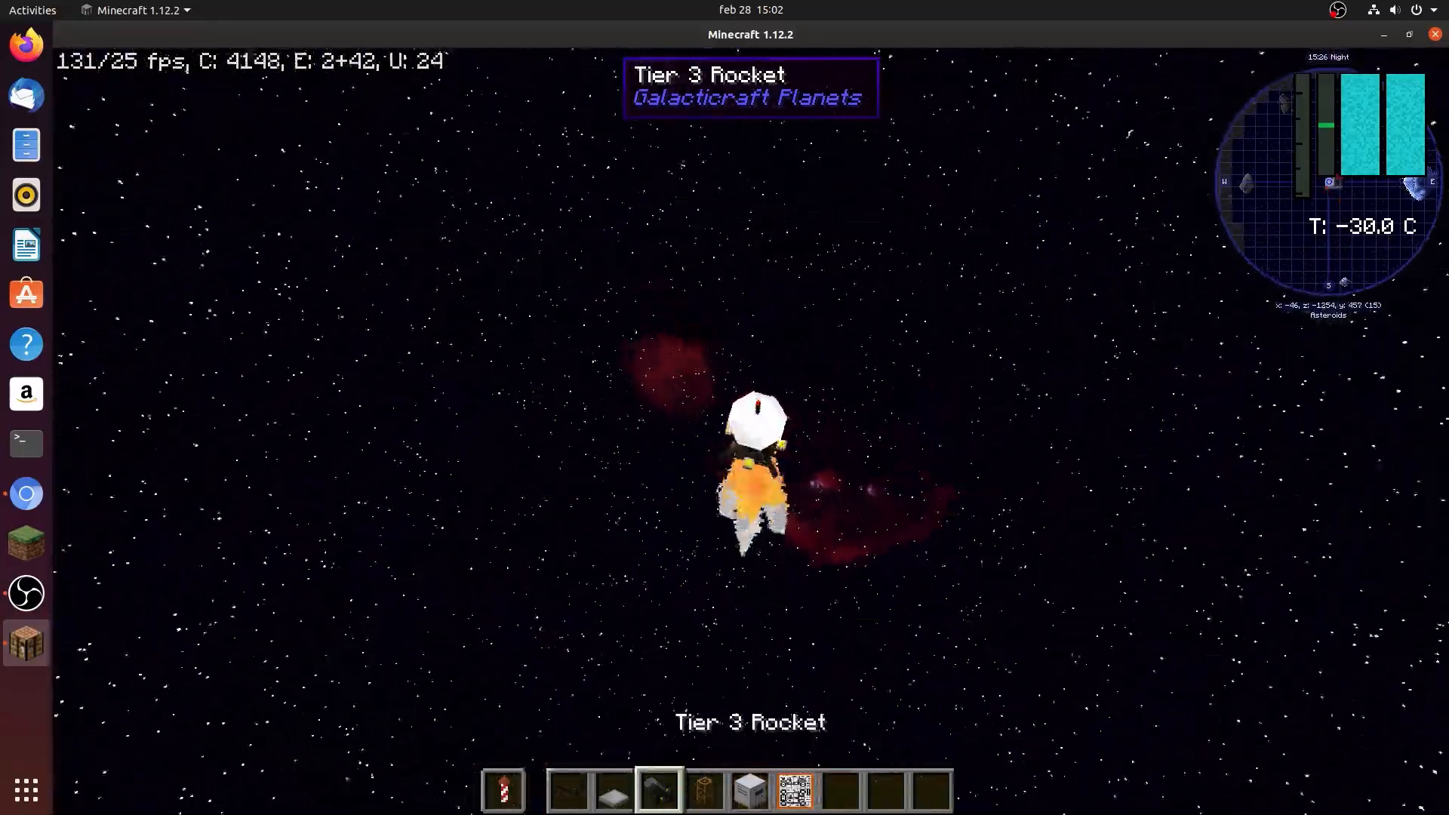
{"action": "key", "text": "e"}
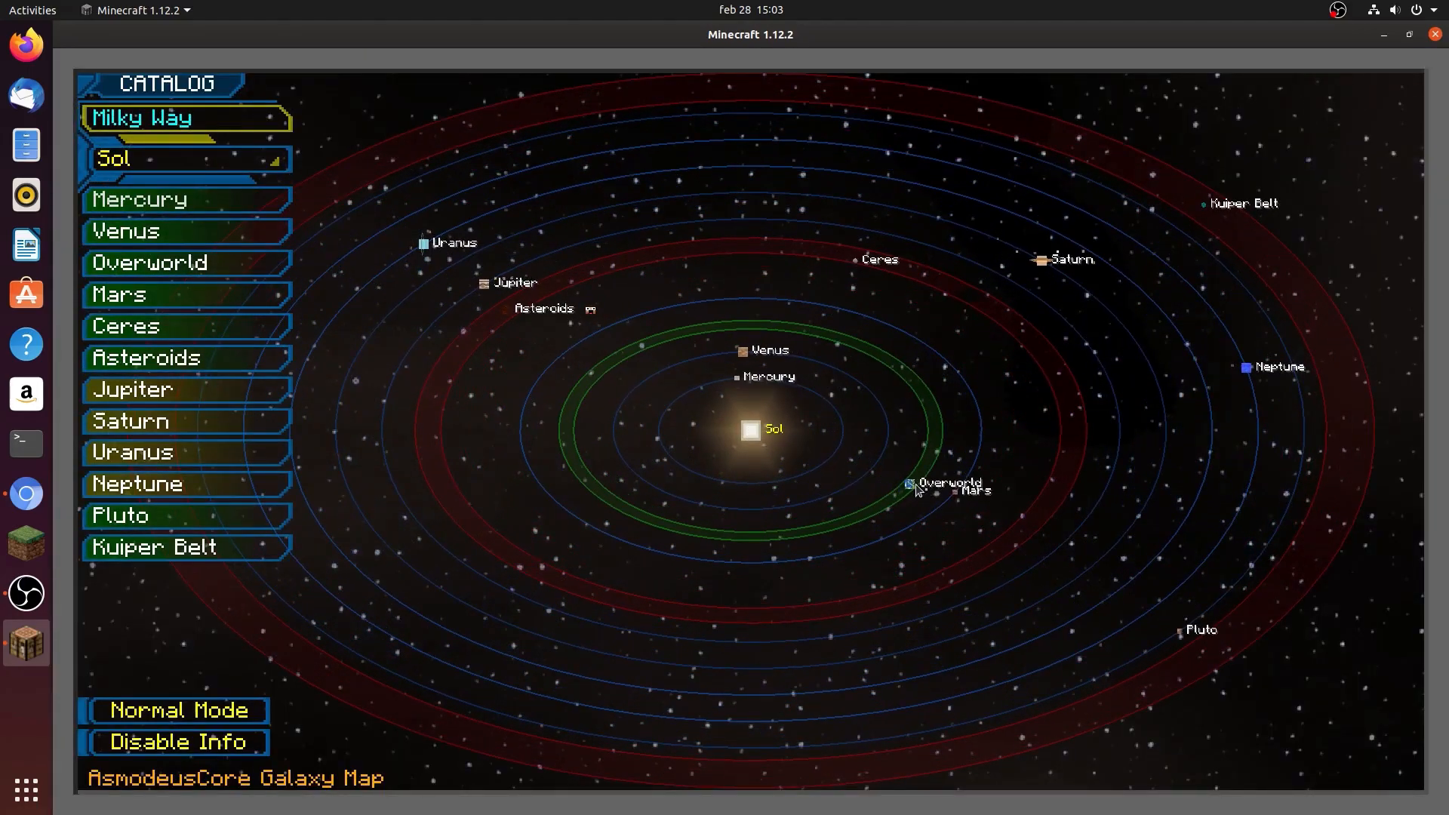
Choose the return destination on the galaxy map to land back in the Overworld
{"action": "left_click", "coordinate": [908, 483]}
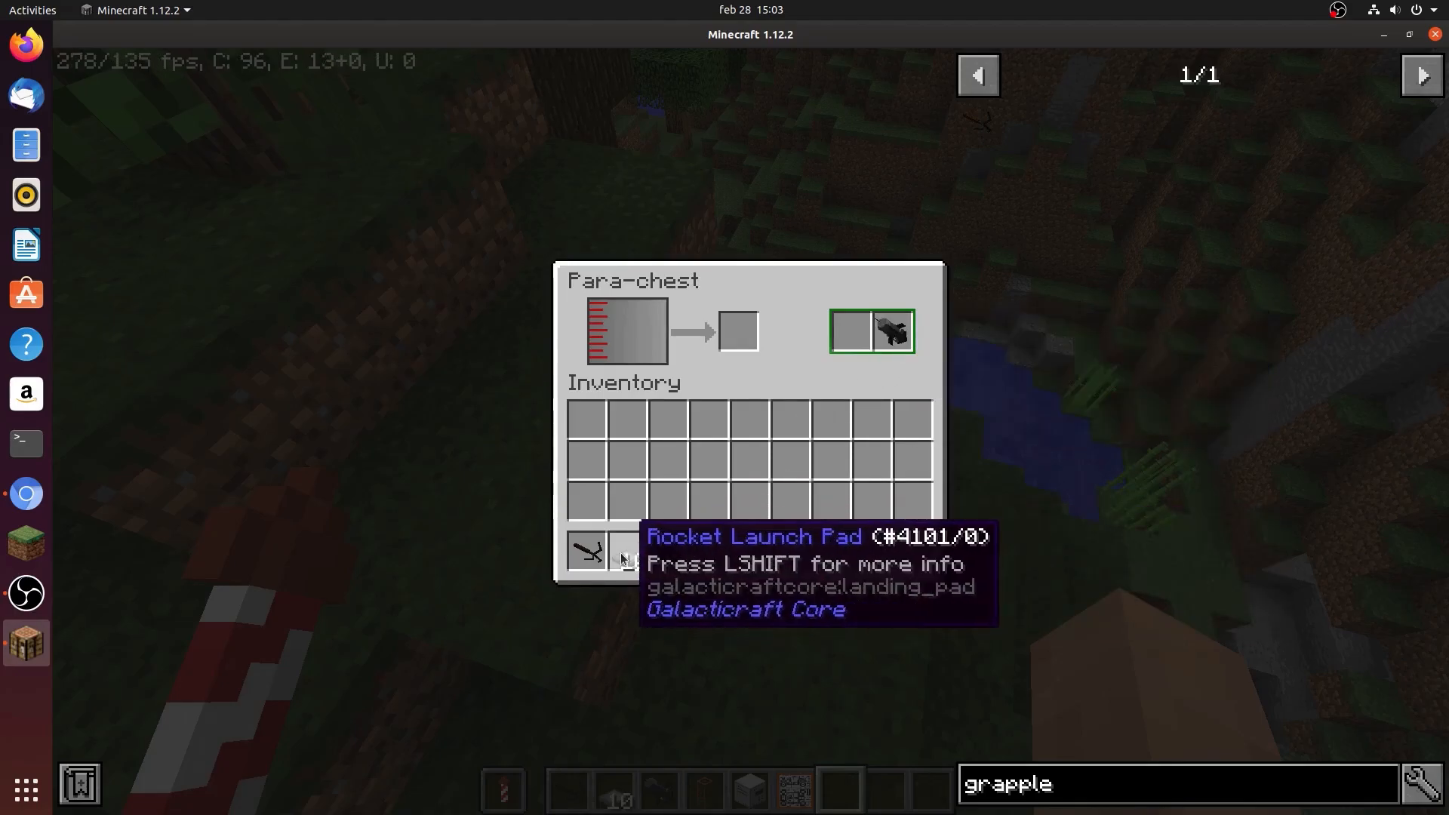
Close the chest and show the JourneyMap fullscreen map of the roofed forest area
{"action": "key", "text": "Escape"}
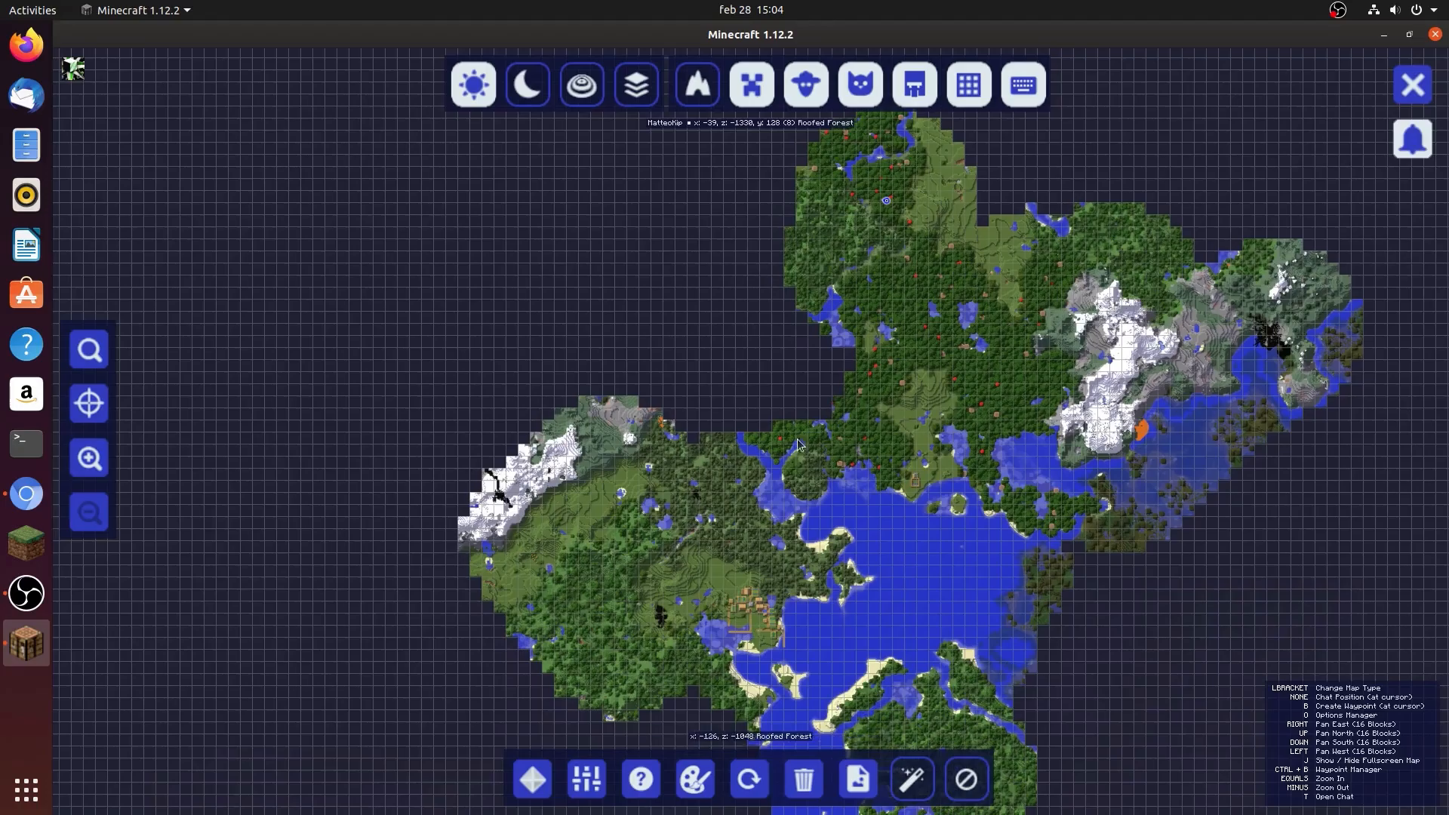
{"action": "mouse_move", "coordinate": [676, 630]}
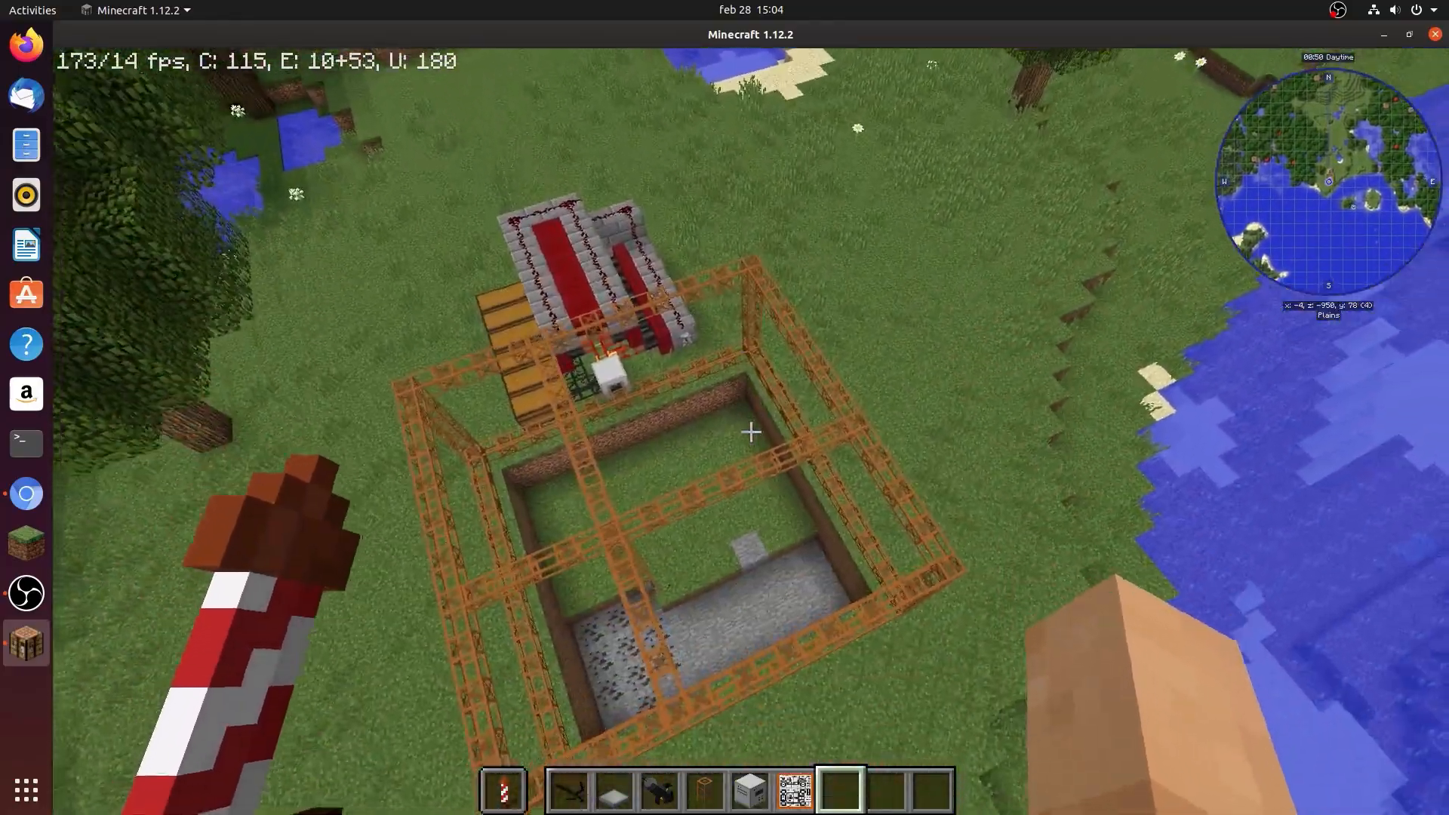
{"action": "mouse_move", "coordinate": [749, 432]}
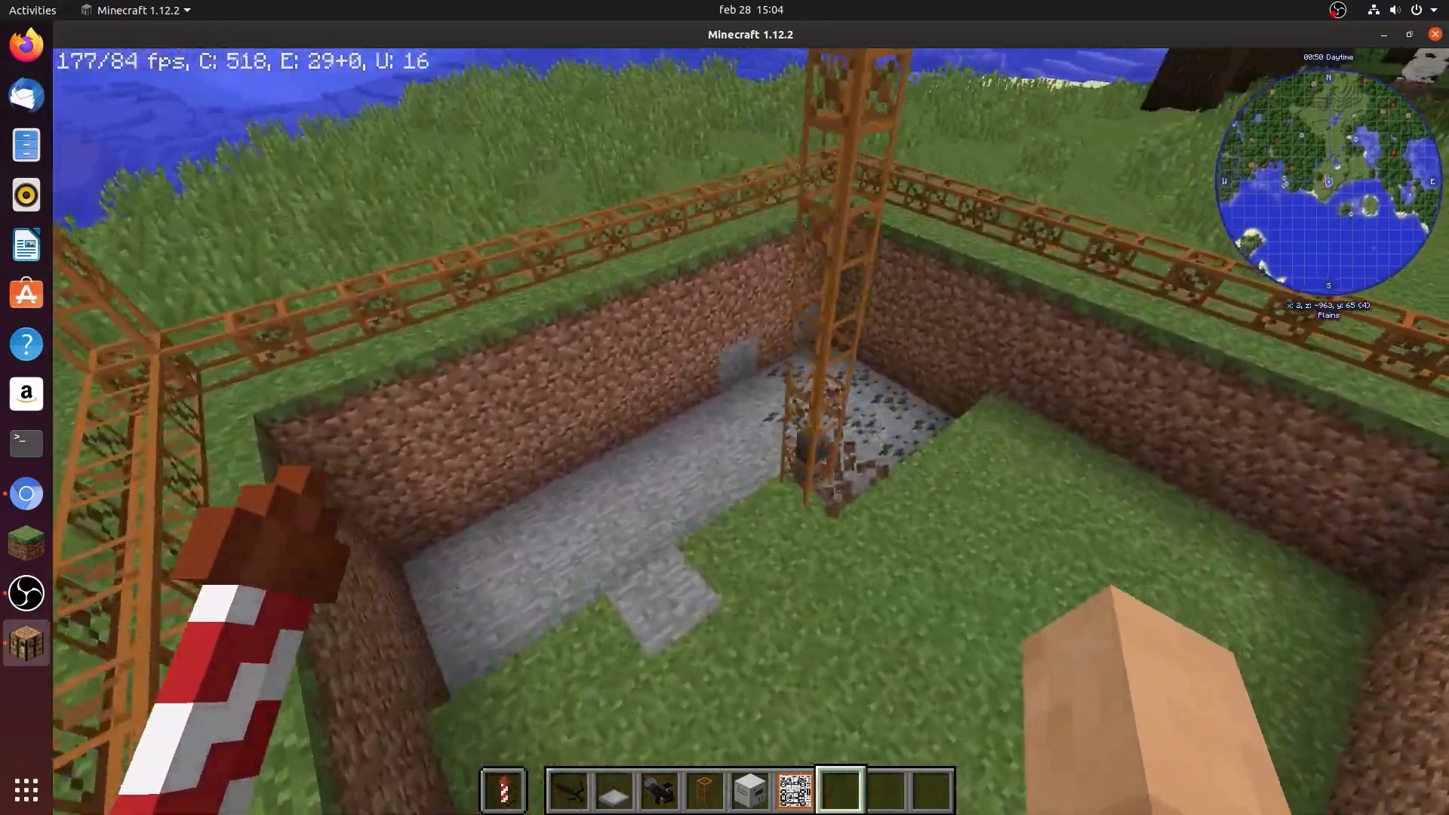
{"action": "mouse_move", "coordinate": [725, 432]}
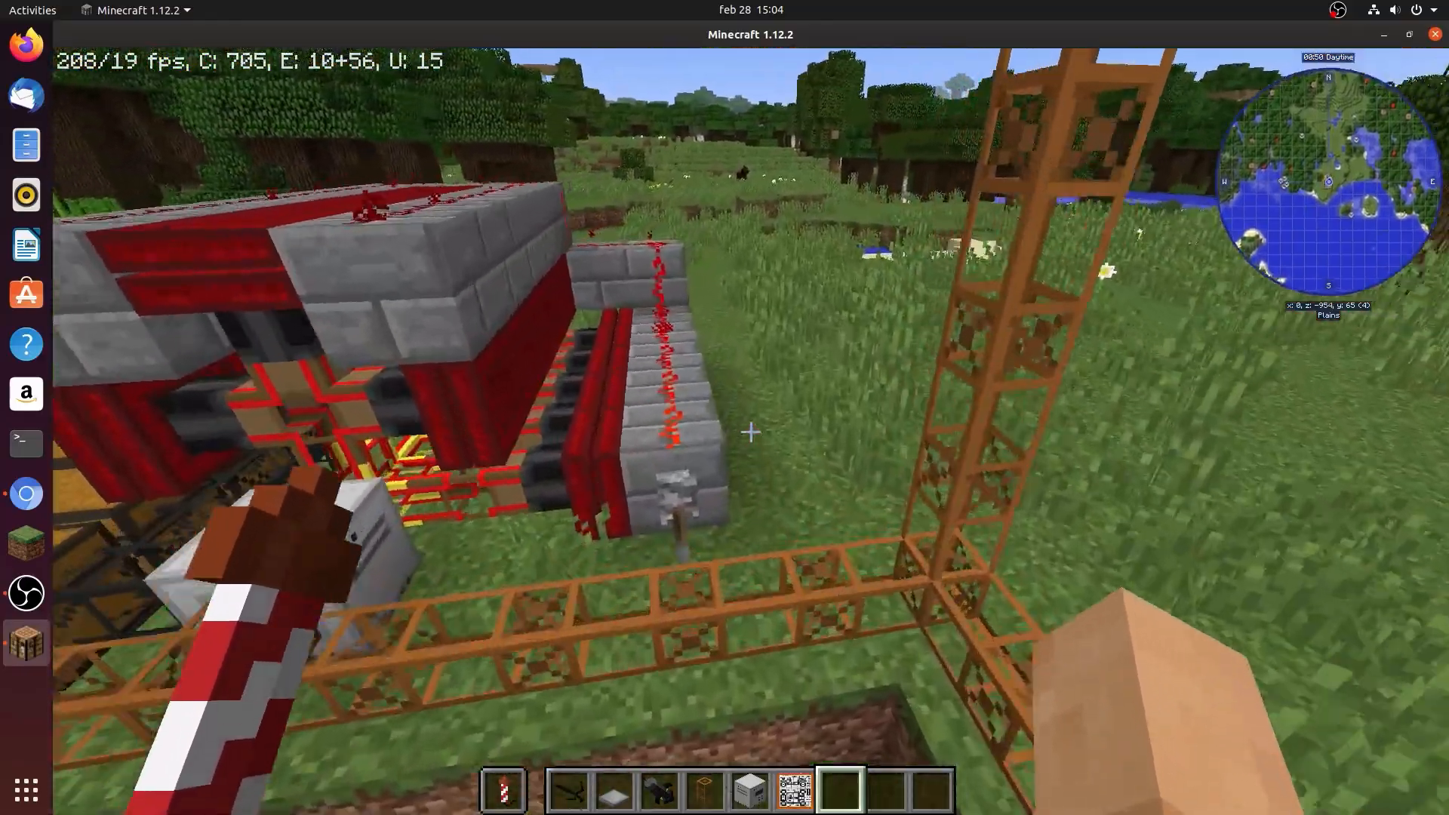
{"action": "mouse_move", "coordinate": [748, 431]}
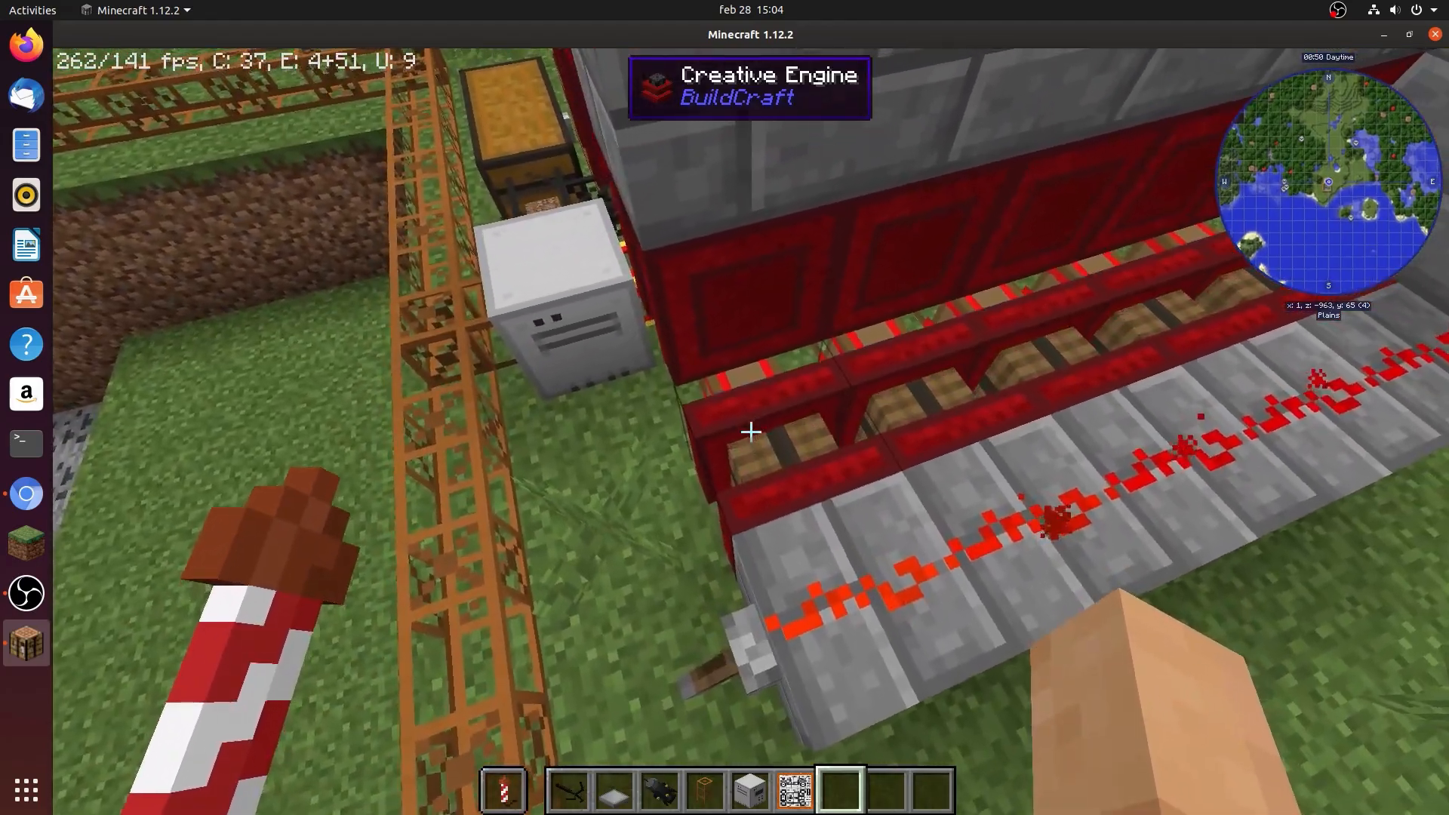
{"action": "mouse_move", "coordinate": [748, 431]}
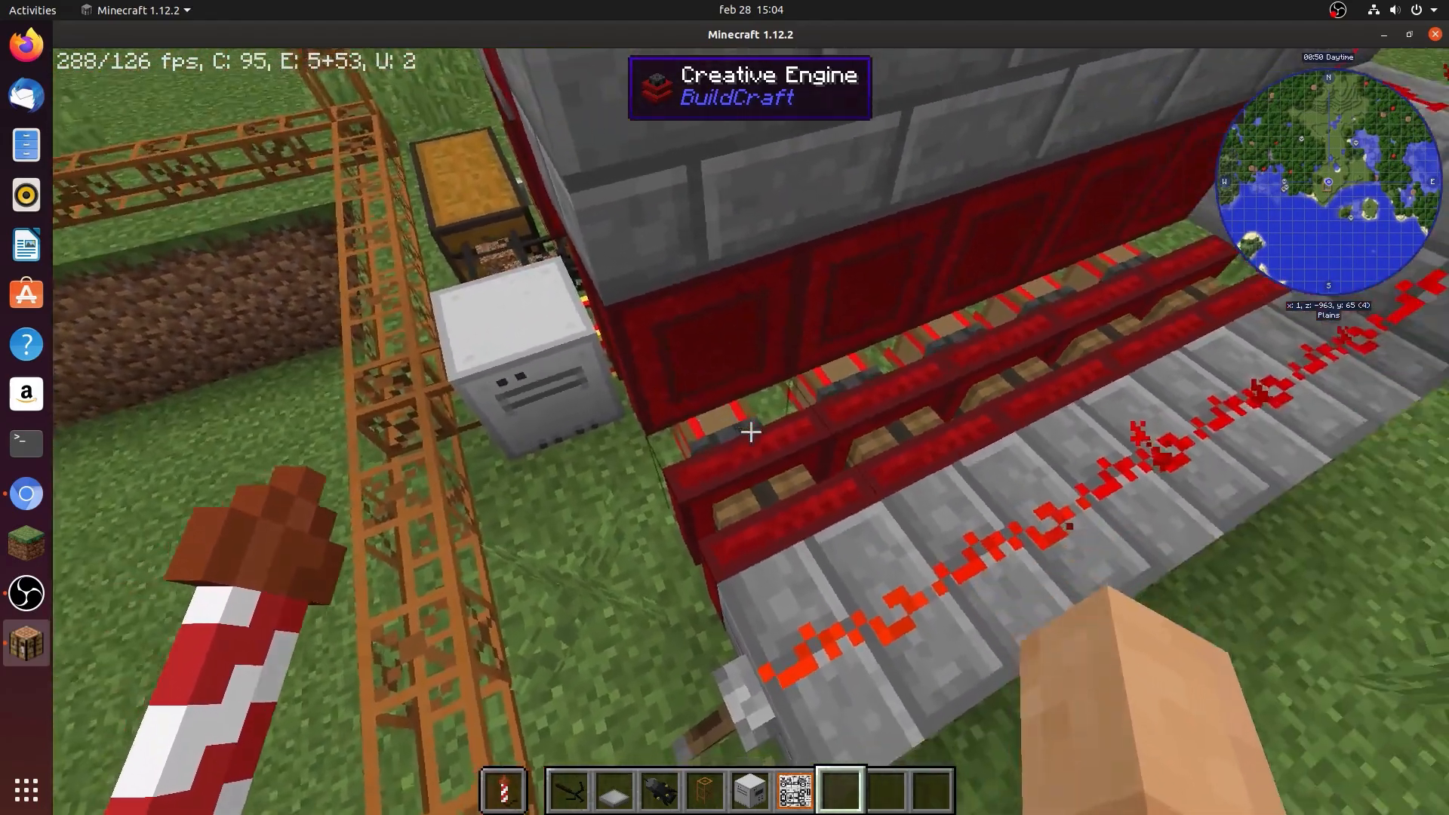
{"action": "mouse_move", "coordinate": [749, 431]}
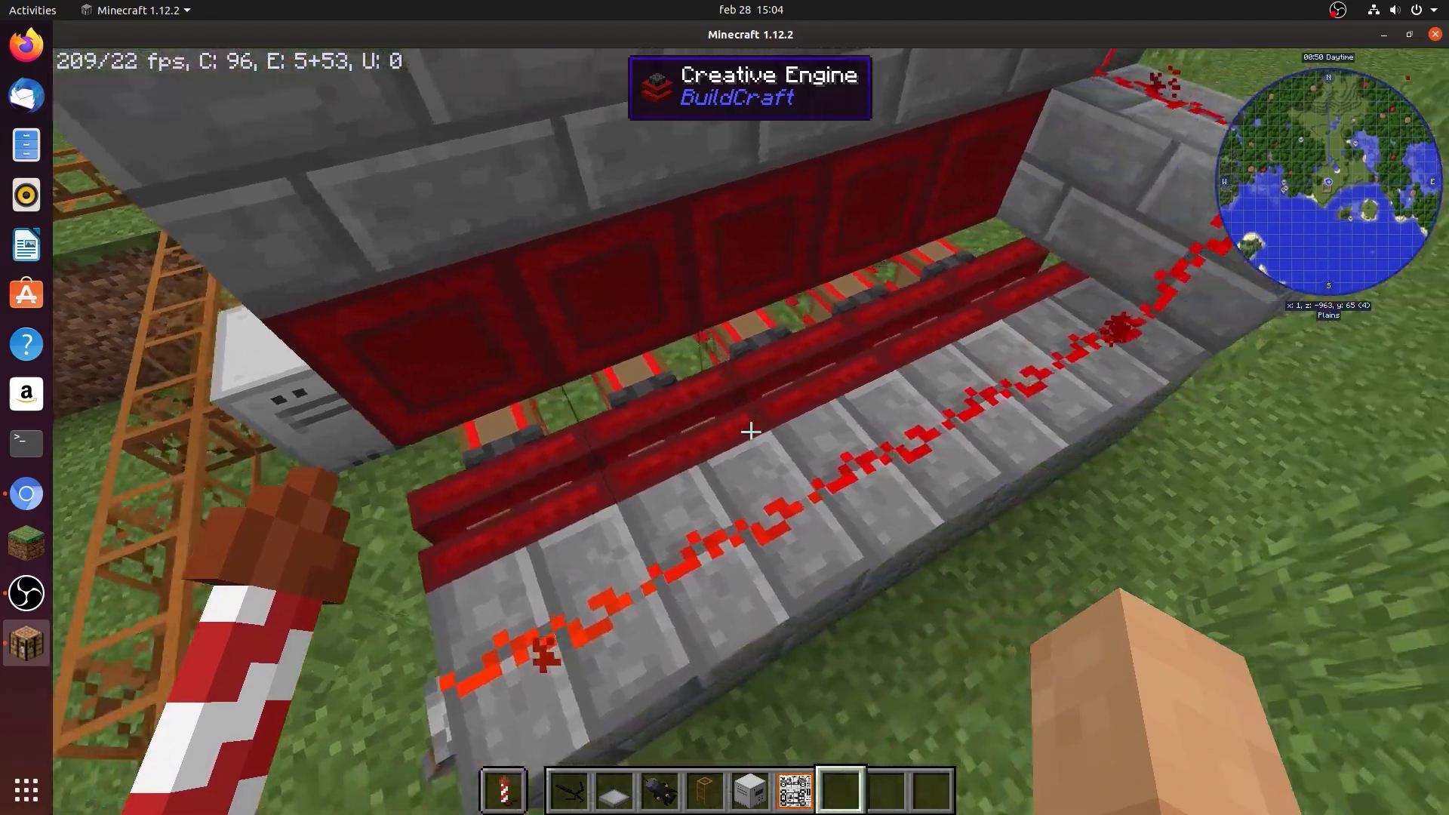
{"action": "mouse_move", "coordinate": [749, 431]}
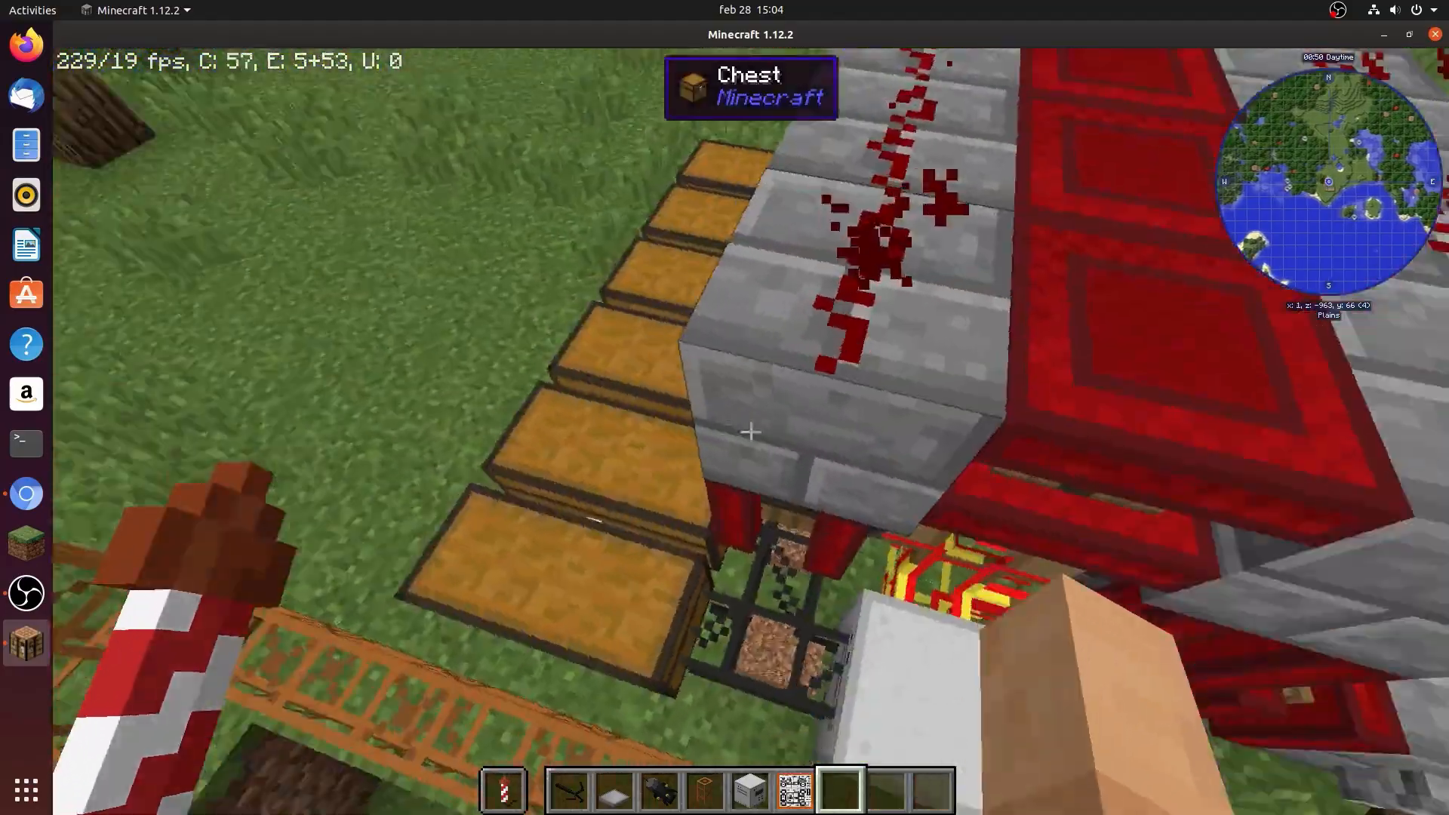
{"action": "mouse_move", "coordinate": [749, 431]}
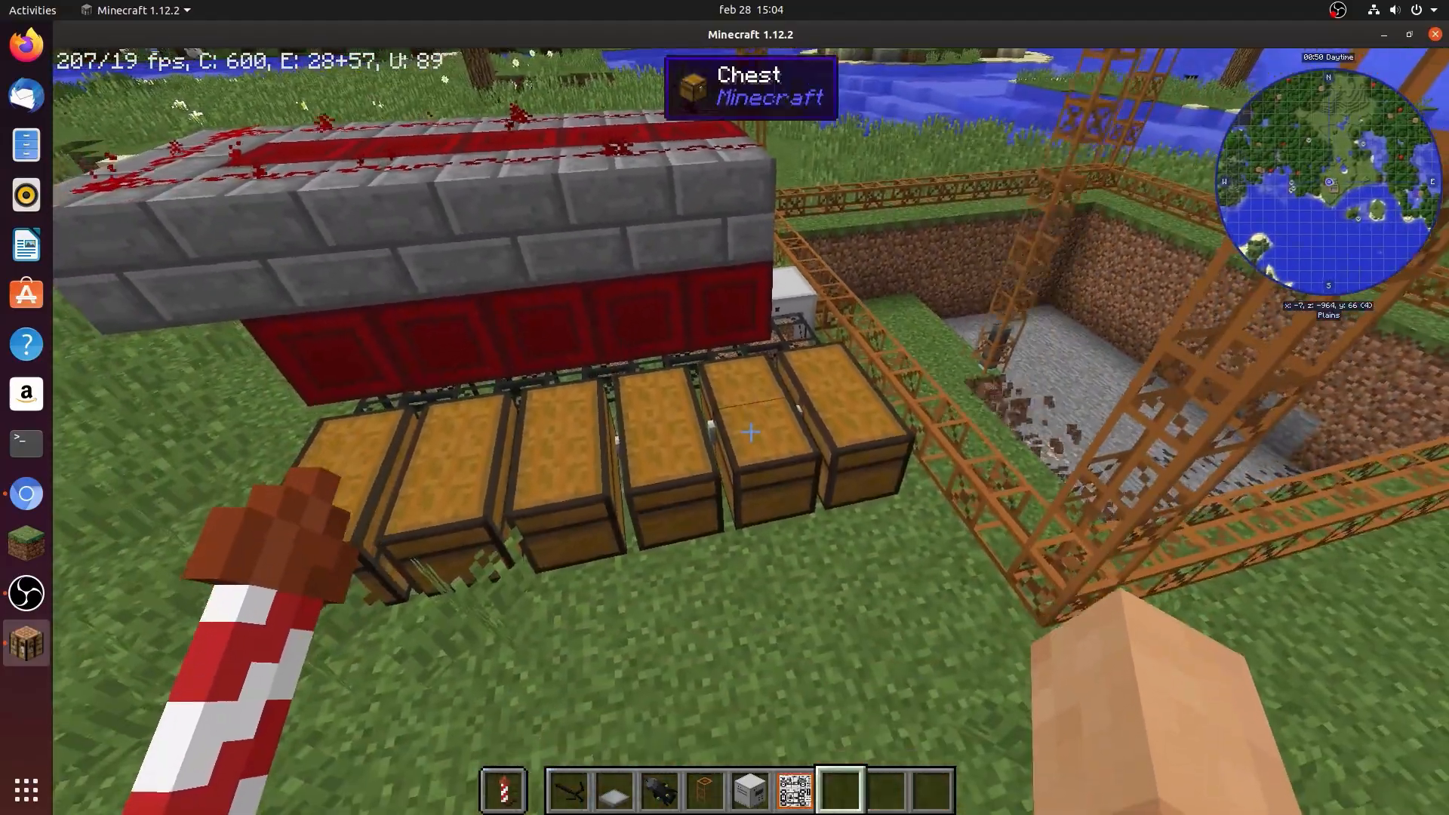